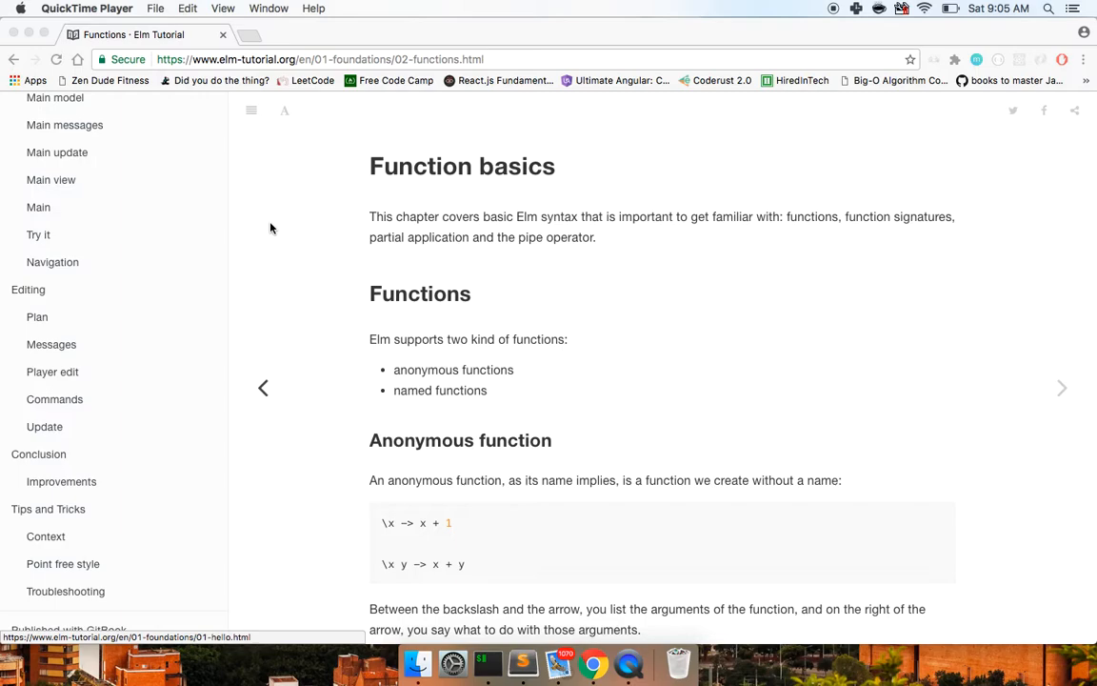
{"action": "mouse_move", "coordinate": [267, 217]}
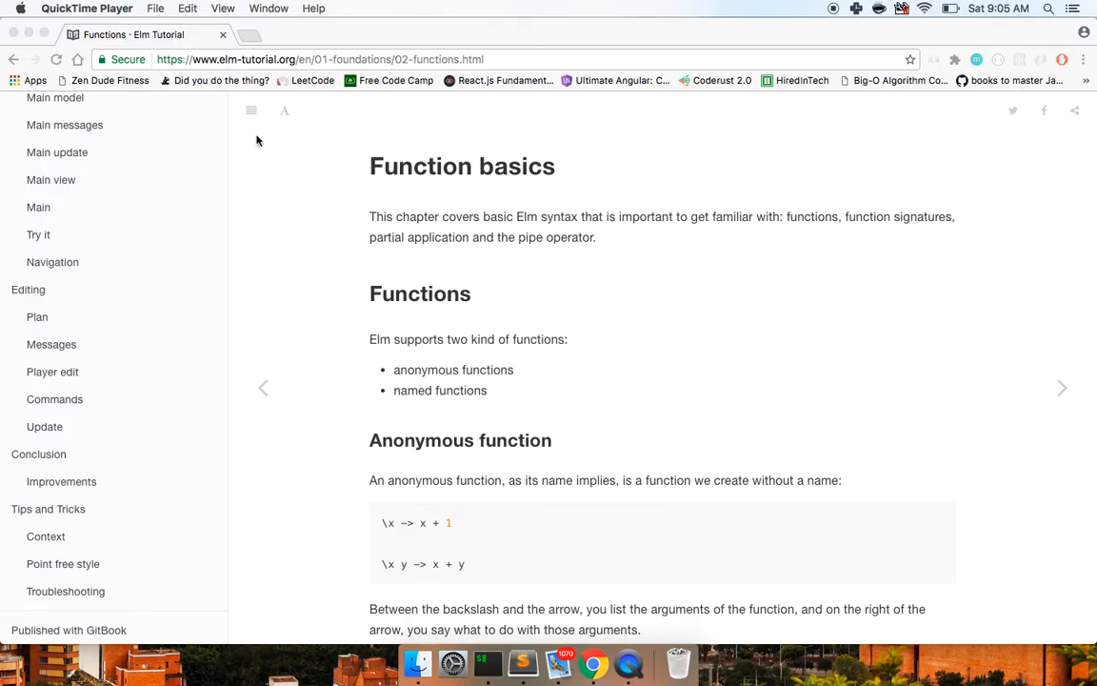
{"action": "mouse_move", "coordinate": [357, 244]}
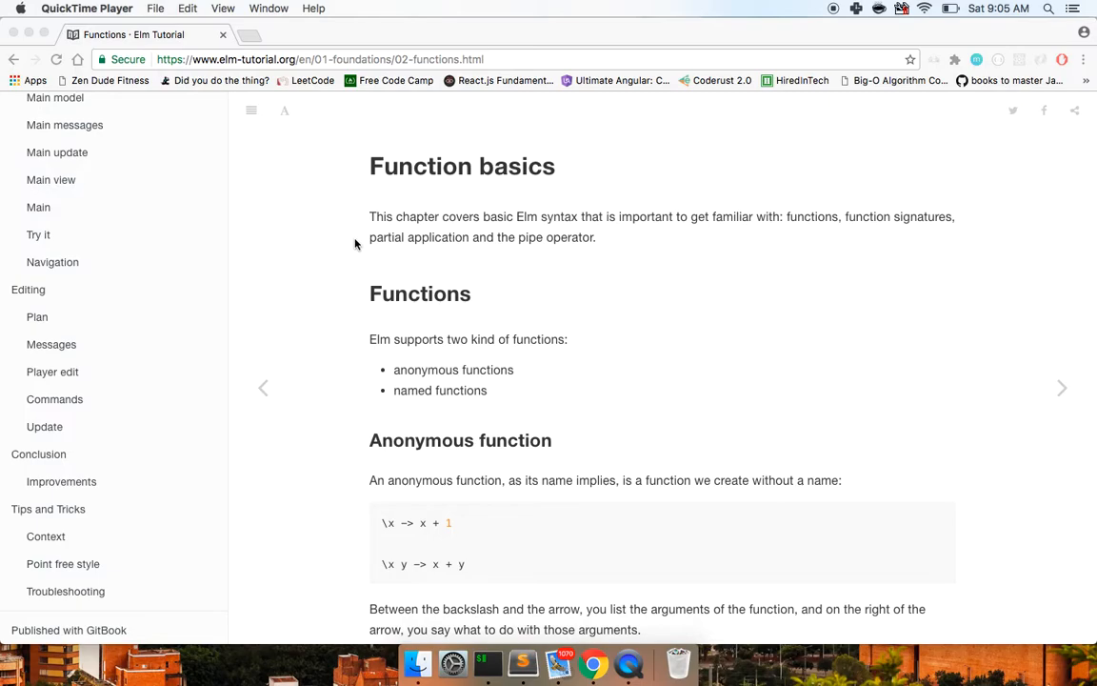
- Start an interactive node session in iTerm2 and discard a half-typed for loop
{"action": "scroll", "scroll_direction": "down", "scroll_amount": 3}
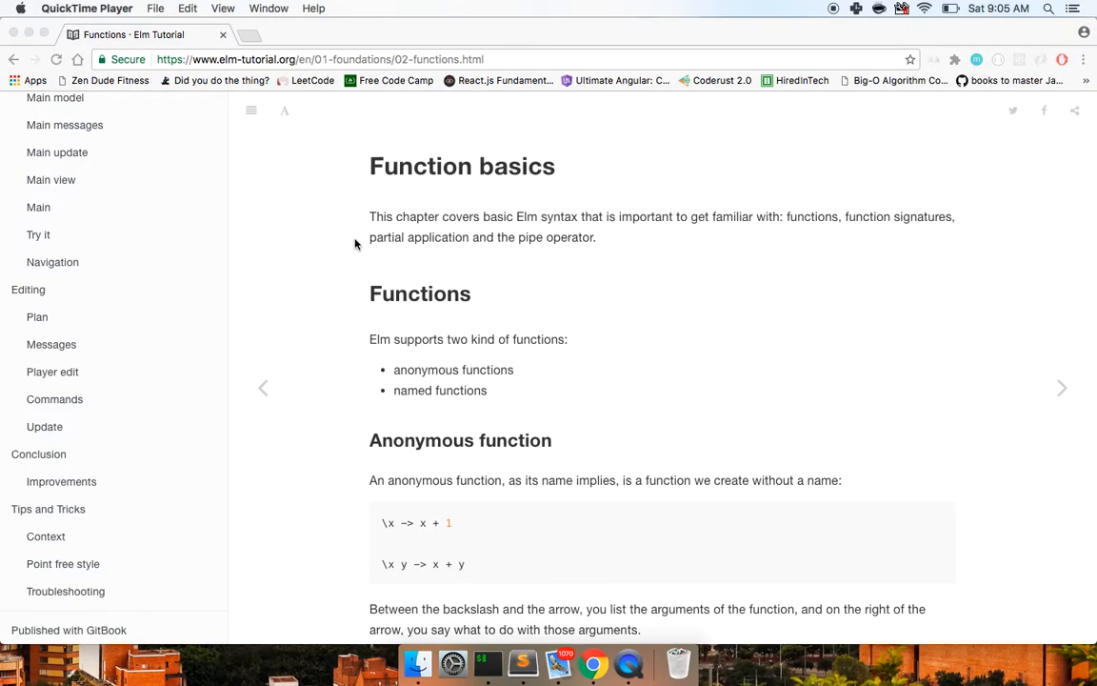
{"action": "mouse_move", "coordinate": [488, 265]}
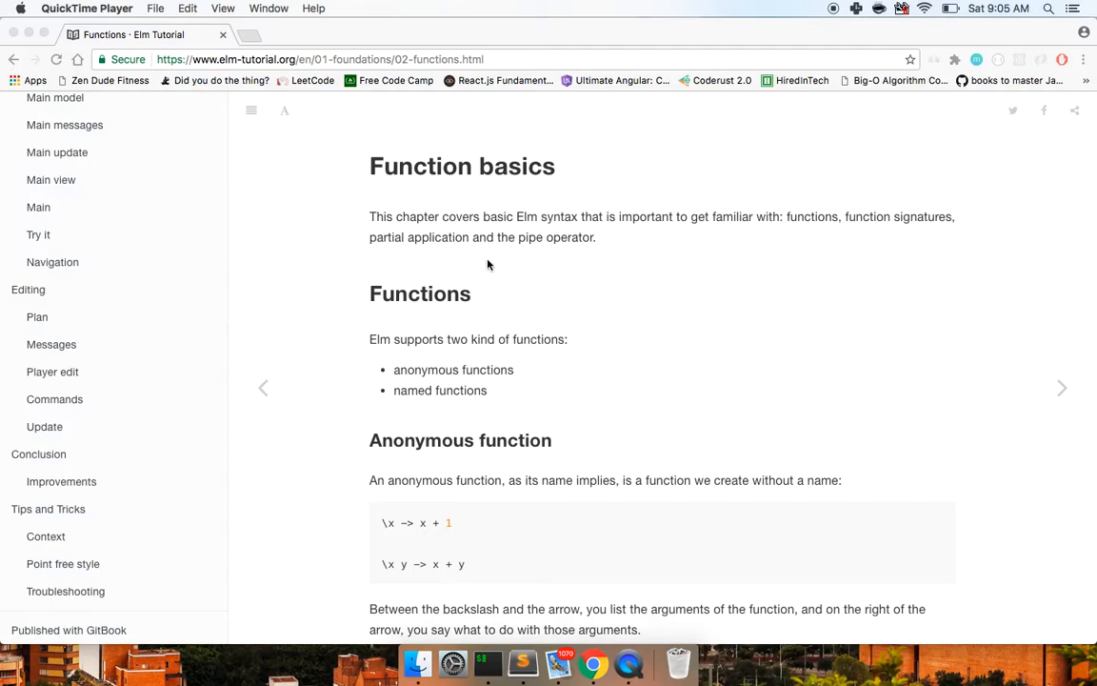
{"action": "left_click", "coordinate": [492, 658]}
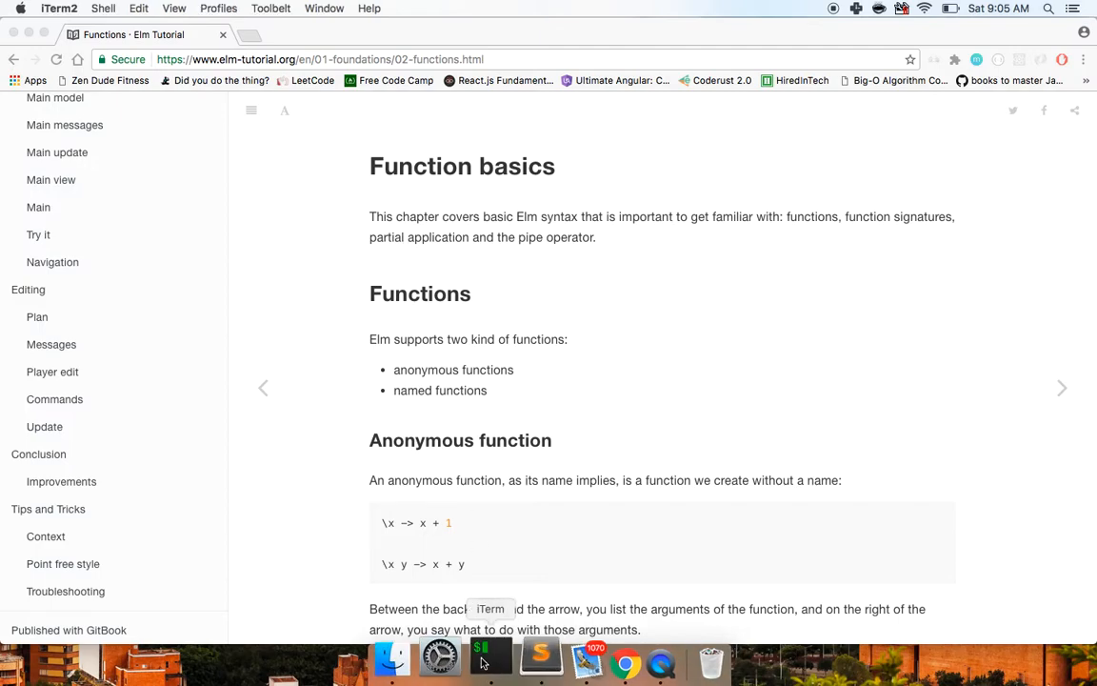
{"action": "left_click", "coordinate": [490, 657]}
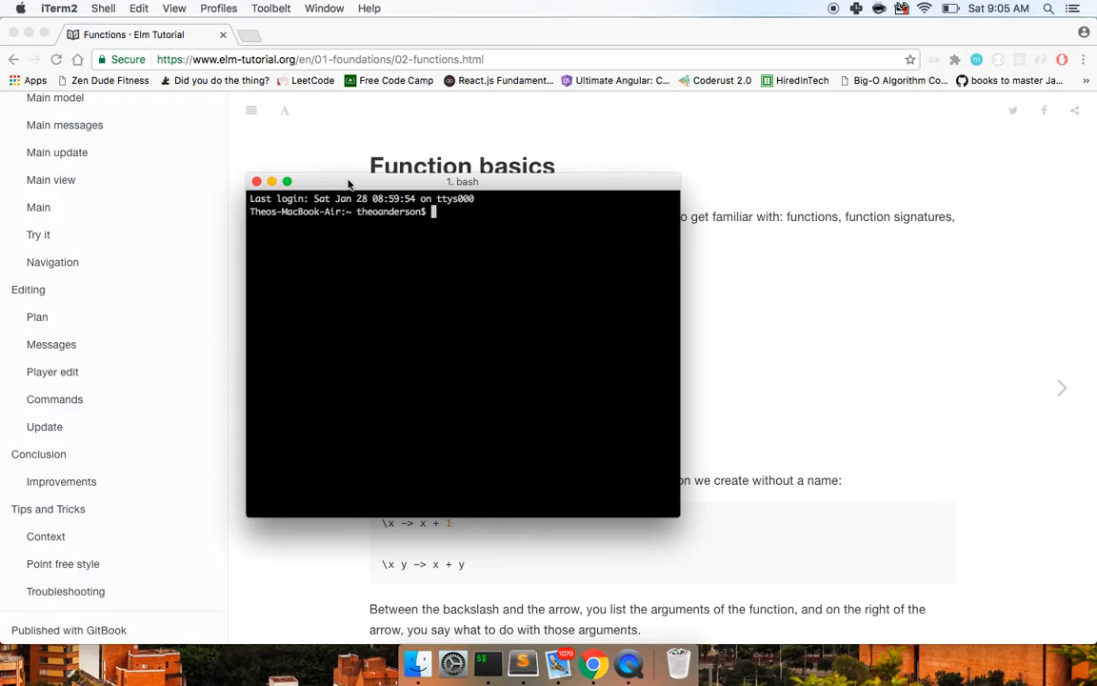
{"action": "type", "text": "node"}
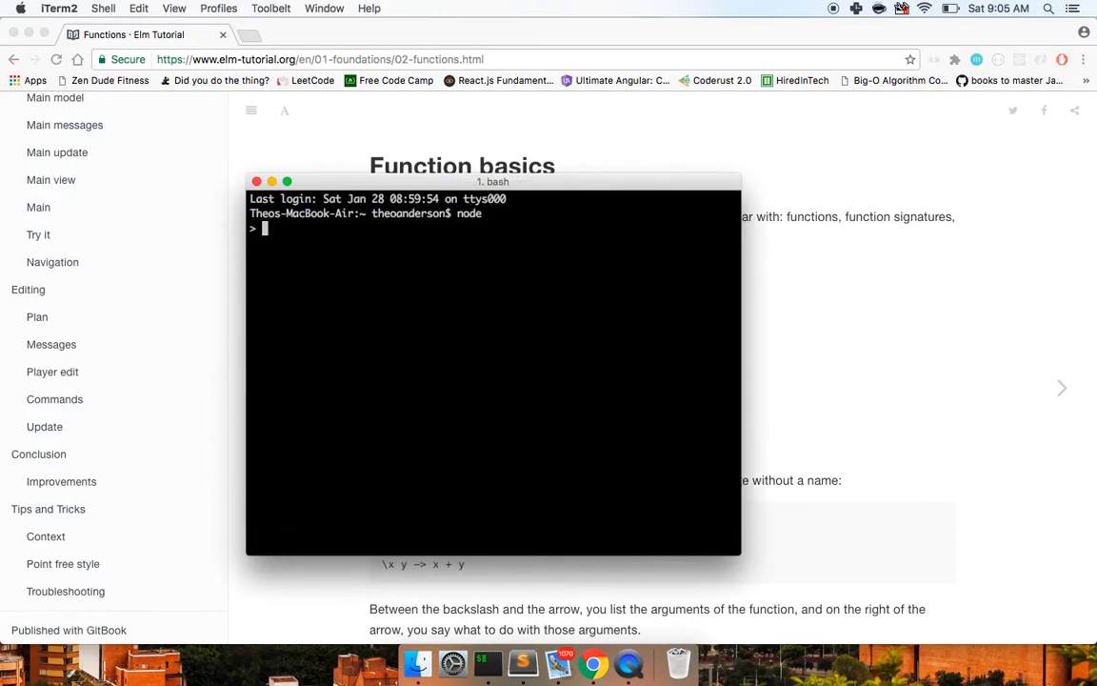
{"action": "type", "text": "for(vari"}
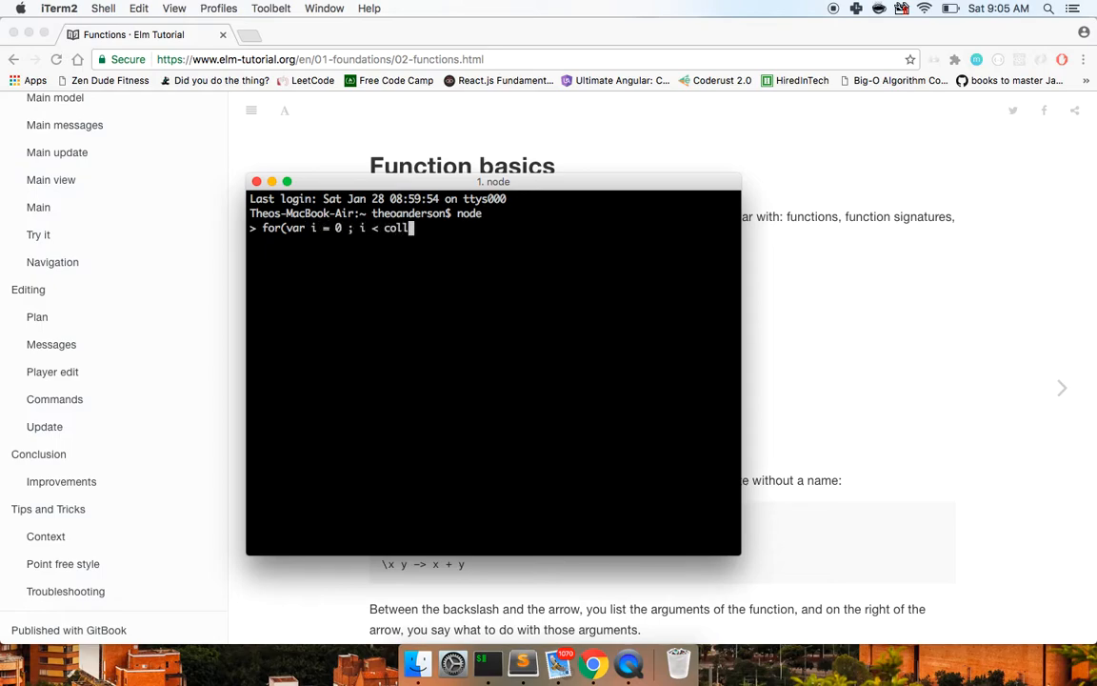
{"action": "key", "text": "backspace"}
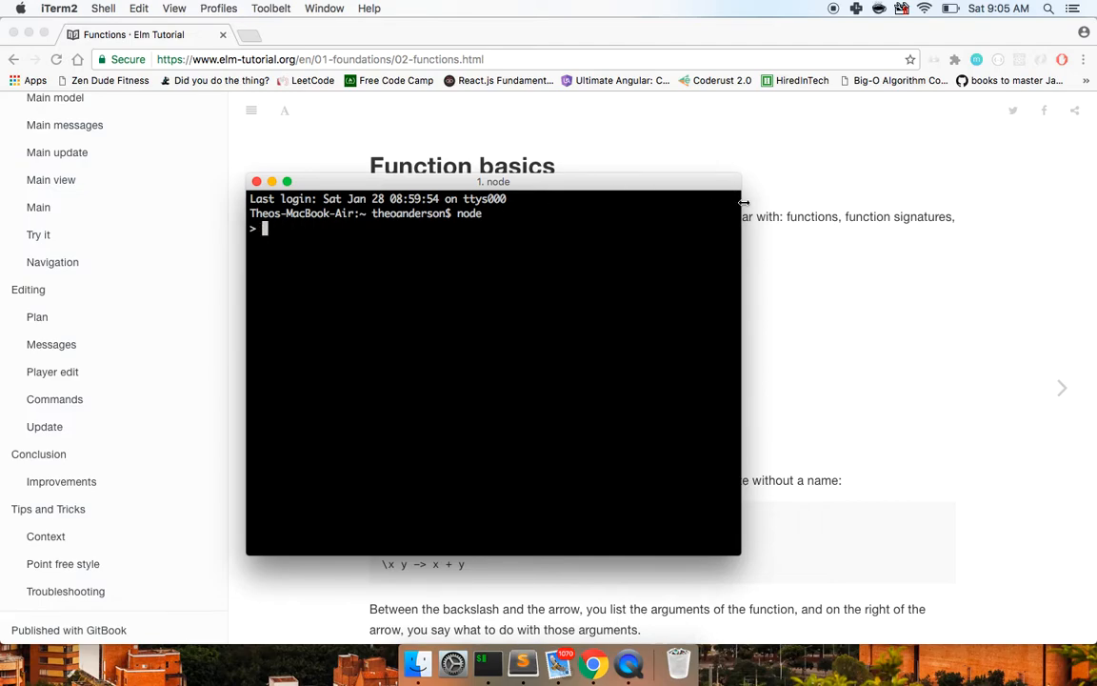
{"action": "left_click_drag", "start_coordinate": [743, 202], "coordinate": [791, 209]}
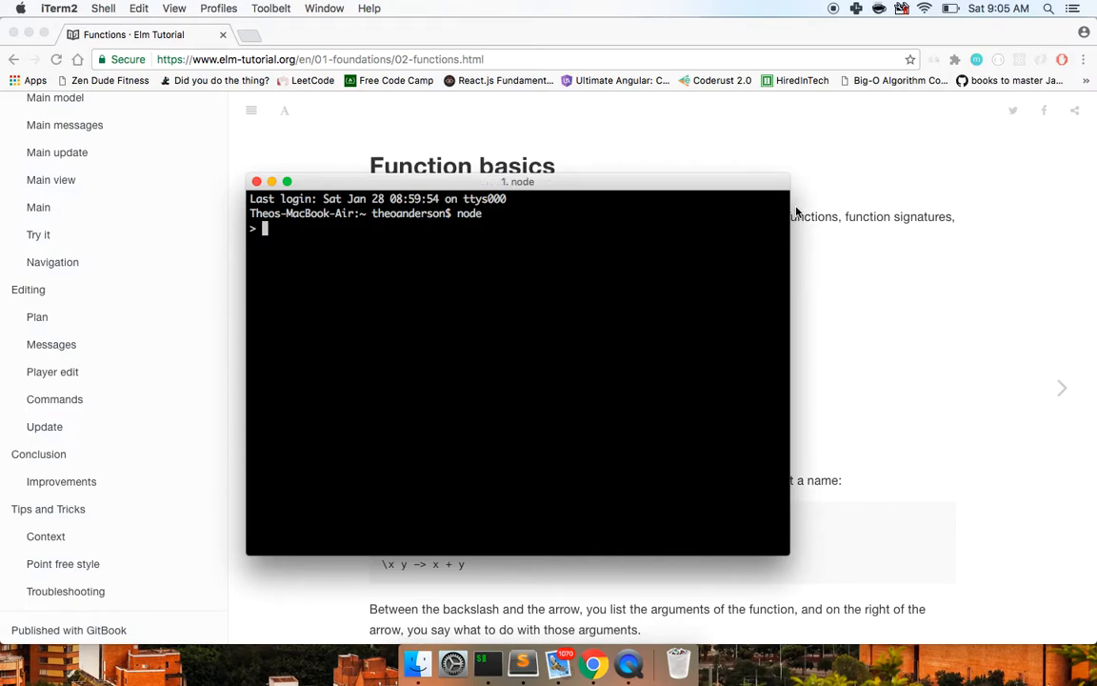
- Try map, forEach and filter names at the node prompt, then clear the line
{"action": "type", "text": "map"}
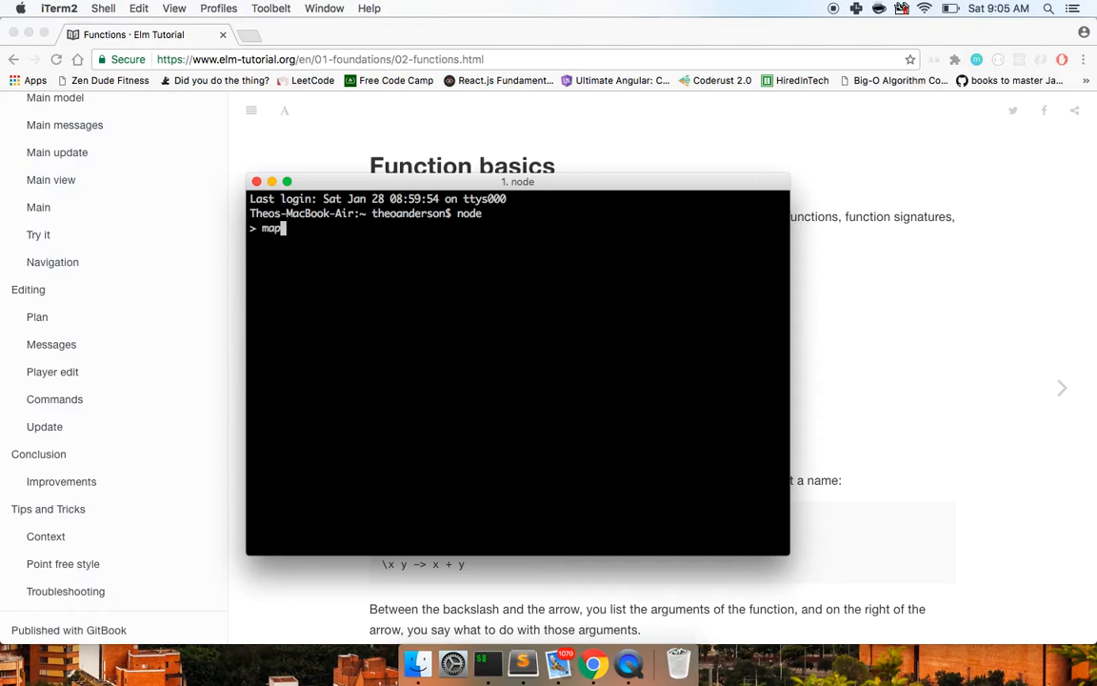
{"action": "type", "text": "() forea"}
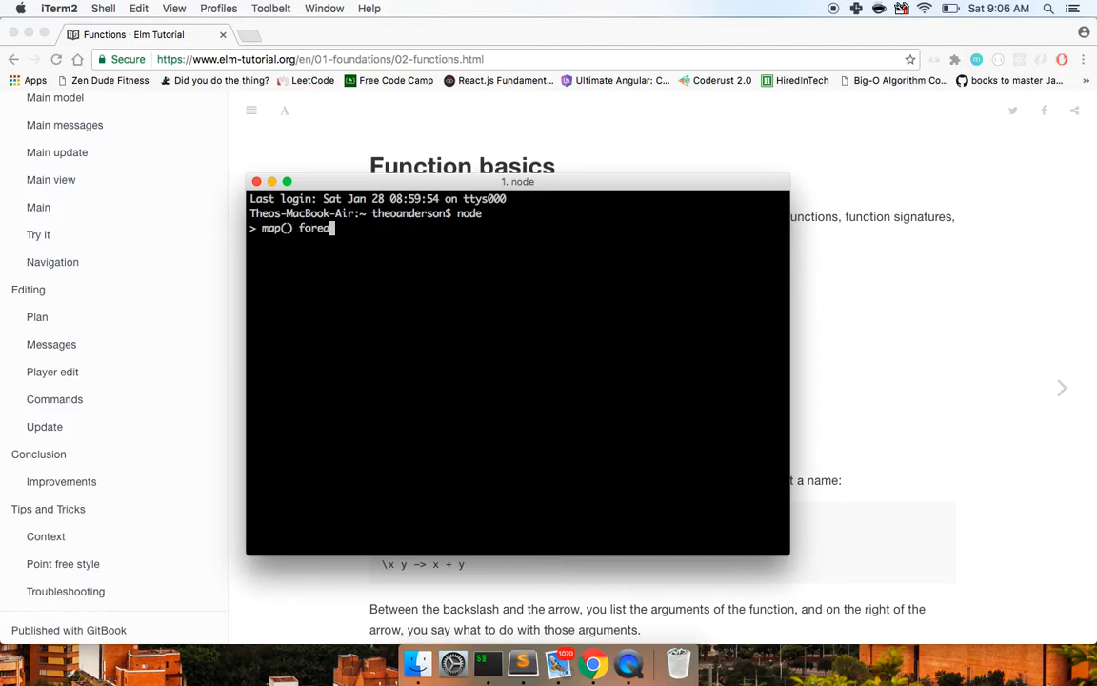
{"action": "type", "text": "h() filter() reduce("}
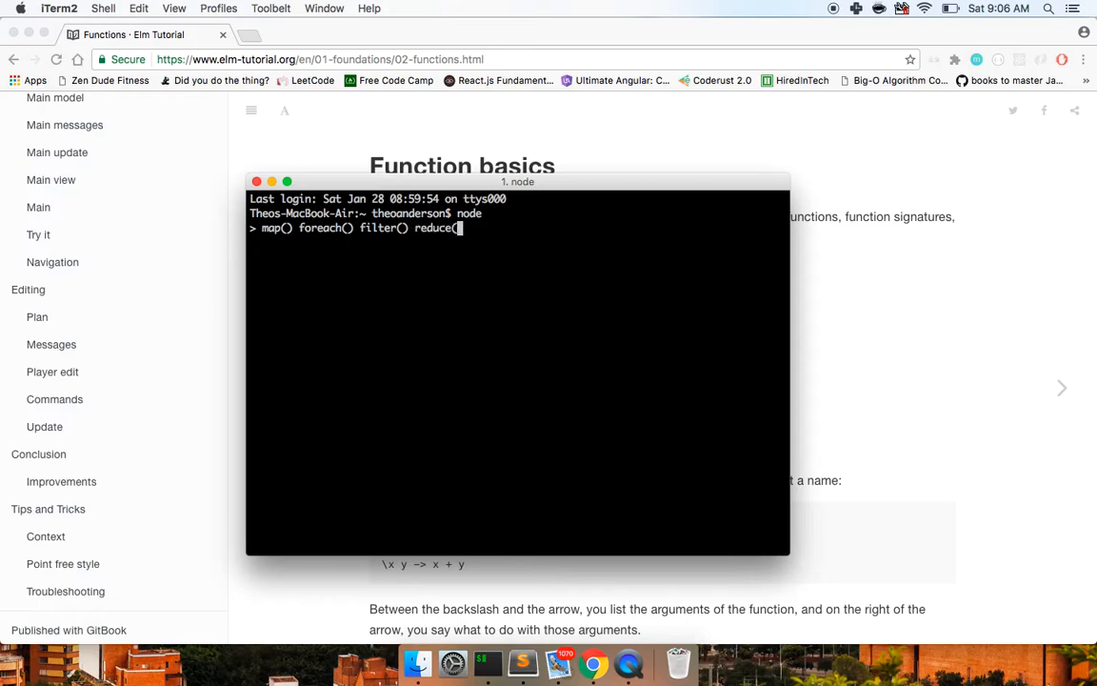
{"action": "key", "text": "backspace"}
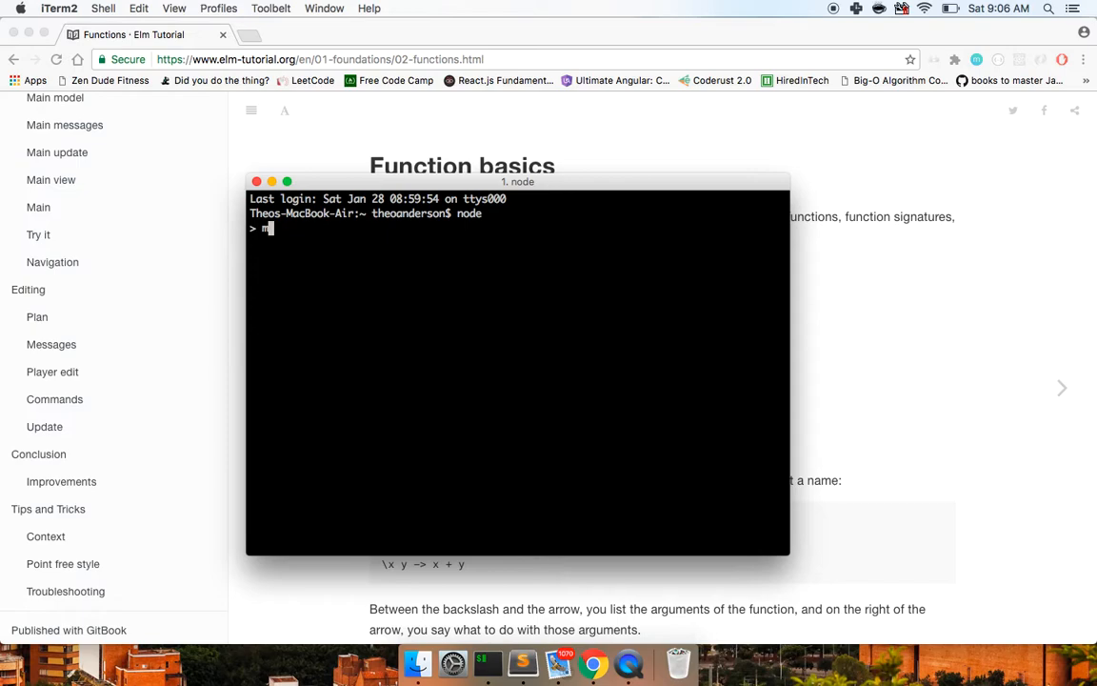
{"action": "key", "text": "Backspace"}
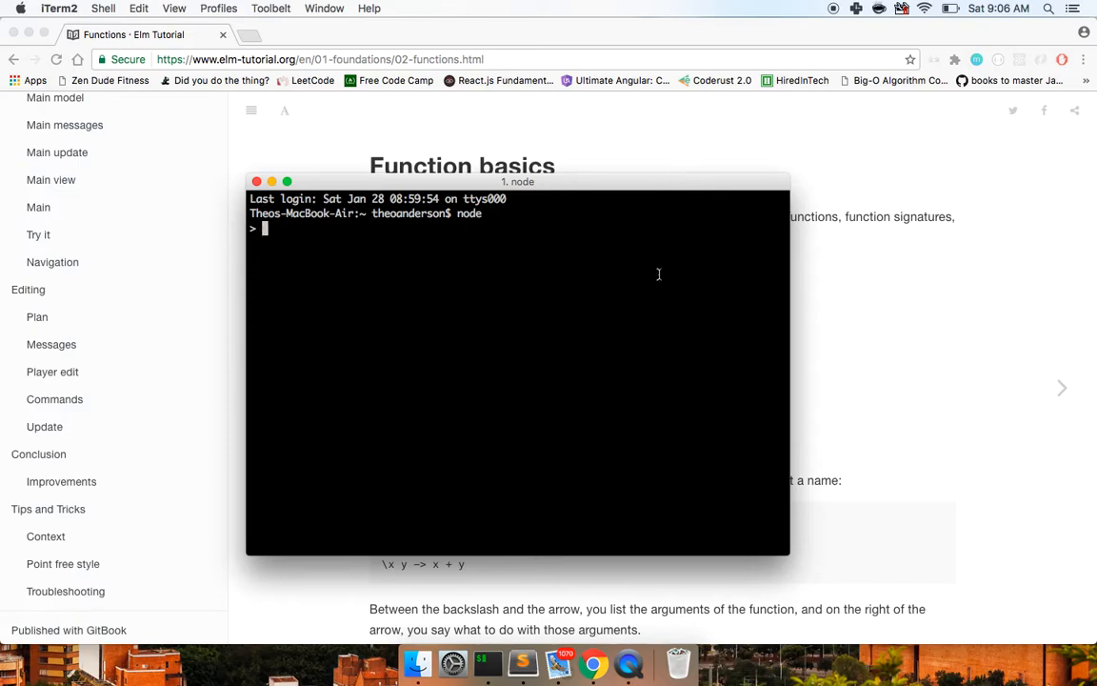
{"action": "mouse_move", "coordinate": [570, 320]}
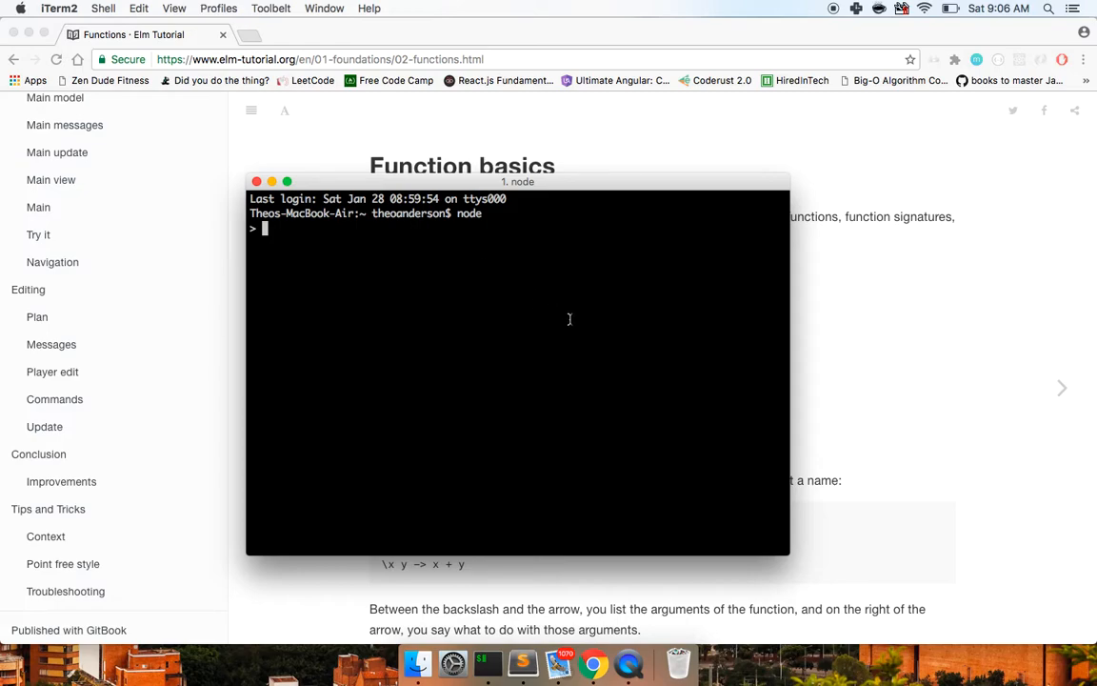
{"action": "mouse_move", "coordinate": [785, 551]}
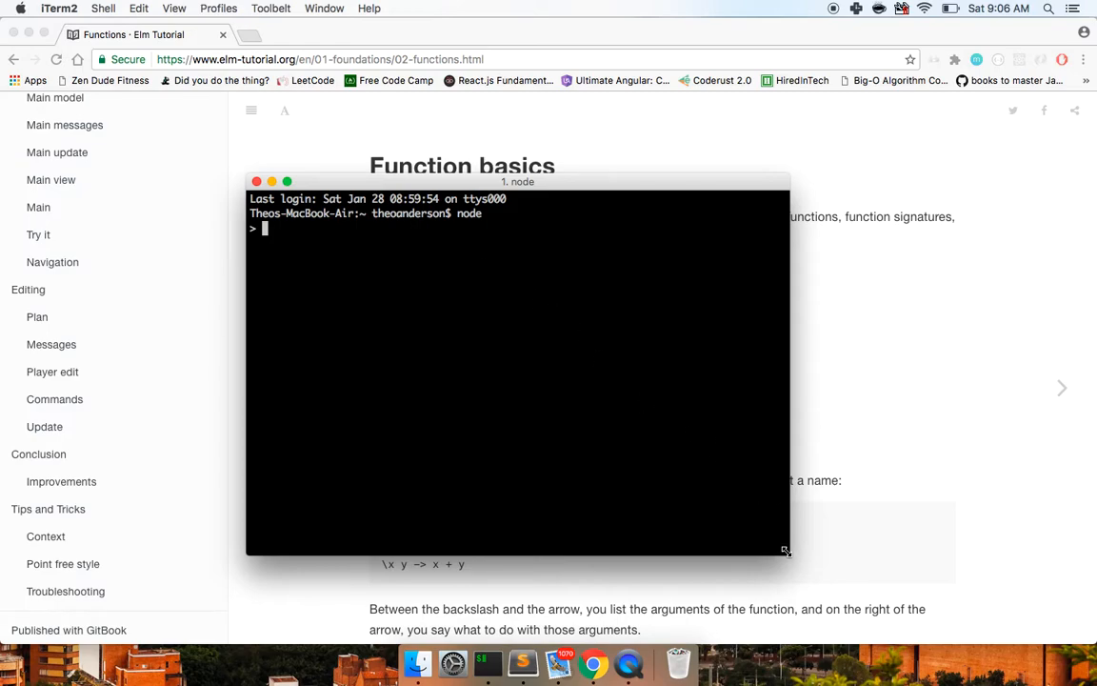
- Resize the terminal window to a smaller size over the browser
{"action": "left_click_drag", "start_coordinate": [787, 549], "coordinate": [722, 499]}
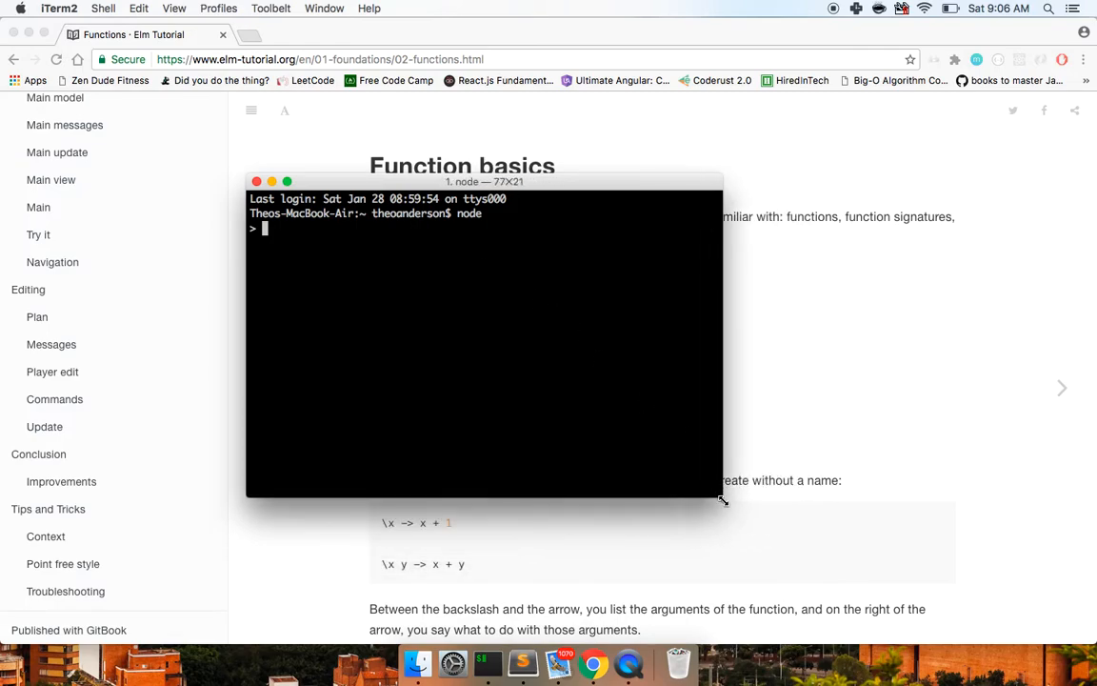
{"action": "left_click_drag", "start_coordinate": [724, 500], "coordinate": [736, 507]}
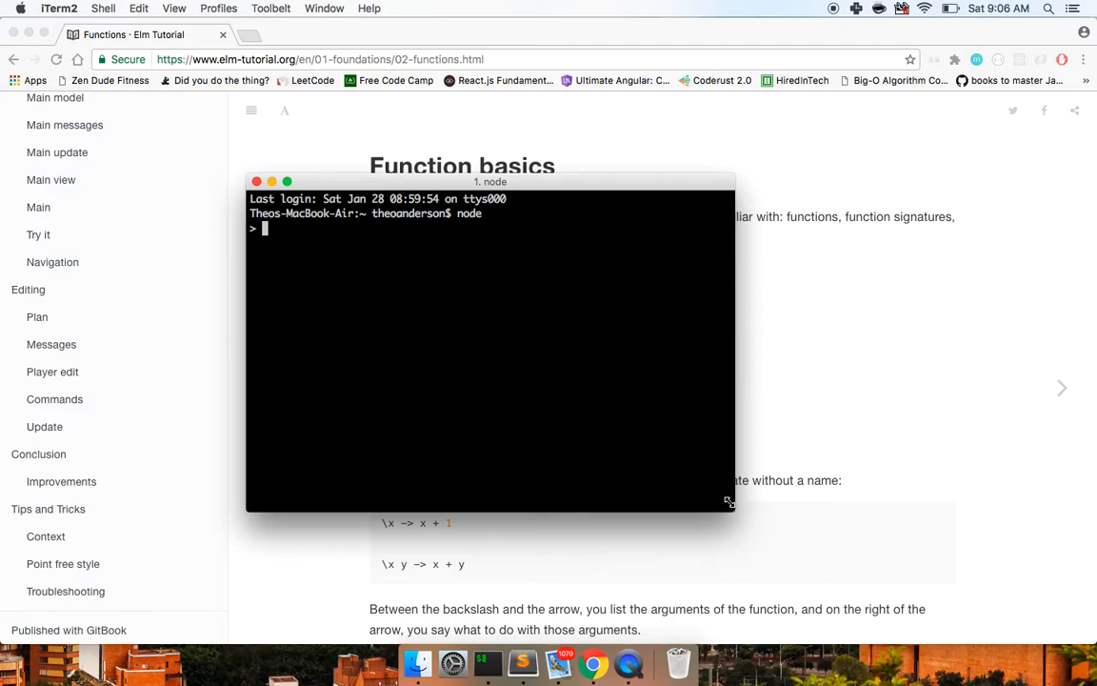
{"action": "left_click_drag", "start_coordinate": [730, 503], "coordinate": [680, 465]}
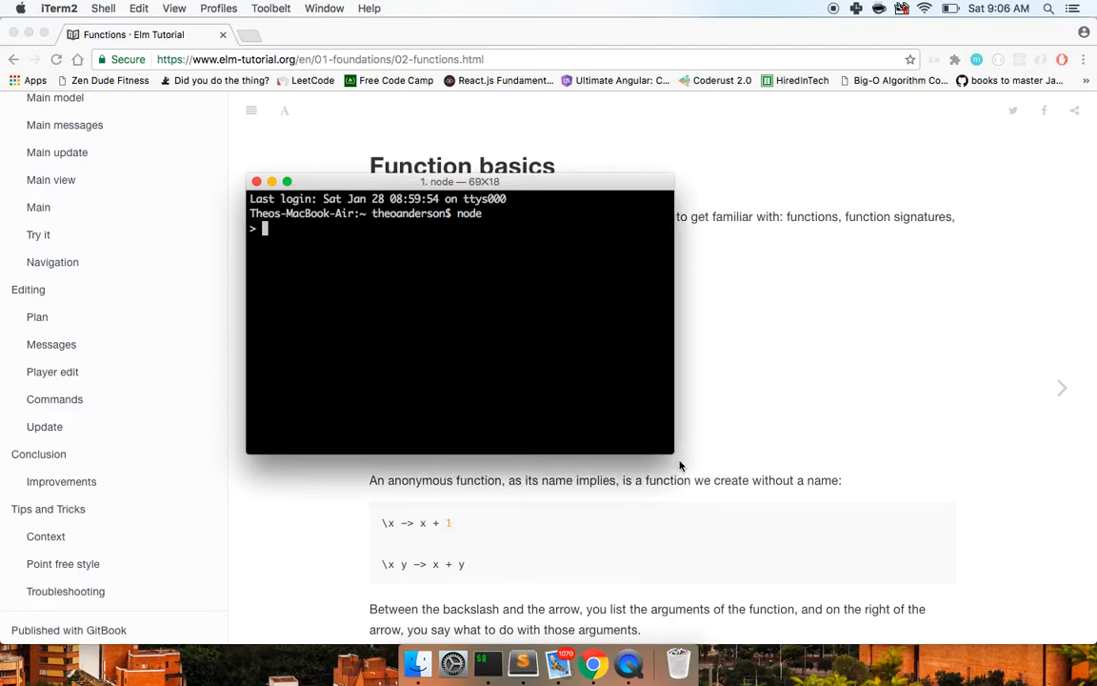
{"action": "left_click_drag", "start_coordinate": [675, 458], "coordinate": [728, 503]}
{"action": "type", "text": "cd"}
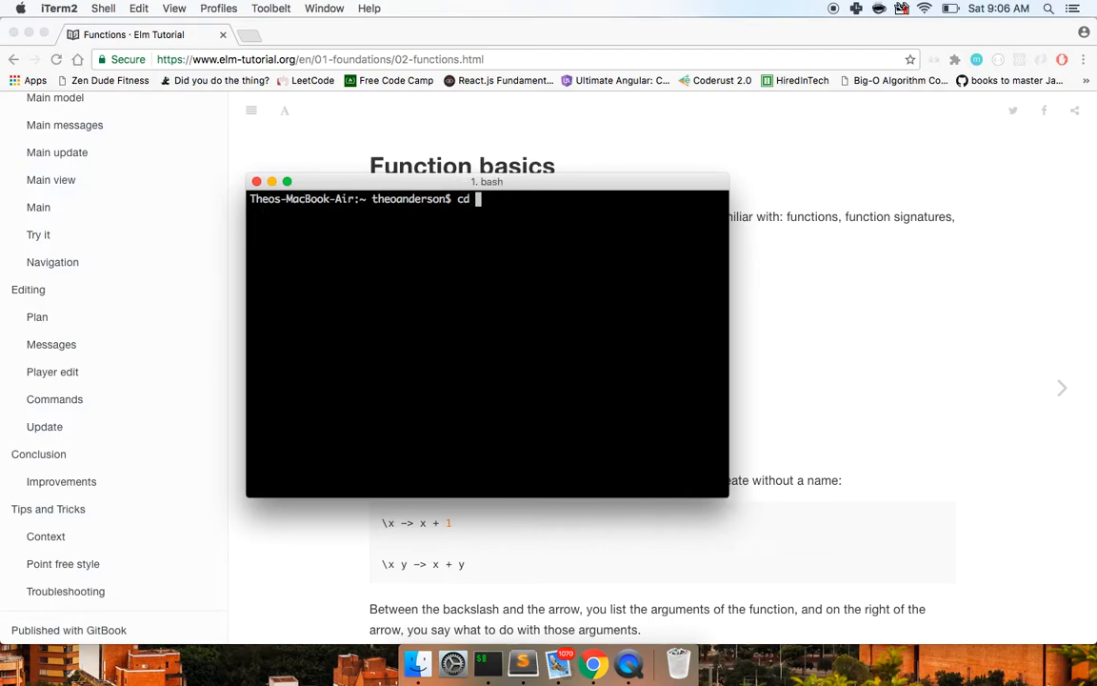
- Change into the Desktop directory and view the Elm Tutorial's GitBook details page
{"action": "type", "text": "Desk"}
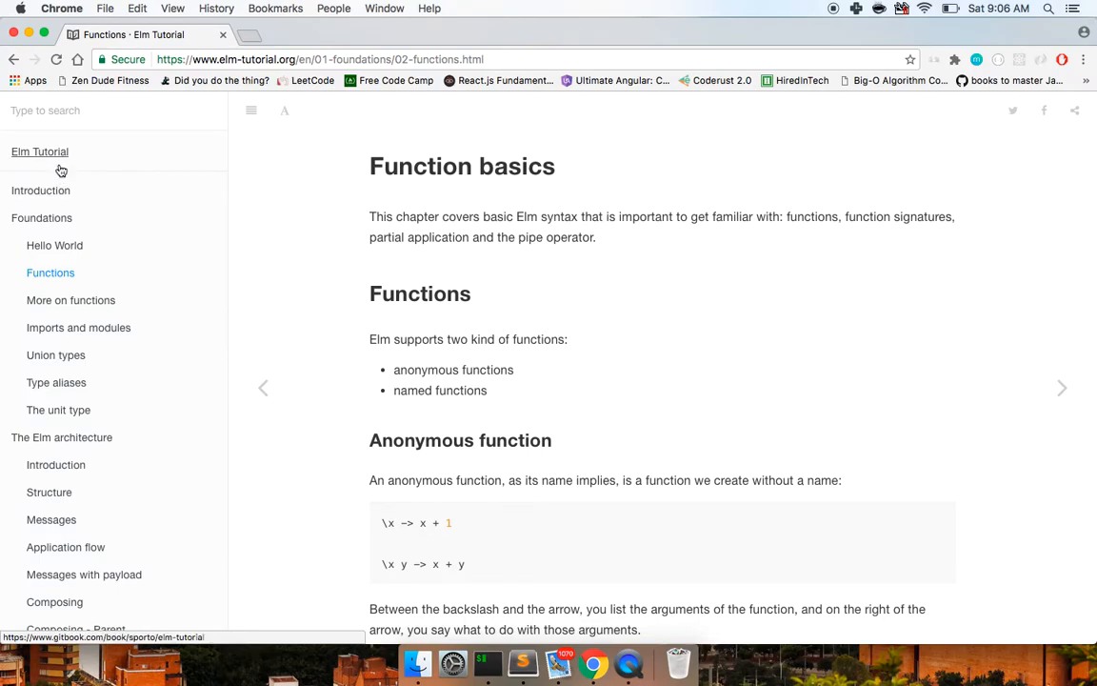
{"action": "left_click", "coordinate": [38, 152]}
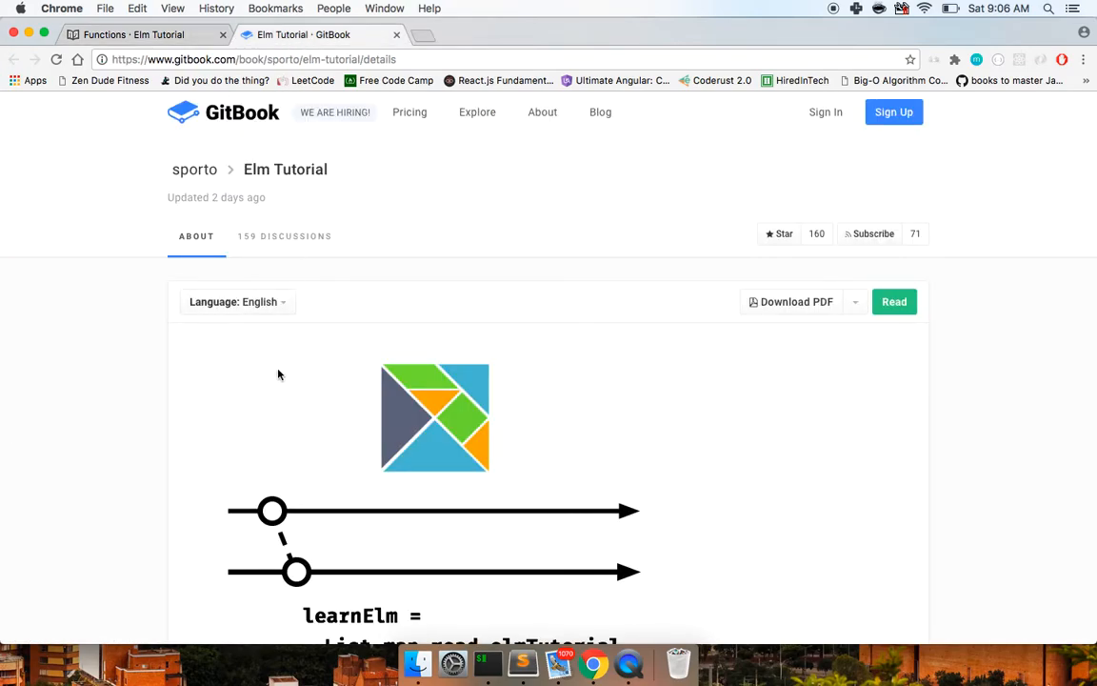
{"action": "scroll", "scroll_direction": "down", "scroll_amount": 3}
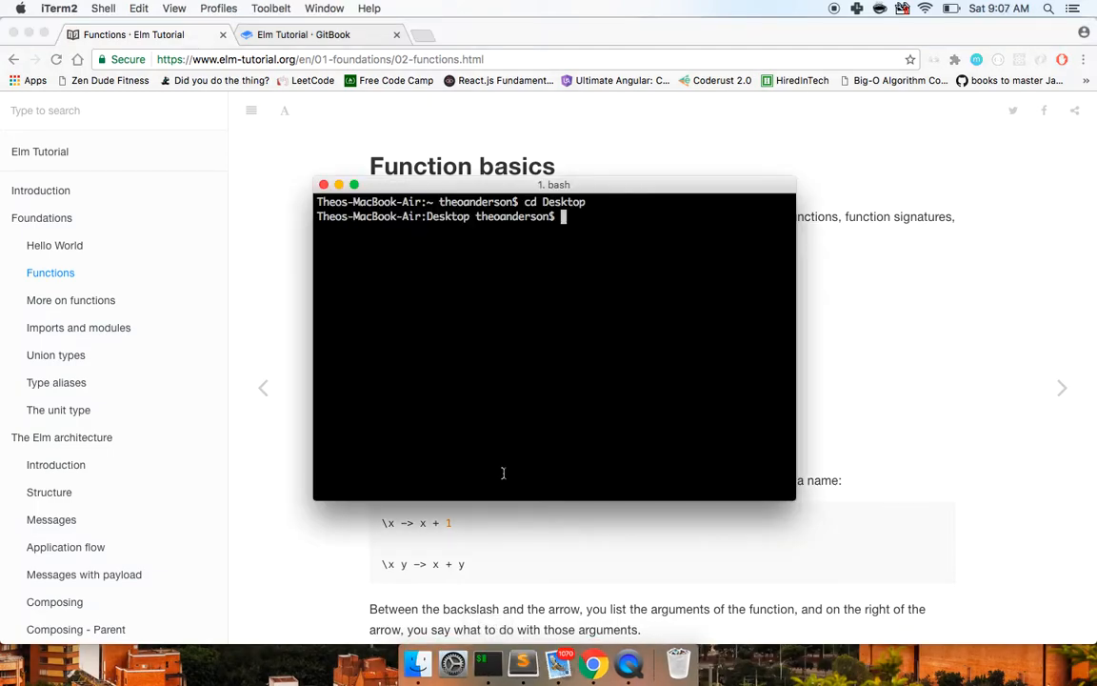
- Make the hello-elm folder and install elm-lang/html, answering Y to the plan
{"action": "type", "text": "mkdir"}
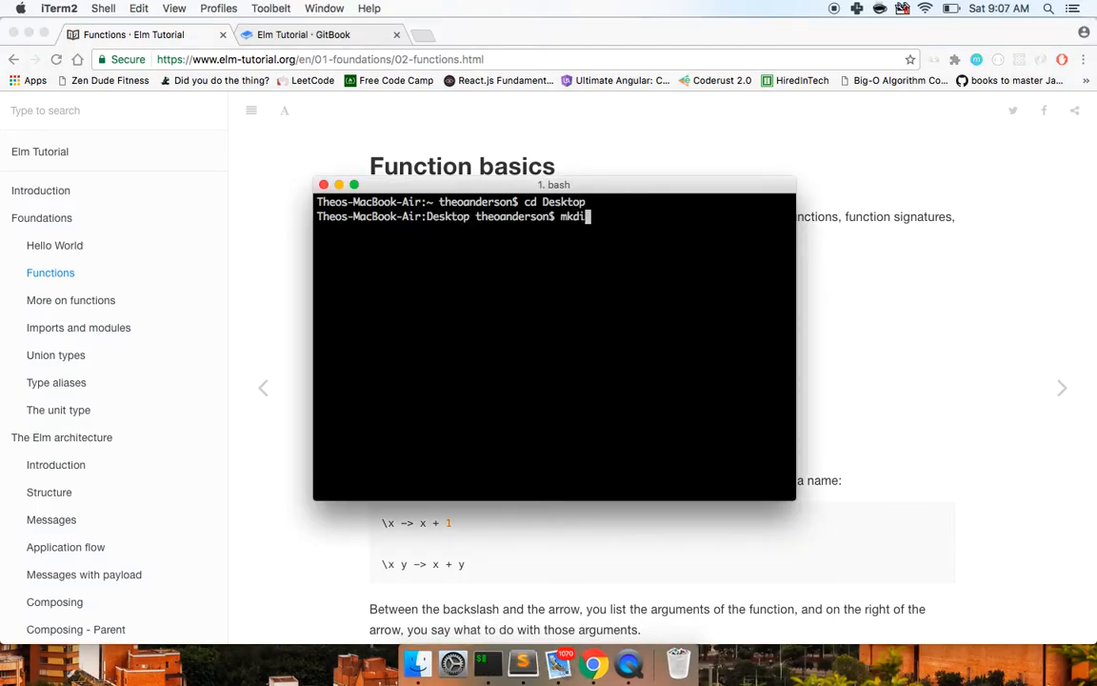
{"action": "type", "text": "hello-"}
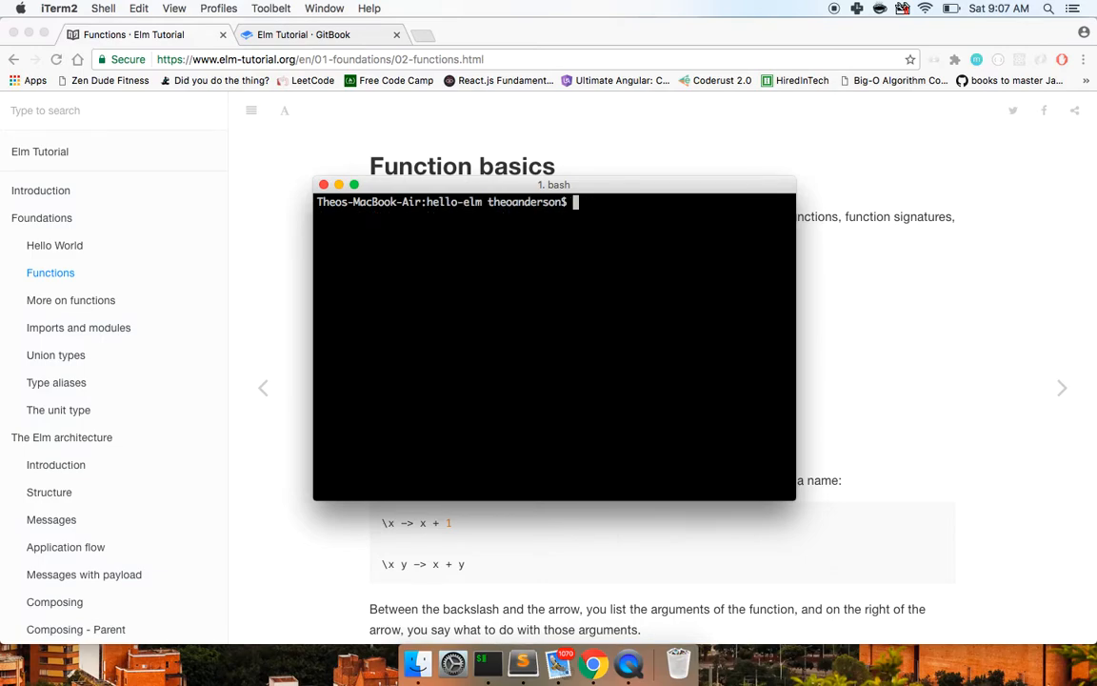
{"action": "type", "text": "elm package install elm-lang/html"}
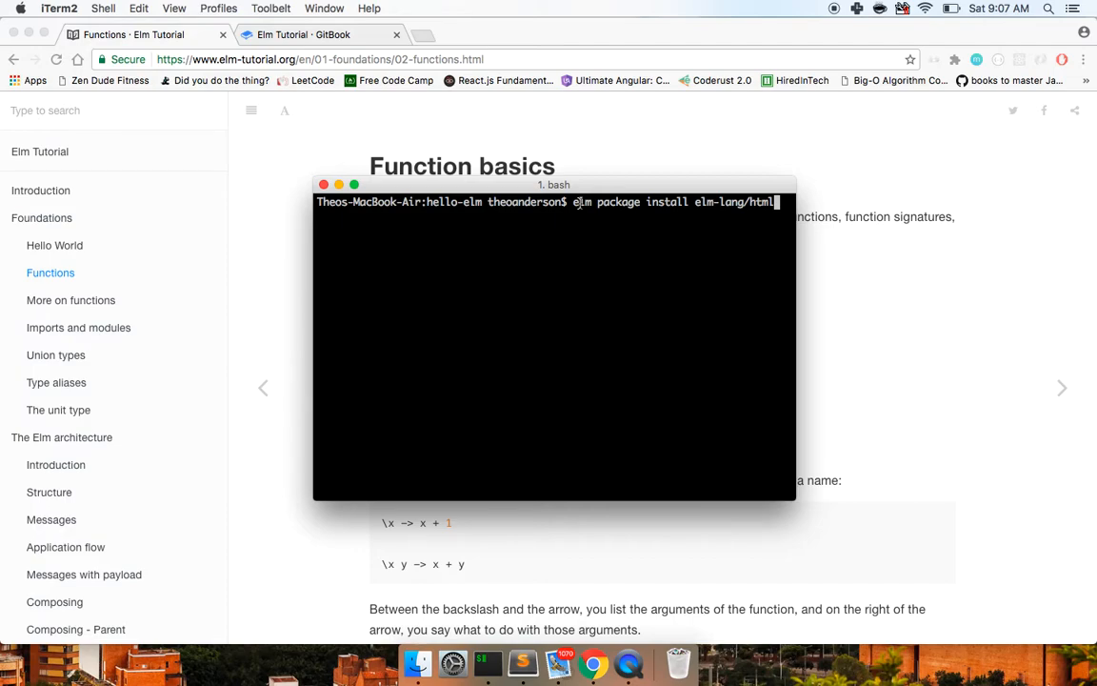
{"action": "mouse_move", "coordinate": [602, 274]}
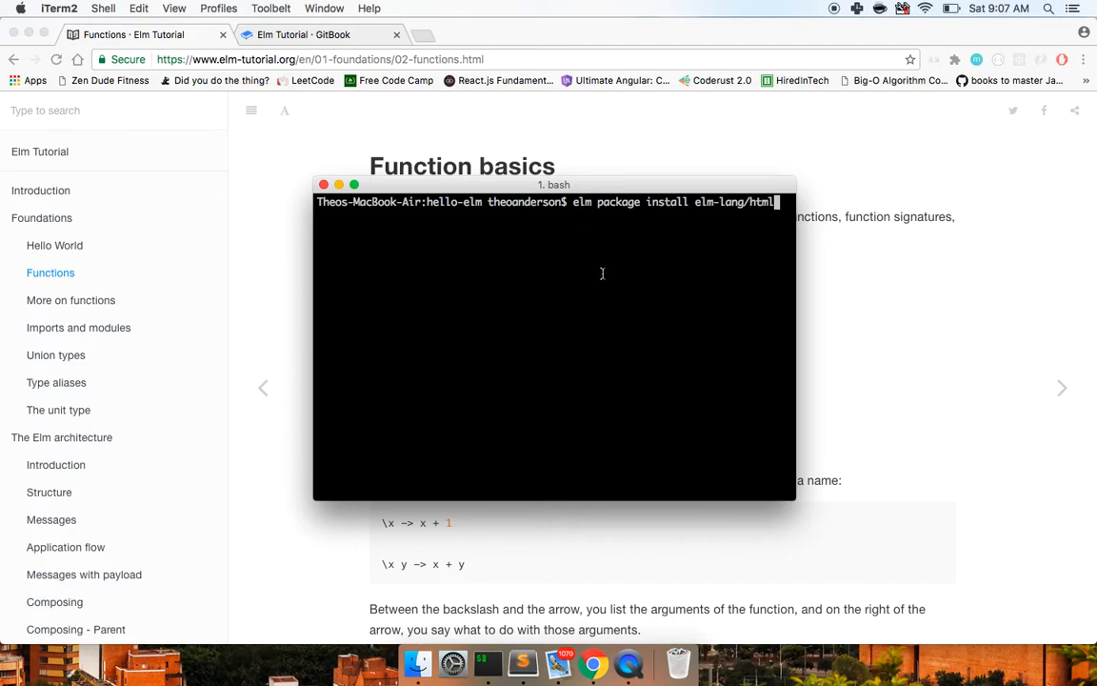
{"action": "mouse_move", "coordinate": [730, 431]}
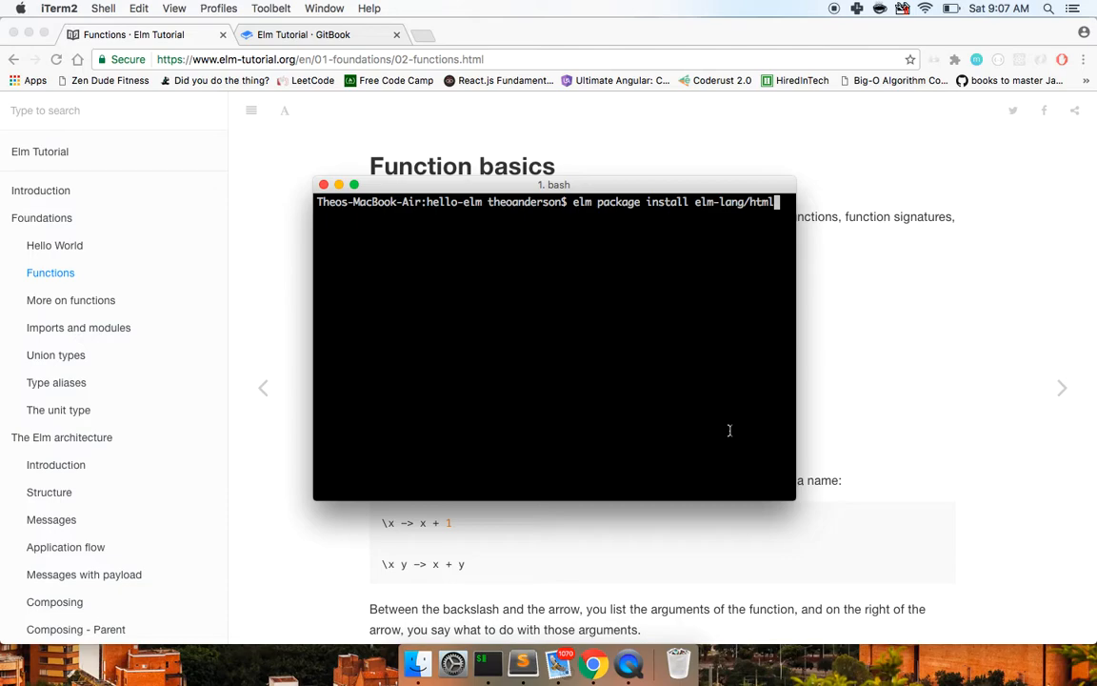
{"action": "key", "text": "enter"}
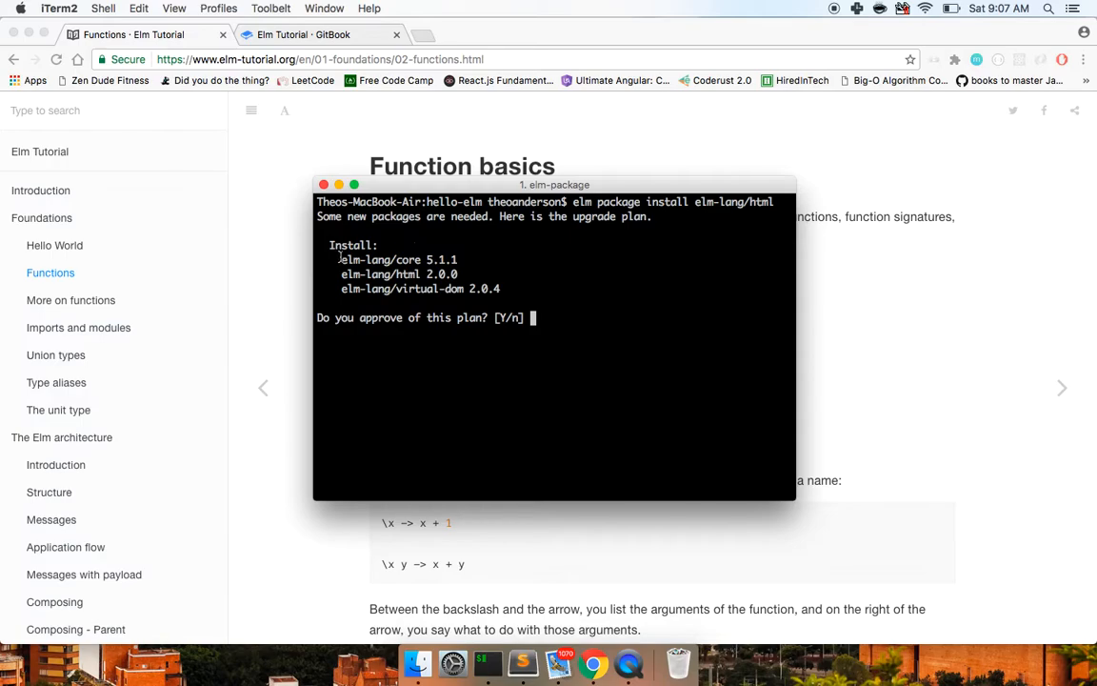
{"action": "left_click_drag", "start_coordinate": [341, 260], "coordinate": [458, 290]}
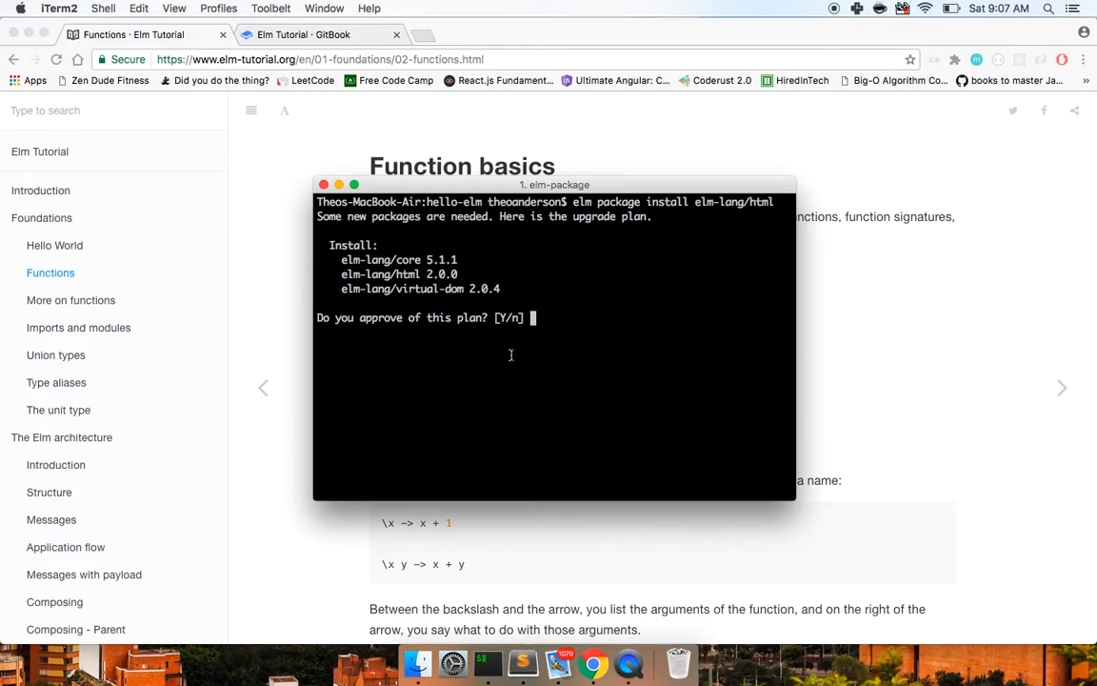
{"action": "type", "text": "Y"}
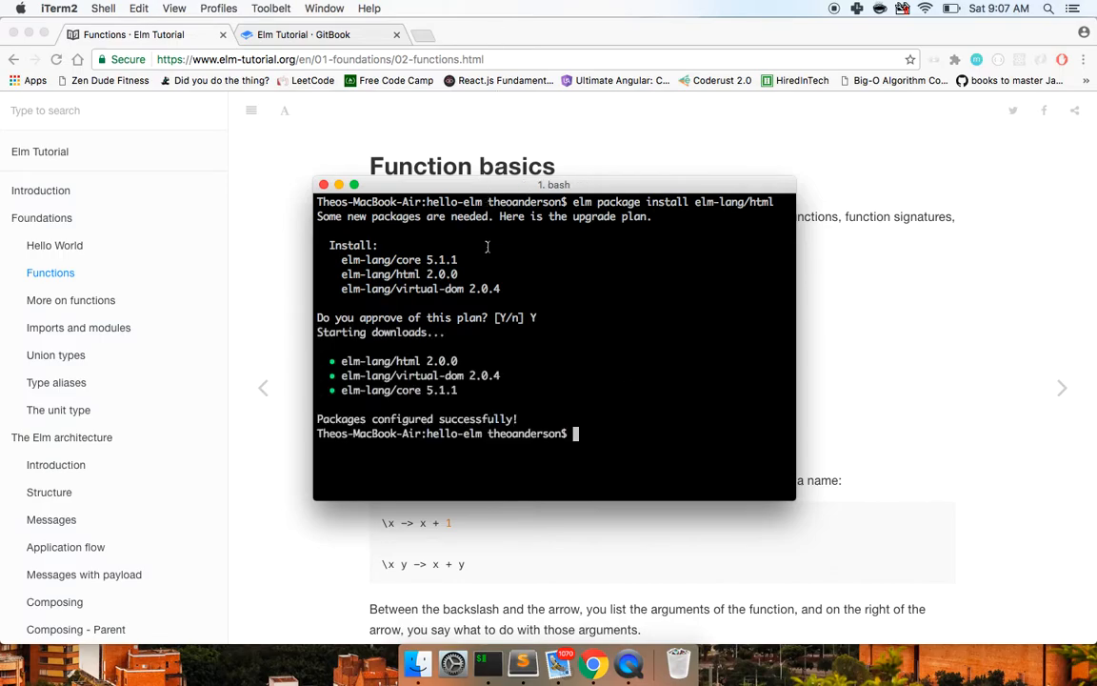
- List the project folder and create Hello.elm with touch
{"action": "type", "text": "ls"}
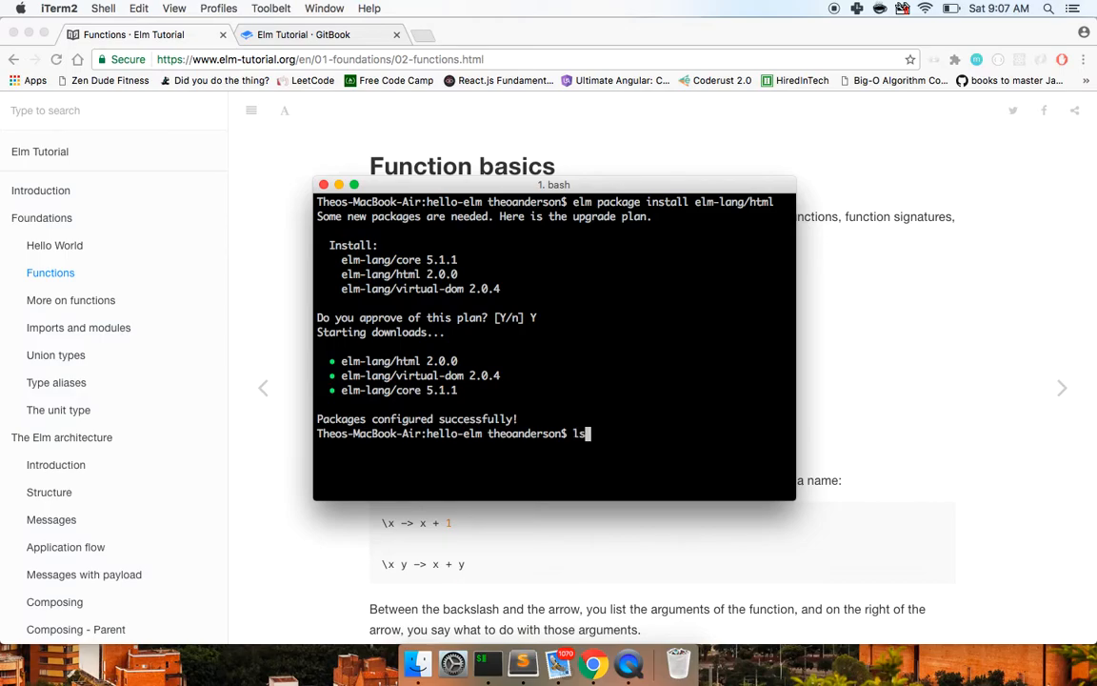
{"action": "type", "text": "touch H"}
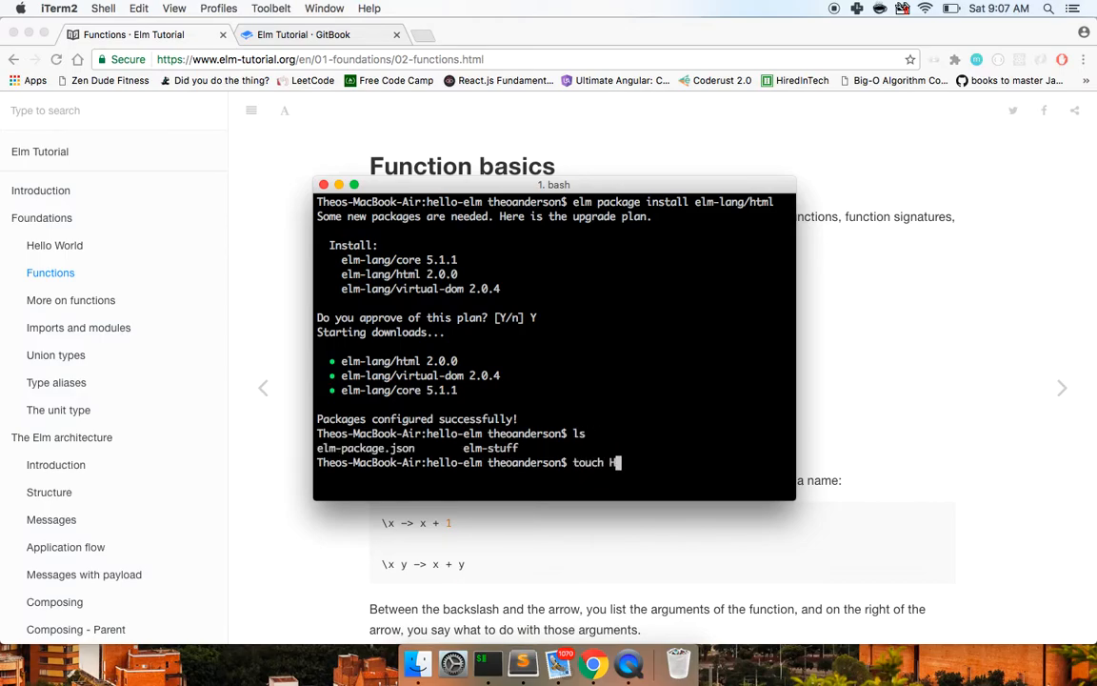
{"action": "type", "text": "ello.elm"}
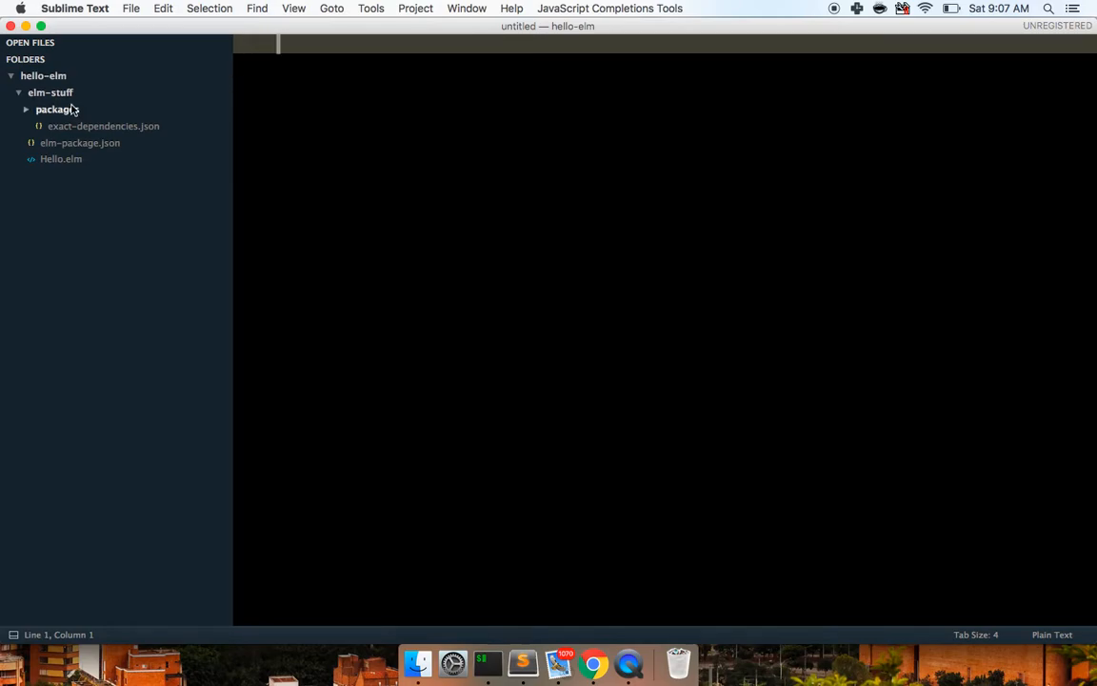
- Browse elm-stuff/packages/elm-lang/html/2.0.0 in the sidebar, then view the empty Hello.elm
{"action": "left_click", "coordinate": [57, 108]}
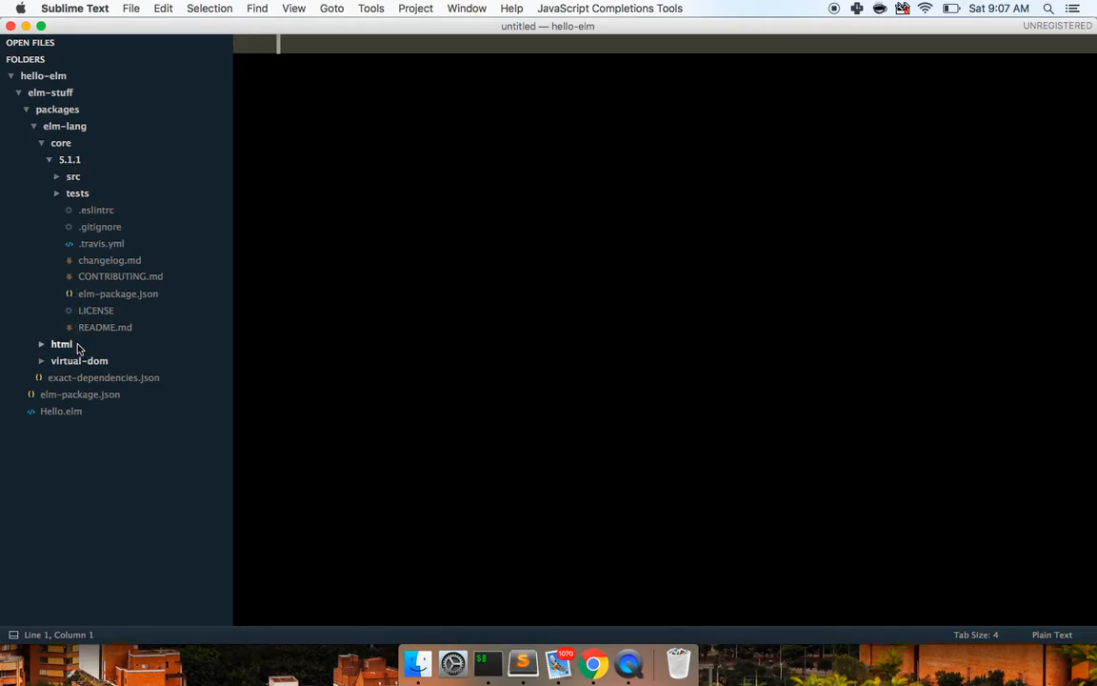
{"action": "left_click", "coordinate": [61, 343]}
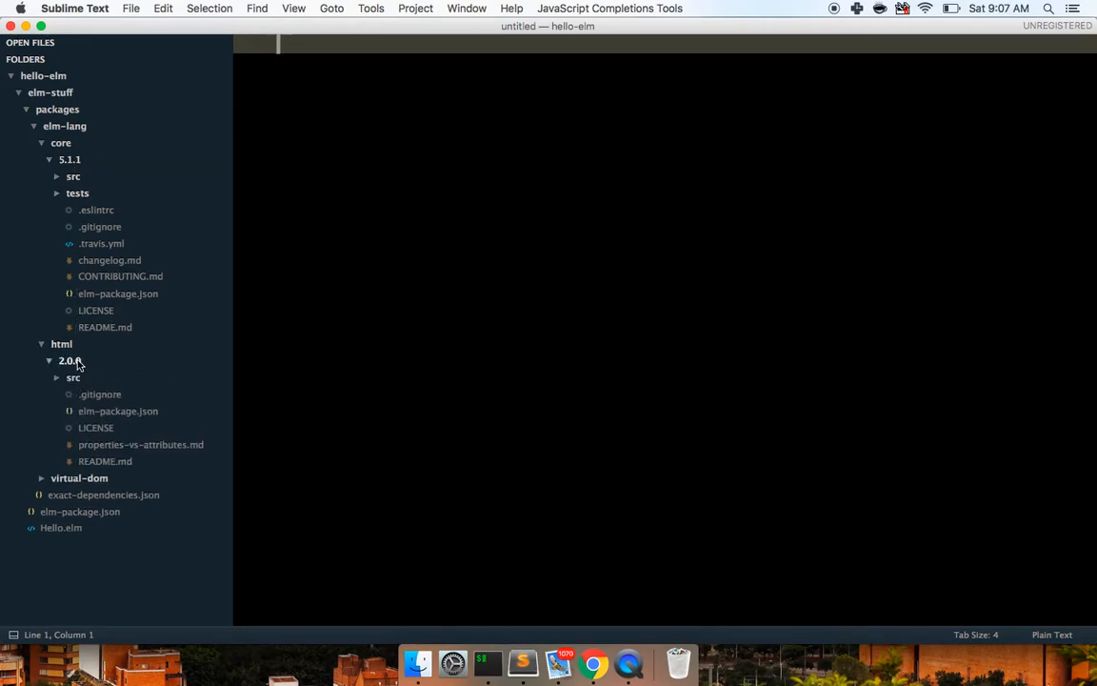
{"action": "left_click", "coordinate": [73, 377]}
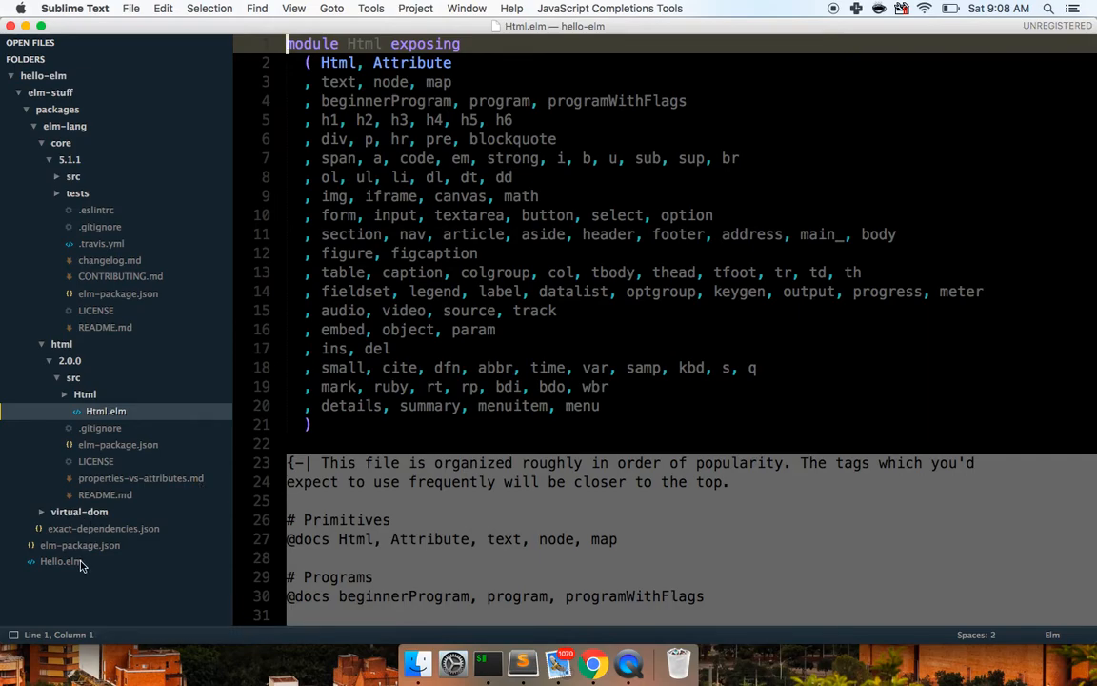
{"action": "left_click", "coordinate": [61, 560]}
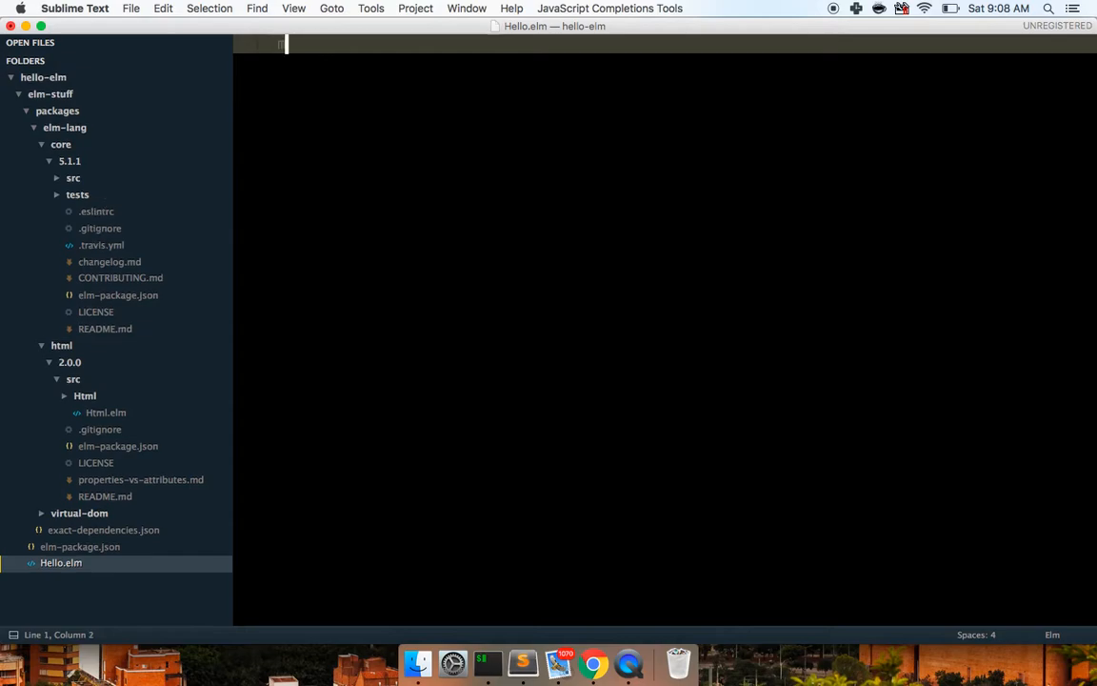
- Declare module Hello exposing (..) in Hello.elm, checking Html.elm's exports
{"action": "type", "text": "module"}
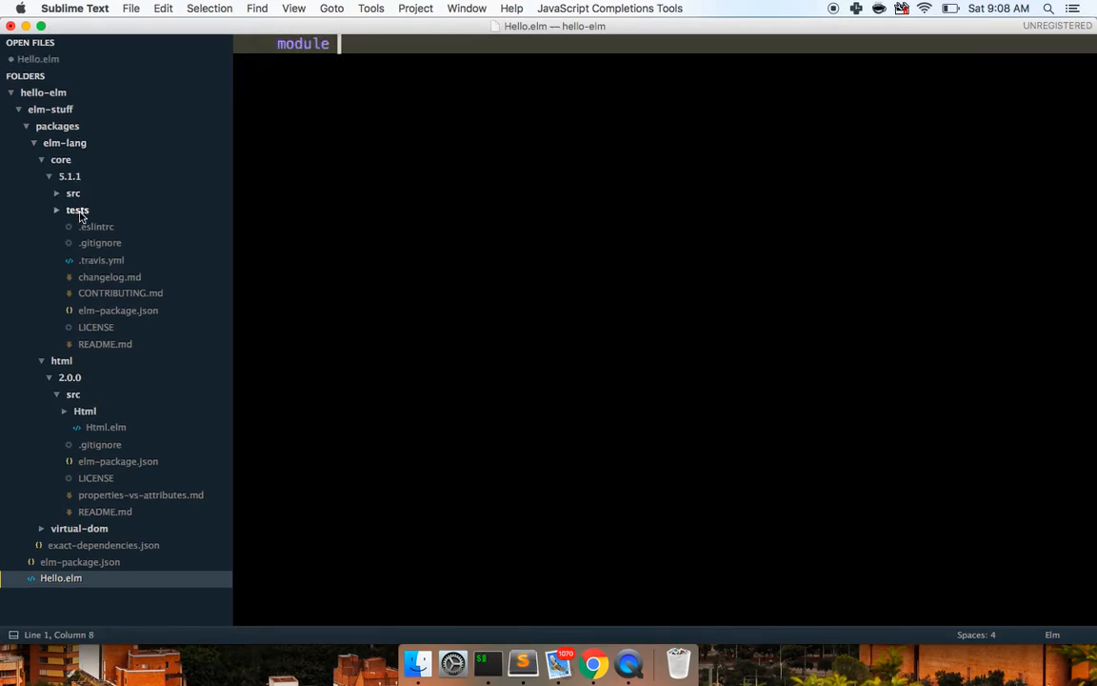
{"action": "mouse_move", "coordinate": [118, 346]}
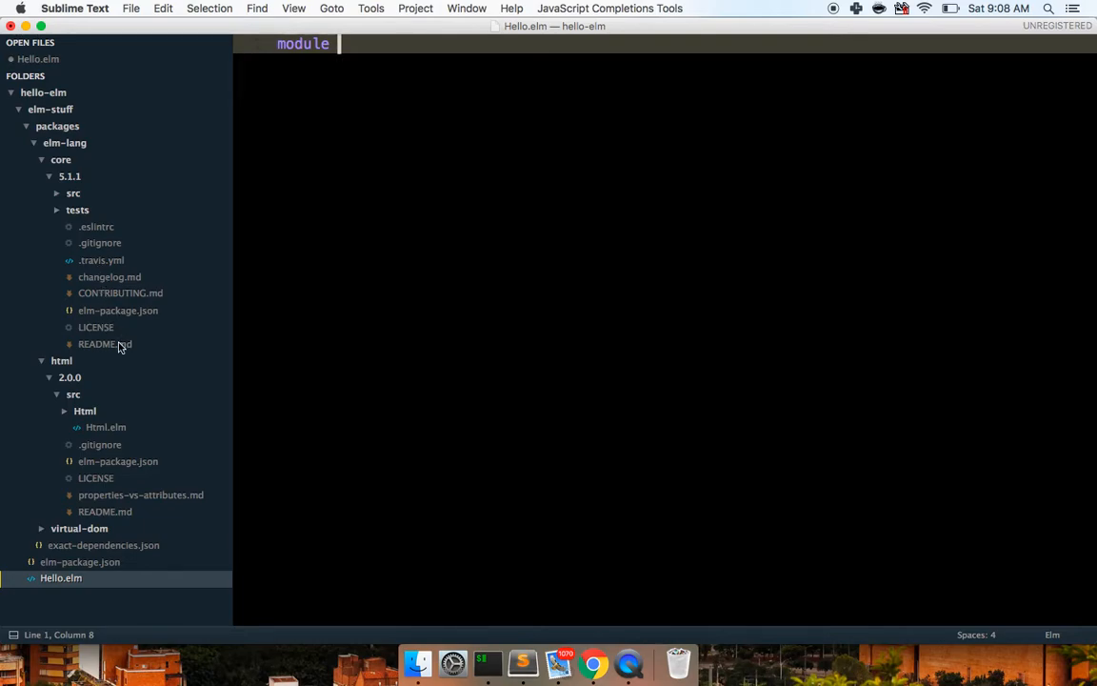
{"action": "left_click", "coordinate": [106, 427]}
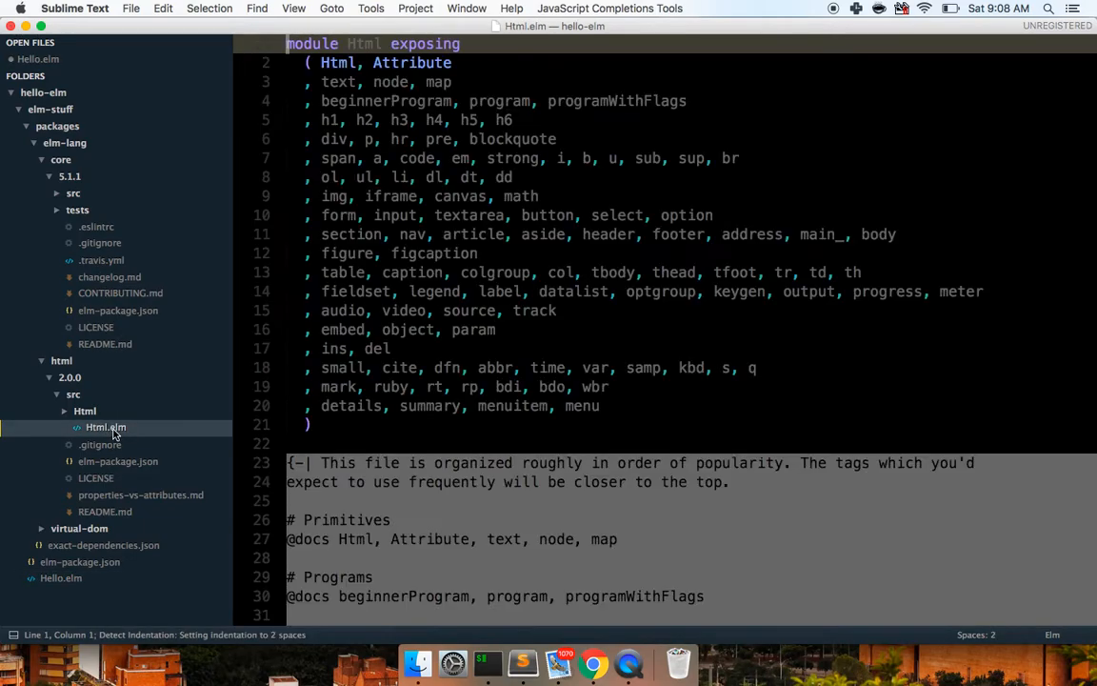
{"action": "left_click", "coordinate": [61, 577]}
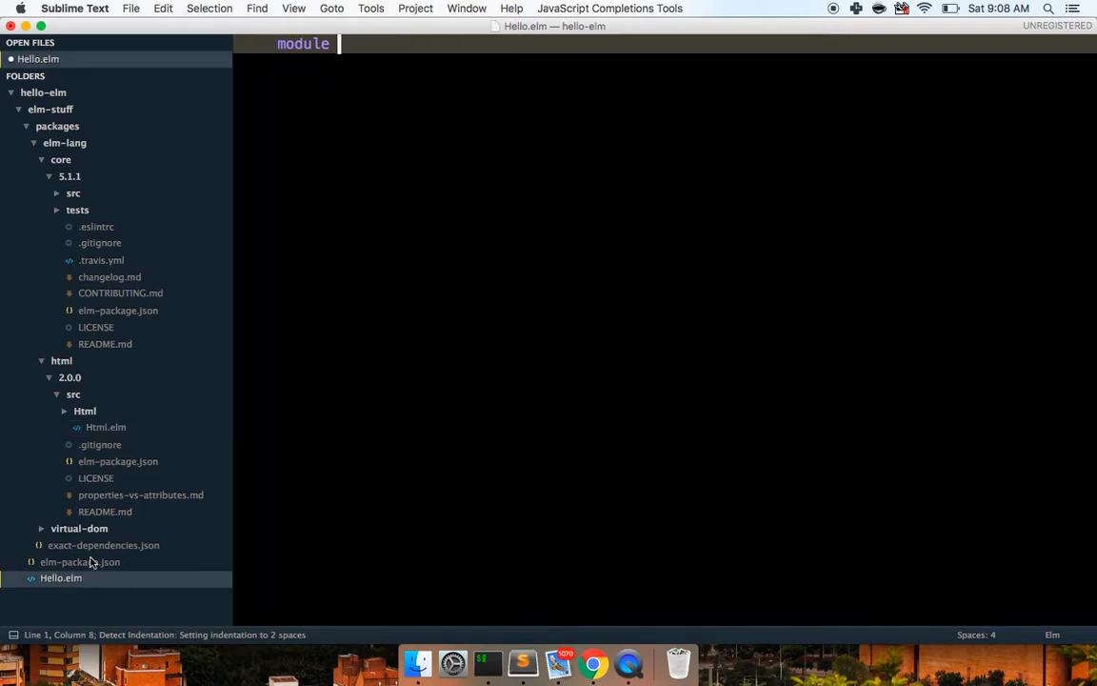
{"action": "type", "text": "Hello exposing"}
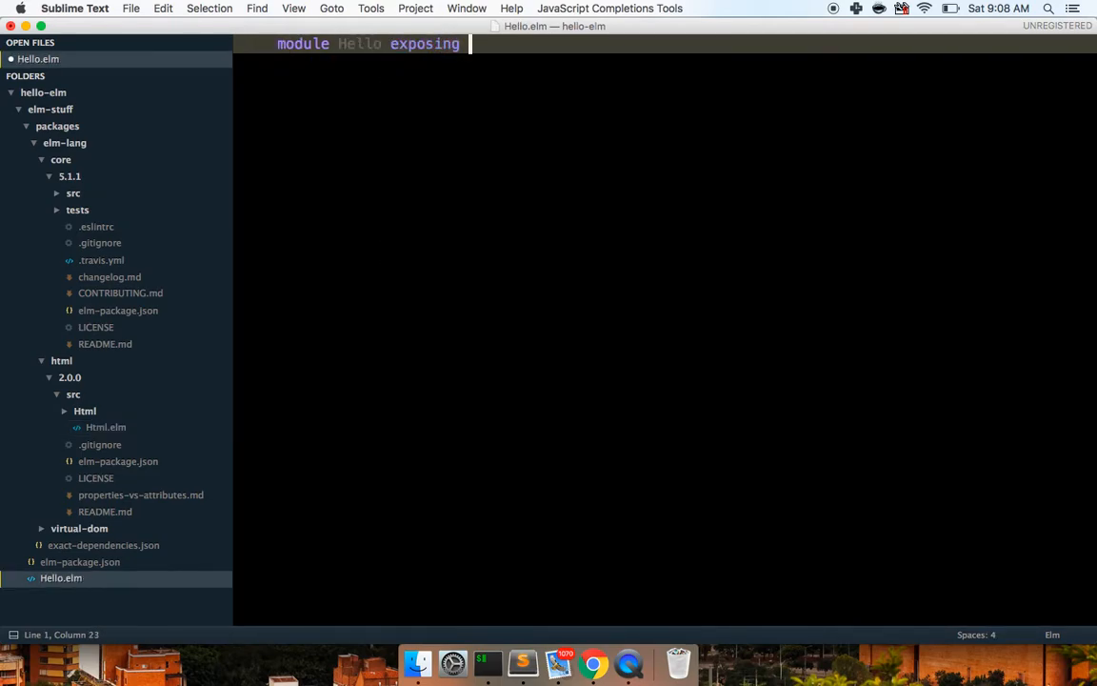
{"action": "type", "text": "("}
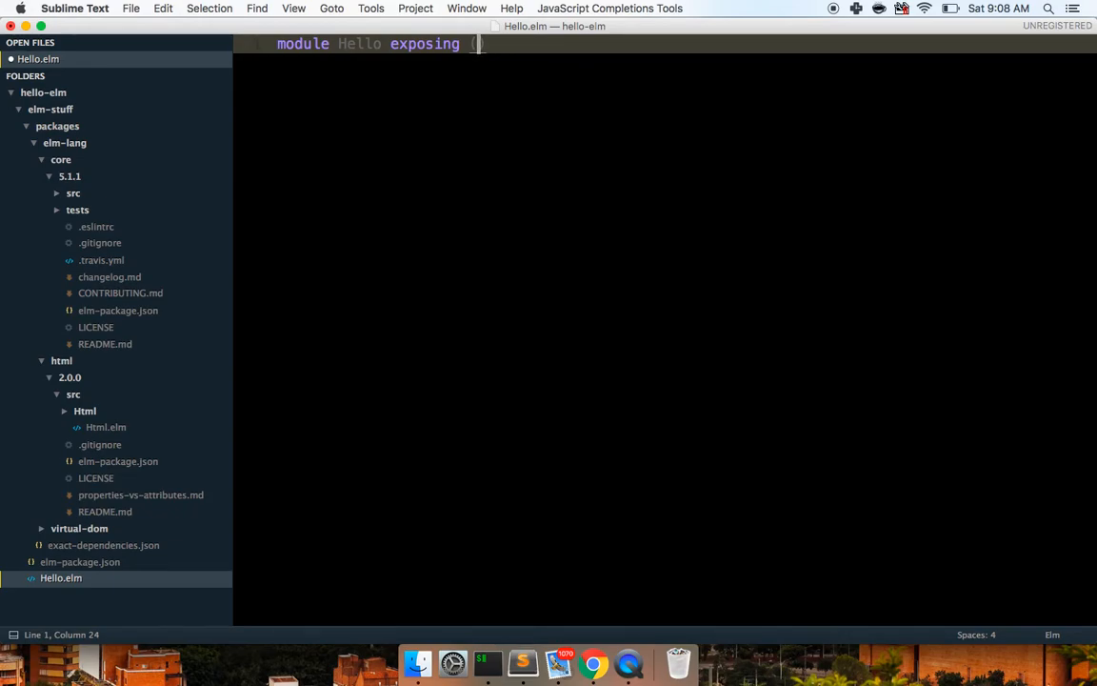
{"action": "type", "text": "...)"}
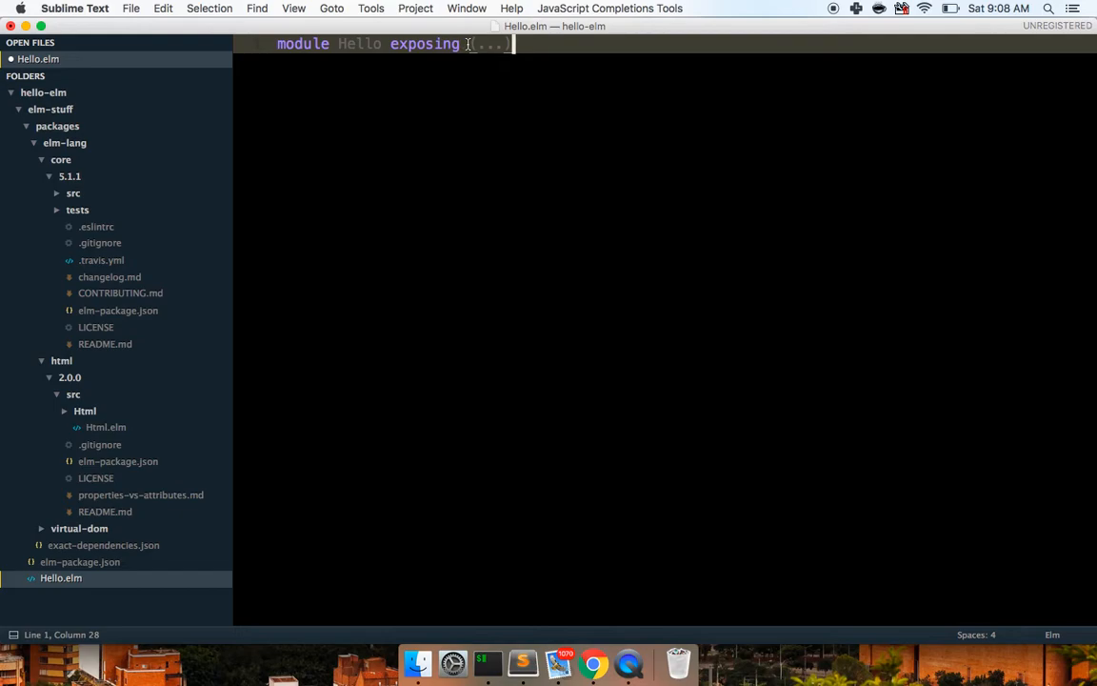
- Begin the import Html line below the module declaration
{"action": "type", "text": "import"}
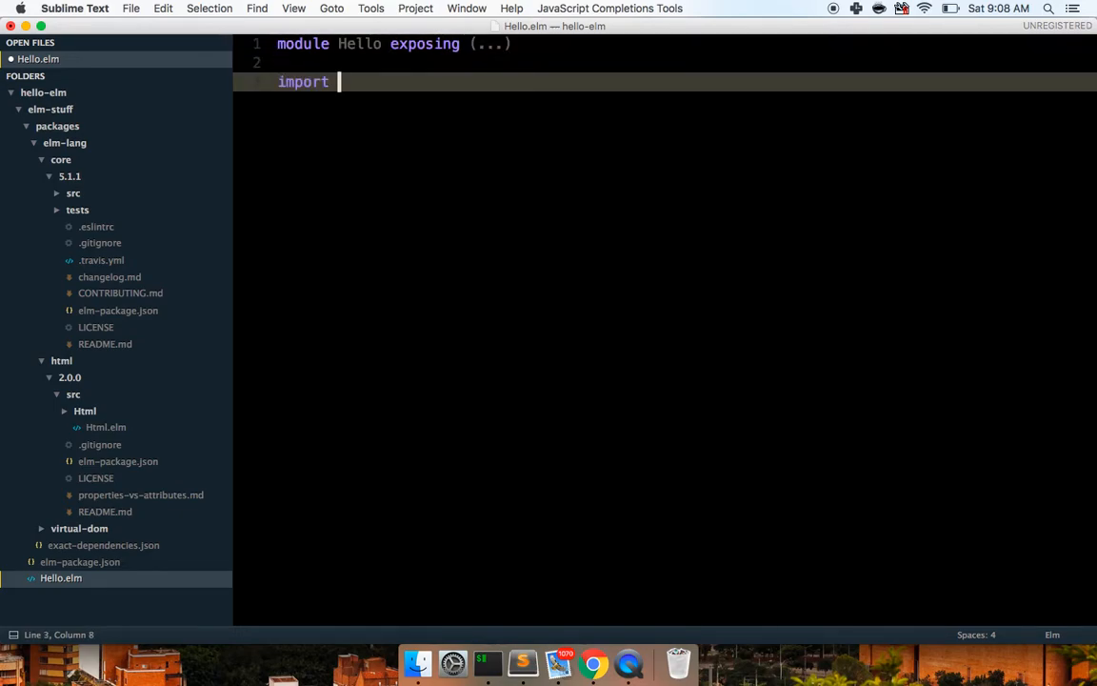
{"action": "mouse_move", "coordinate": [130, 496]}
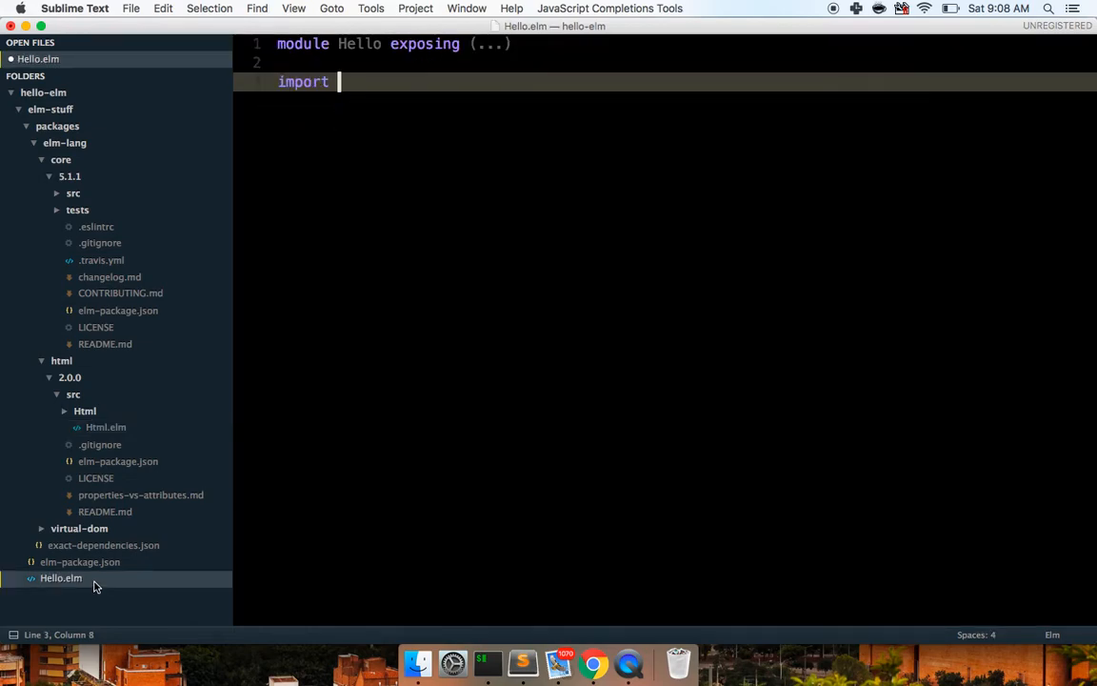
{"action": "mouse_move", "coordinate": [360, 82]}
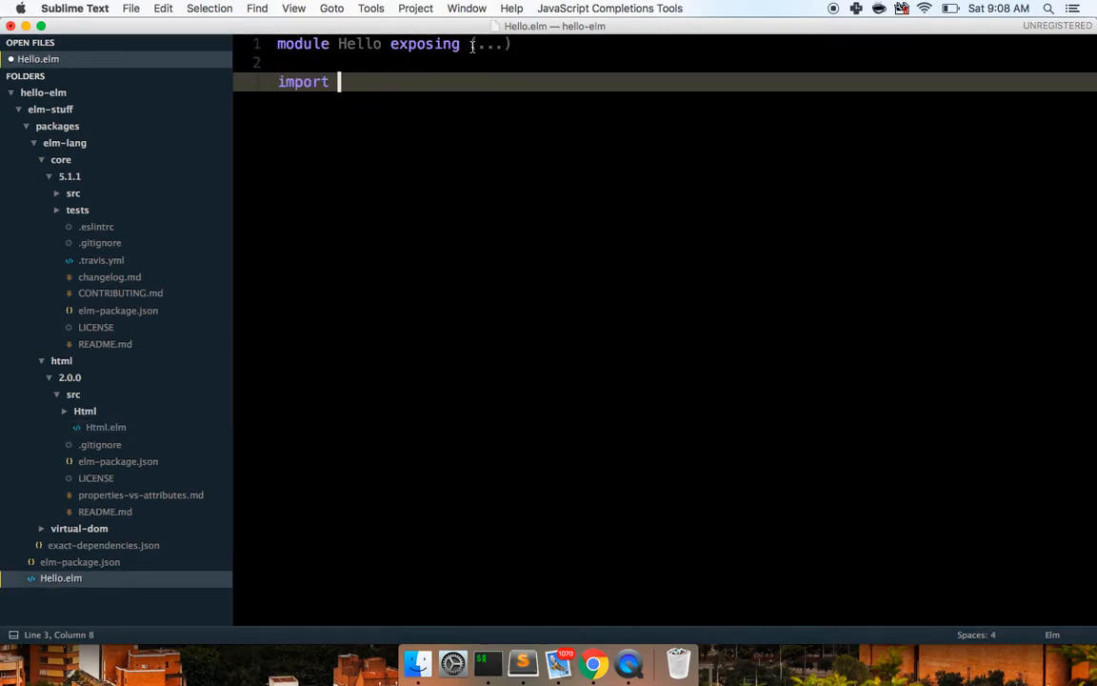
{"action": "type", "text": "Html"}
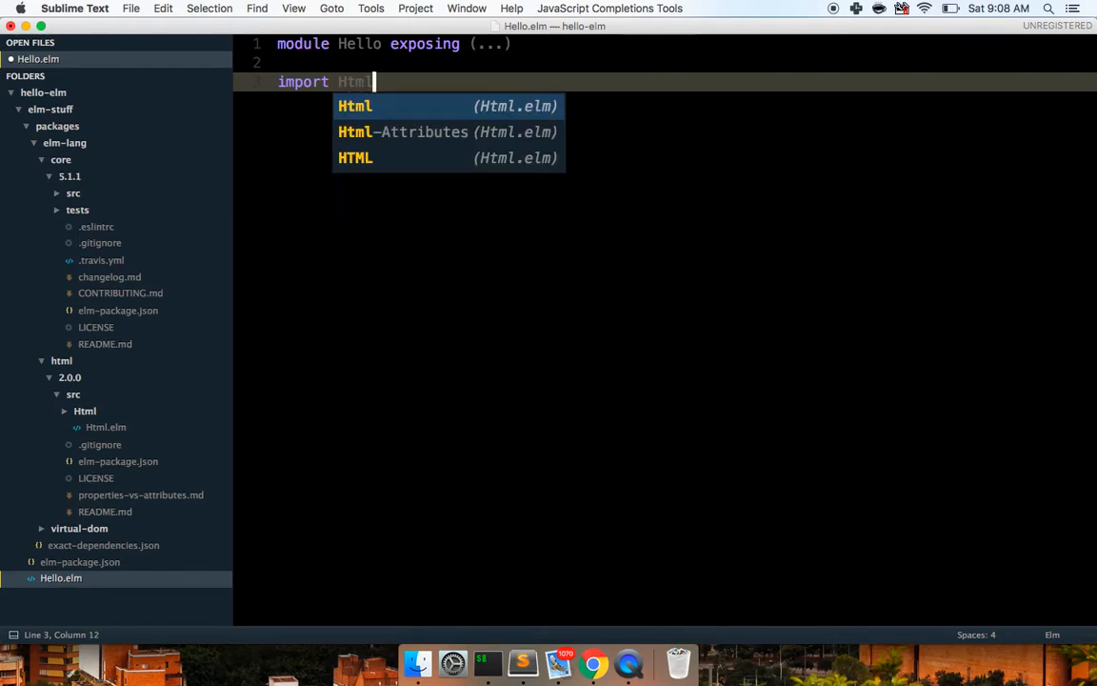
{"action": "type", "text": "from expos"}
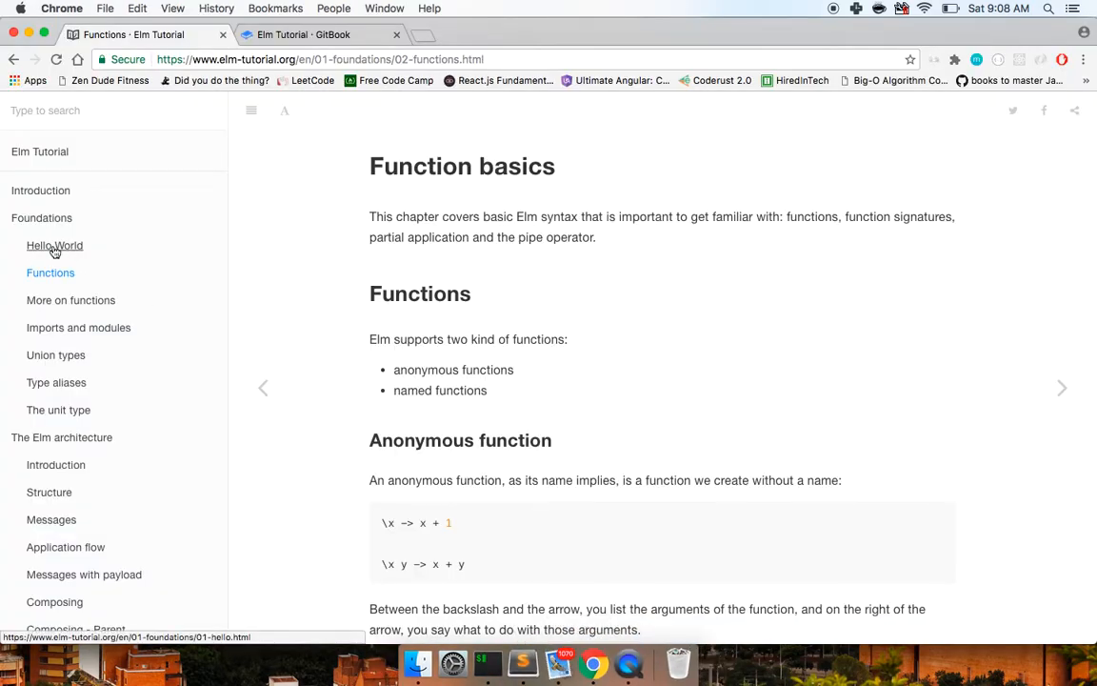
- Show the Hello World chapter under Foundations in the Elm Tutorial
{"action": "left_click", "coordinate": [53, 244]}
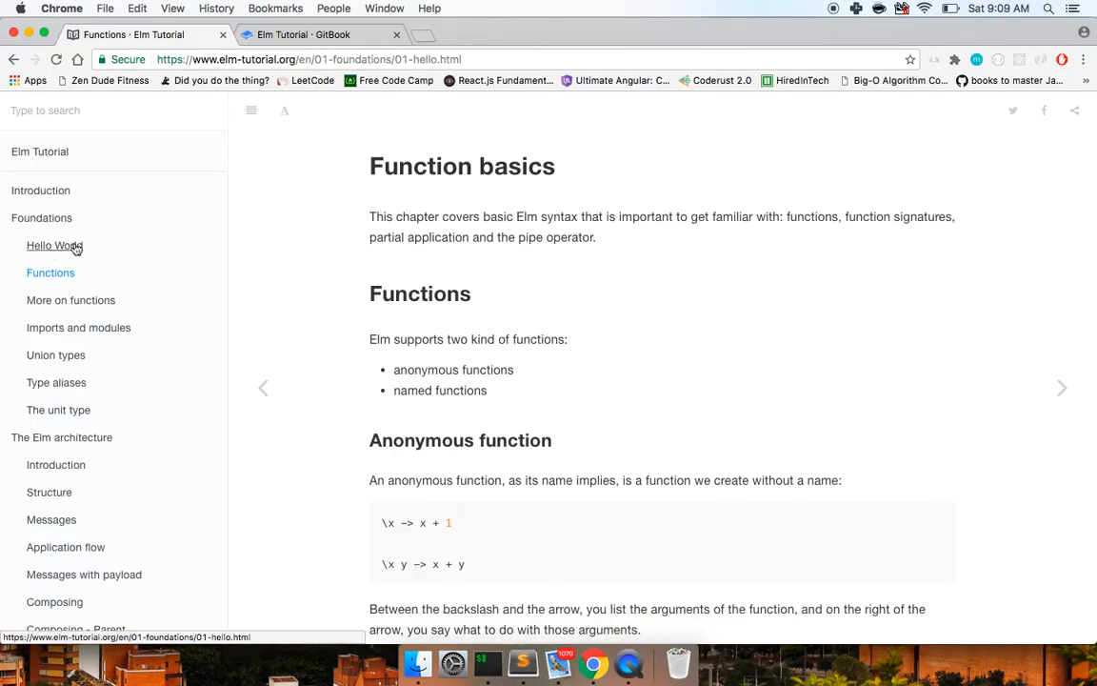
{"action": "left_click", "coordinate": [54, 244]}
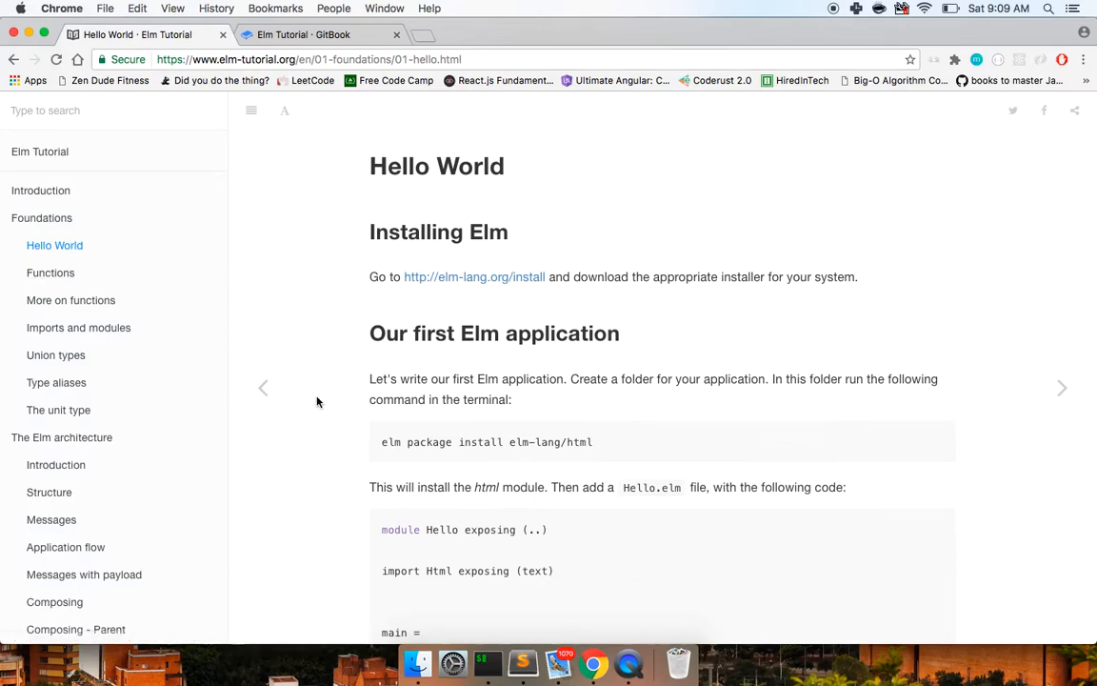
{"action": "mouse_move", "coordinate": [455, 547]}
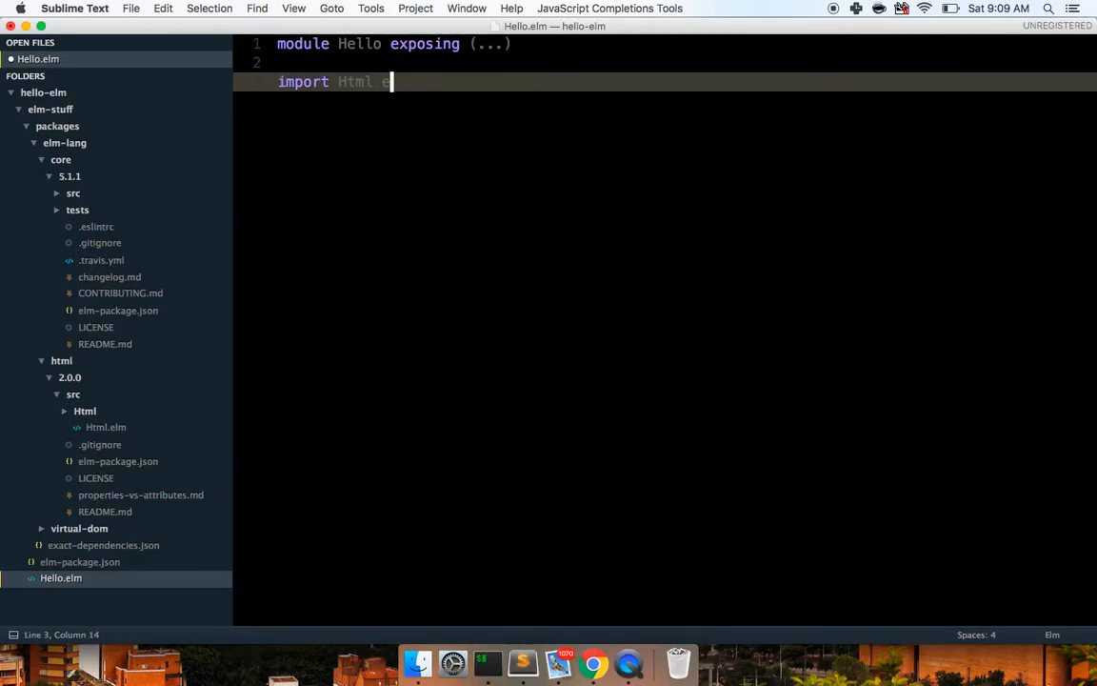
- Complete the import as Html exposing (text, h1), then check the tutorial example
{"action": "type", "text": "exposing"}
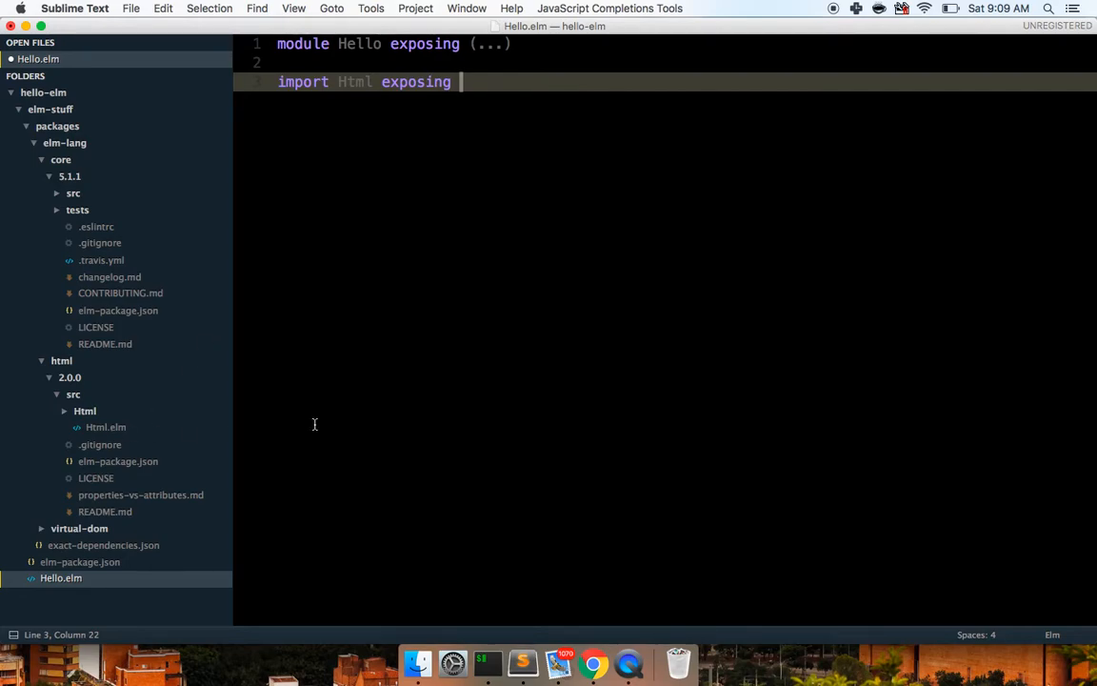
{"action": "type", "text": "tex"}
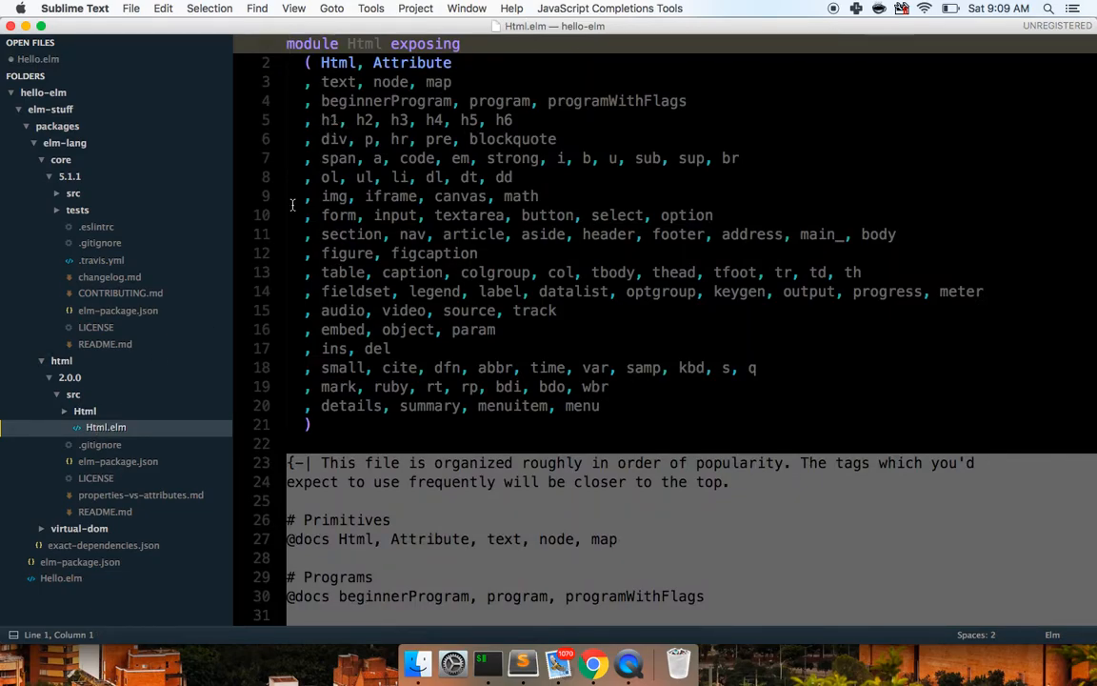
{"action": "left_click", "coordinate": [61, 579]}
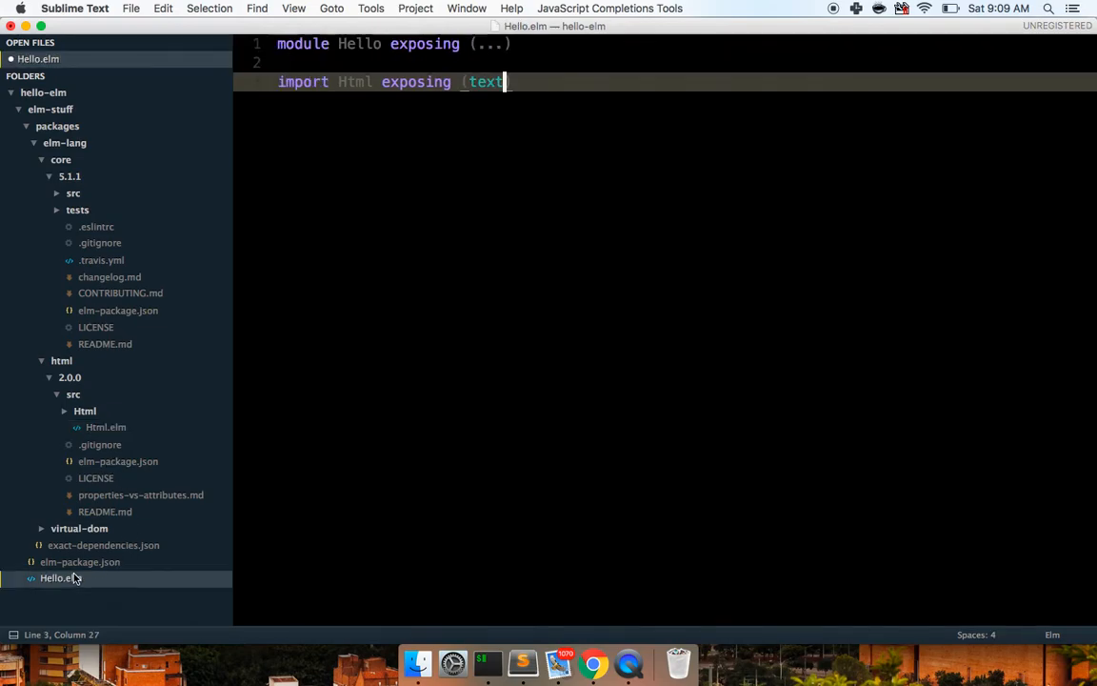
{"action": "type", "text": ", h1"}
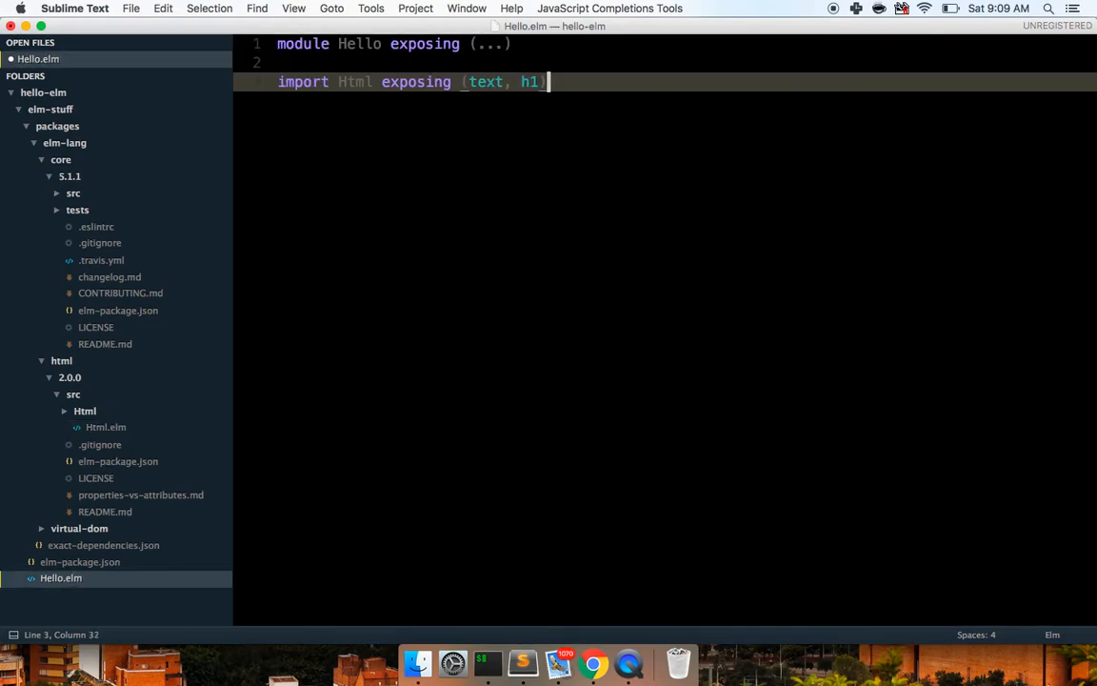
{"action": "left_click", "coordinate": [593, 658]}
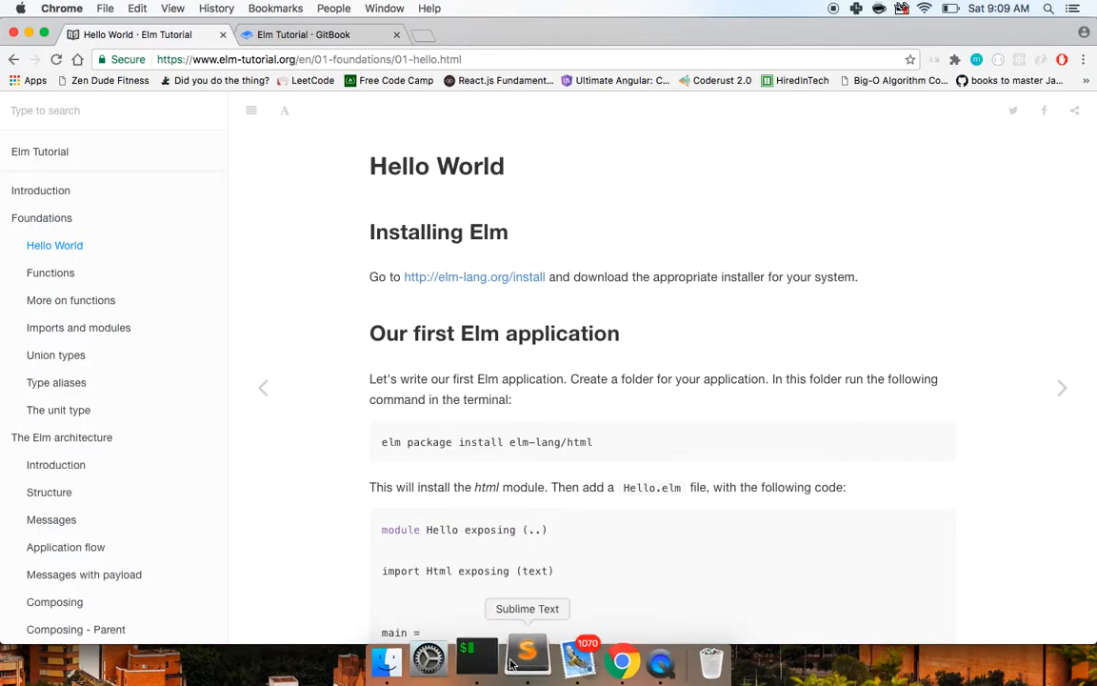
- Define main as h1 wrapping text "hello elm" and save Hello.elm with Cmd+S
{"action": "left_click", "coordinate": [526, 657]}
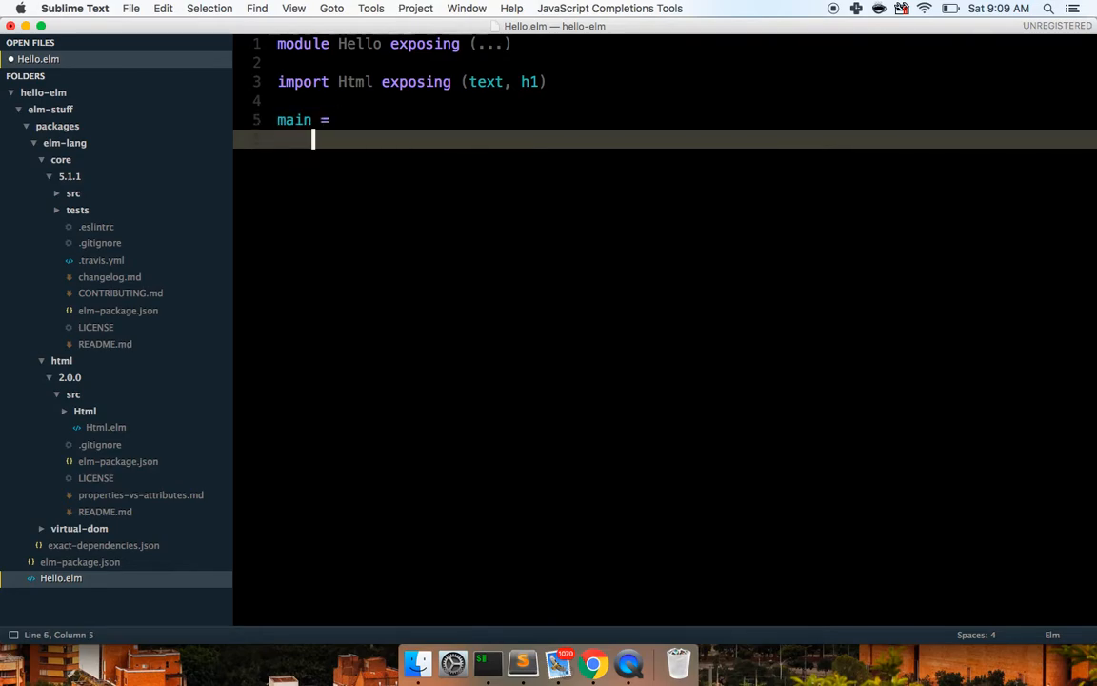
{"action": "type", "text": "h1"}
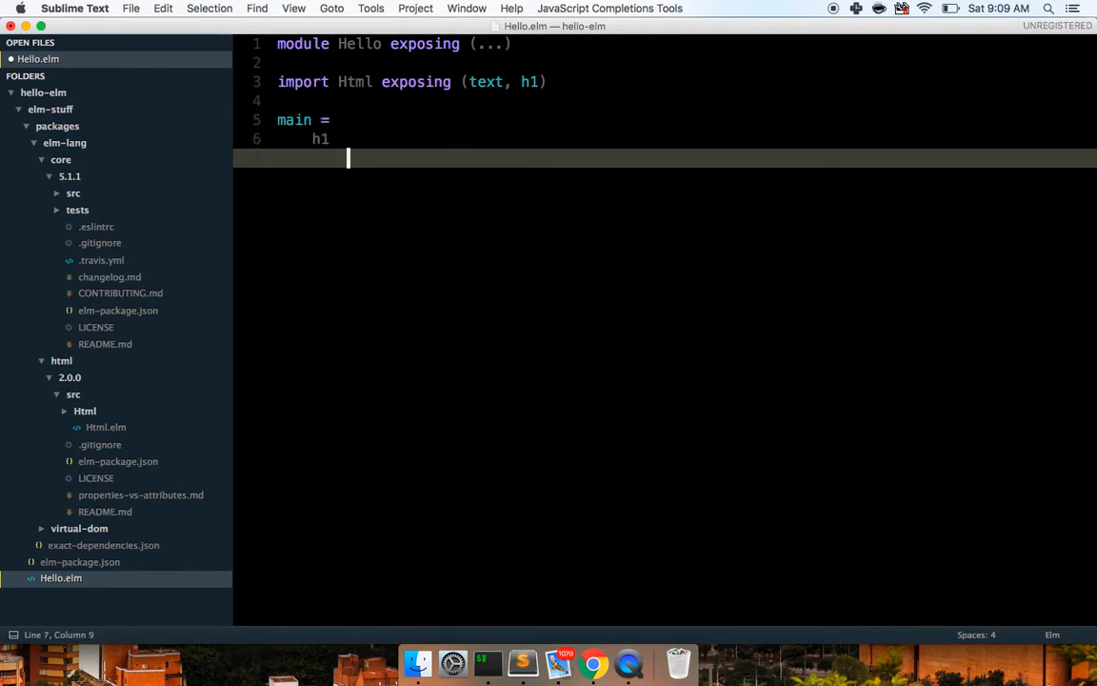
{"action": "type", "text": "text  \"hello elm"}
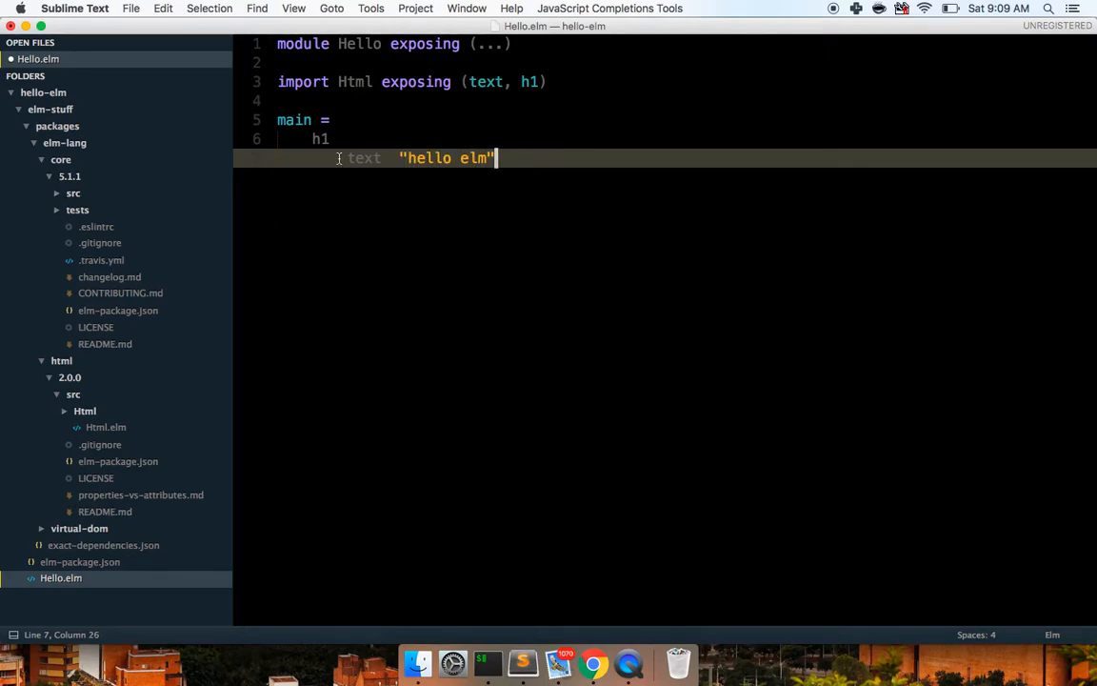
{"action": "key", "text": "cmd+s"}
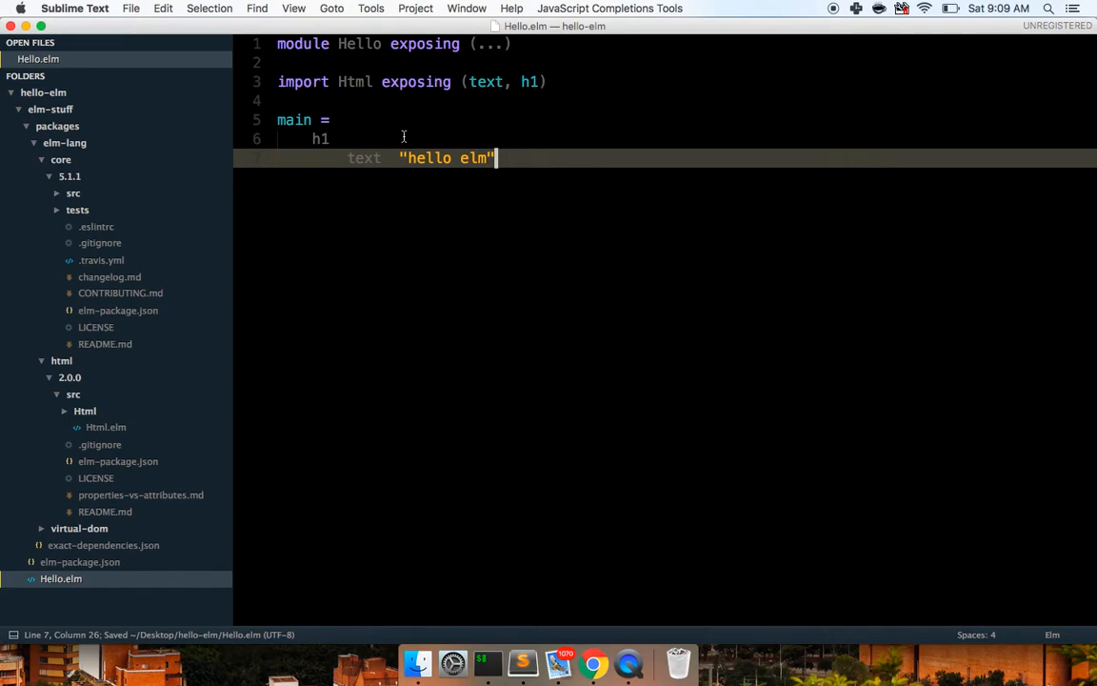
{"action": "left_click", "coordinate": [488, 663]}
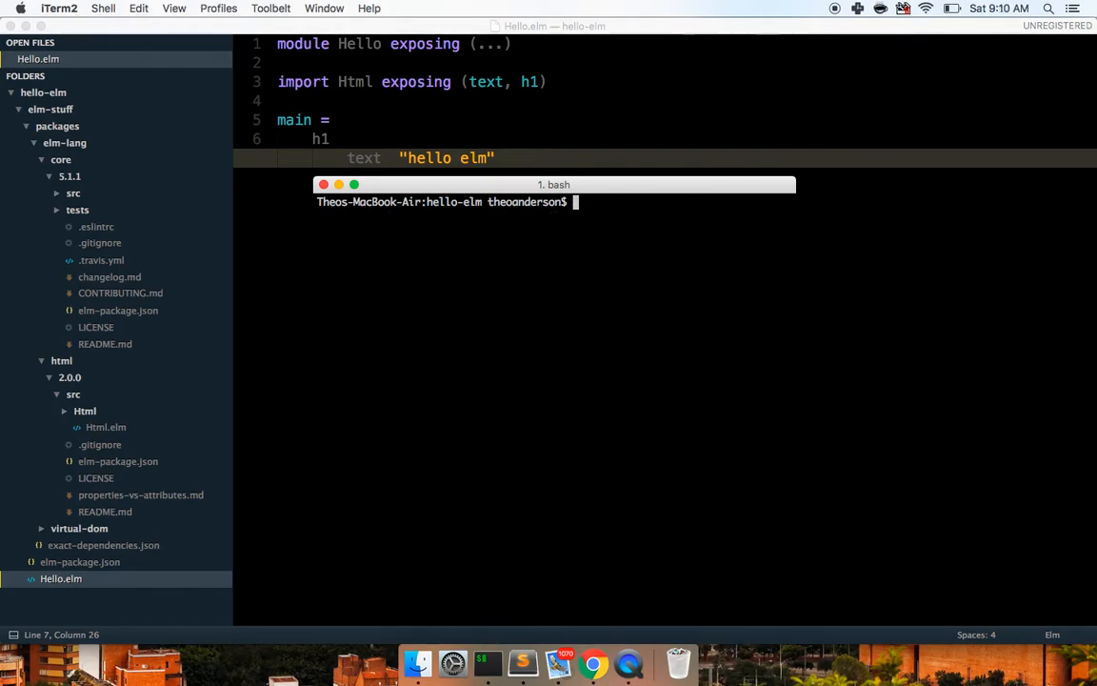
- From hello-elm run elm reactor on localhost:8000 and switch to Chrome
{"action": "type", "text": "cd hello-elm/"}
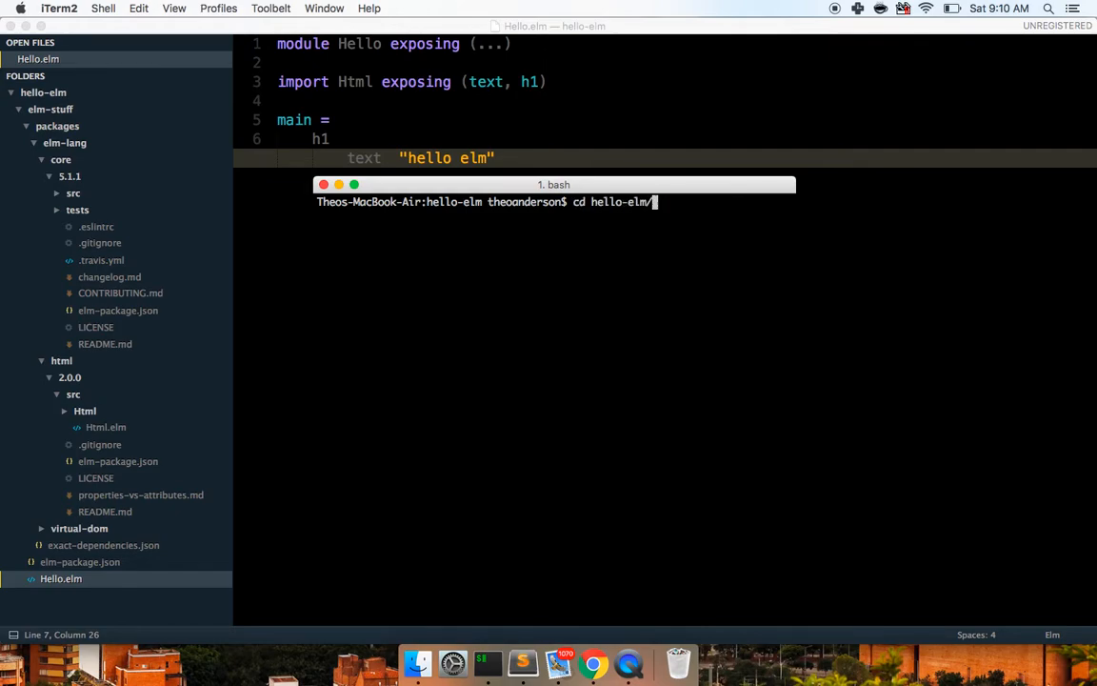
{"action": "type", "text": "touch Hello.elm"}
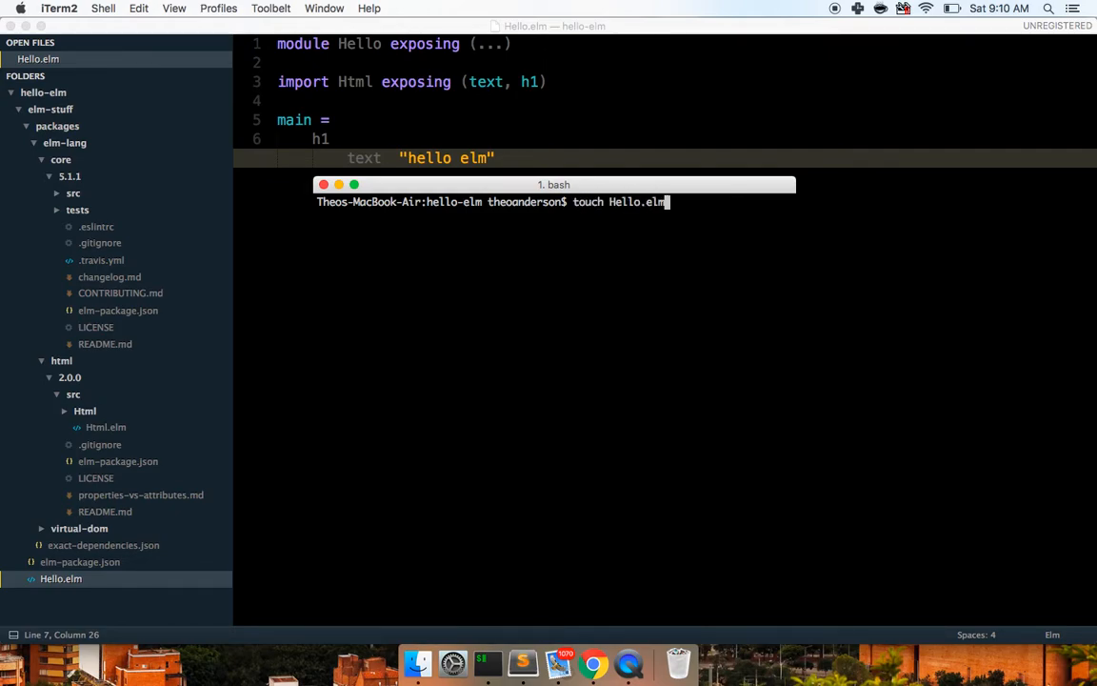
{"action": "type", "text": "elm reactor"}
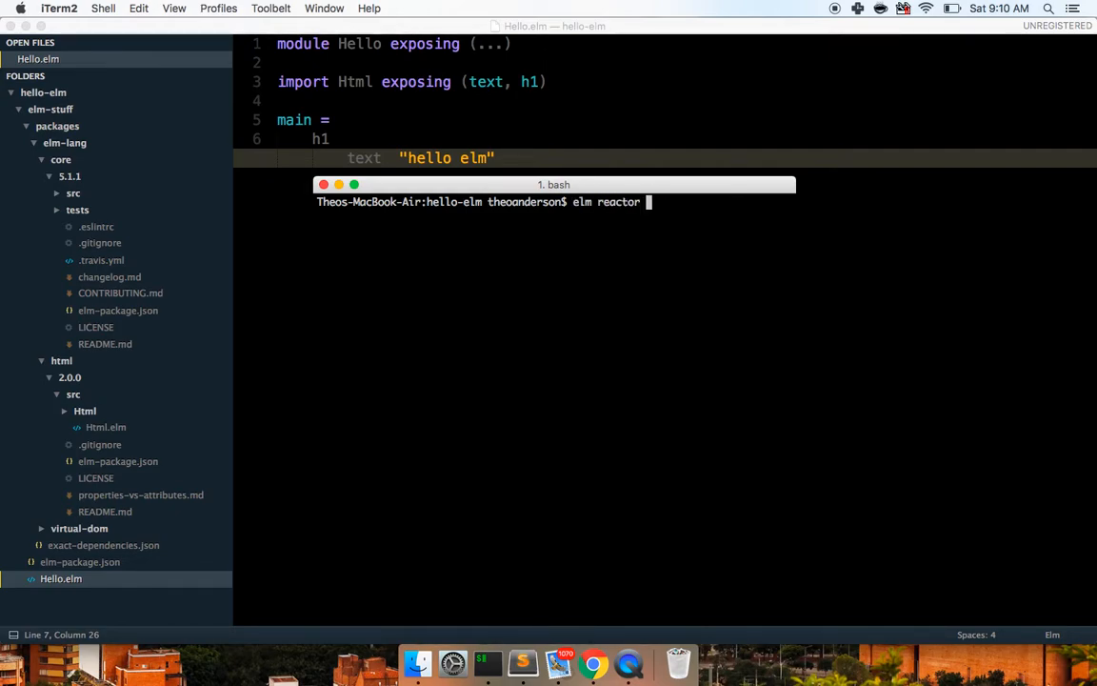
{"action": "key", "text": "enter"}
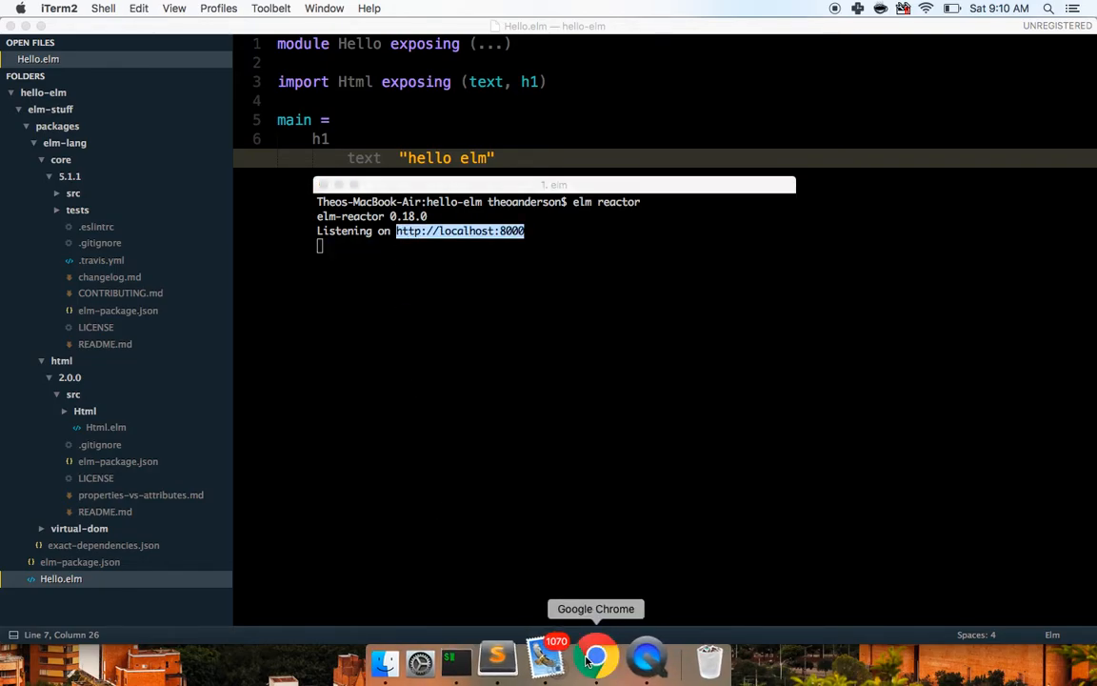
{"action": "left_click", "coordinate": [594, 658]}
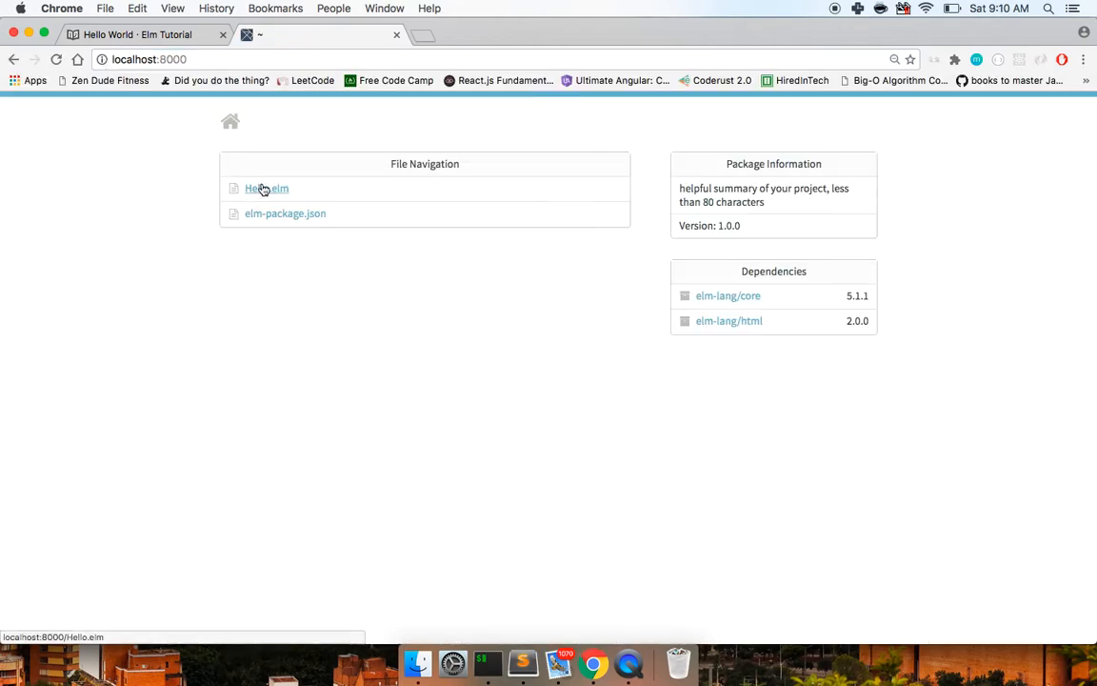
- Load Hello.elm in elm reactor, revealing two TYPE MISMATCH errors on h1's arguments
{"action": "left_click", "coordinate": [267, 189]}
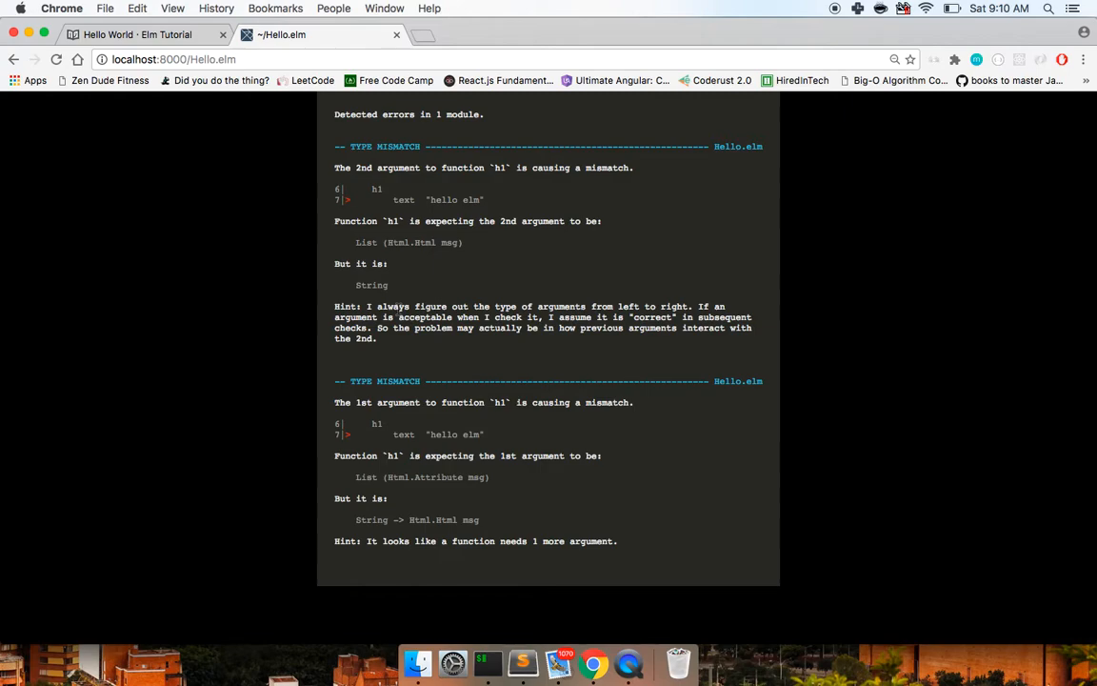
{"action": "mouse_move", "coordinate": [600, 526]}
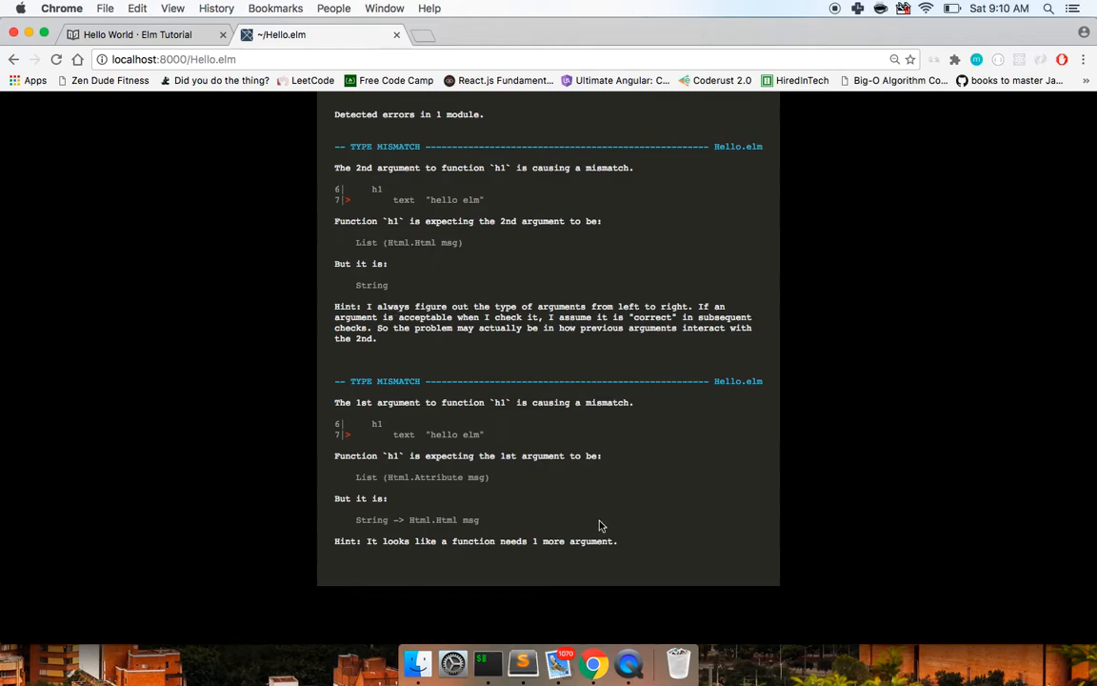
- Check the Hello World page in the Elm Tutorial sidebar
{"action": "left_click", "coordinate": [133, 34]}
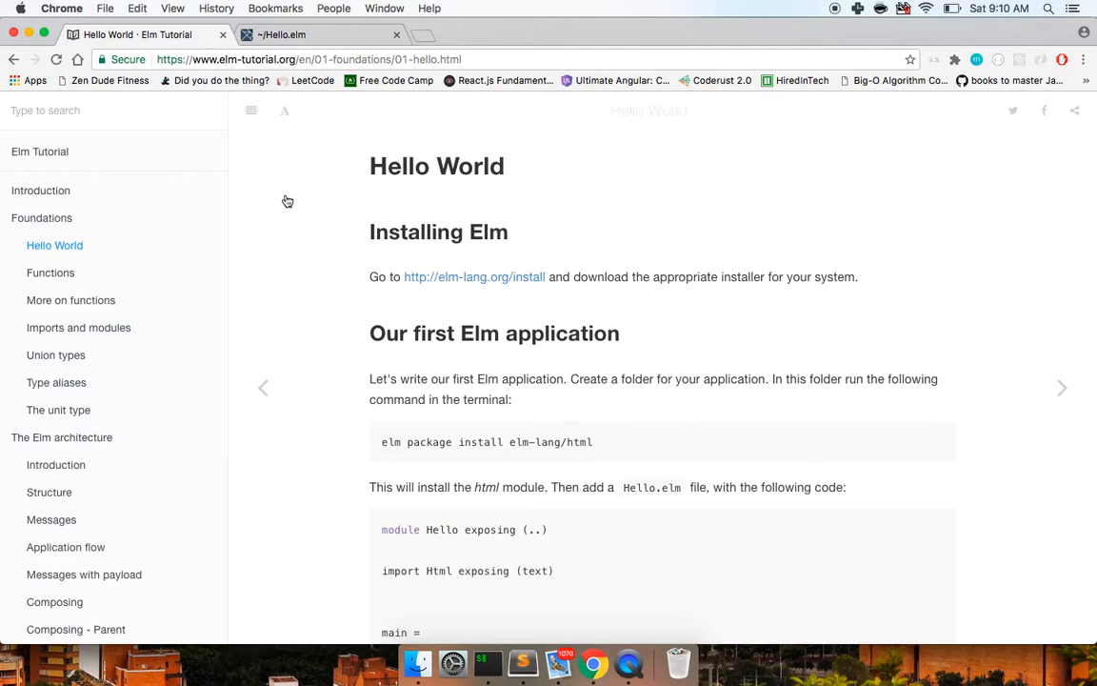
{"action": "scroll", "scroll_direction": "down", "scroll_amount": 3}
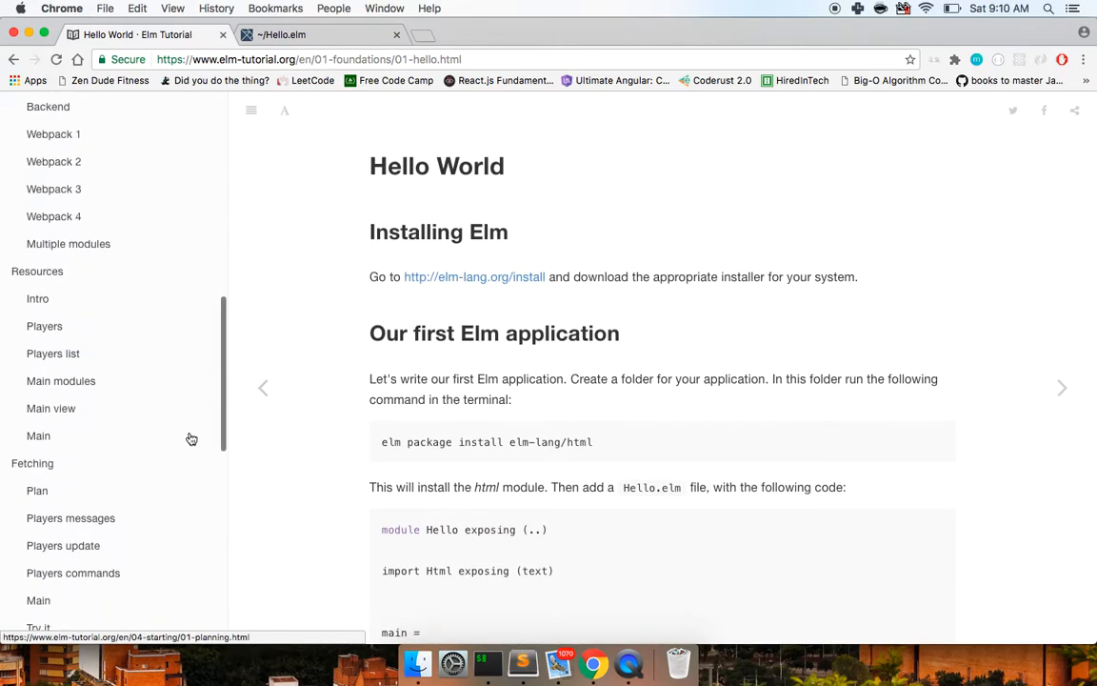
{"action": "scroll", "scroll_direction": "down", "scroll_amount": 3}
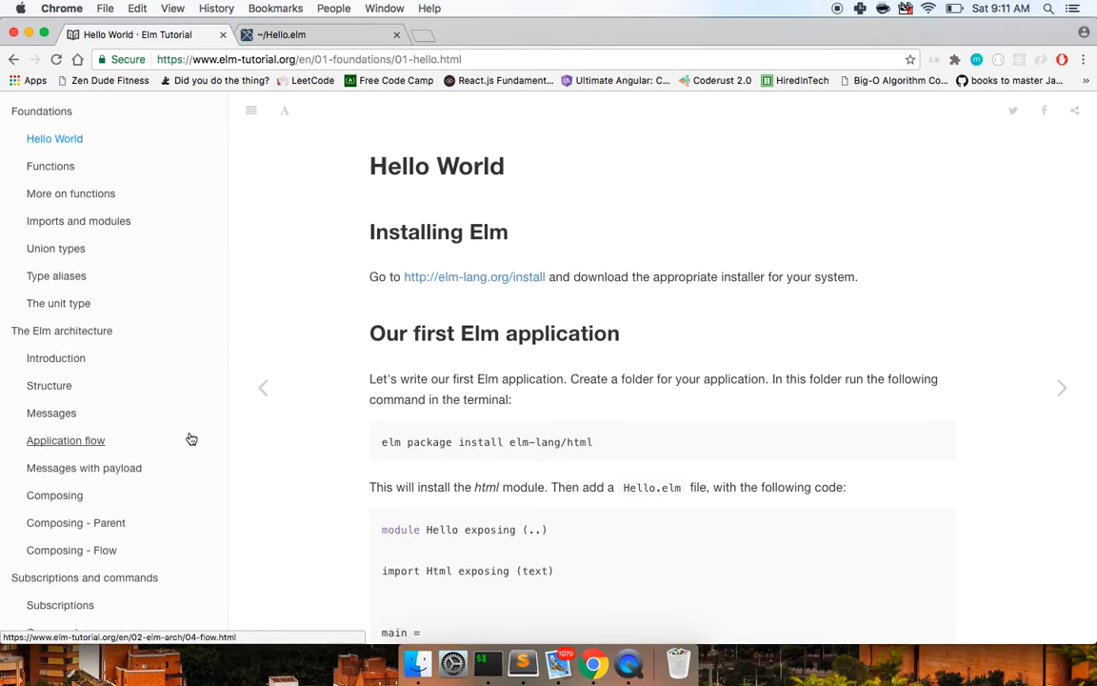
{"action": "scroll", "scroll_direction": "down", "scroll_amount": 3}
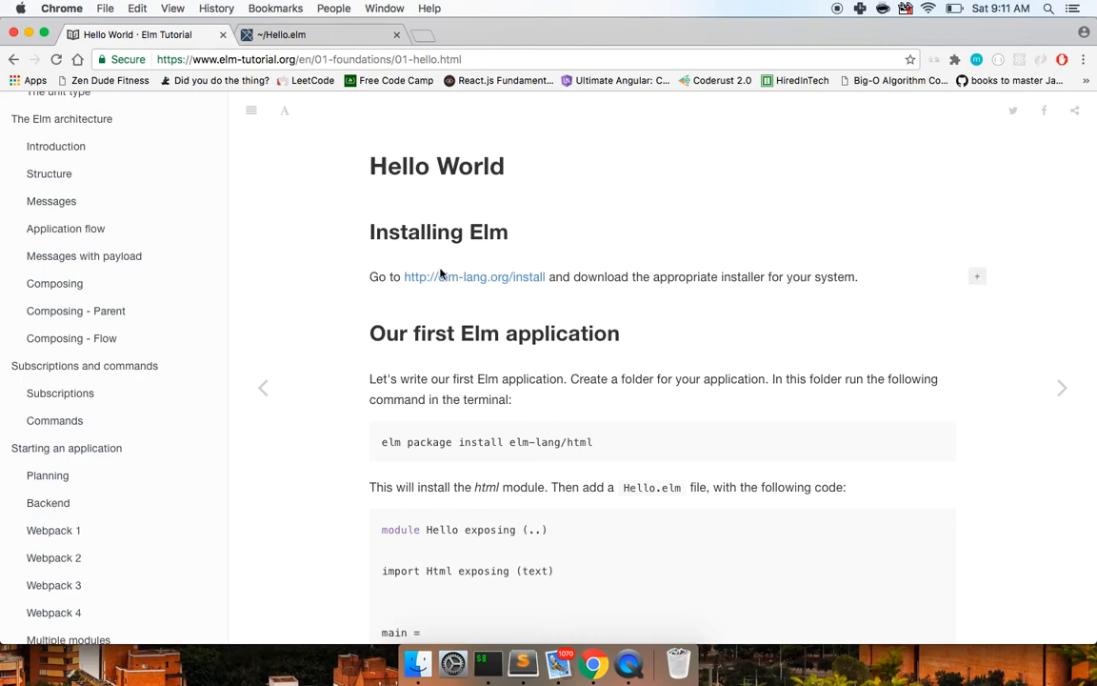
- Search the web for "elm h1" and open the elm-html 1.0.0 package result
{"action": "left_click", "coordinate": [309, 59]}
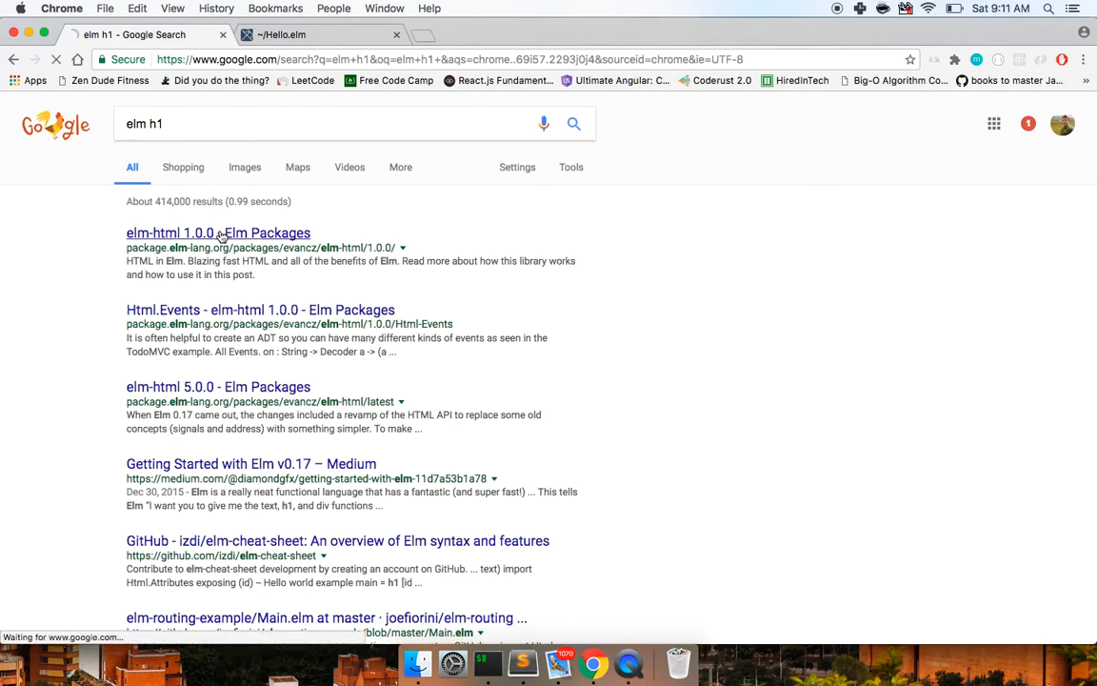
{"action": "left_click", "coordinate": [217, 233]}
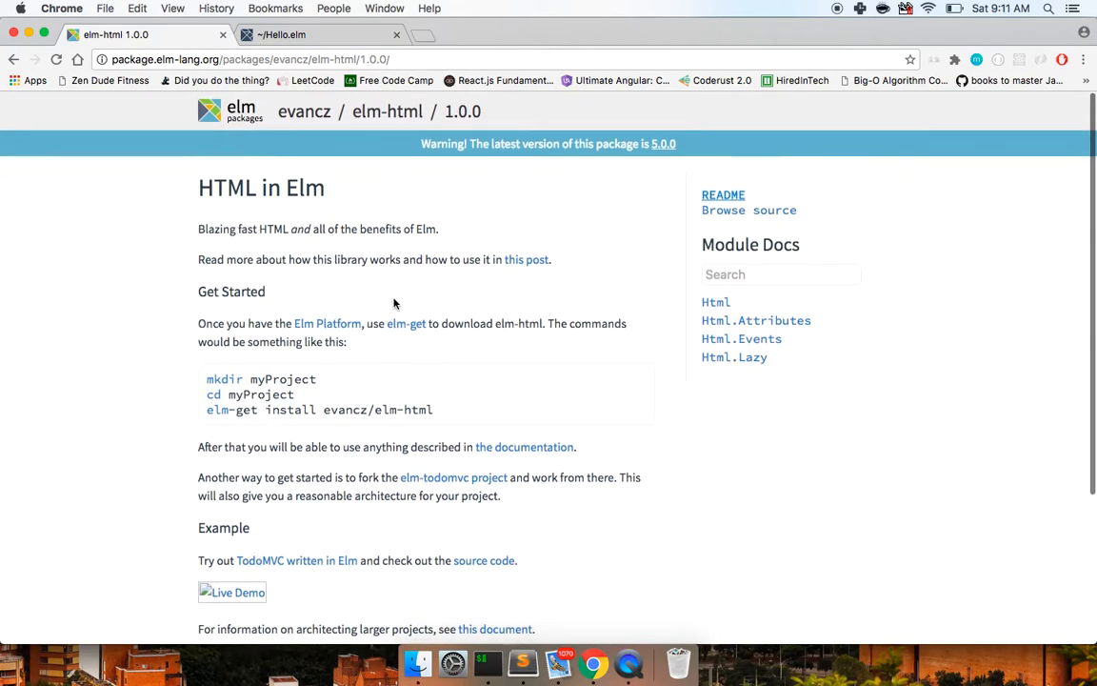
{"action": "mouse_move", "coordinate": [717, 303]}
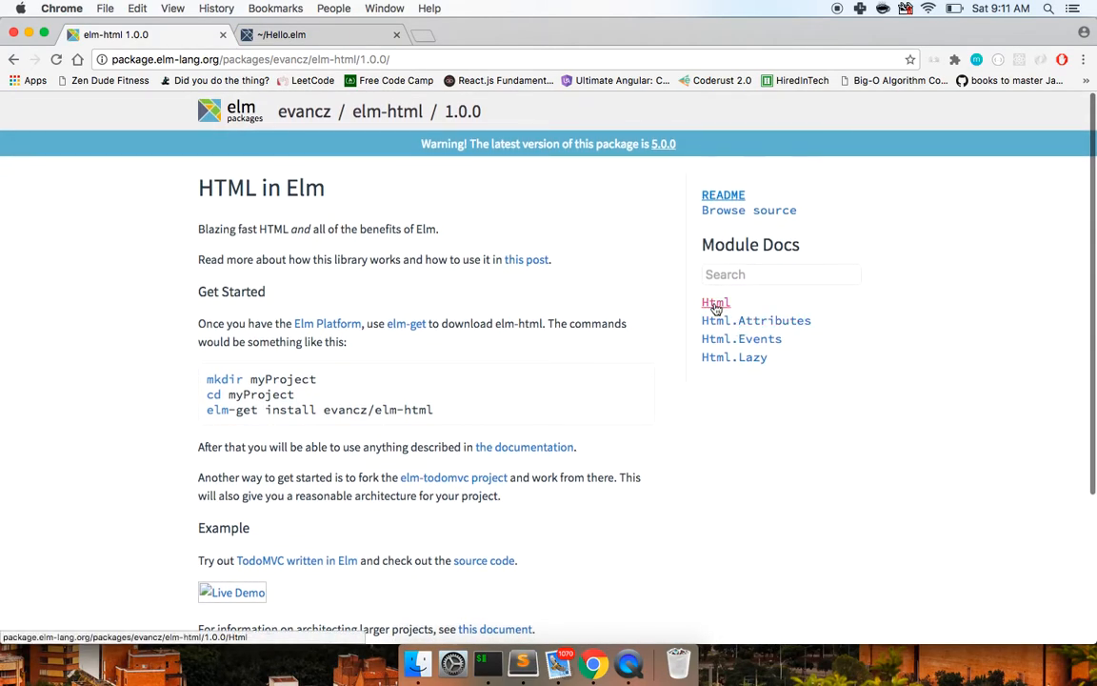
- Read the Html module docs of elm-html 1.0.0 down through the h1 and span signatures
{"action": "left_click", "coordinate": [717, 303]}
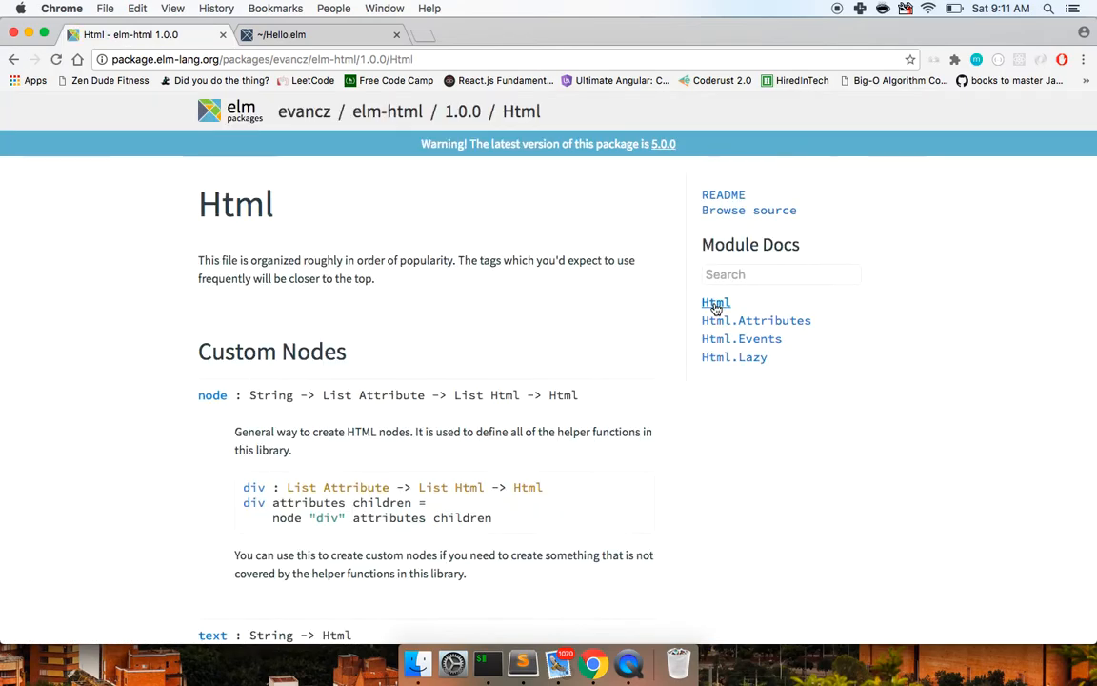
{"action": "scroll", "scroll_direction": "down", "scroll_amount": 3}
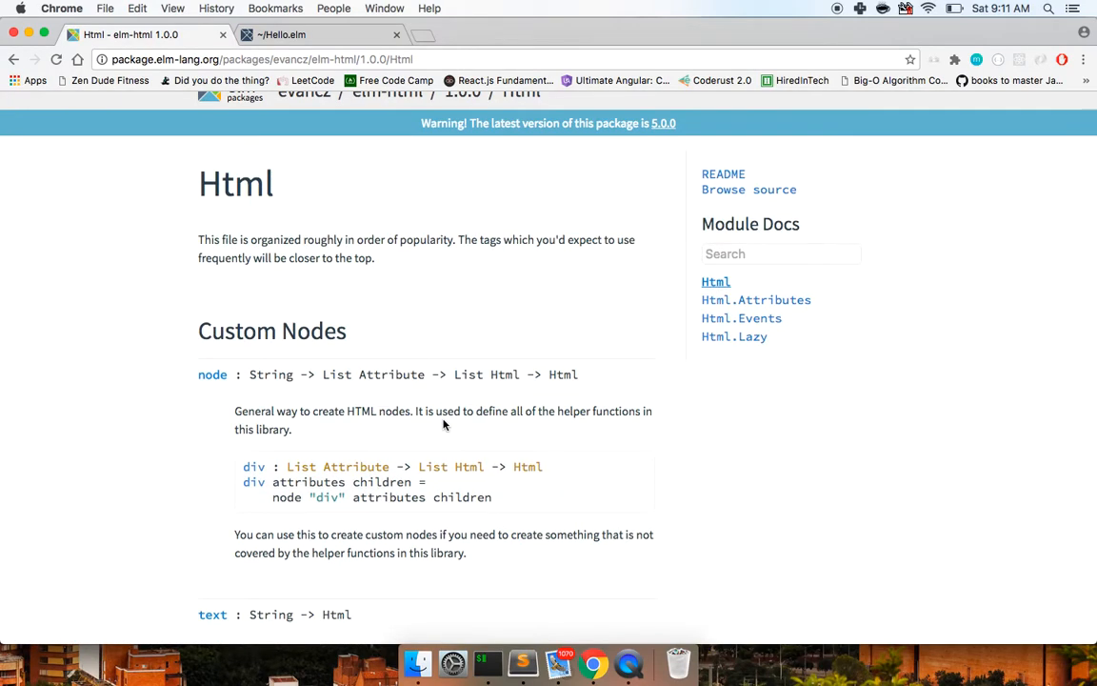
{"action": "scroll", "scroll_direction": "down", "scroll_amount": 3}
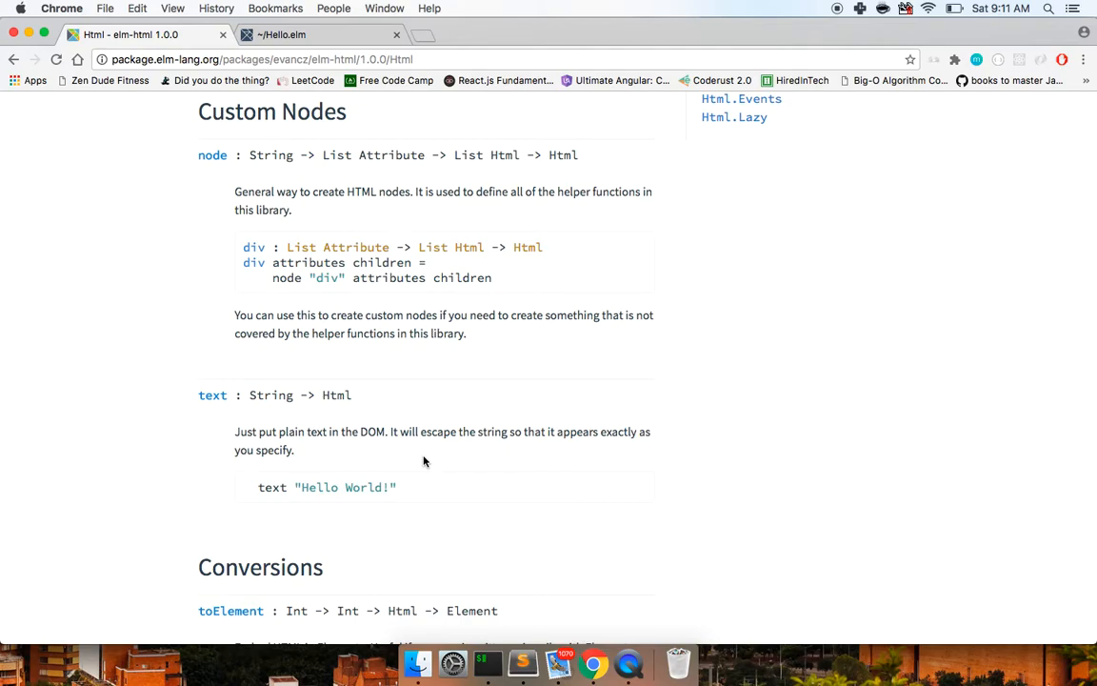
{"action": "scroll", "scroll_direction": "down", "scroll_amount": 3}
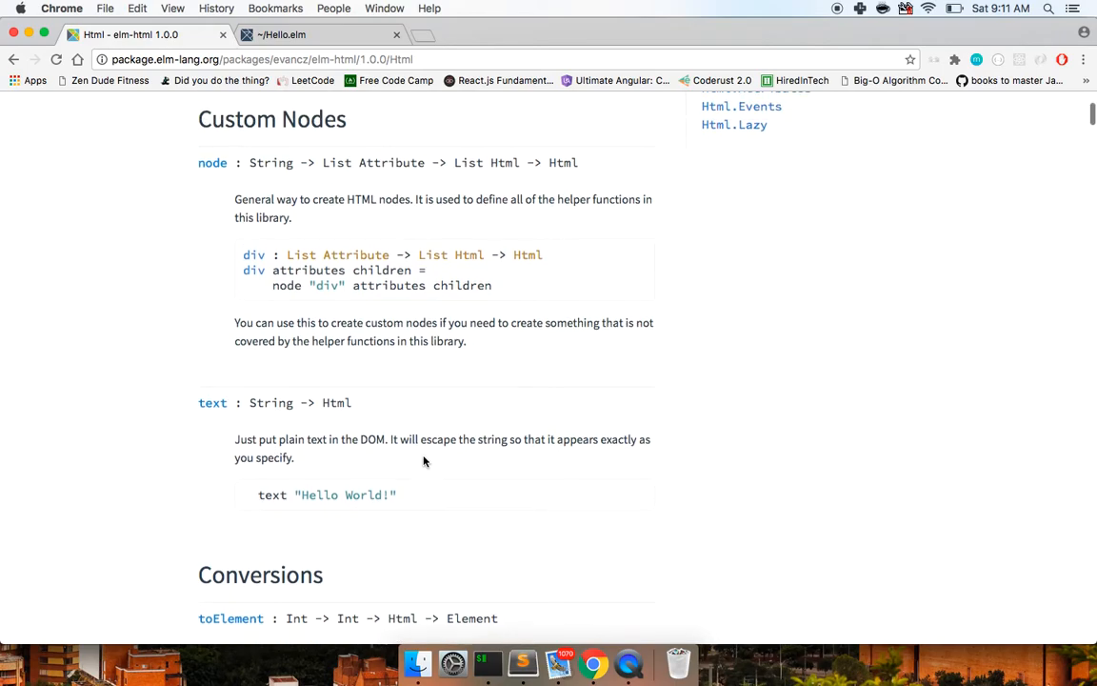
{"action": "scroll", "scroll_direction": "down", "scroll_amount": 3}
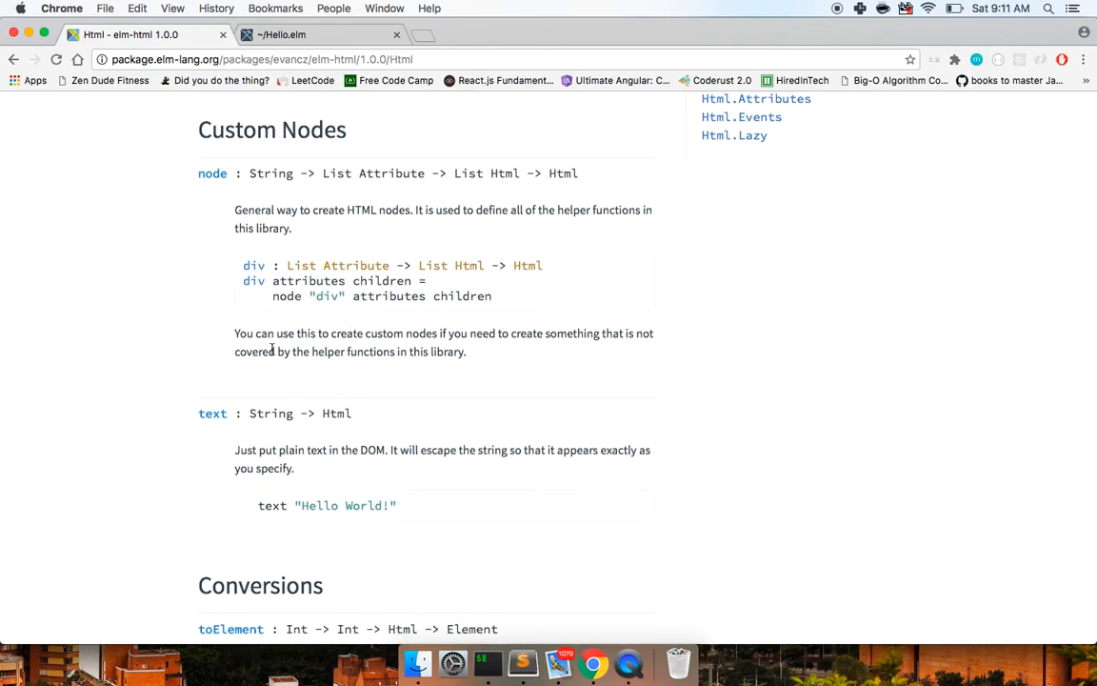
{"action": "scroll", "scroll_direction": "down", "scroll_amount": 3}
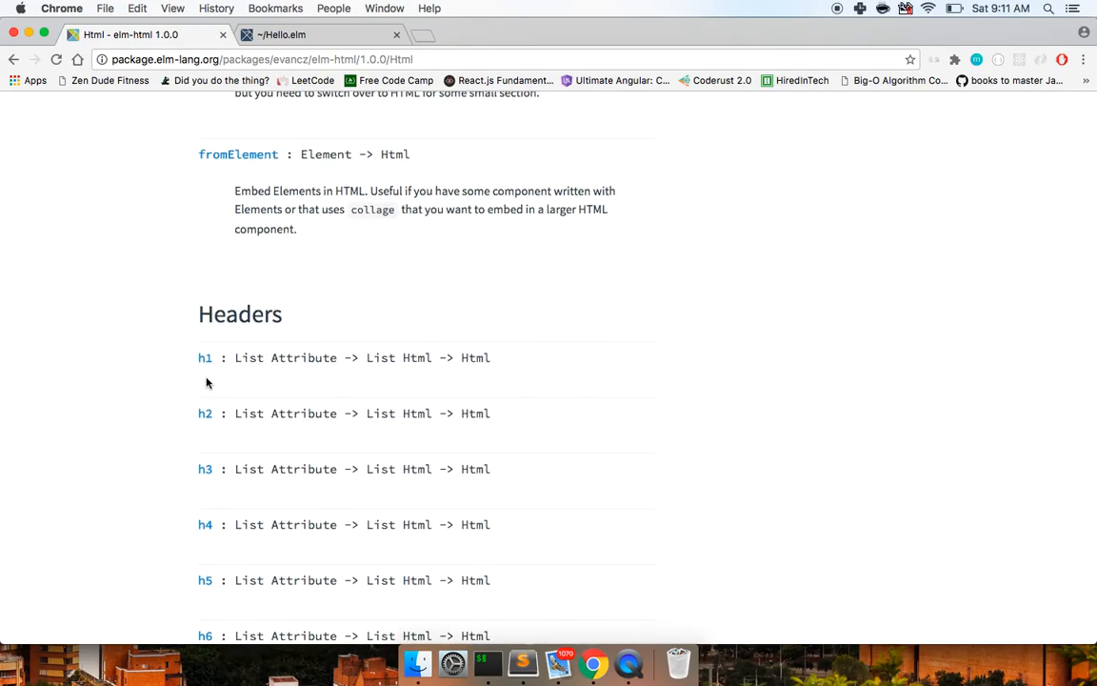
{"action": "scroll", "scroll_direction": "down", "scroll_amount": 3}
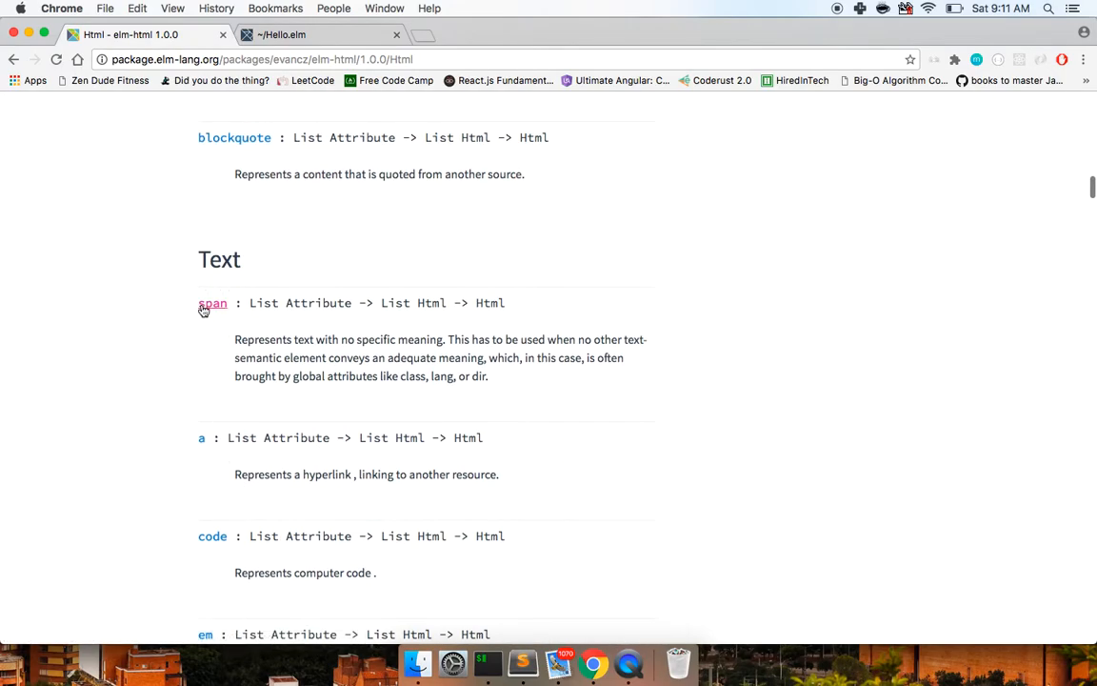
{"action": "scroll", "scroll_direction": "down", "scroll_amount": 3}
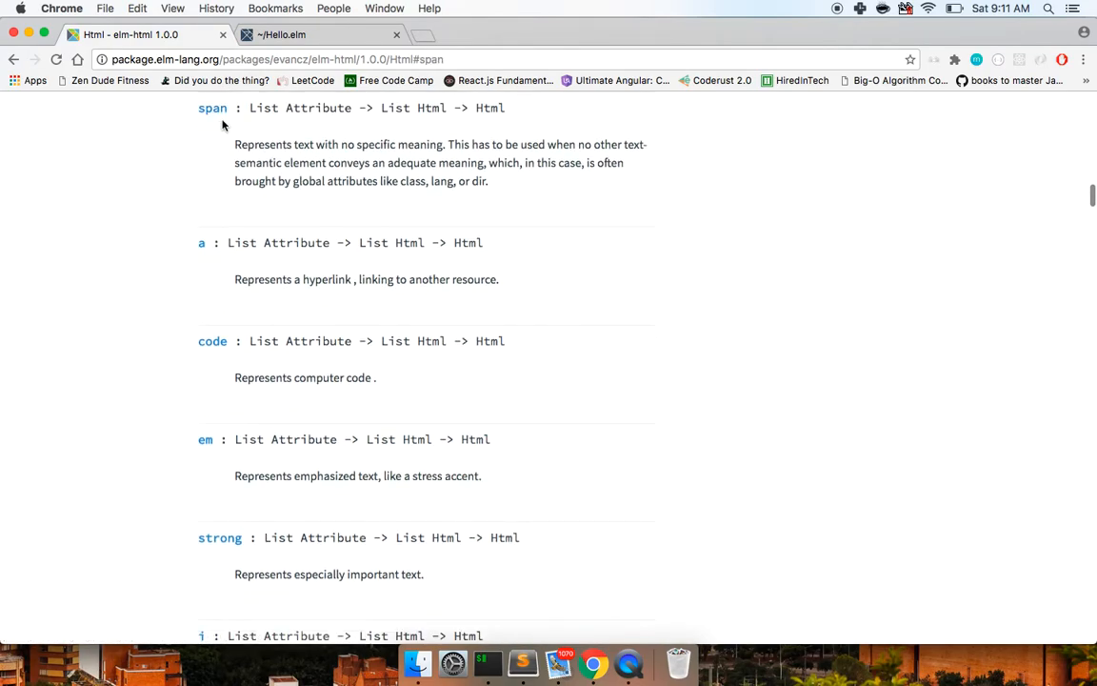
{"action": "scroll", "scroll_direction": "down", "scroll_amount": 3}
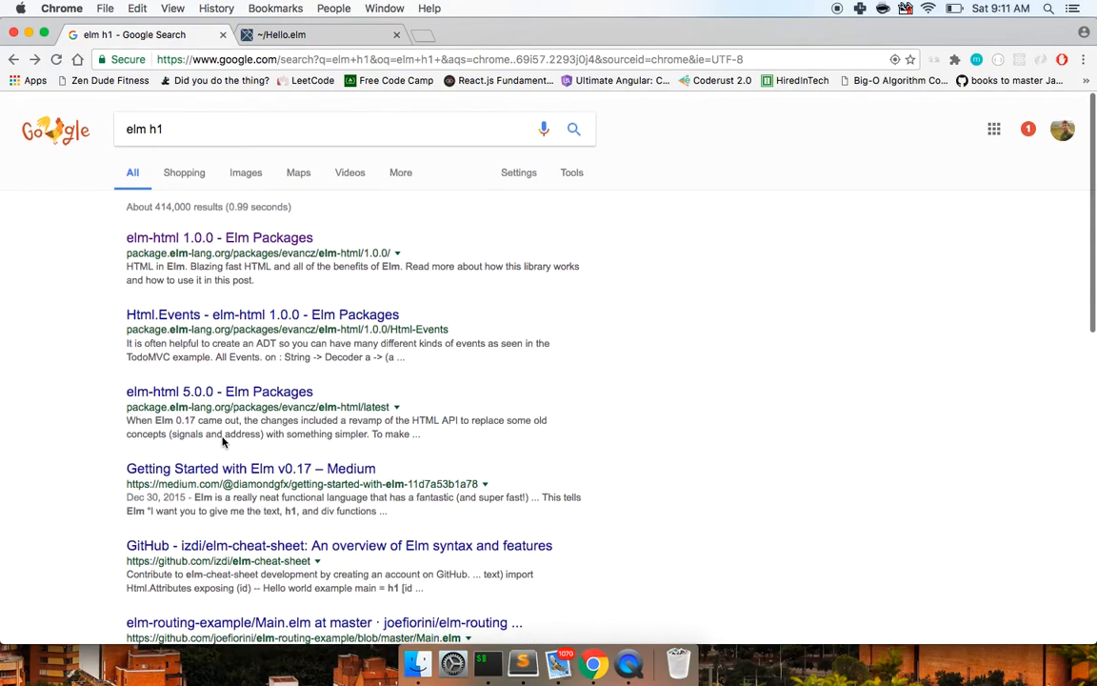
- Enlarge an Elm slide image result and study its Html.h1 view example
{"action": "scroll", "scroll_direction": "down", "scroll_amount": 3}
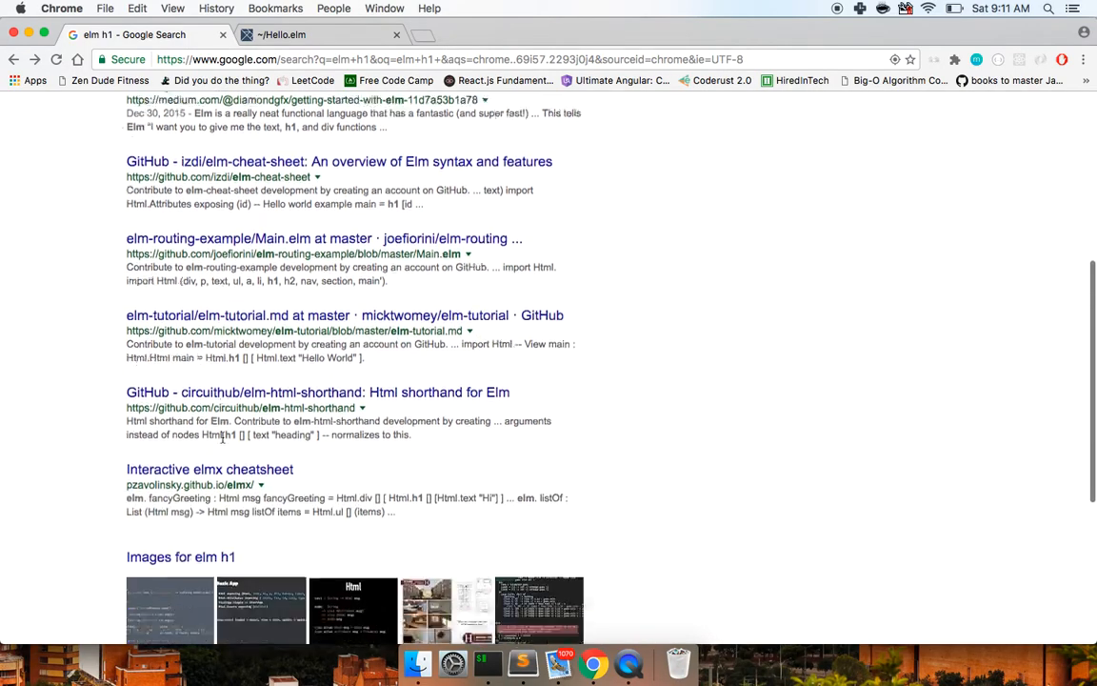
{"action": "scroll", "scroll_direction": "down", "scroll_amount": 3}
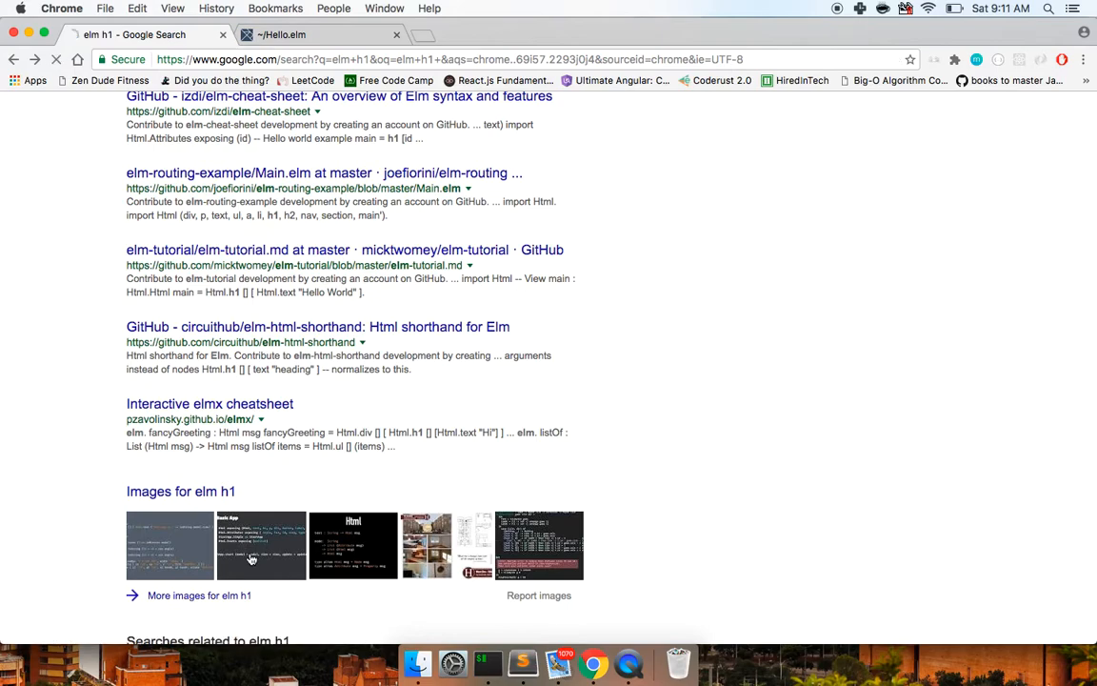
{"action": "left_click", "coordinate": [261, 545]}
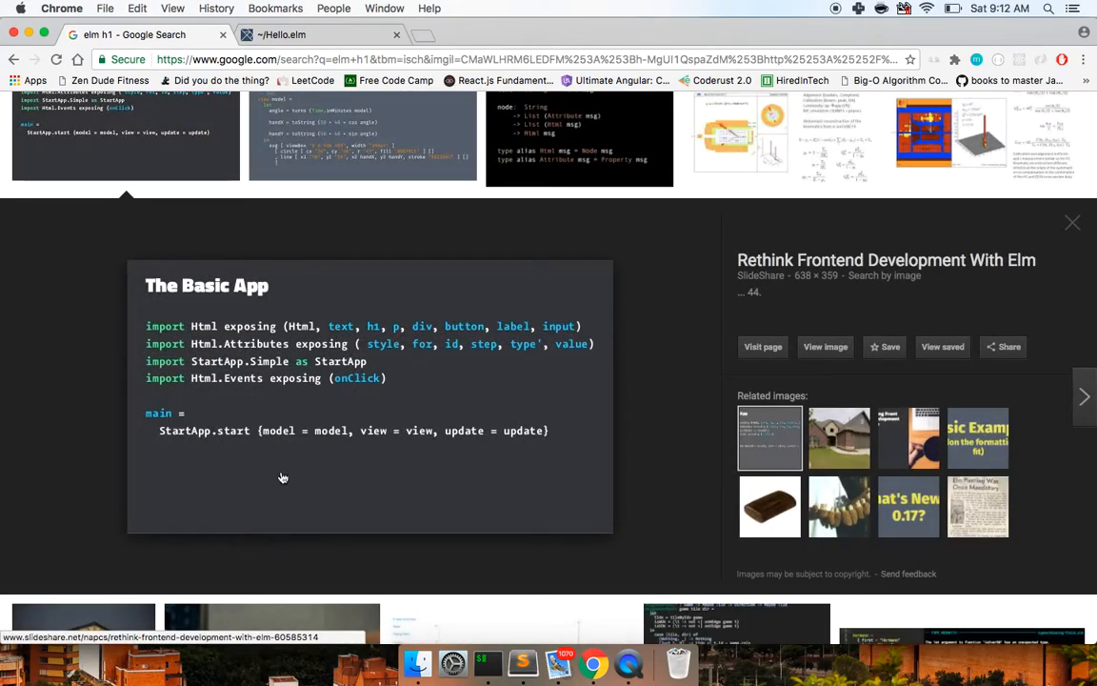
{"action": "mouse_move", "coordinate": [328, 360]}
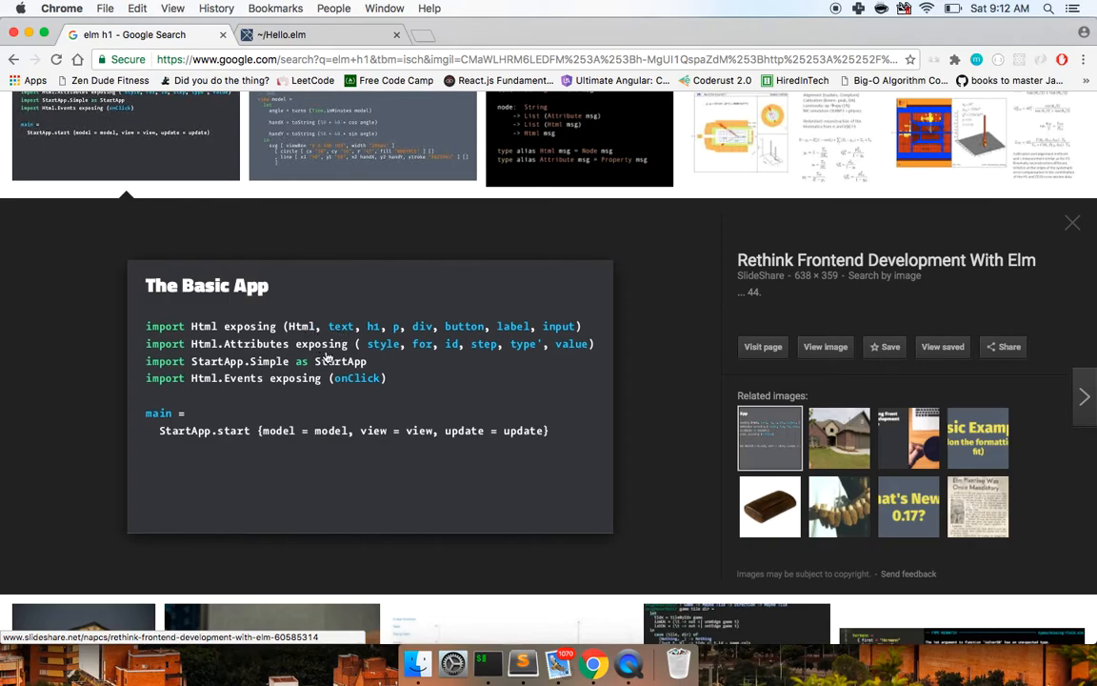
{"action": "mouse_move", "coordinate": [324, 358]}
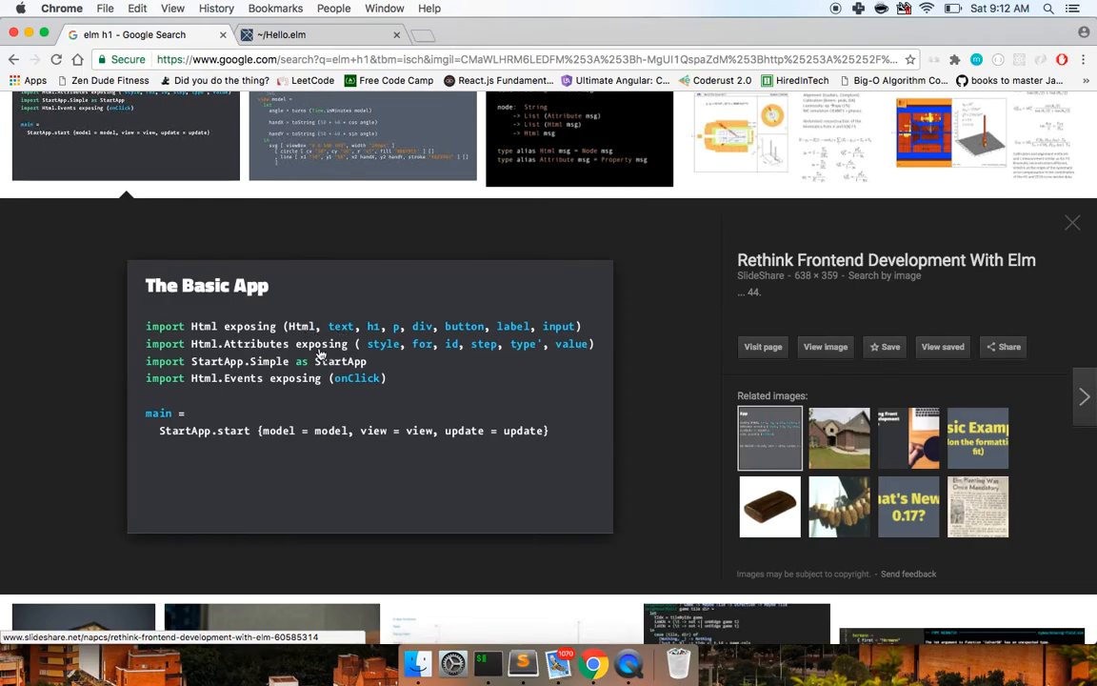
{"action": "scroll", "scroll_direction": "down", "scroll_amount": 3}
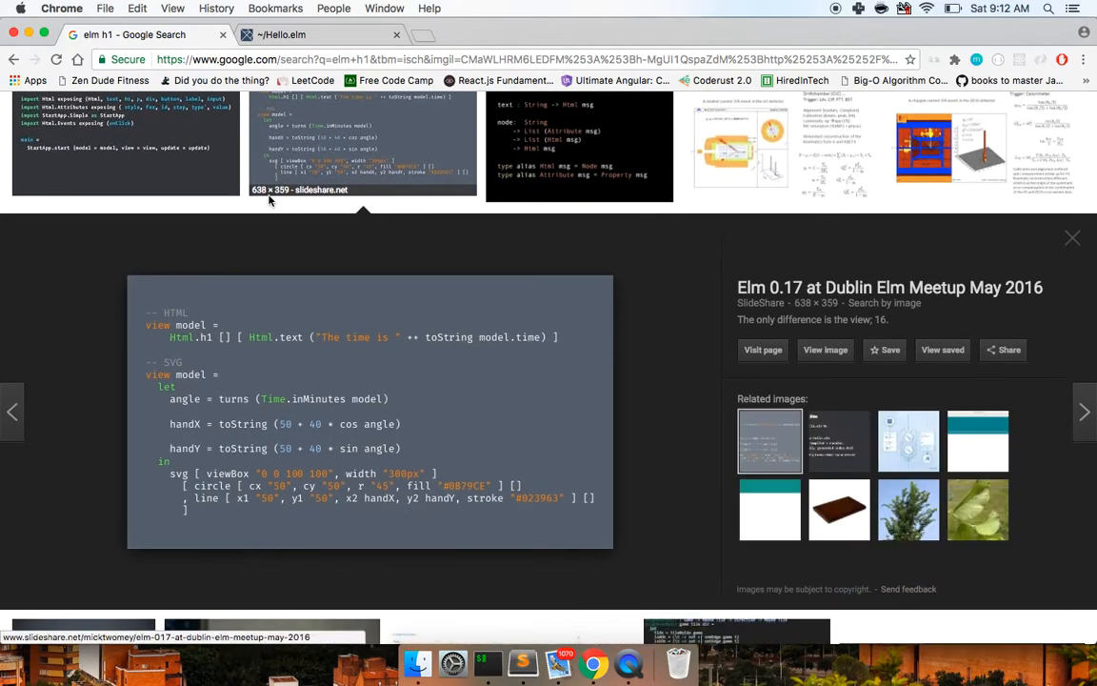
{"action": "mouse_move", "coordinate": [236, 358]}
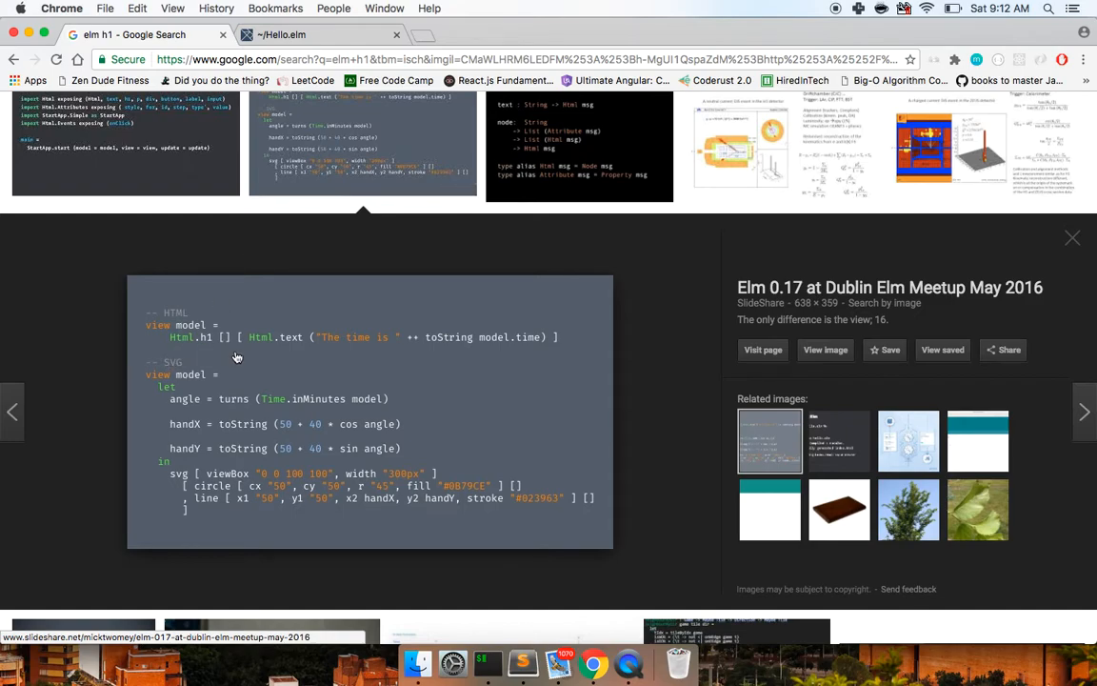
{"action": "mouse_move", "coordinate": [495, 571]}
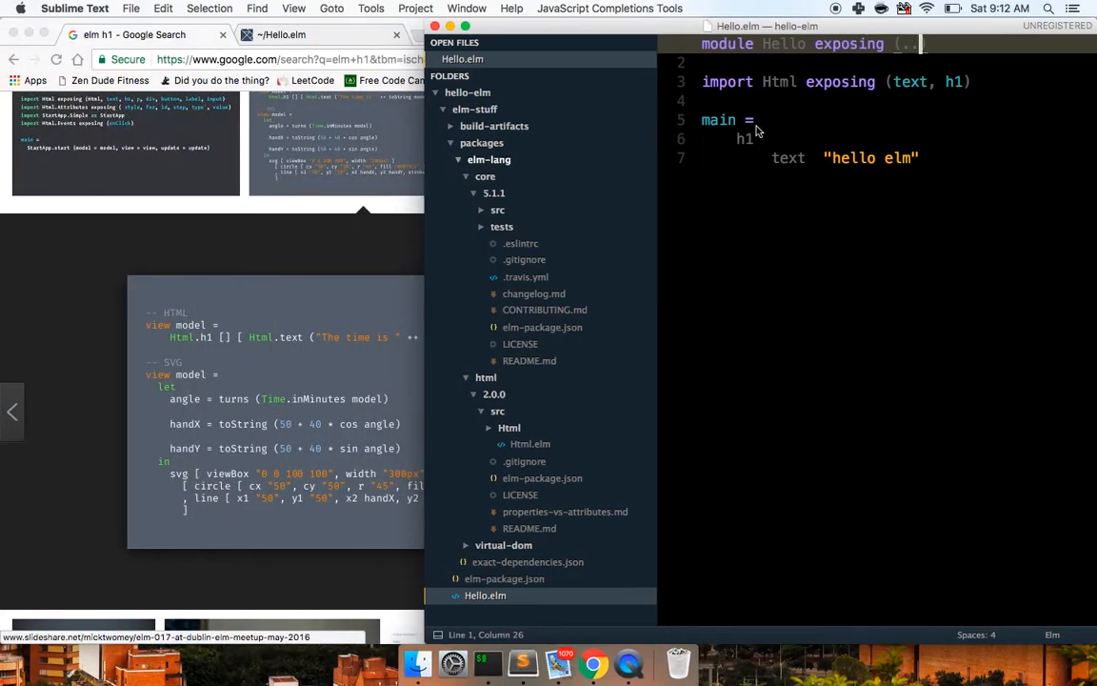
- Rewrite the body of main as Html.h1 [] [ Html.text "Hello elm" ]
{"action": "left_click", "coordinate": [451, 141]}
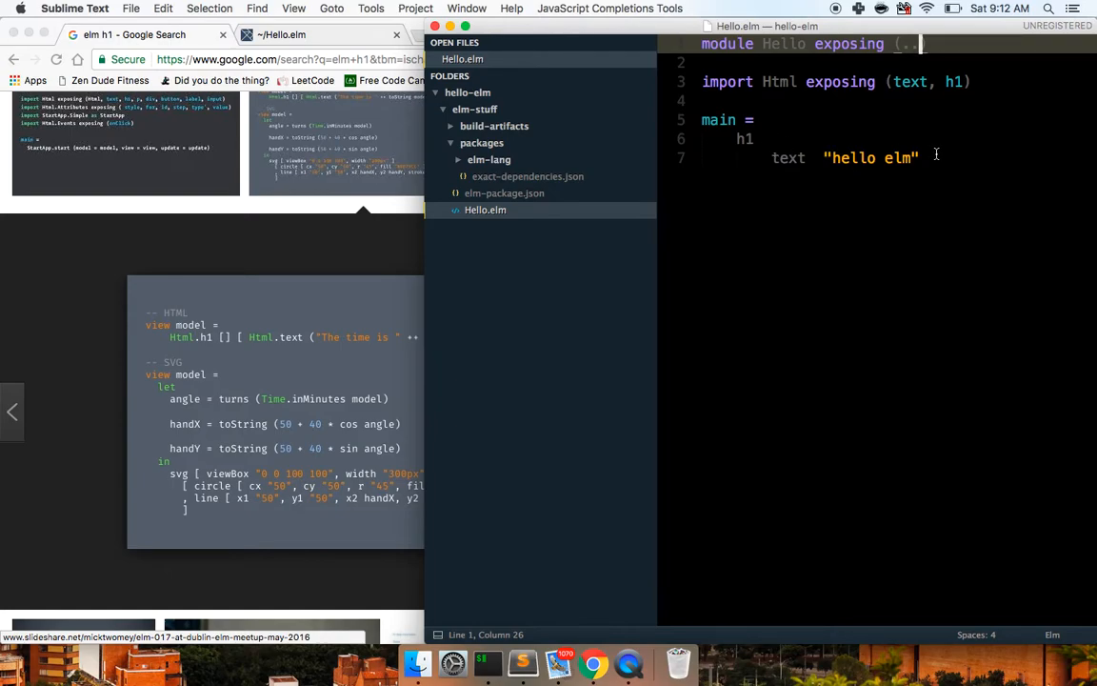
{"action": "left_click_drag", "start_coordinate": [740, 139], "coordinate": [918, 156]}
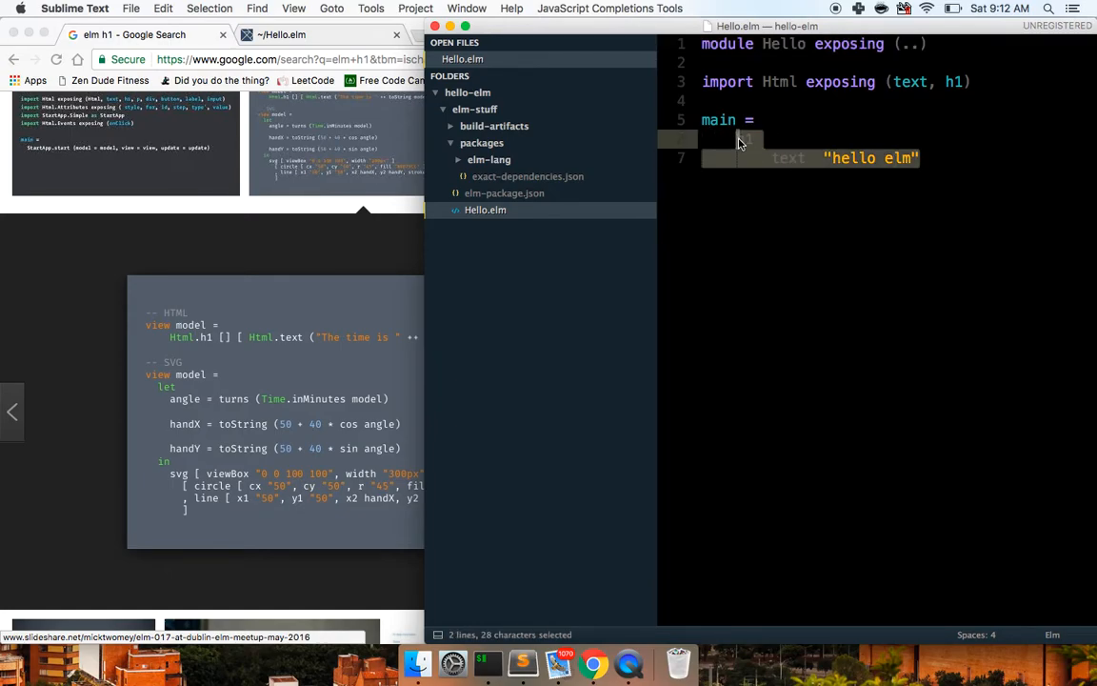
{"action": "type", "text": "Html."}
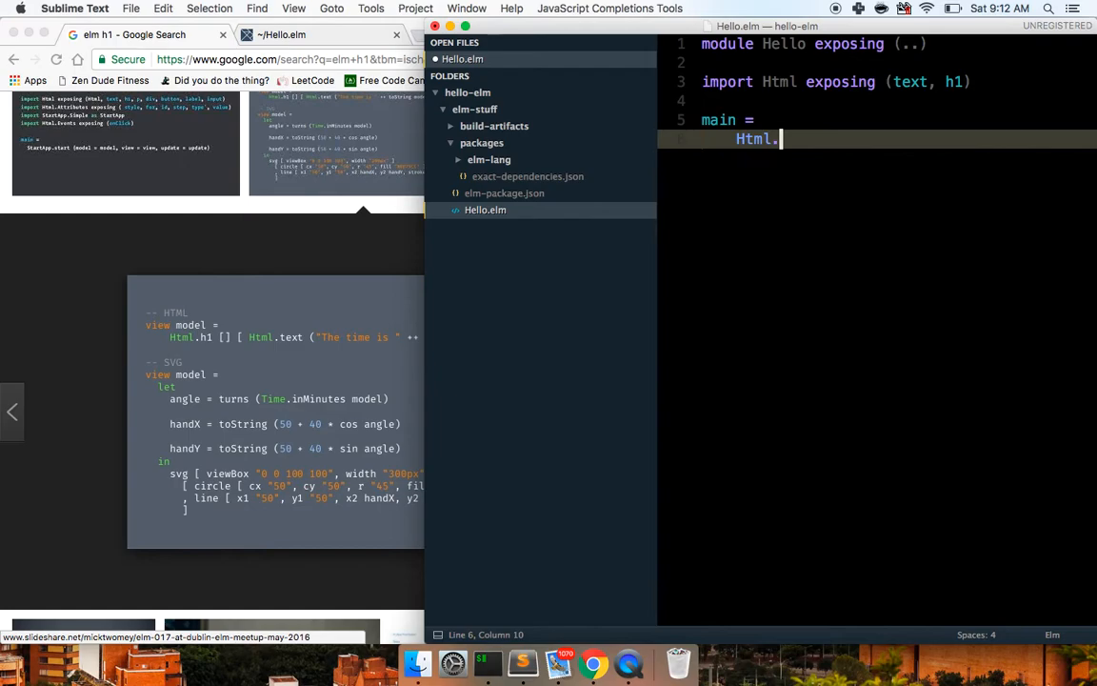
{"action": "type", "text": "h1 [] ["}
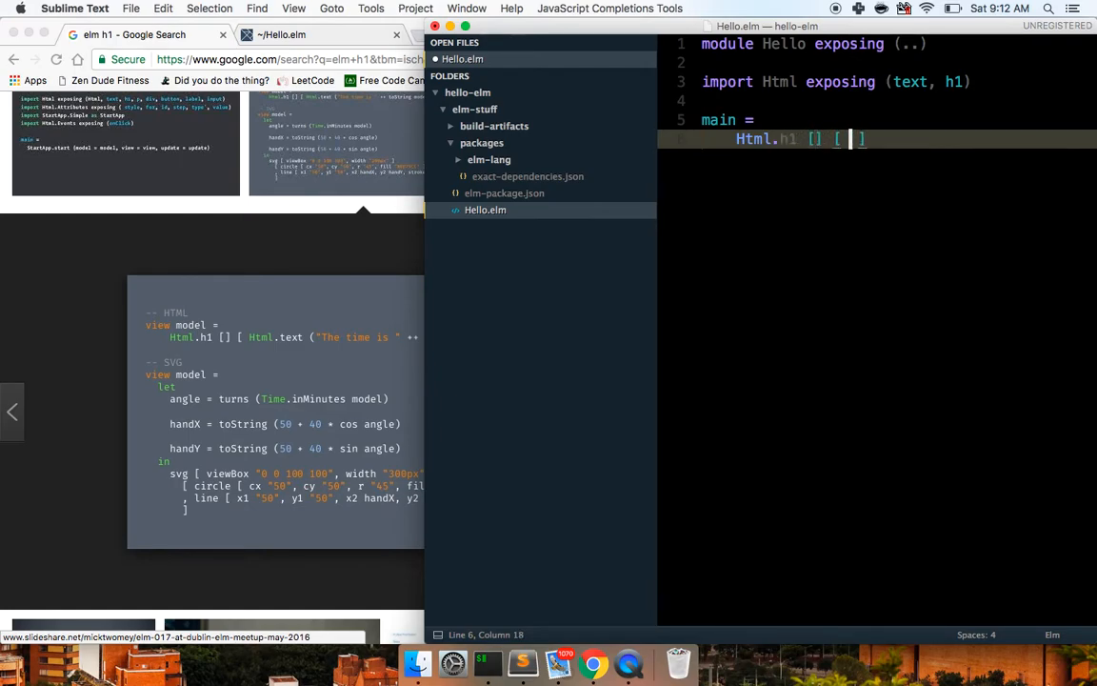
{"action": "type", "text": "Html.text"}
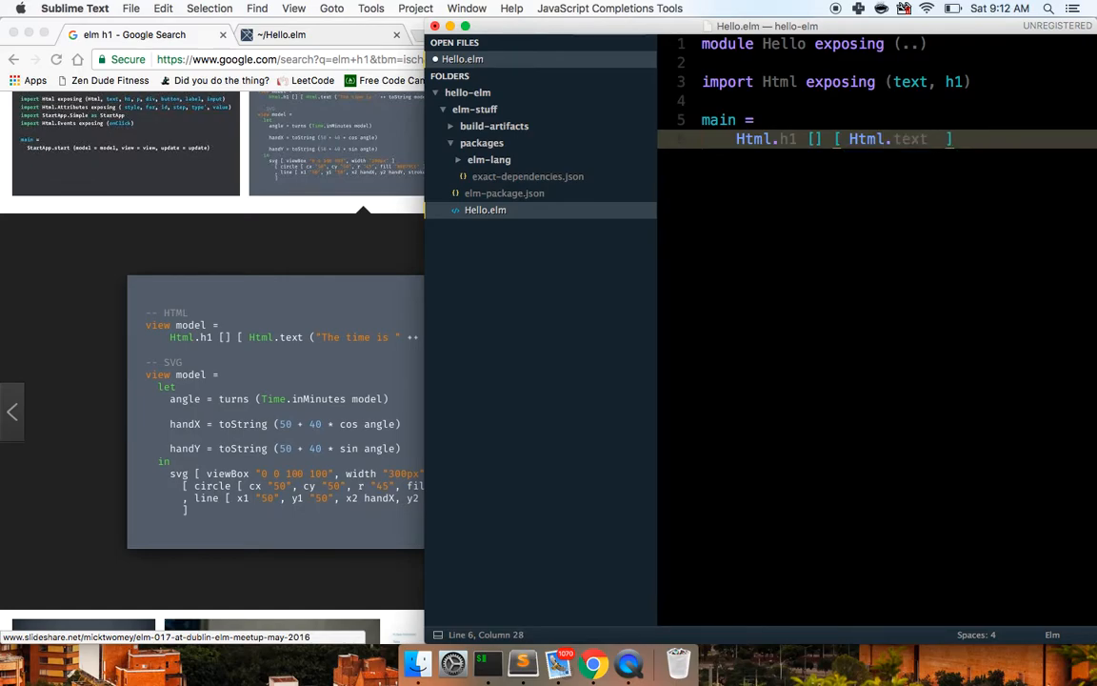
{"action": "type", "text": "Hello"}
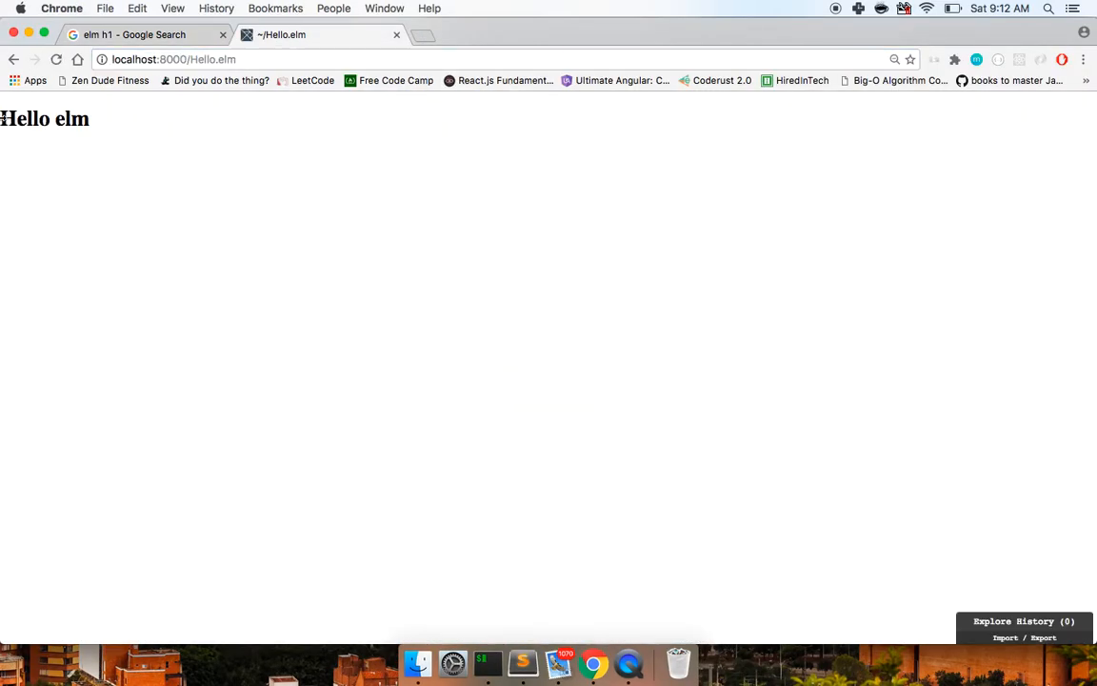
- Save Hello.elm so the reactor recompiles, read the result, and return to the code
{"action": "left_click", "coordinate": [521, 659]}
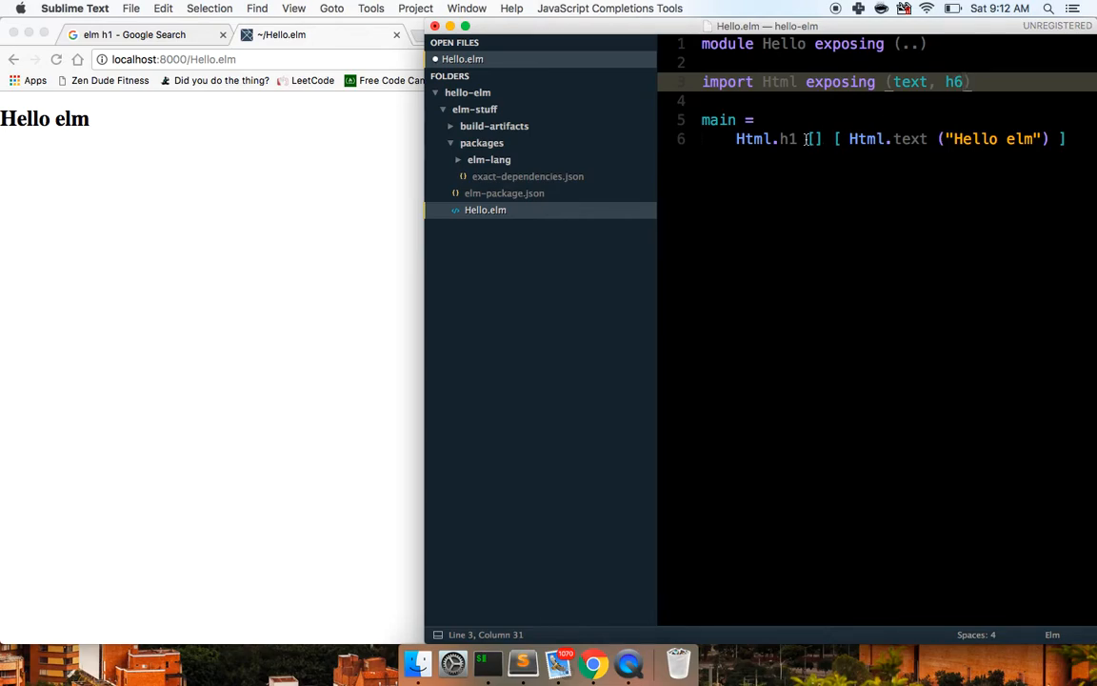
{"action": "key", "text": "cmd+s"}
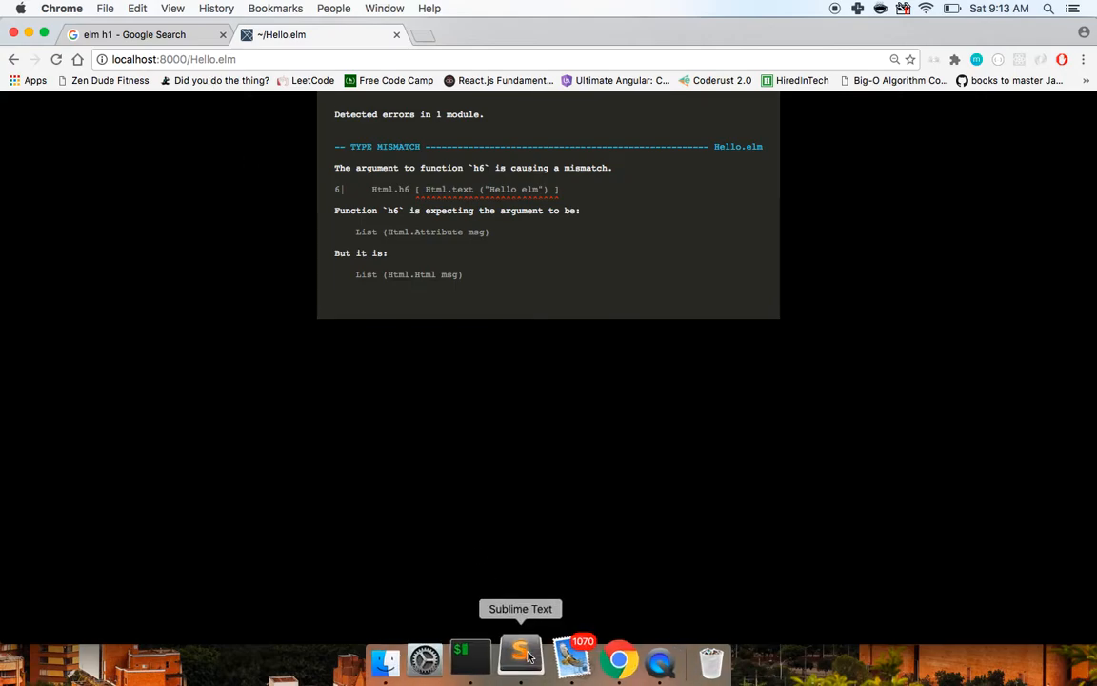
{"action": "left_click", "coordinate": [521, 657]}
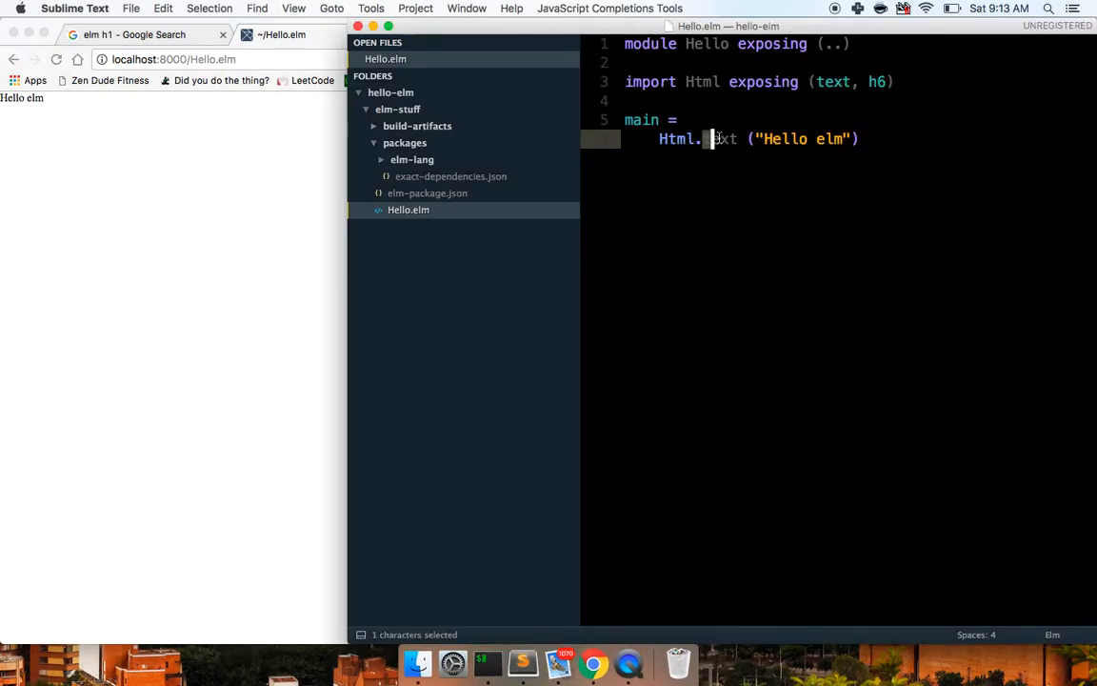
- Try Html.h6, see the String mismatch error, then add the [] attribute list
{"action": "type", "text": "h6"}
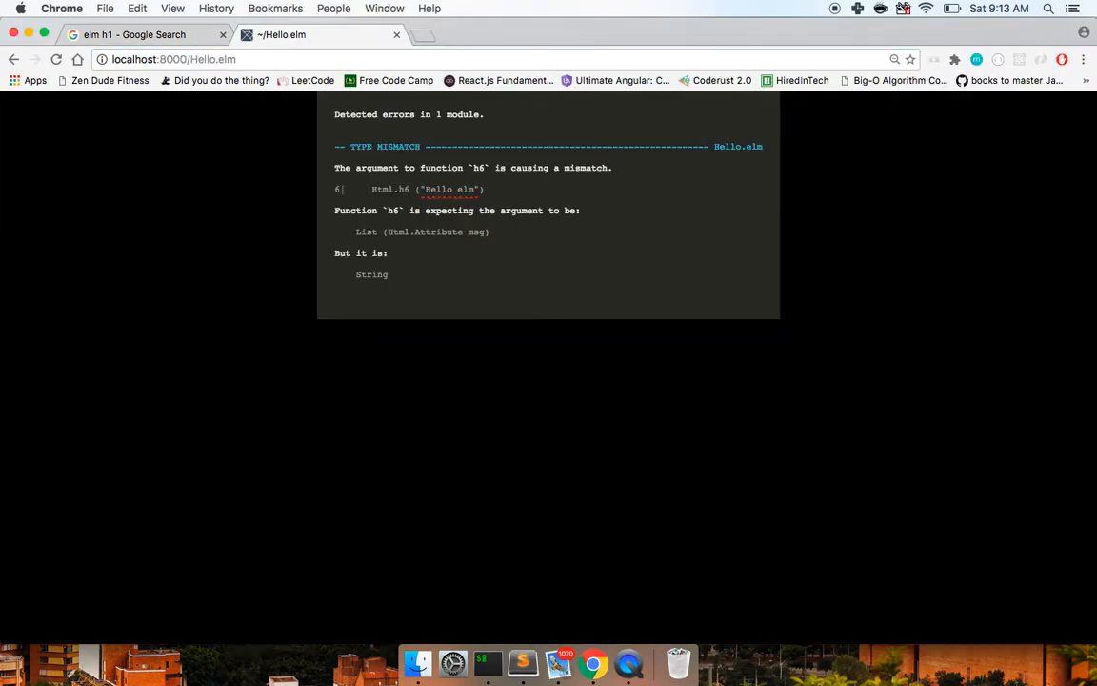
{"action": "mouse_move", "coordinate": [362, 336]}
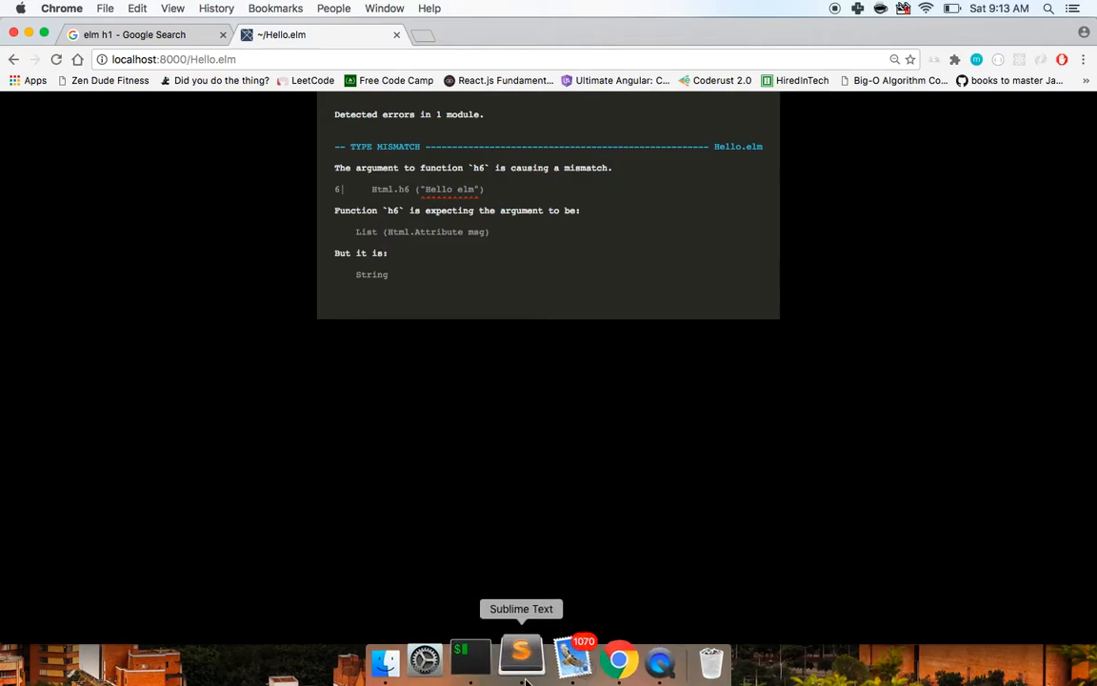
{"action": "left_click", "coordinate": [522, 658]}
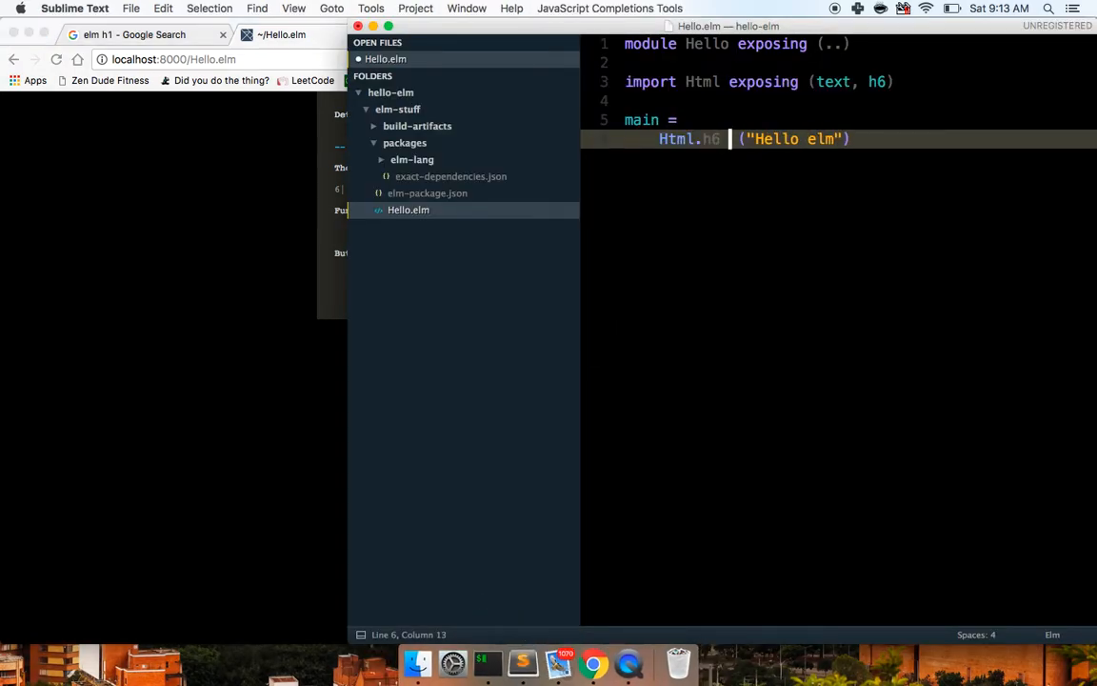
{"action": "type", "text": "[] [ Html.text"}
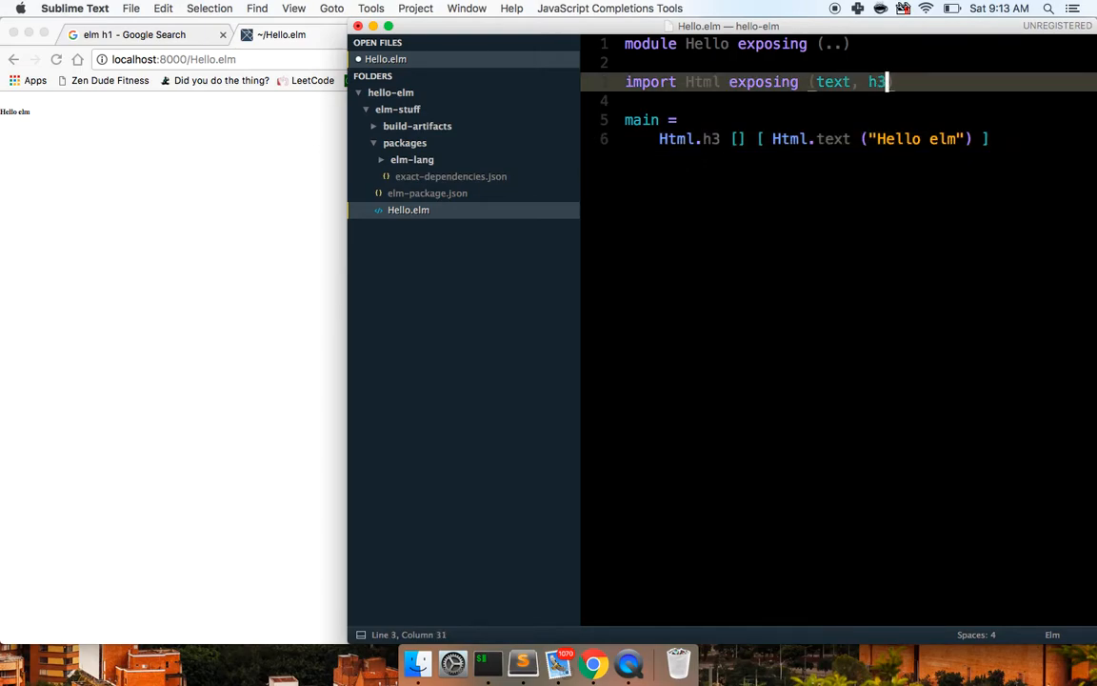
- Import span and draft an "i am a span" text line under the h3, then cut it
{"action": "type", "text": ", span)"}
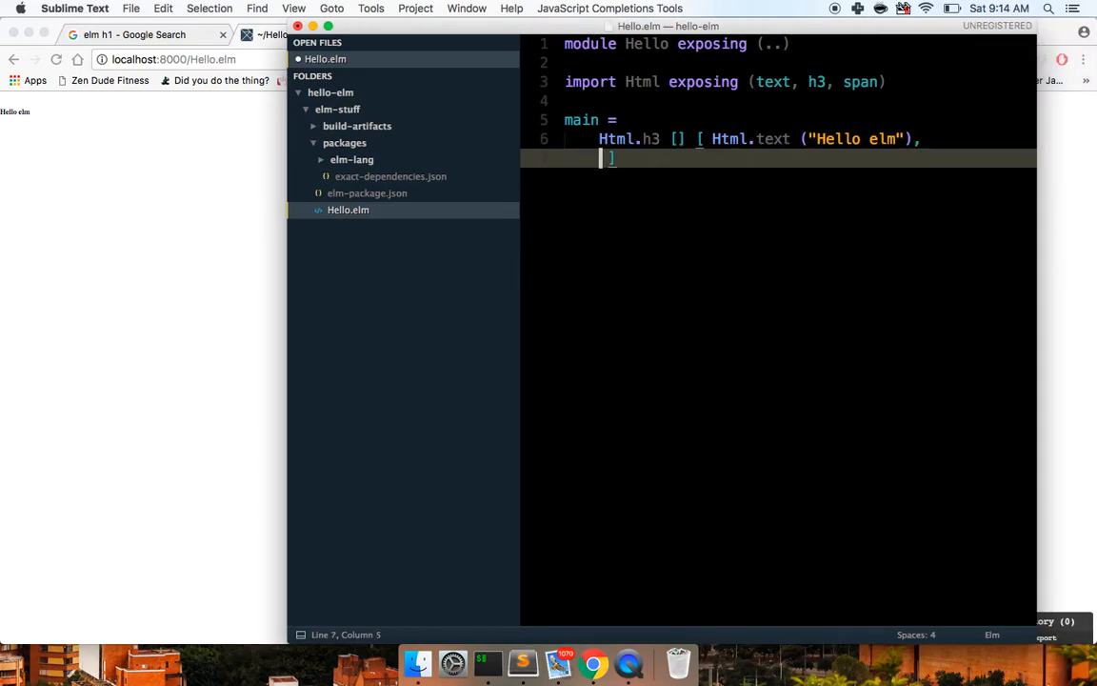
{"action": "key", "text": "enter"}
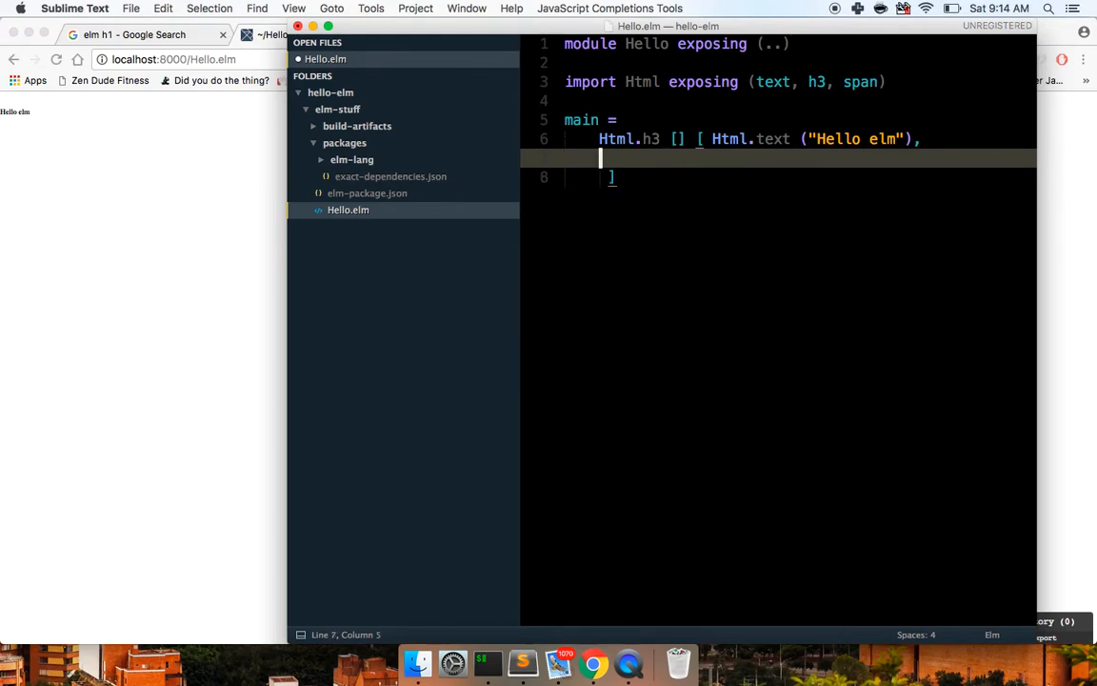
{"action": "type", "text": "Html.text(\""}
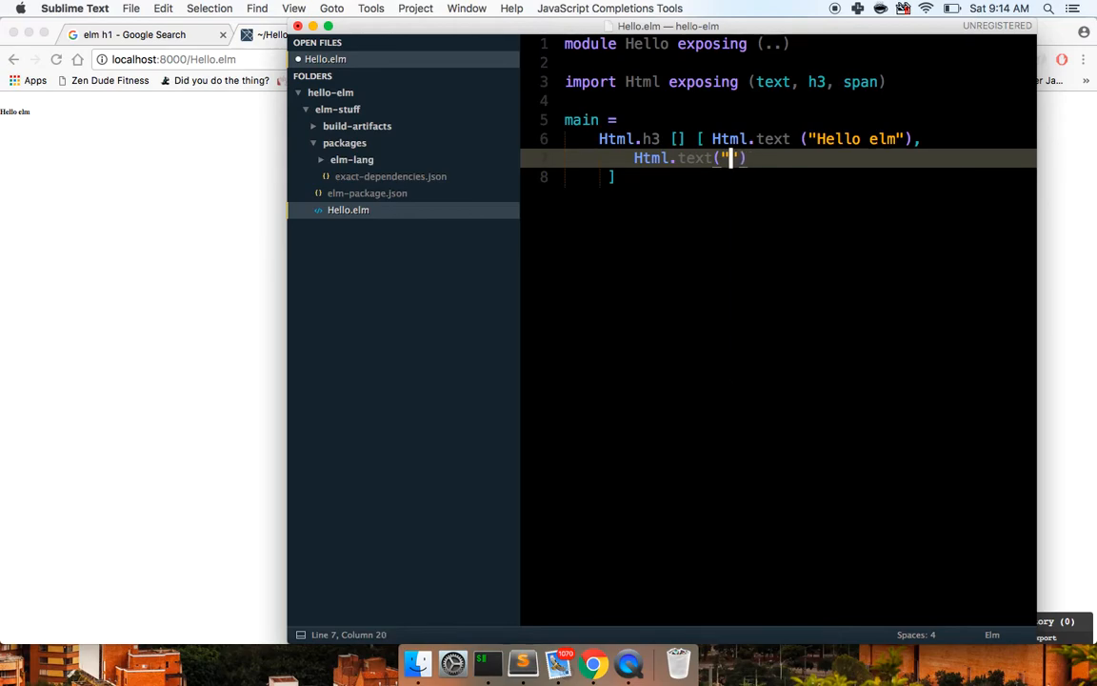
{"action": "type", "text": "i am a span"}
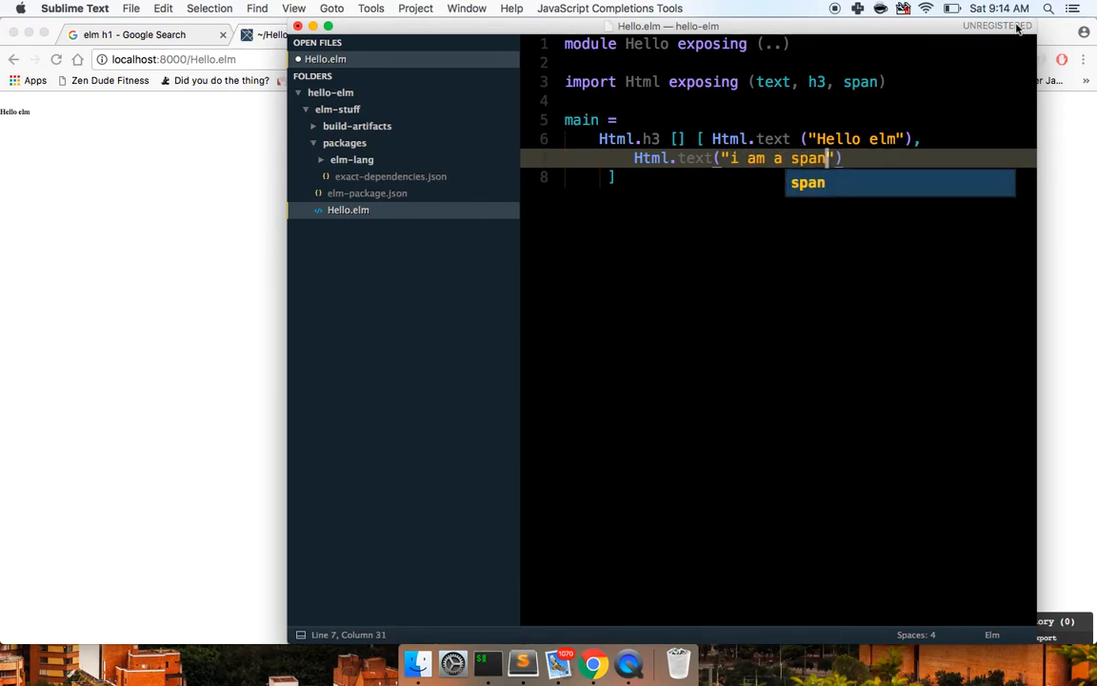
{"action": "key", "text": "cmd+s"}
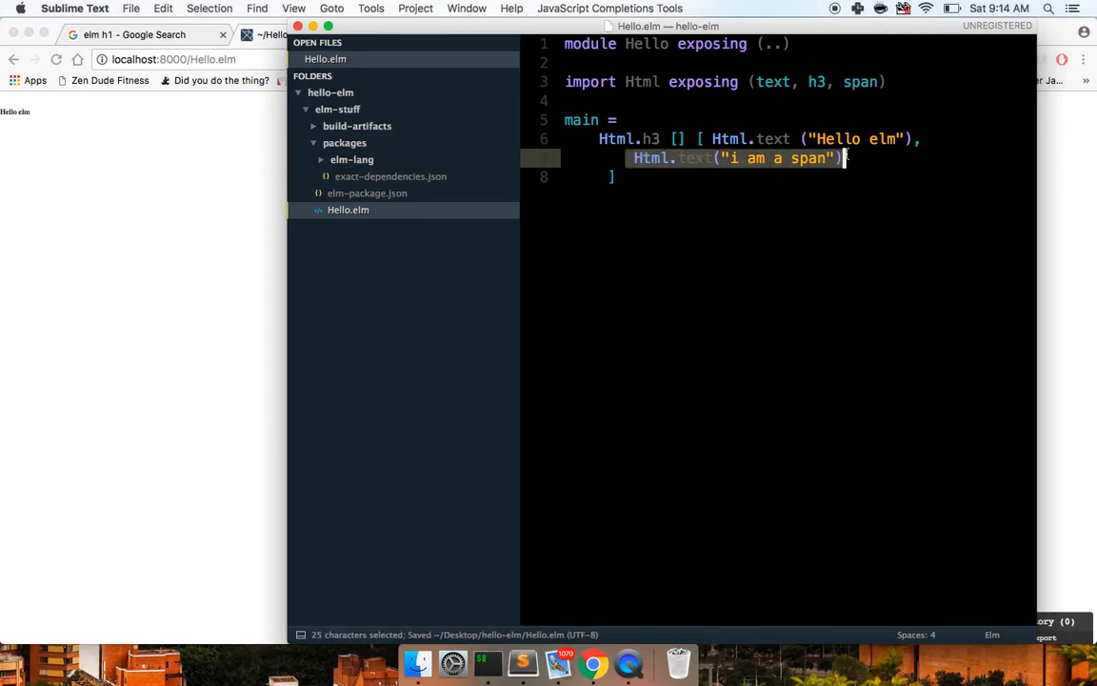
{"action": "key", "text": "cmd+x"}
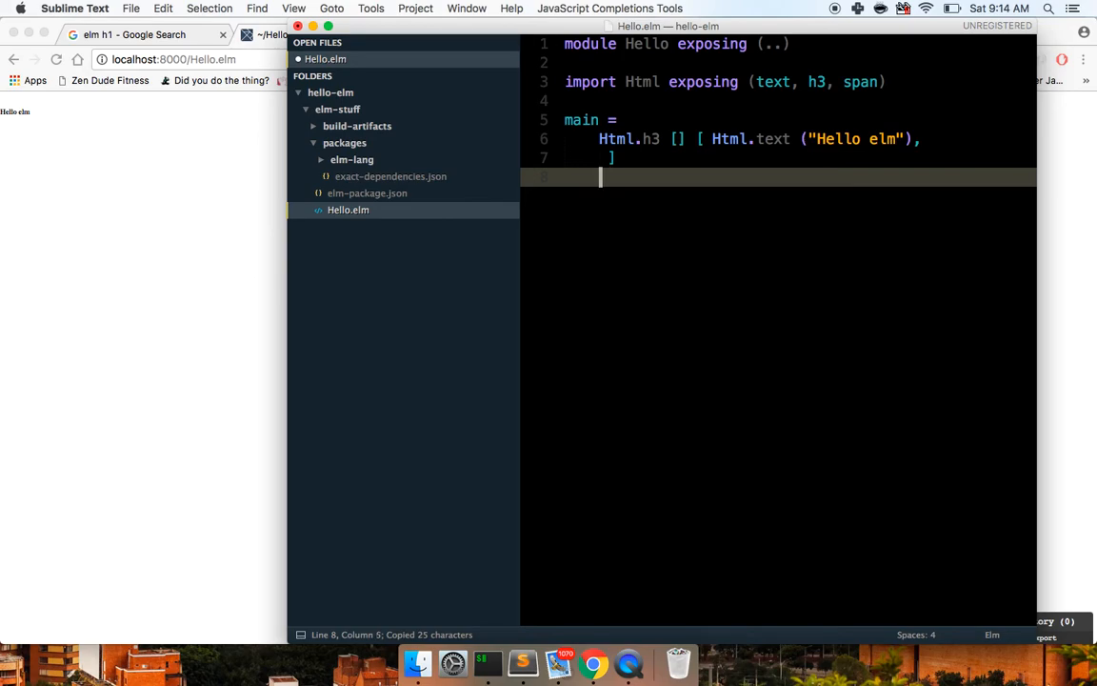
- Add Html.span [] [ Html.text("i am a span") ] under the h3 and save
{"action": "type", "text": "Html.span ["}
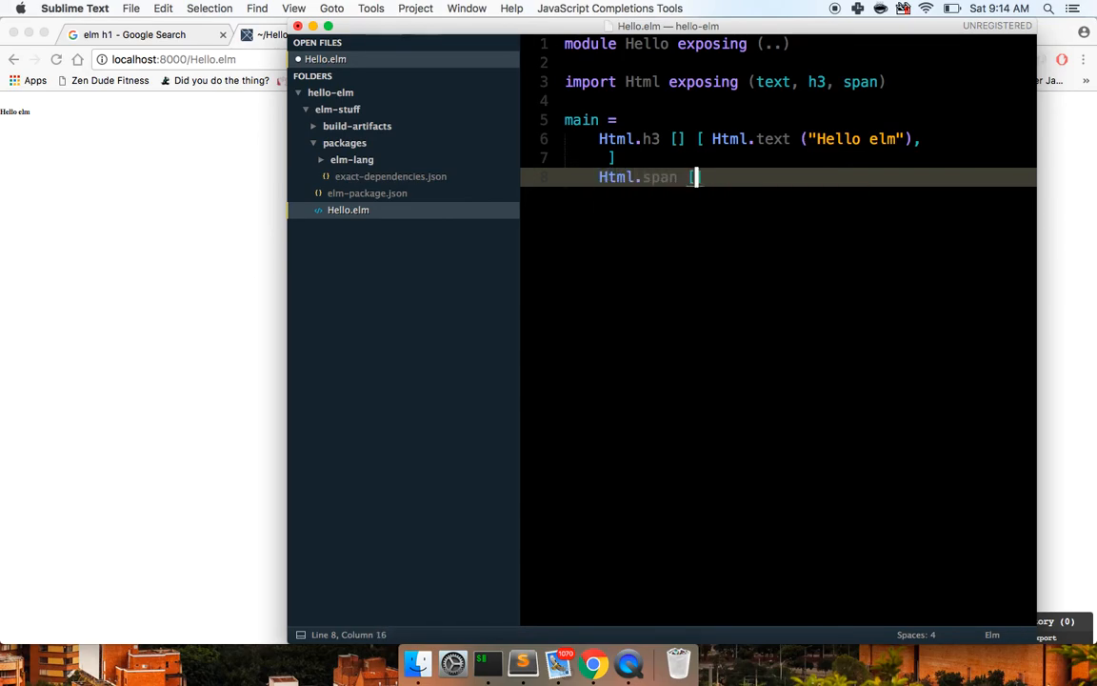
{"action": "type", "text": "[ Html.text(\"i am a span\")]"}
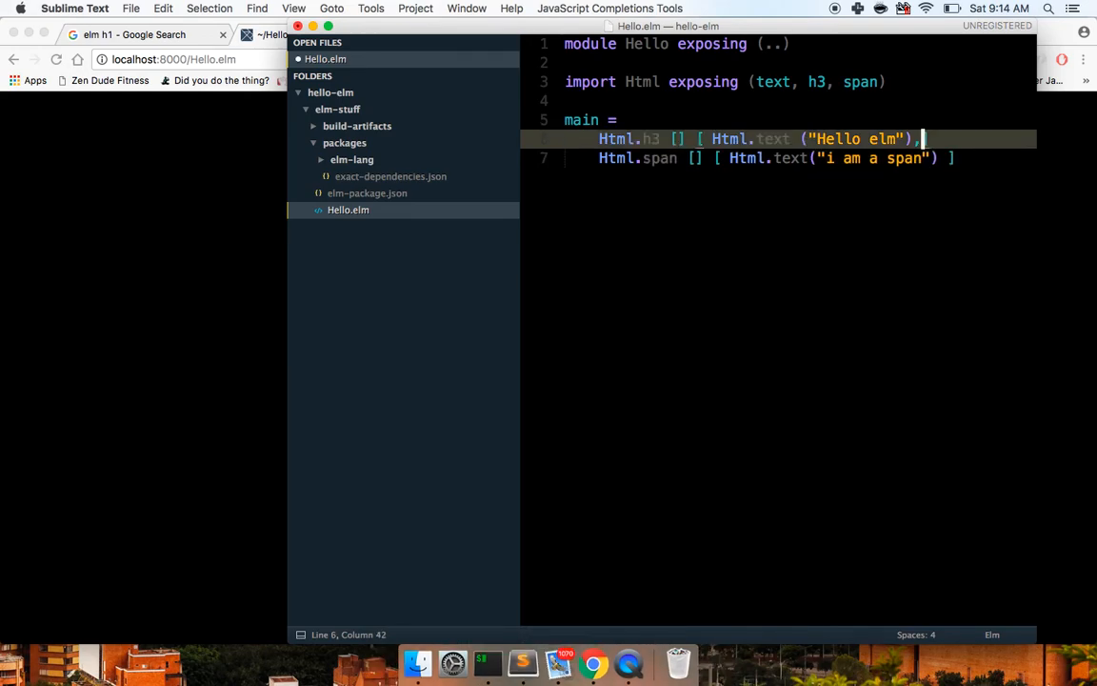
{"action": "key", "text": "cmd+s"}
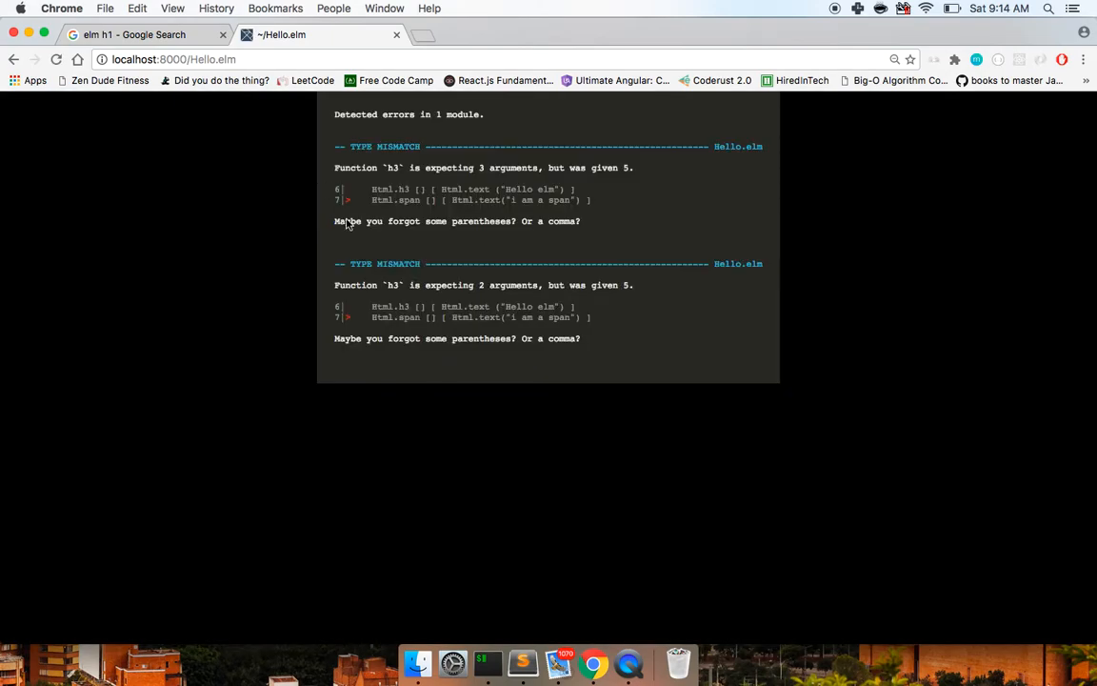
{"action": "mouse_move", "coordinate": [442, 362]}
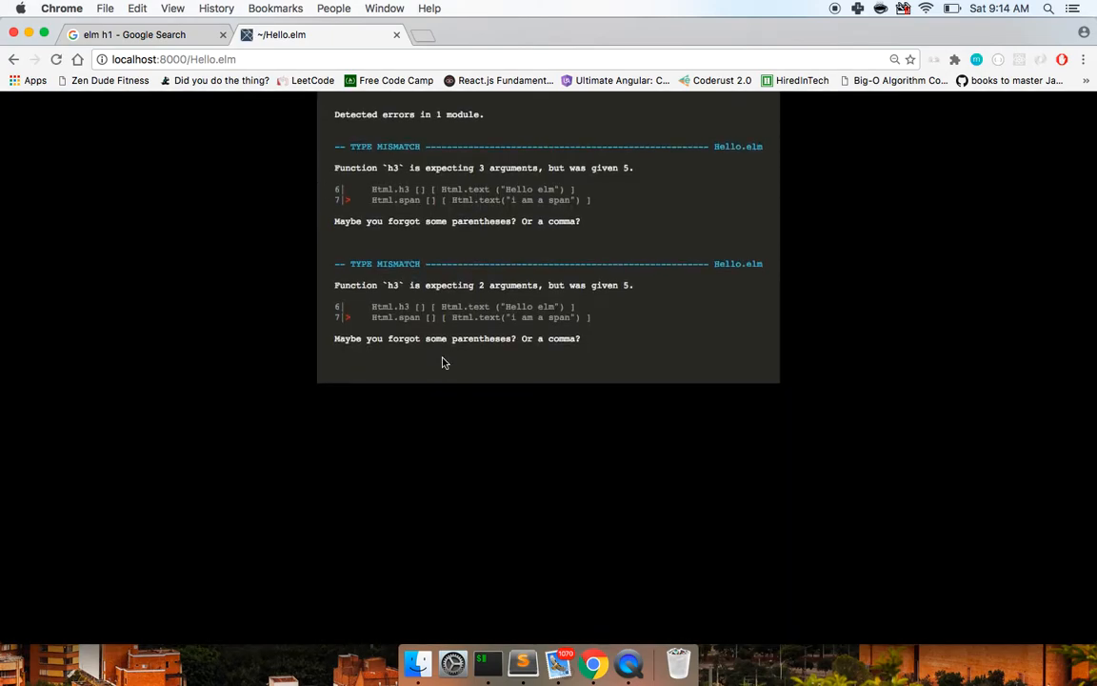
{"action": "mouse_move", "coordinate": [507, 568]}
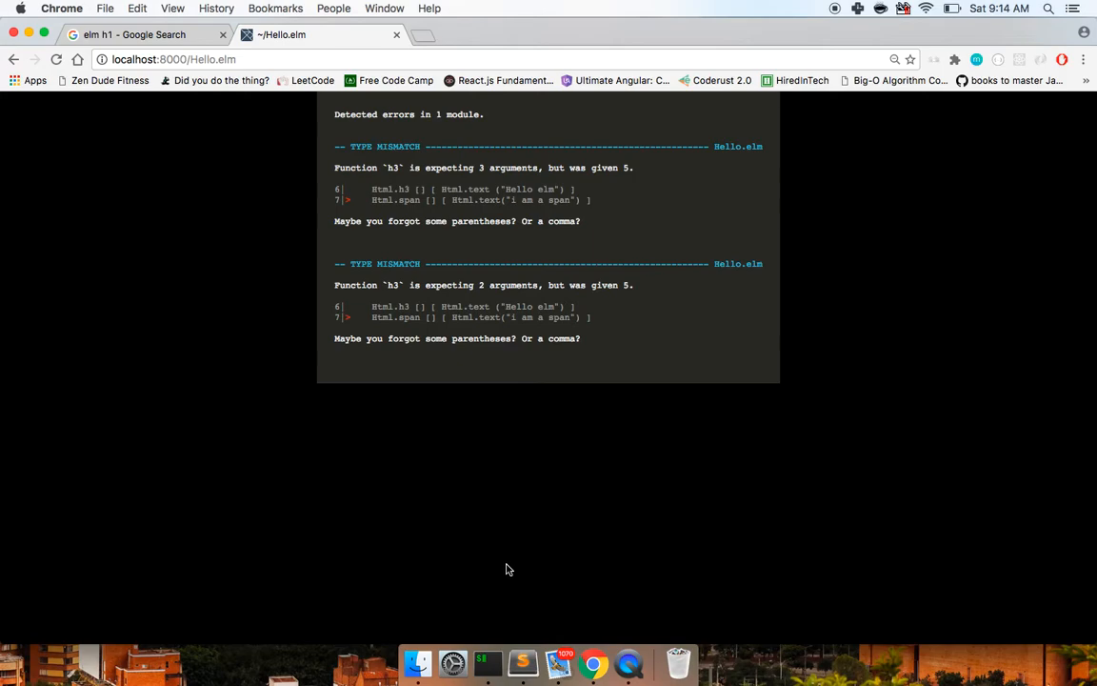
{"action": "mouse_move", "coordinate": [507, 572]}
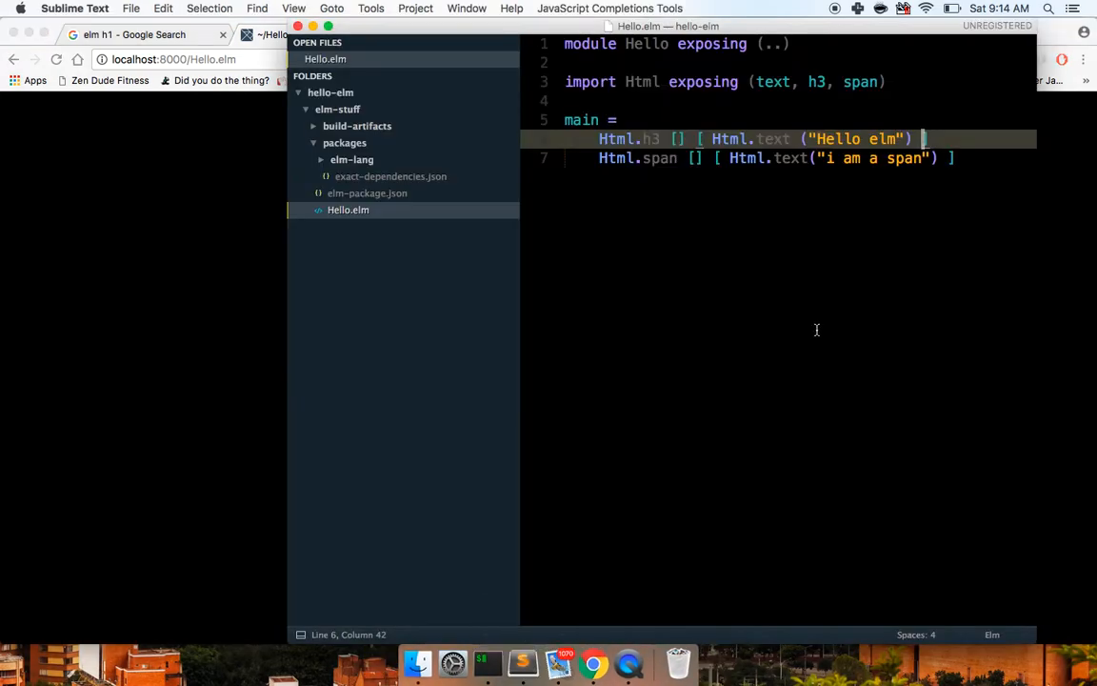
{"action": "mouse_move", "coordinate": [866, 282]}
{"action": "type", "text": ", "}
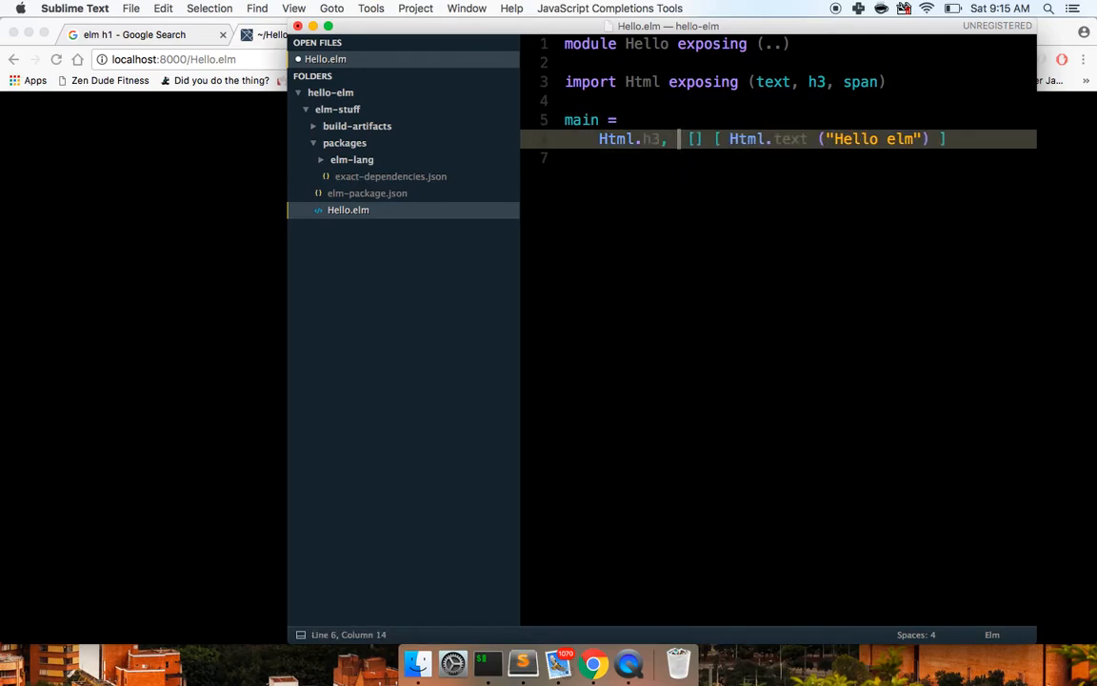
- Replace the span attempt with Html.text inside Html.h3 and save Hello.elm
{"action": "type", "text": "Html.spa"}
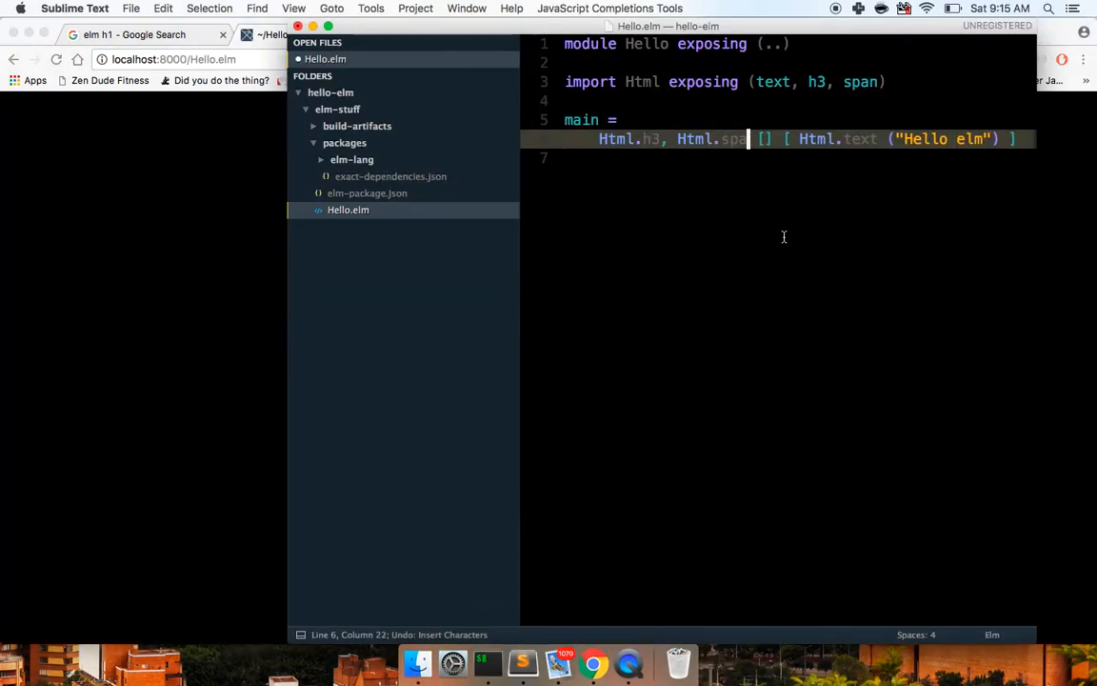
{"action": "key", "text": "backspace"}
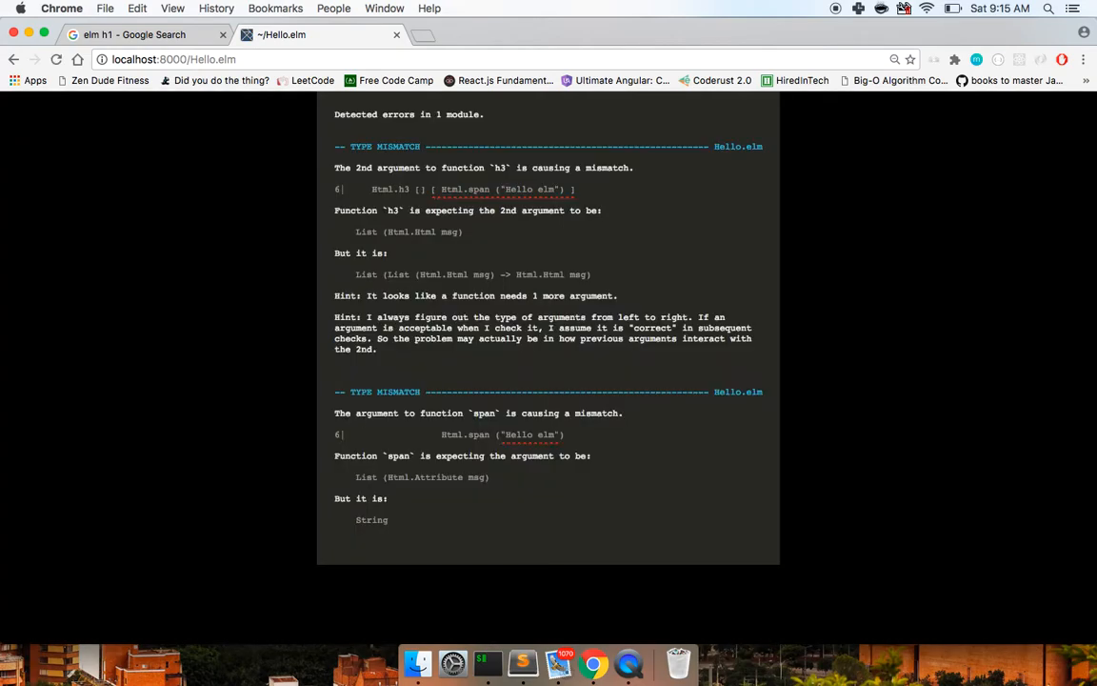
{"action": "mouse_move", "coordinate": [518, 659]}
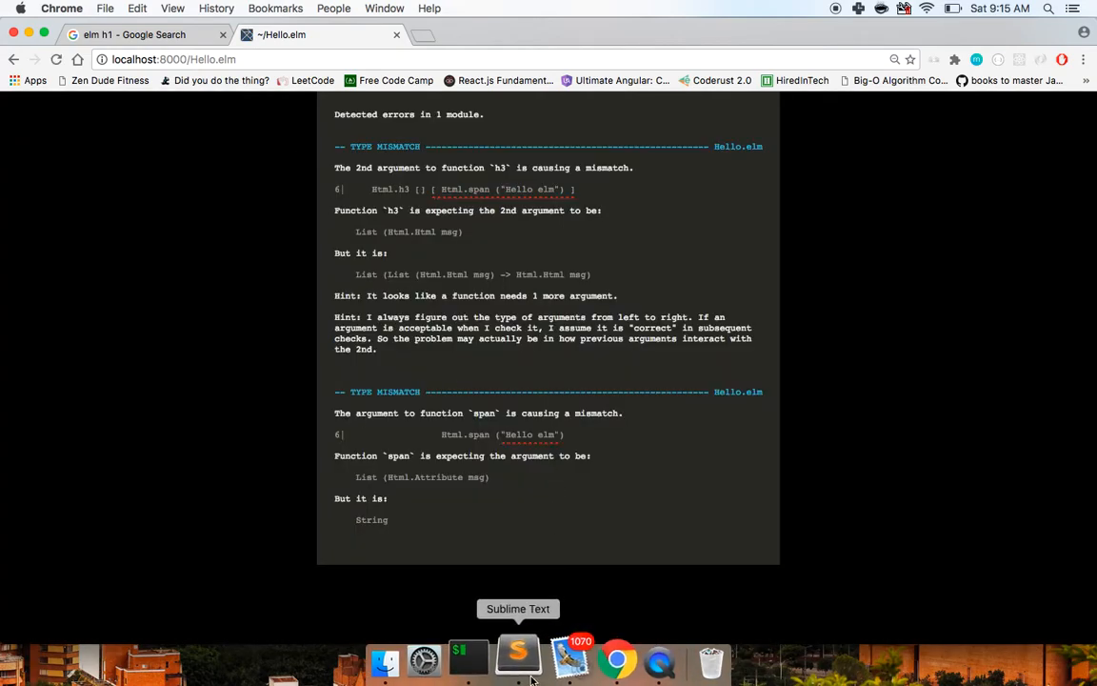
{"action": "left_click", "coordinate": [518, 657]}
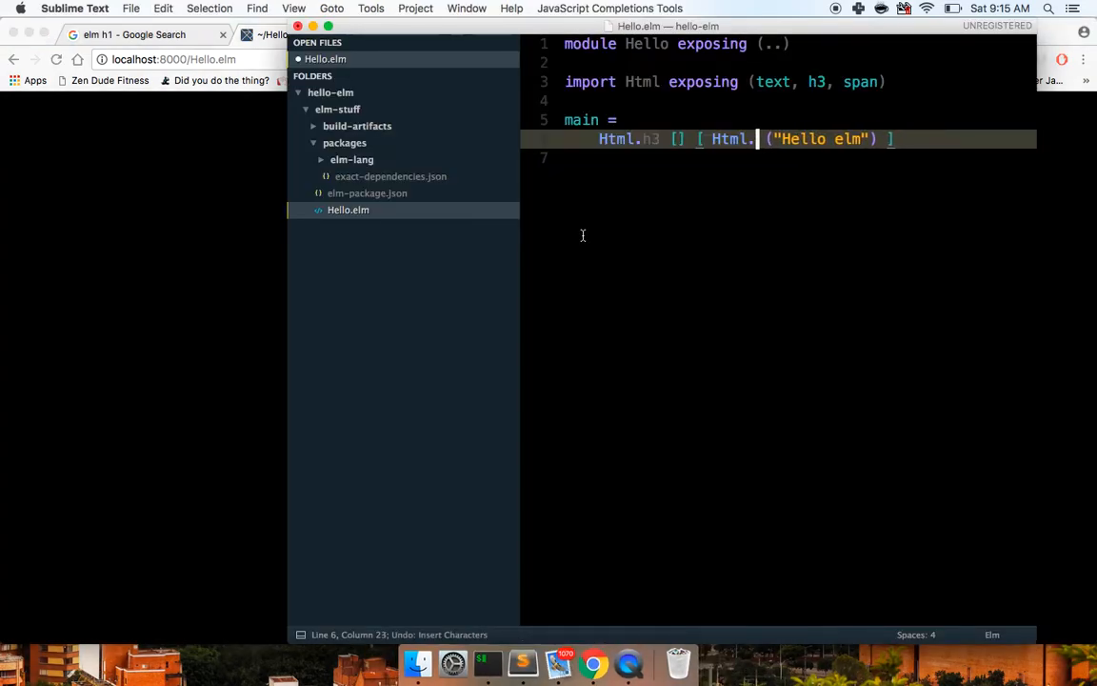
{"action": "type", "text": "text"}
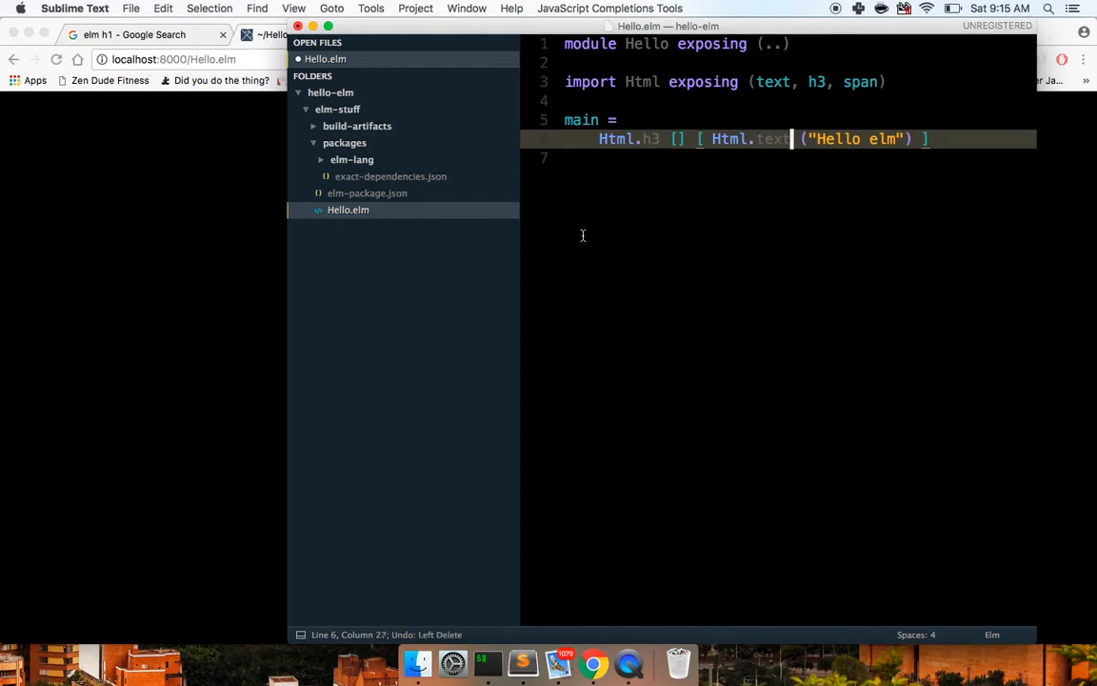
{"action": "key", "text": "cmd+s"}
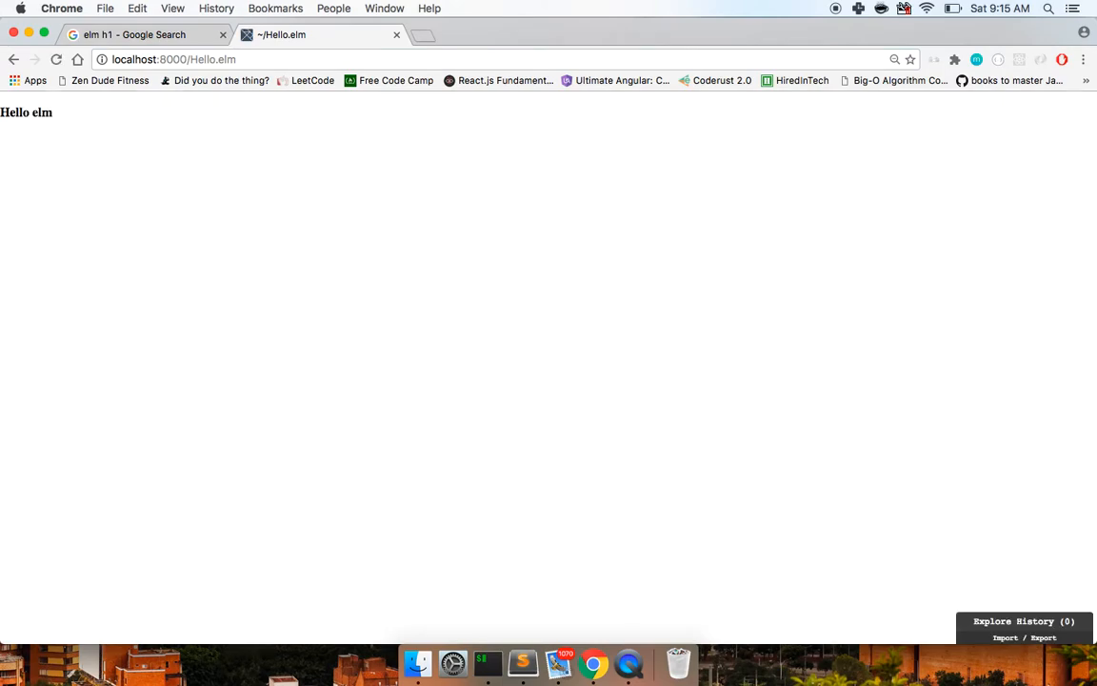
- Inspect the rendered Hello elm to confirm it is an h3, then return to the elm h1 search
{"action": "right_click", "coordinate": [28, 112]}
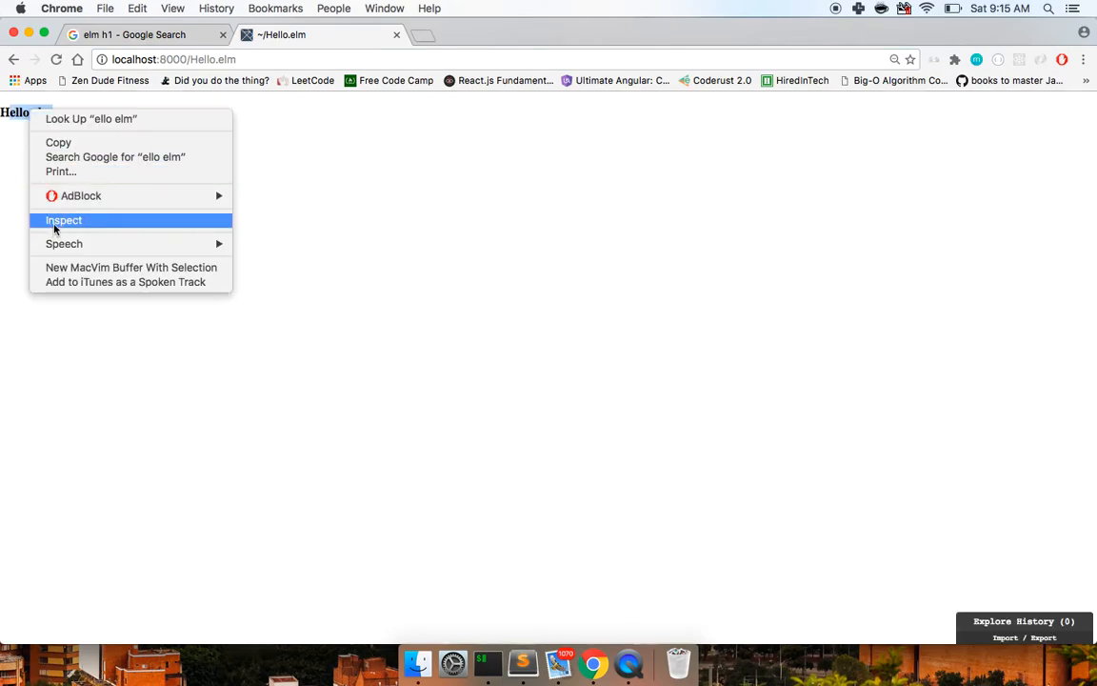
{"action": "left_click", "coordinate": [65, 221]}
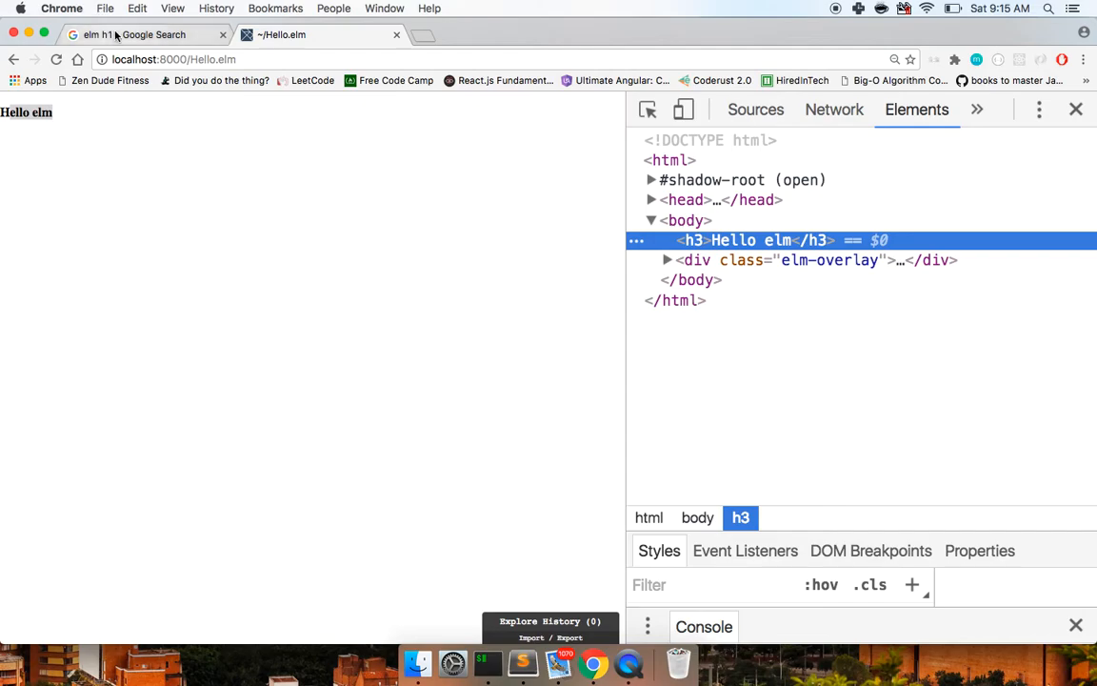
{"action": "left_click", "coordinate": [143, 35]}
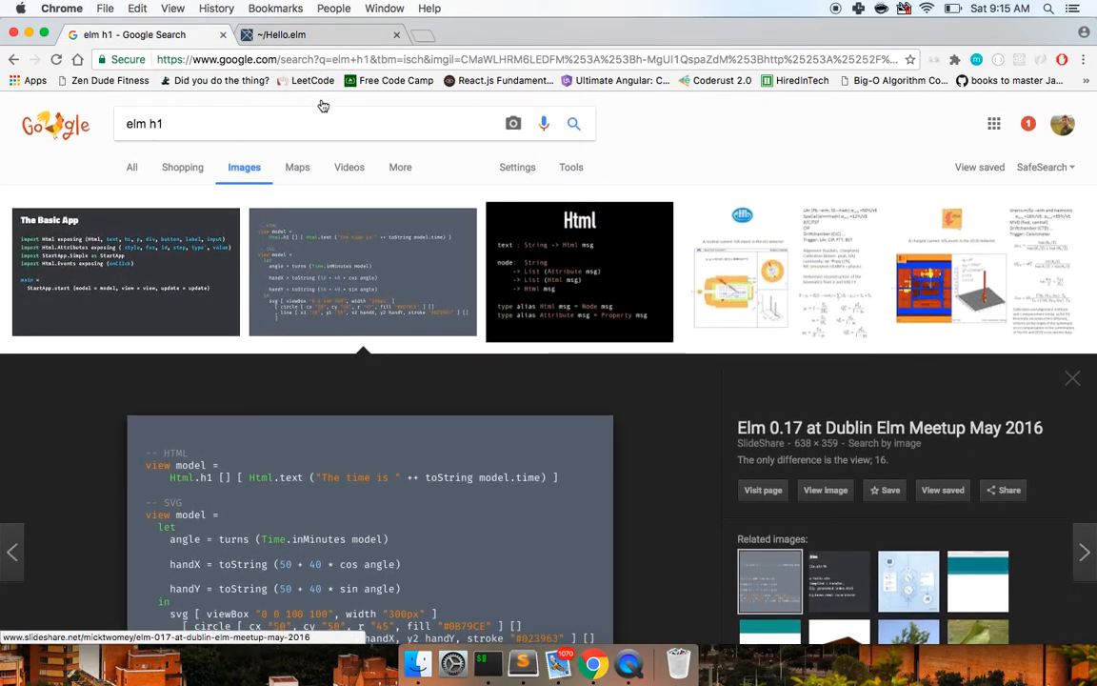
{"action": "mouse_move", "coordinate": [134, 232]}
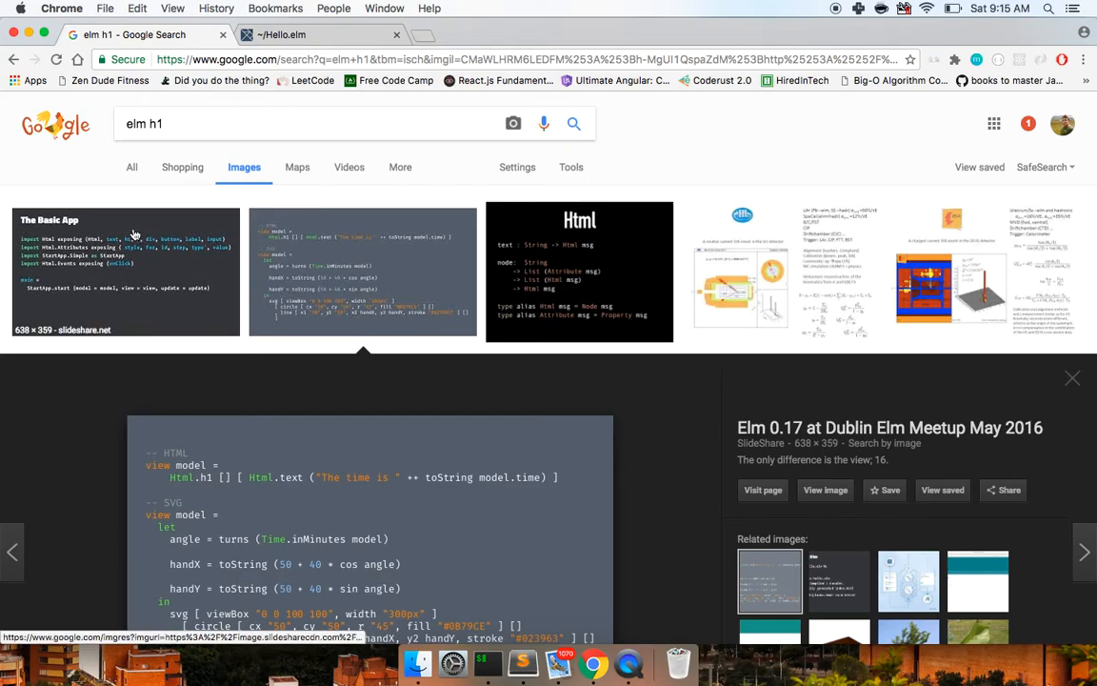
- Switch to all web results for elm html and open the elm-html 4.0.2 Elm Packages result
{"action": "scroll", "scroll_direction": "down", "scroll_amount": 3}
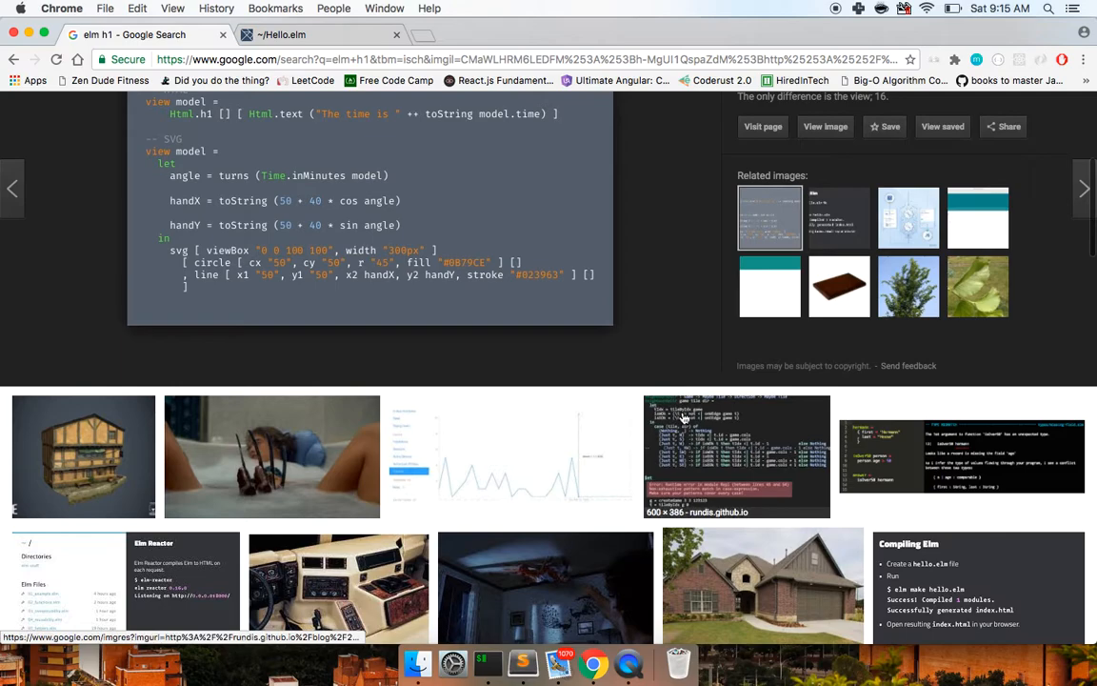
{"action": "scroll", "scroll_direction": "up", "scroll_amount": 3}
{"action": "type", "text": "elm html"}
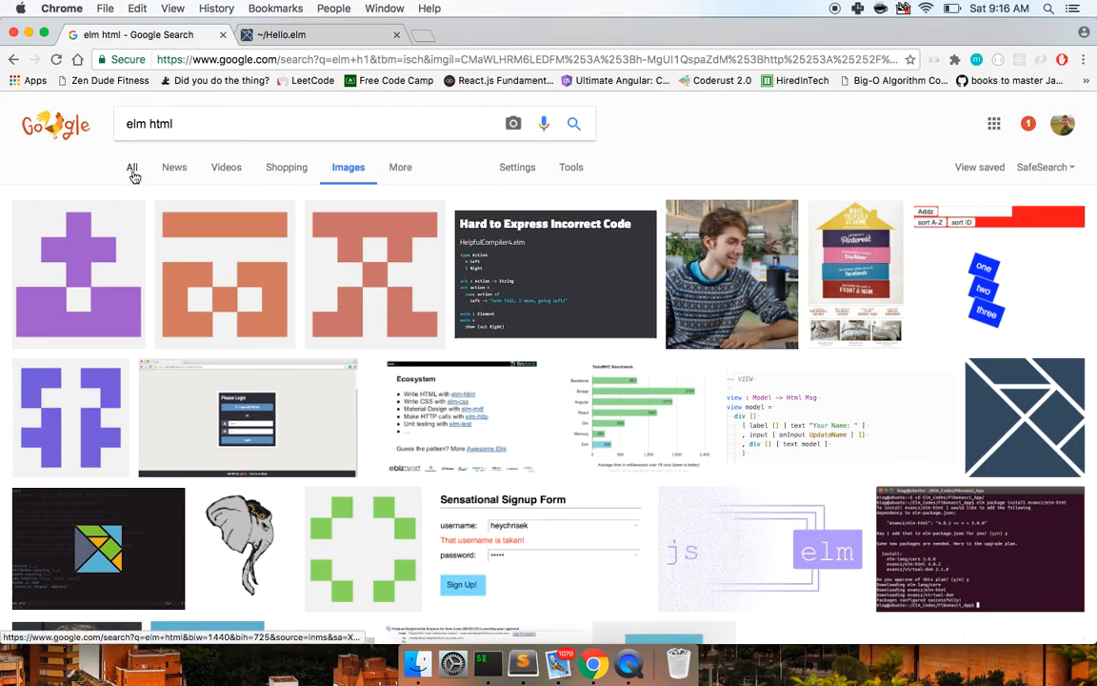
{"action": "left_click", "coordinate": [132, 168]}
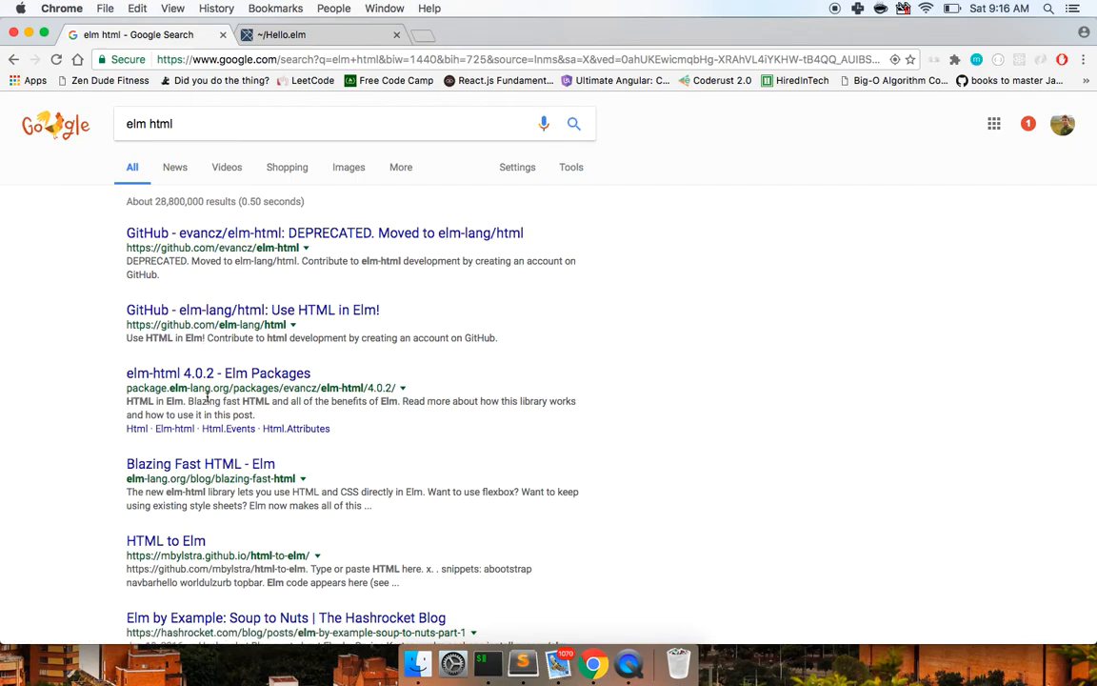
{"action": "scroll", "scroll_direction": "down", "scroll_amount": 3}
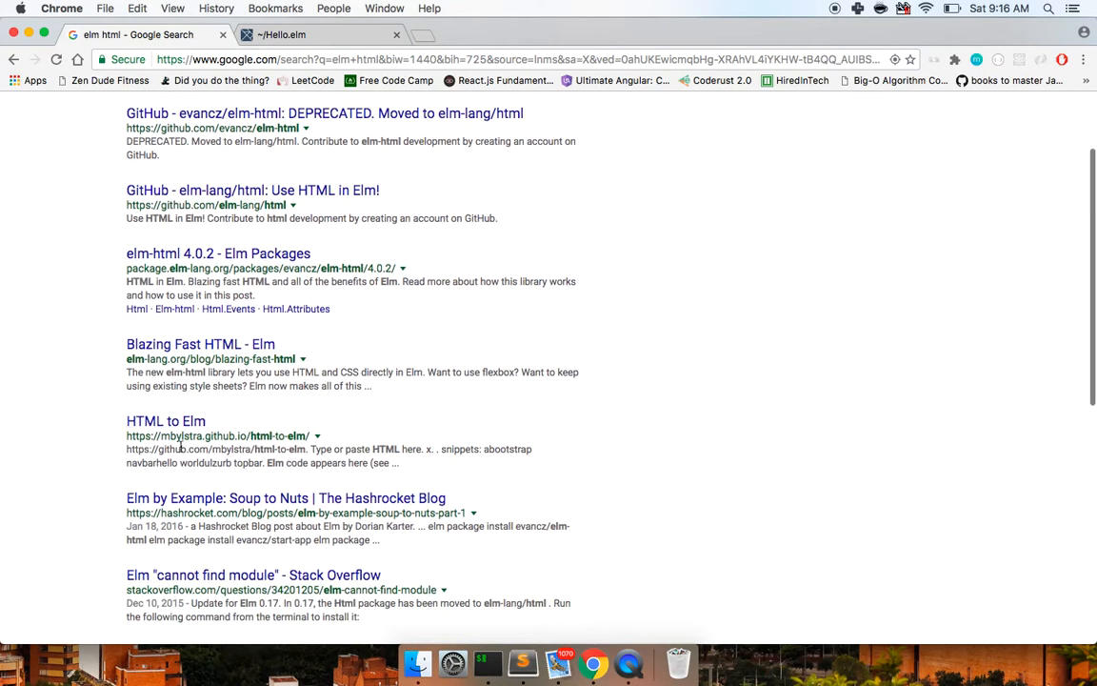
{"action": "scroll", "scroll_direction": "up", "scroll_amount": 3}
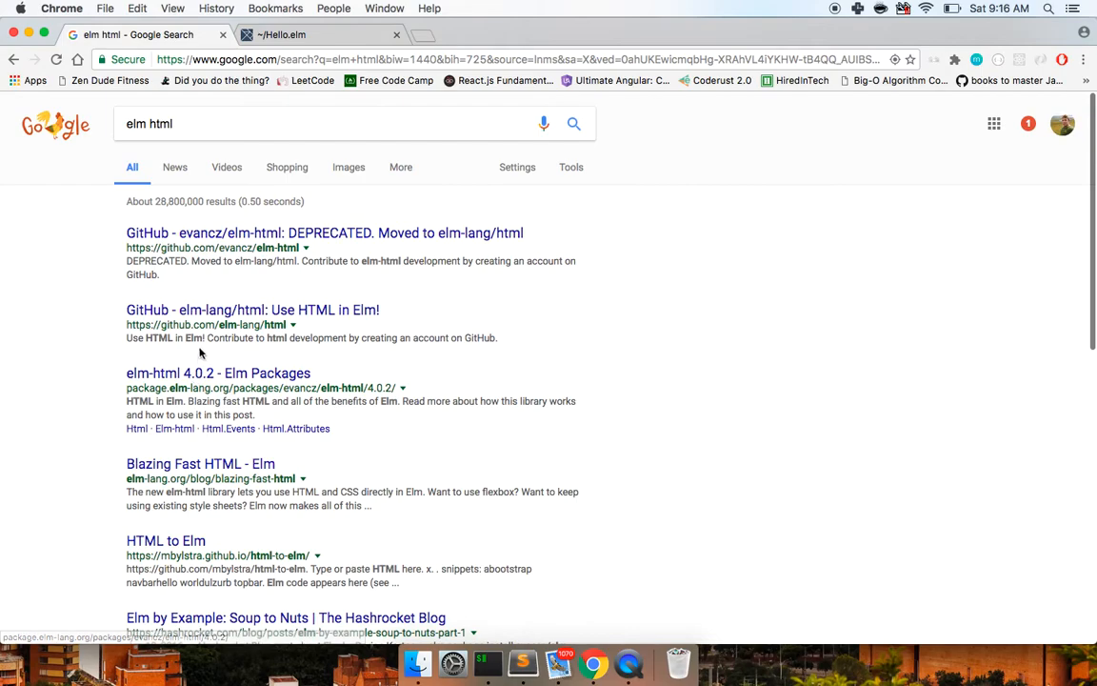
{"action": "left_click", "coordinate": [218, 372]}
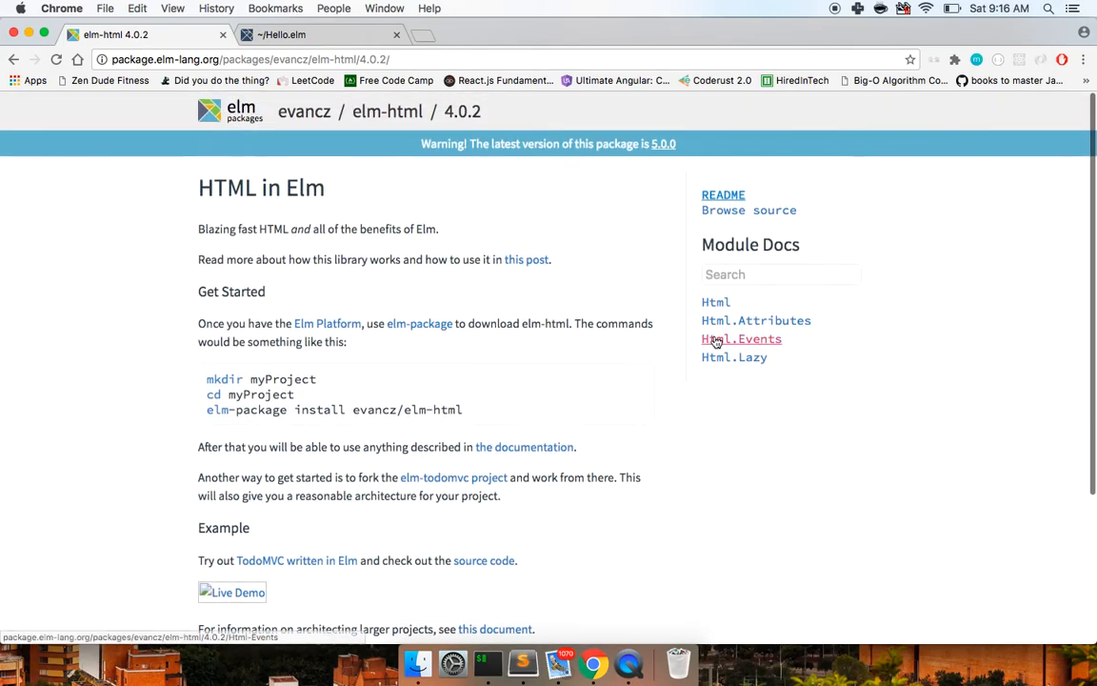
- Browse the elm-html 4.0.2 Html module docs, then go back to the search results
{"action": "left_click", "coordinate": [716, 301]}
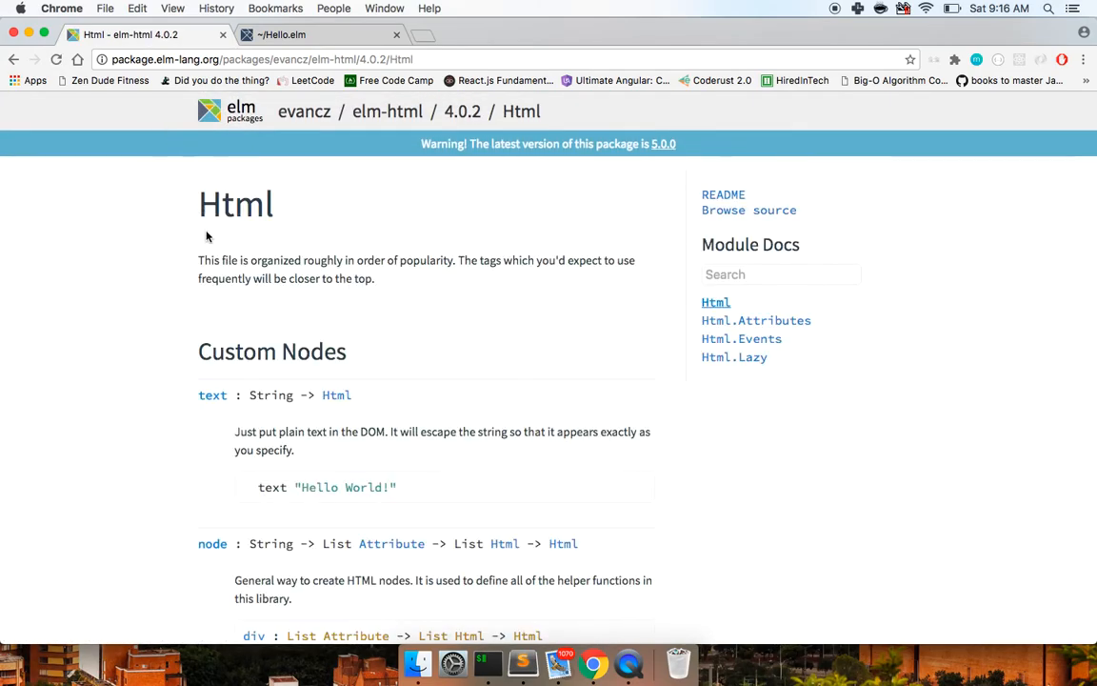
{"action": "scroll", "scroll_direction": "down", "scroll_amount": 3}
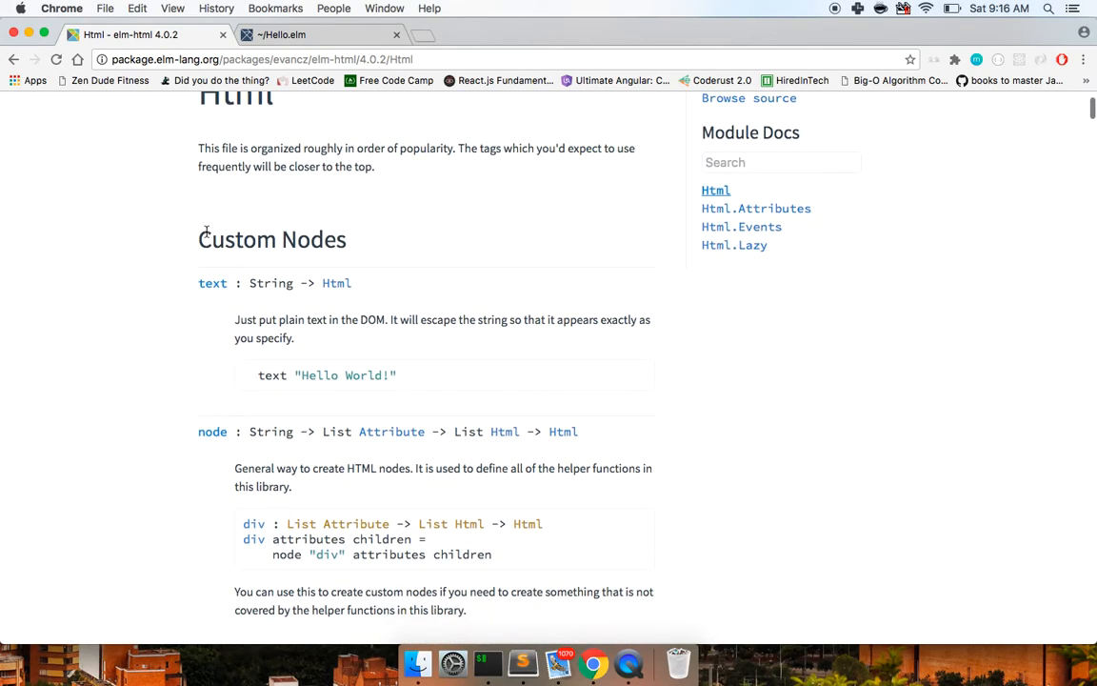
{"action": "scroll", "scroll_direction": "down", "scroll_amount": 3}
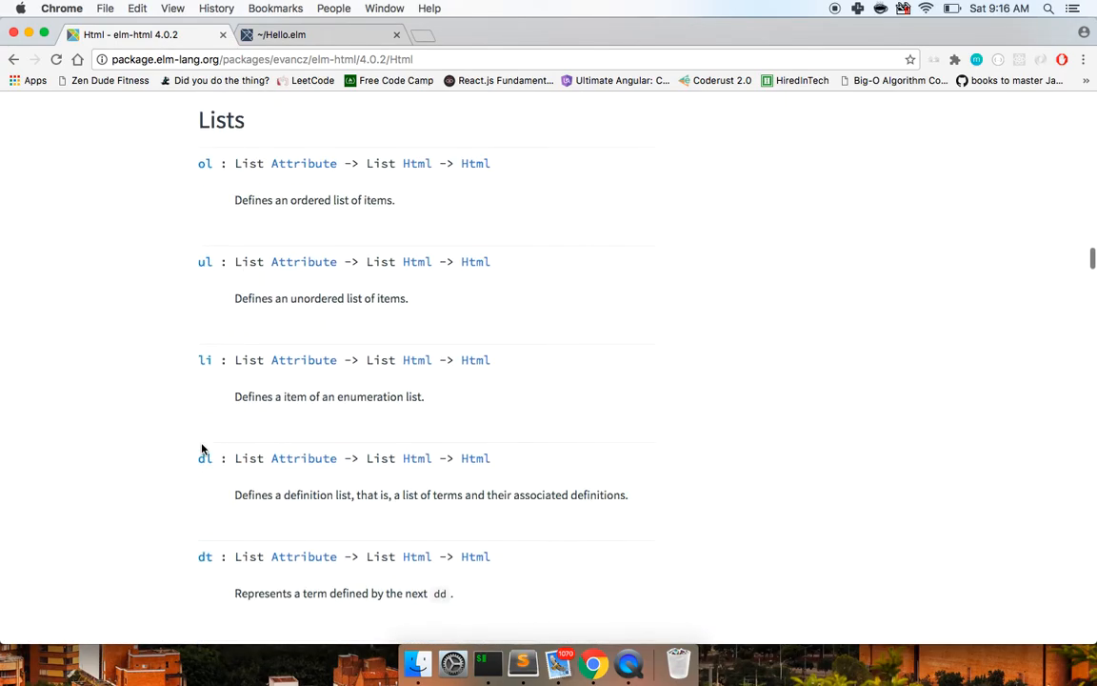
{"action": "scroll", "scroll_direction": "down", "scroll_amount": 3}
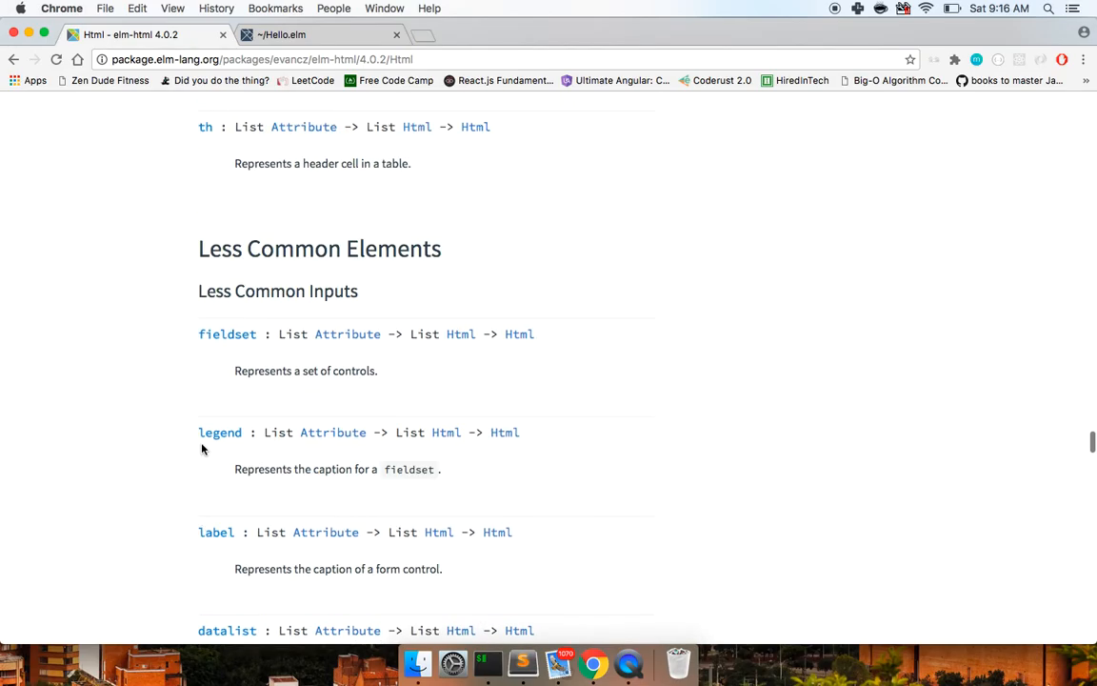
{"action": "scroll", "scroll_direction": "down", "scroll_amount": 3}
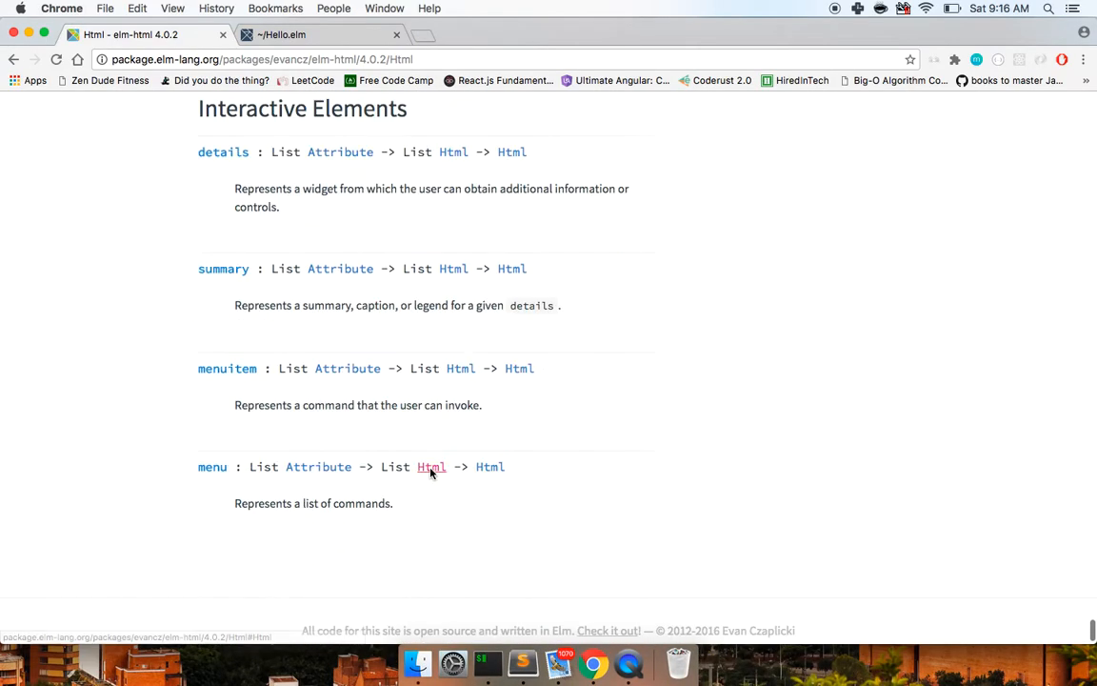
{"action": "left_click", "coordinate": [14, 59]}
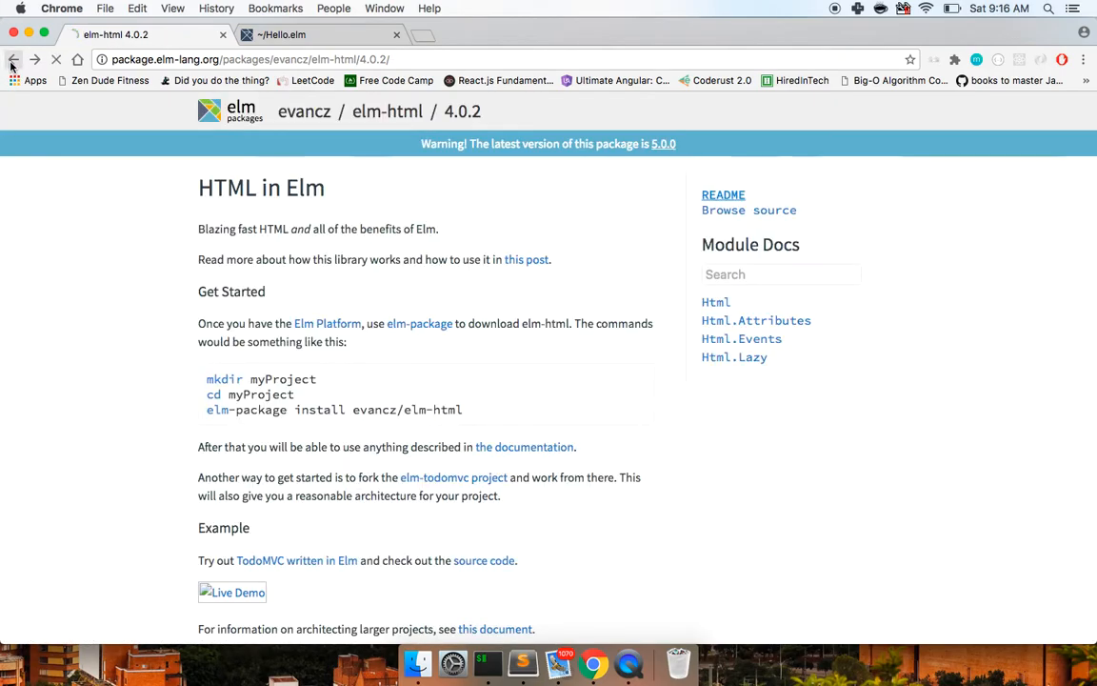
{"action": "left_click", "coordinate": [14, 59]}
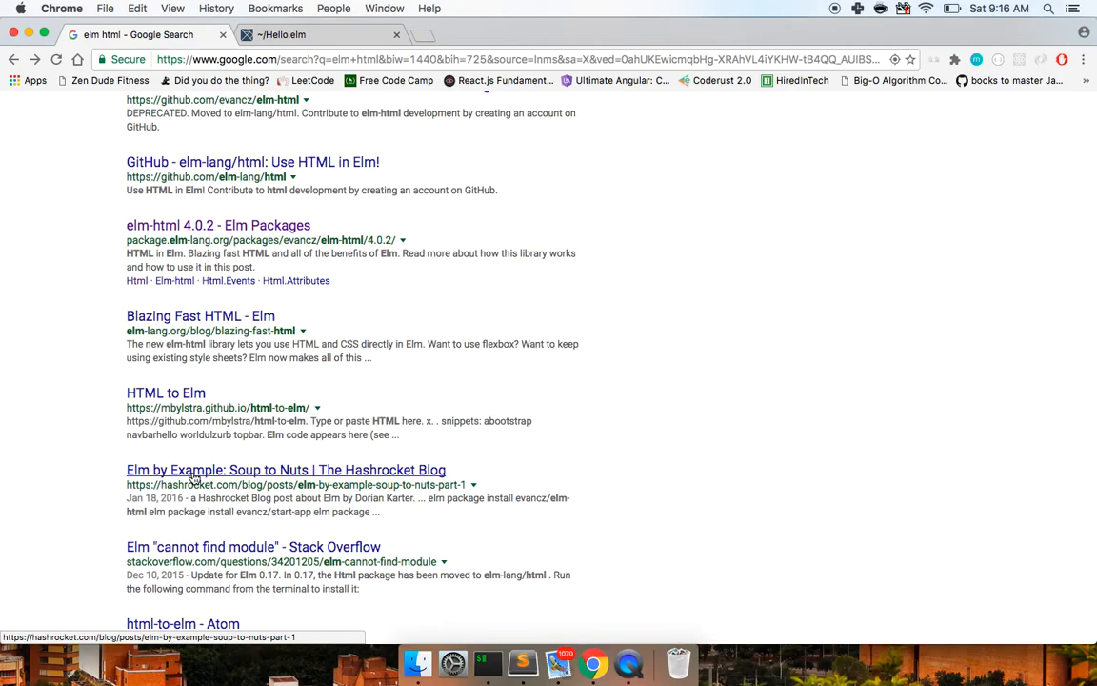
- Bring up the Elm by Example: Soup to Nuts article and browse its opening sections
{"action": "left_click", "coordinate": [286, 469]}
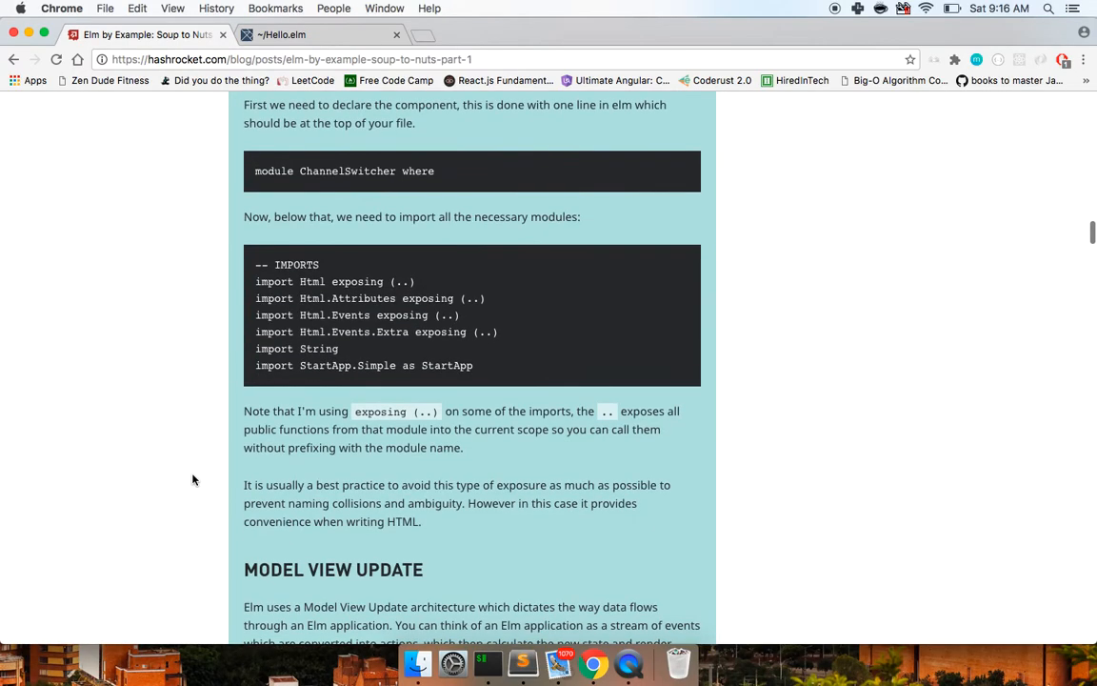
{"action": "scroll", "scroll_direction": "down", "scroll_amount": 3}
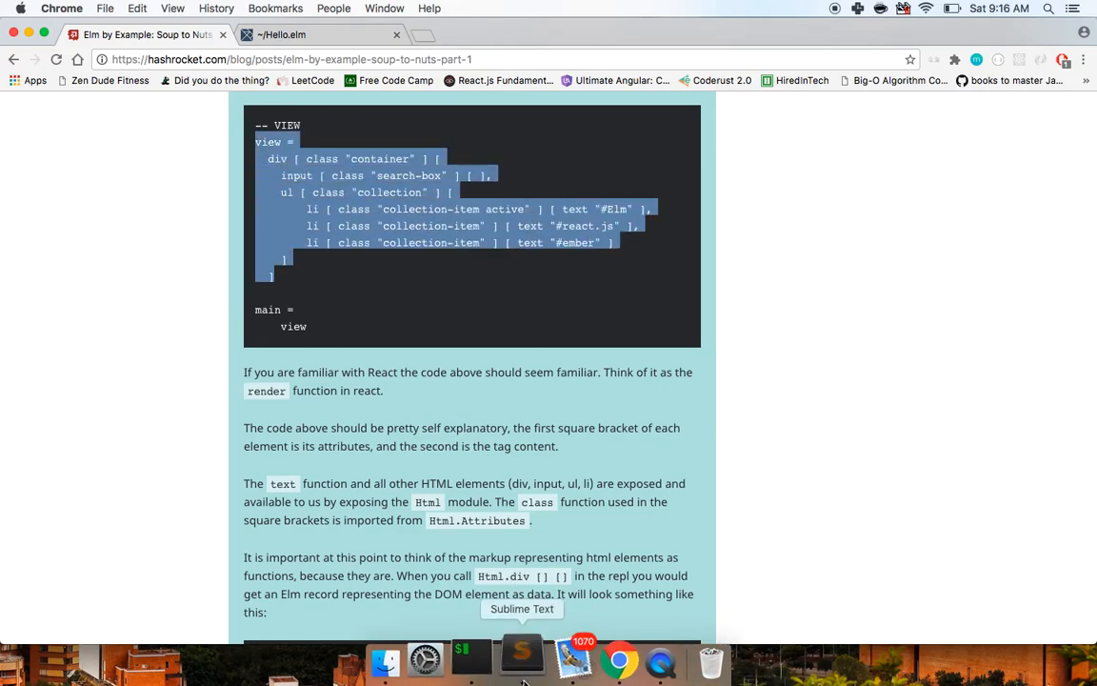
{"action": "left_click", "coordinate": [522, 659]}
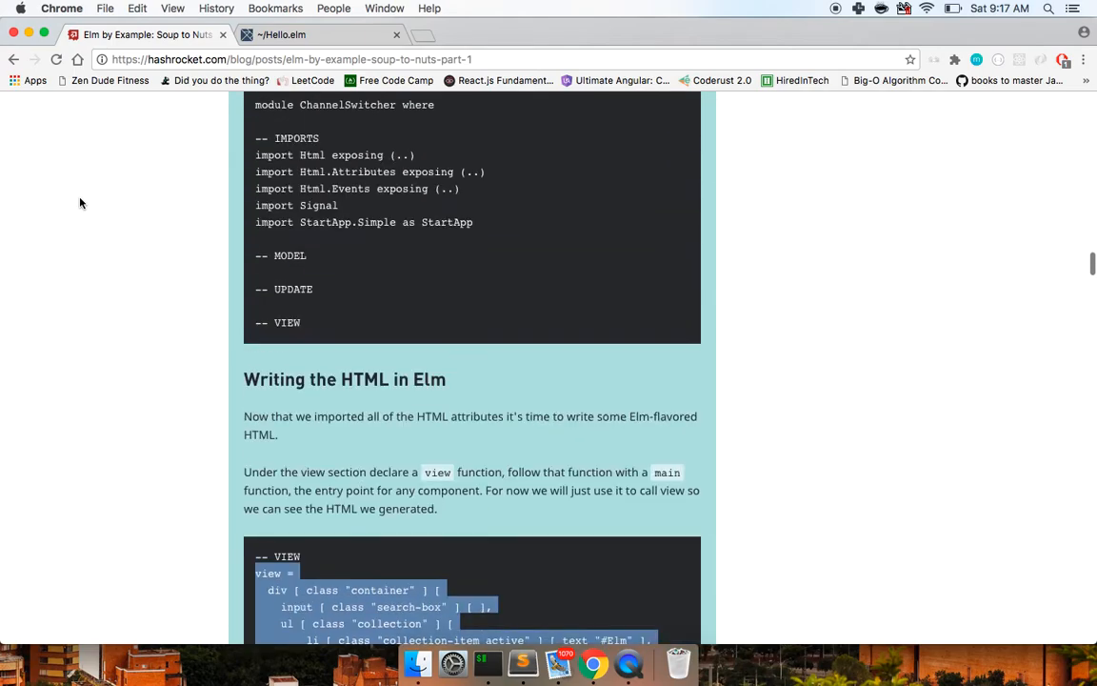
{"action": "scroll", "scroll_direction": "up", "scroll_amount": 3}
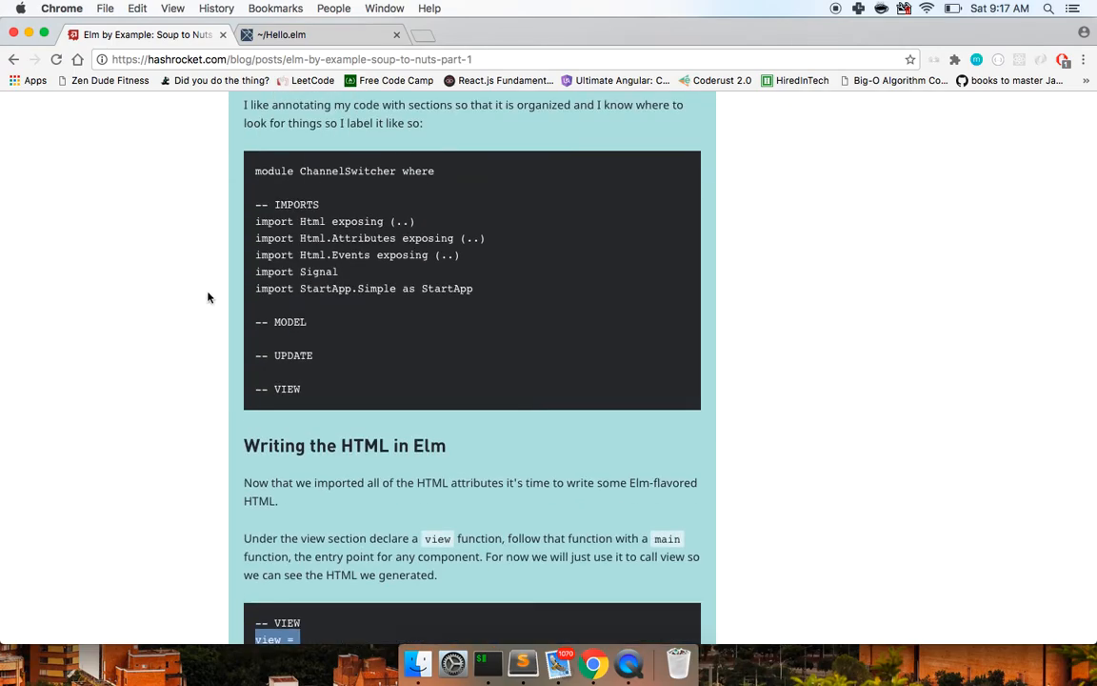
{"action": "scroll", "scroll_direction": "down", "scroll_amount": 3}
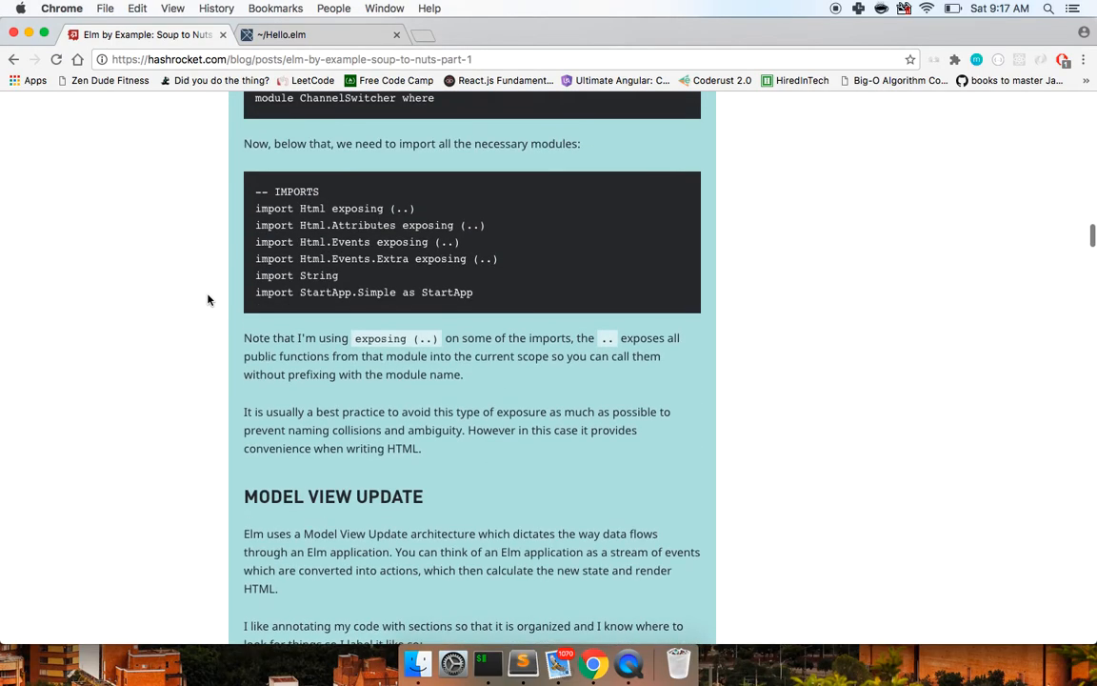
{"action": "scroll", "scroll_direction": "up", "scroll_amount": 3}
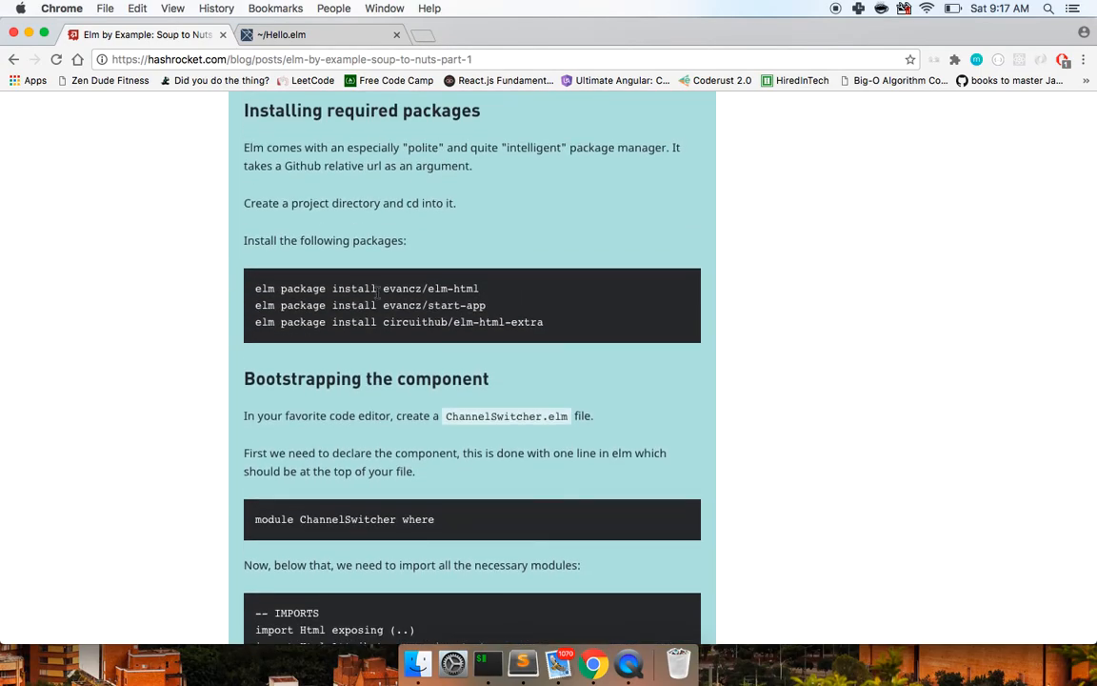
{"action": "mouse_move", "coordinate": [390, 360]}
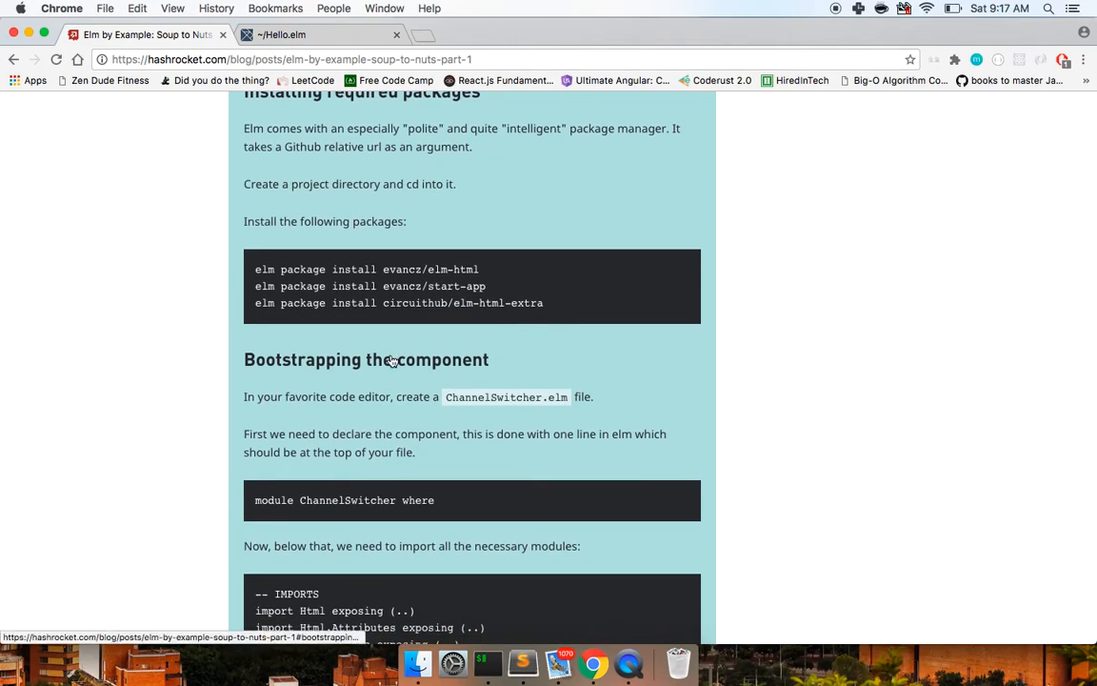
- Reach the IMPORTS code block and select the Html.Attributes import line
{"action": "scroll", "scroll_direction": "down", "scroll_amount": 3}
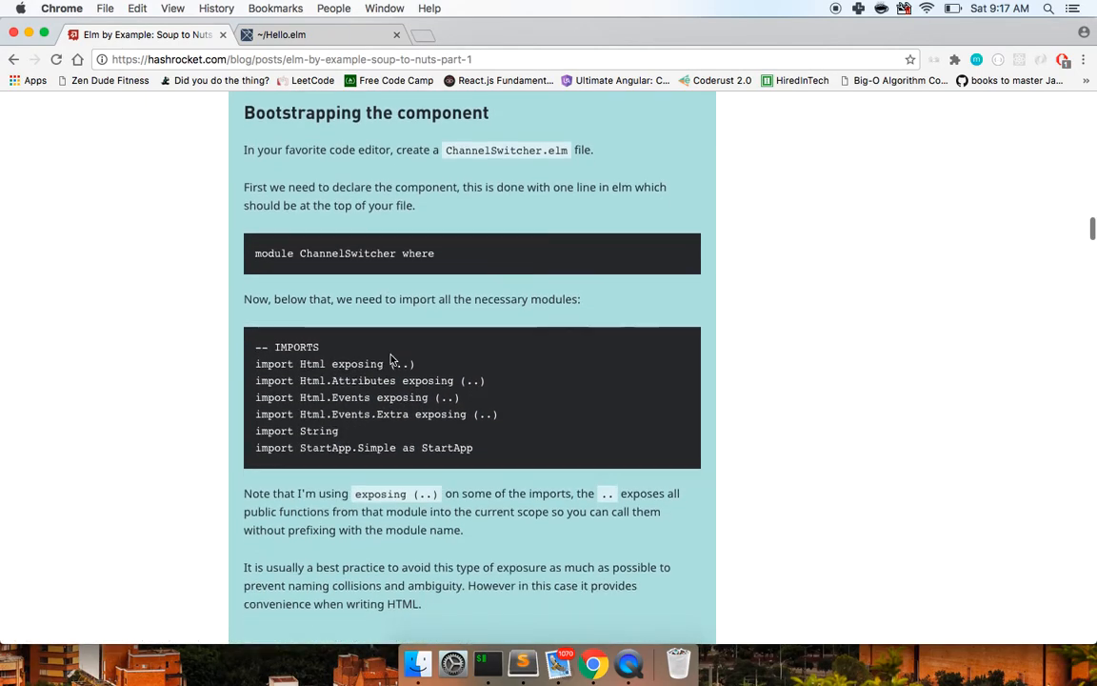
{"action": "scroll", "scroll_direction": "down", "scroll_amount": 3}
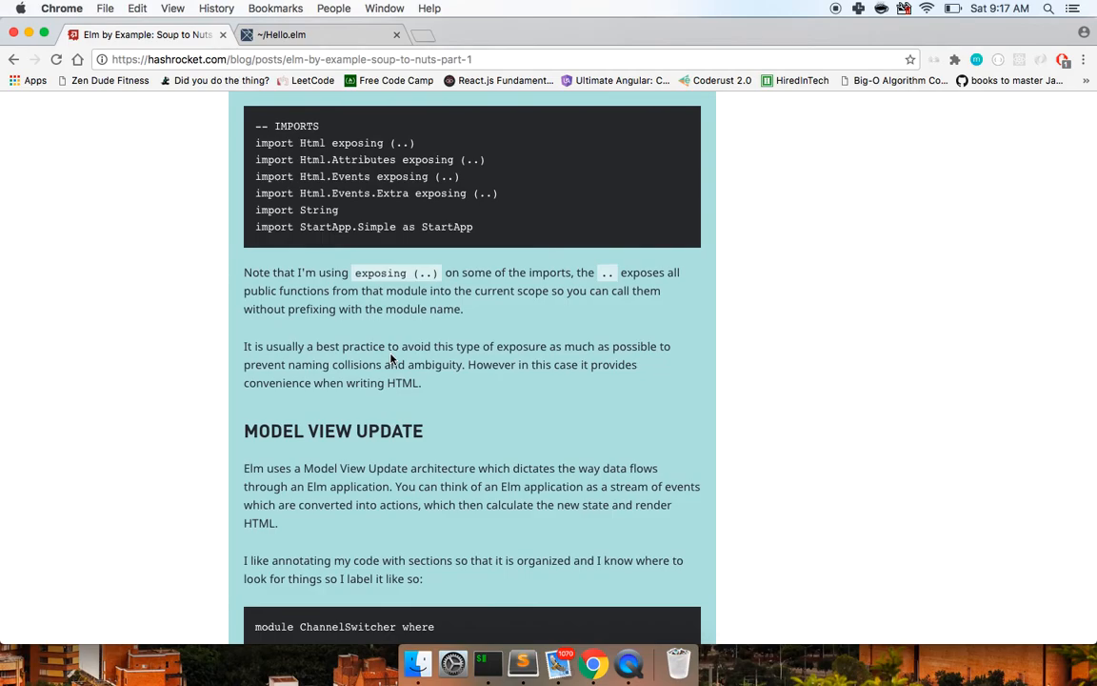
{"action": "scroll", "scroll_direction": "down", "scroll_amount": 3}
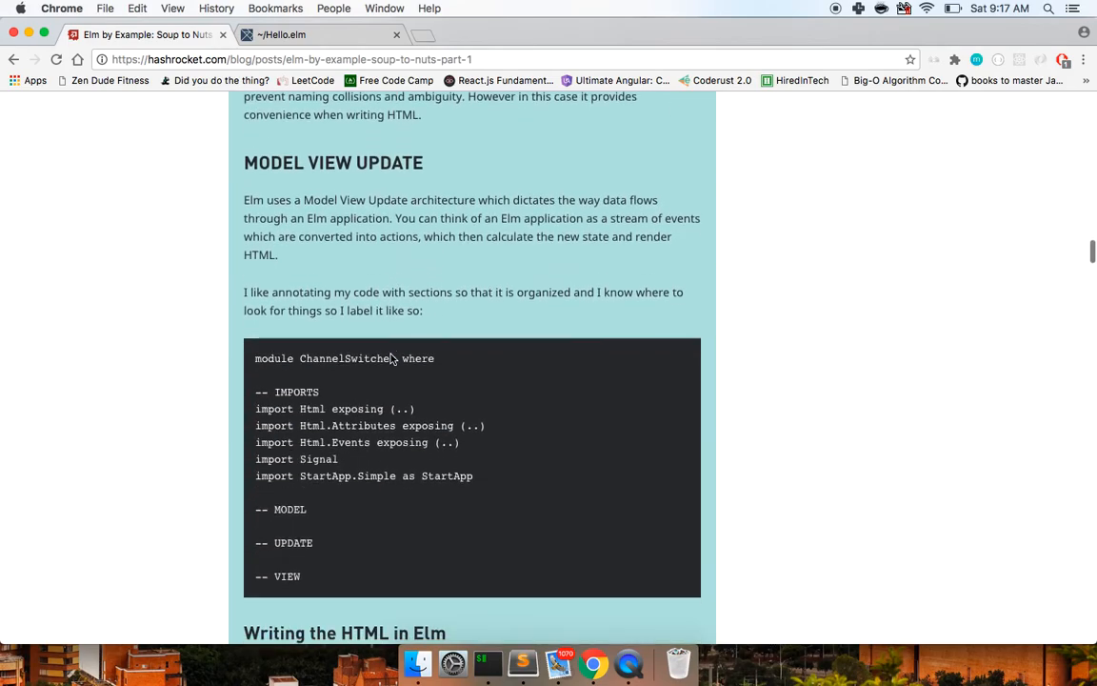
{"action": "scroll", "scroll_direction": "down", "scroll_amount": 3}
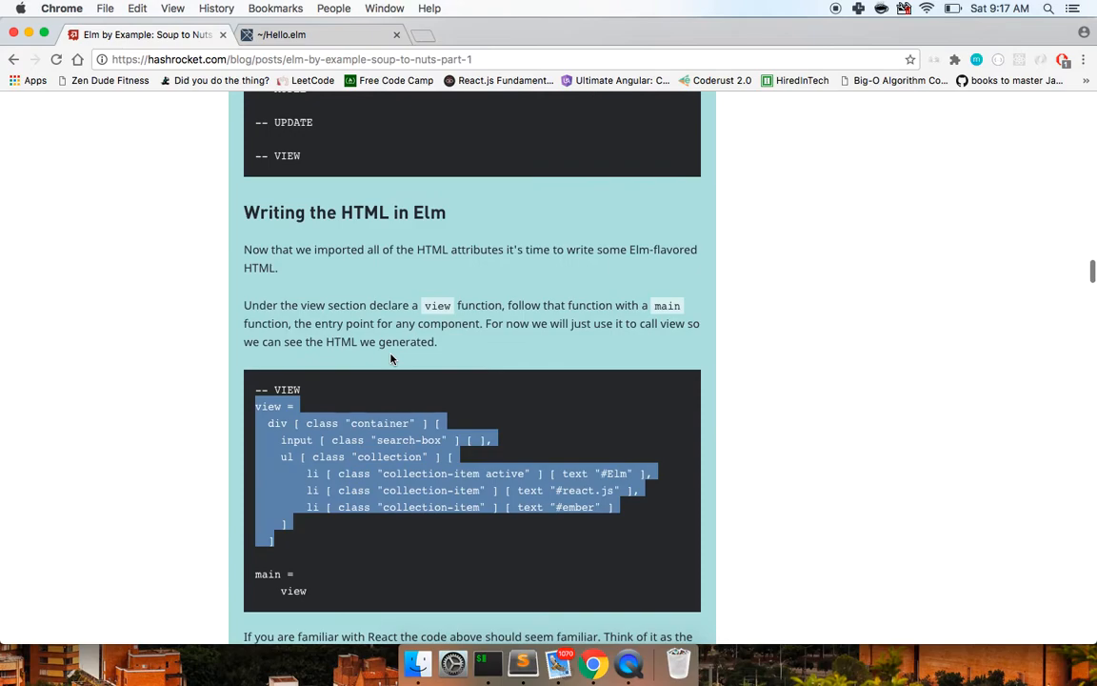
{"action": "mouse_move", "coordinate": [526, 658]}
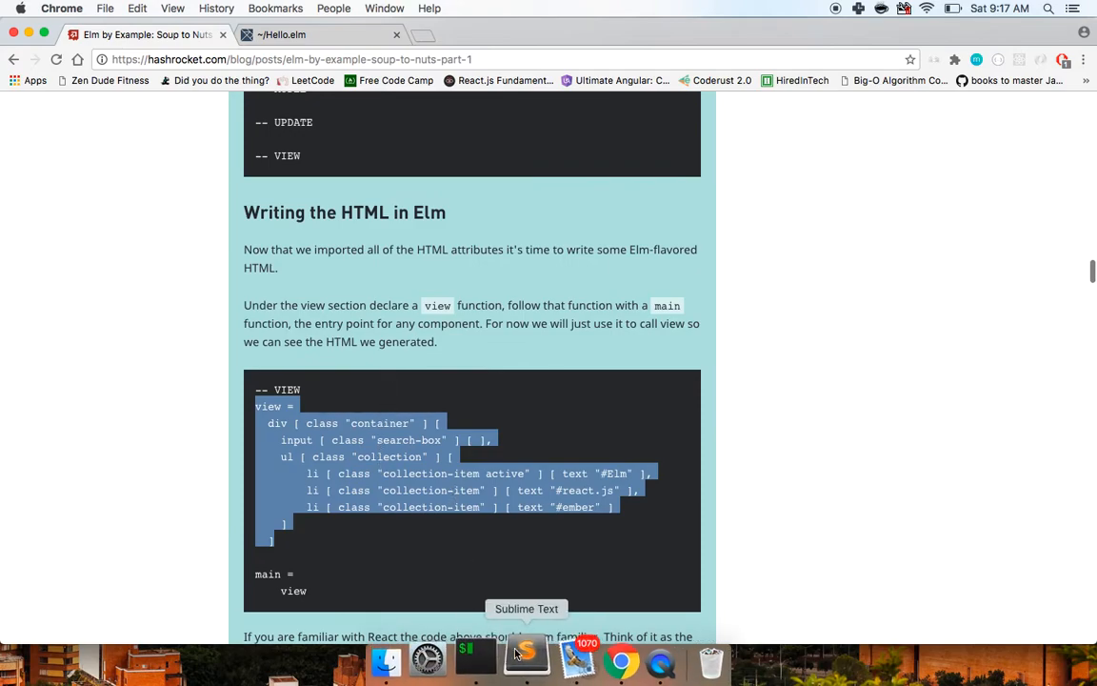
{"action": "left_click", "coordinate": [526, 660]}
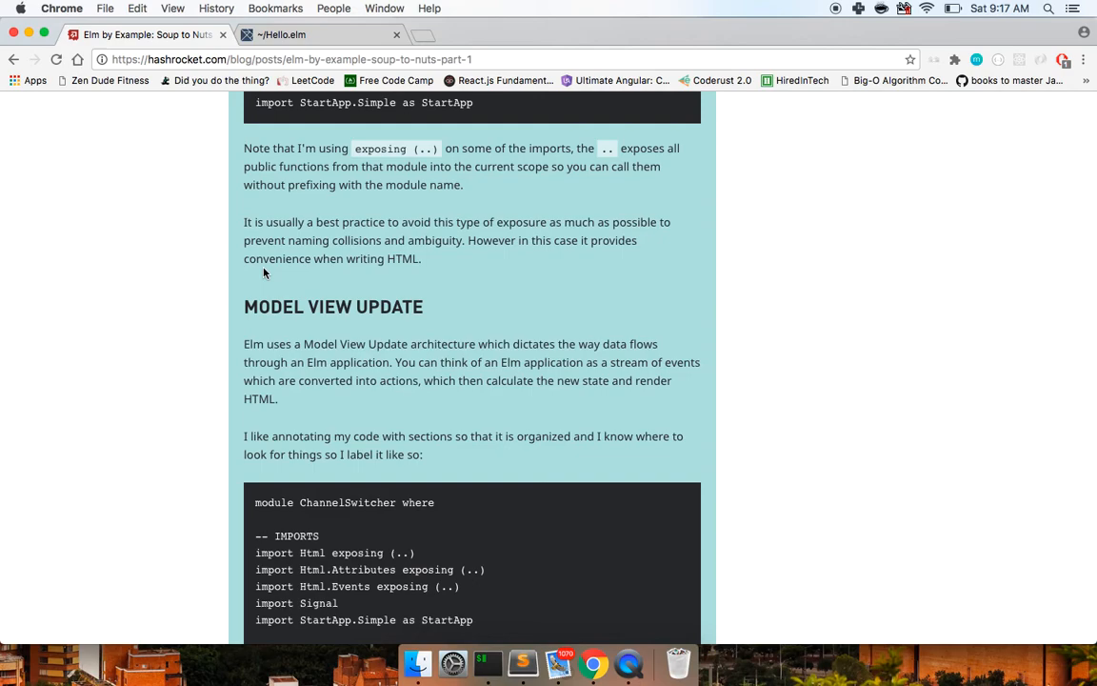
{"action": "mouse_move", "coordinate": [256, 572]}
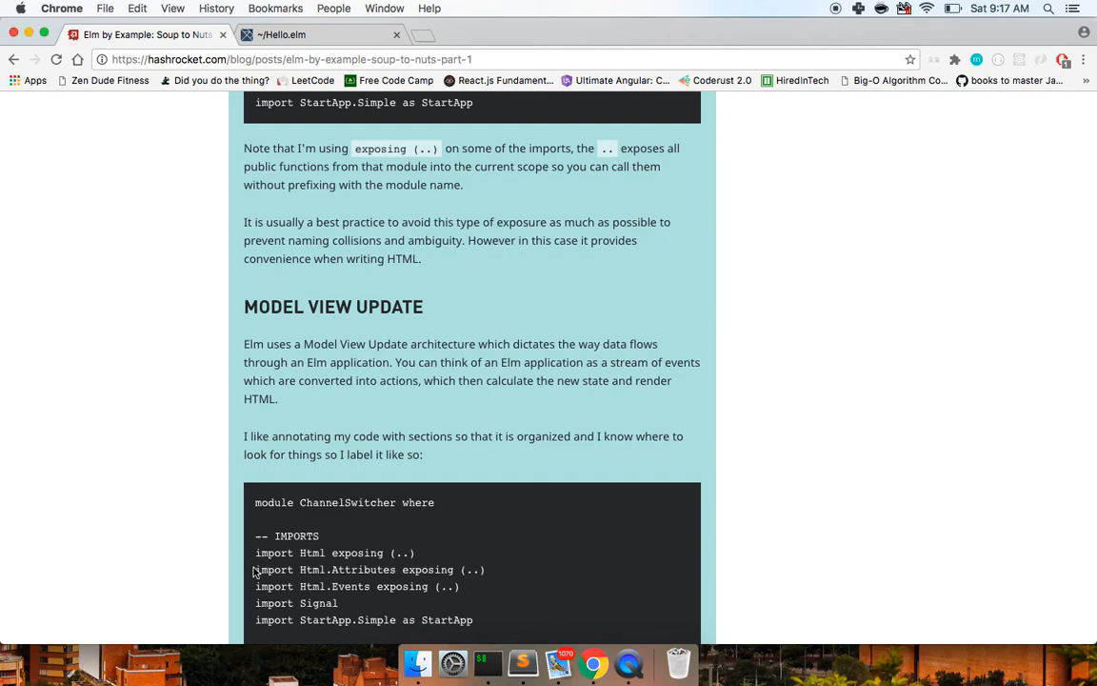
{"action": "left_click_drag", "start_coordinate": [256, 570], "coordinate": [476, 625]}
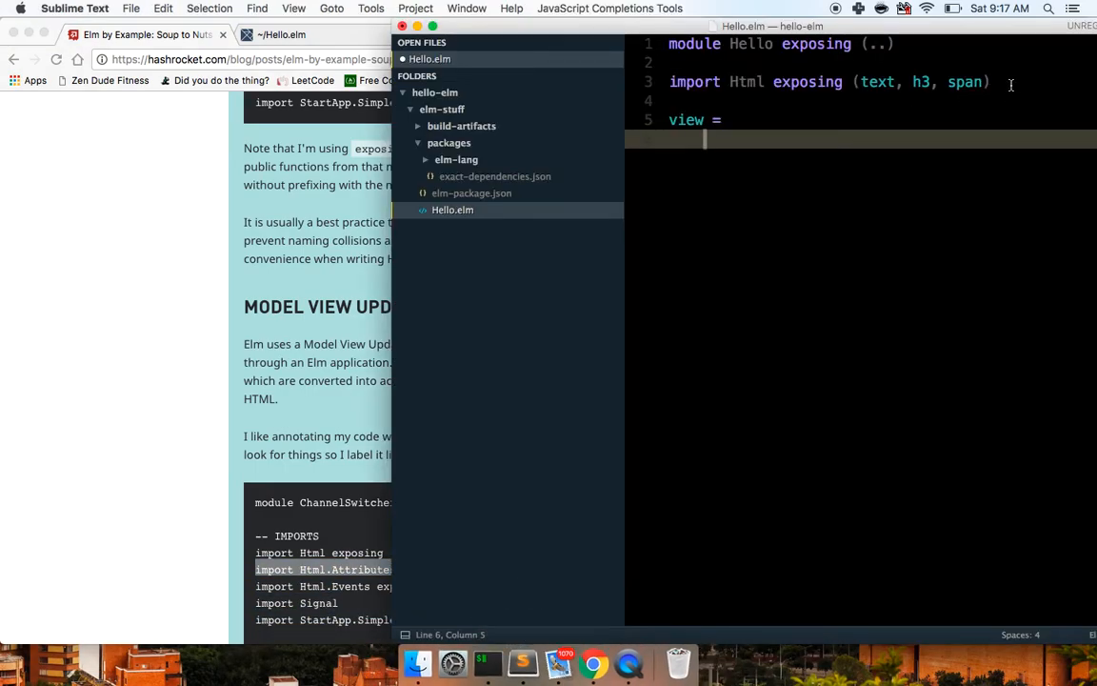
- Add 'import Html.Attributes exposing (..)' to Hello.elm, save, and start the view div
{"action": "type", "text": "import Html.Attributes exposing (..)"}
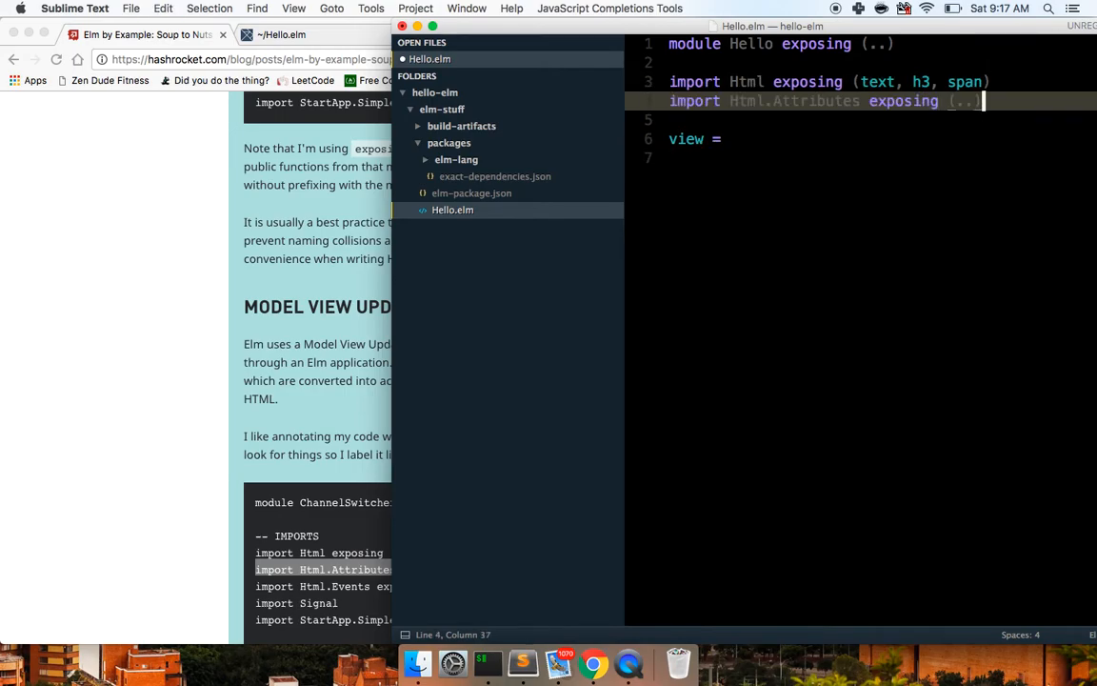
{"action": "key", "text": "cmd+s"}
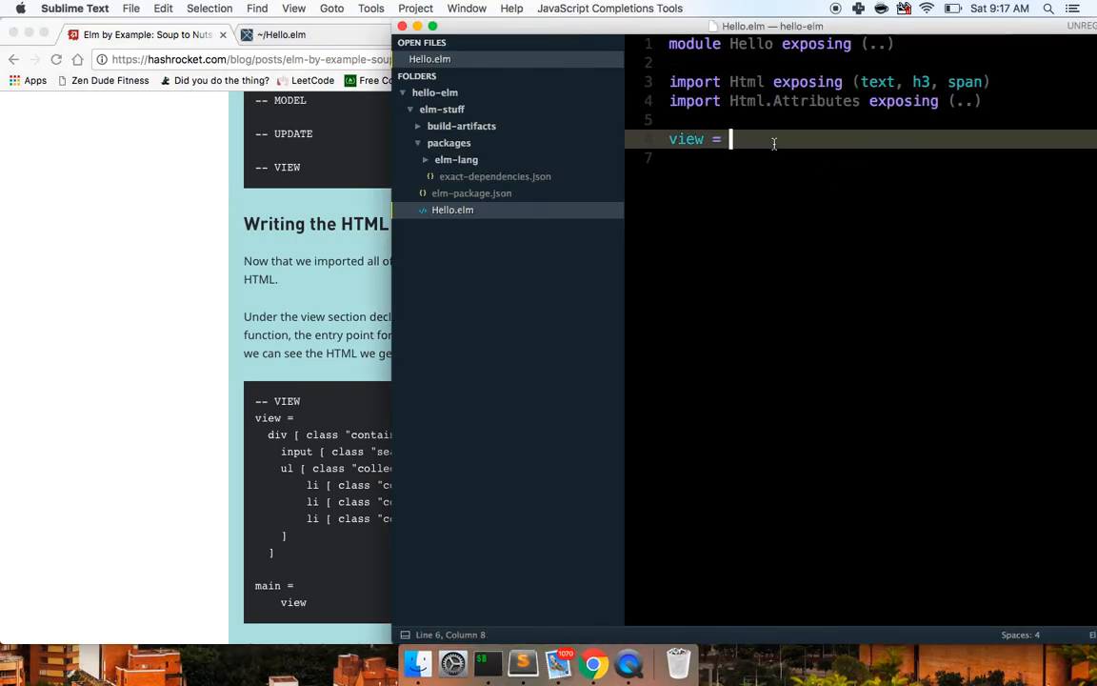
{"action": "type", "text": "div [ class \"container\""}
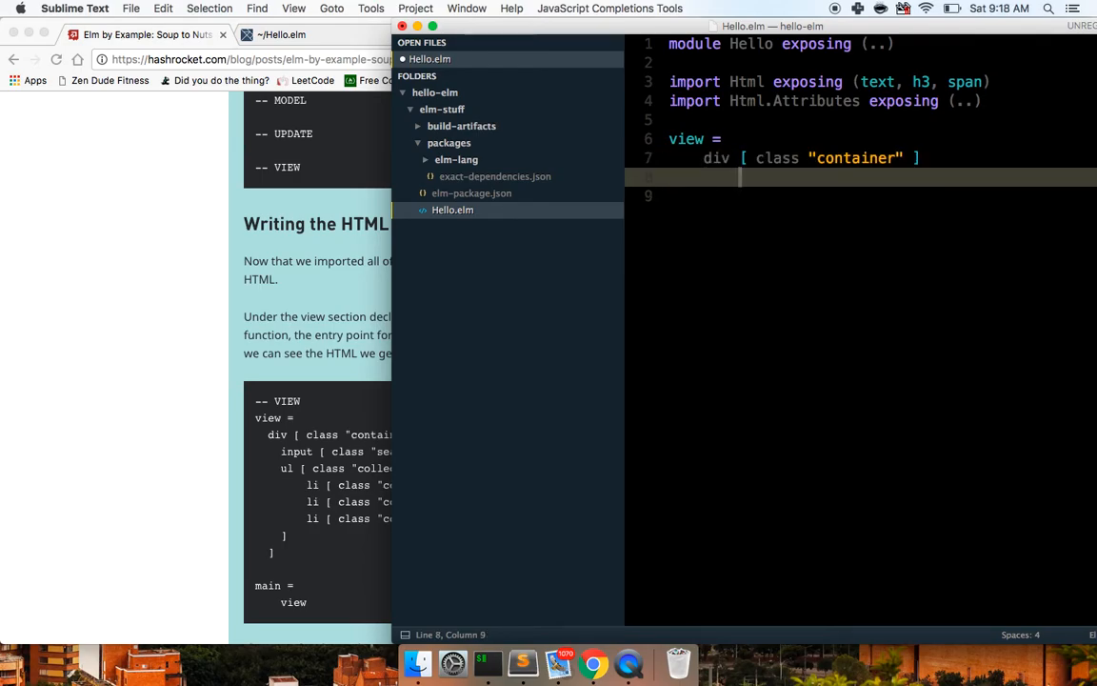
- Finish view as a container div with an inner span, set main = view, and expose div in the imports
{"action": "type", "text": "span ["}
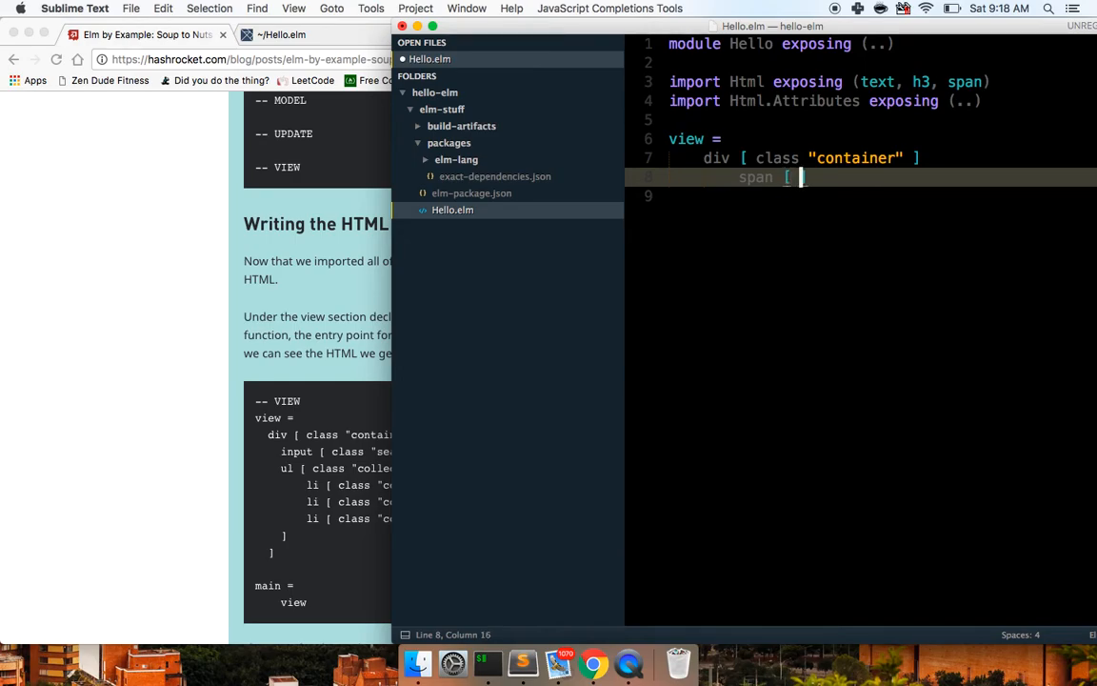
{"action": "type", "text": "class ="}
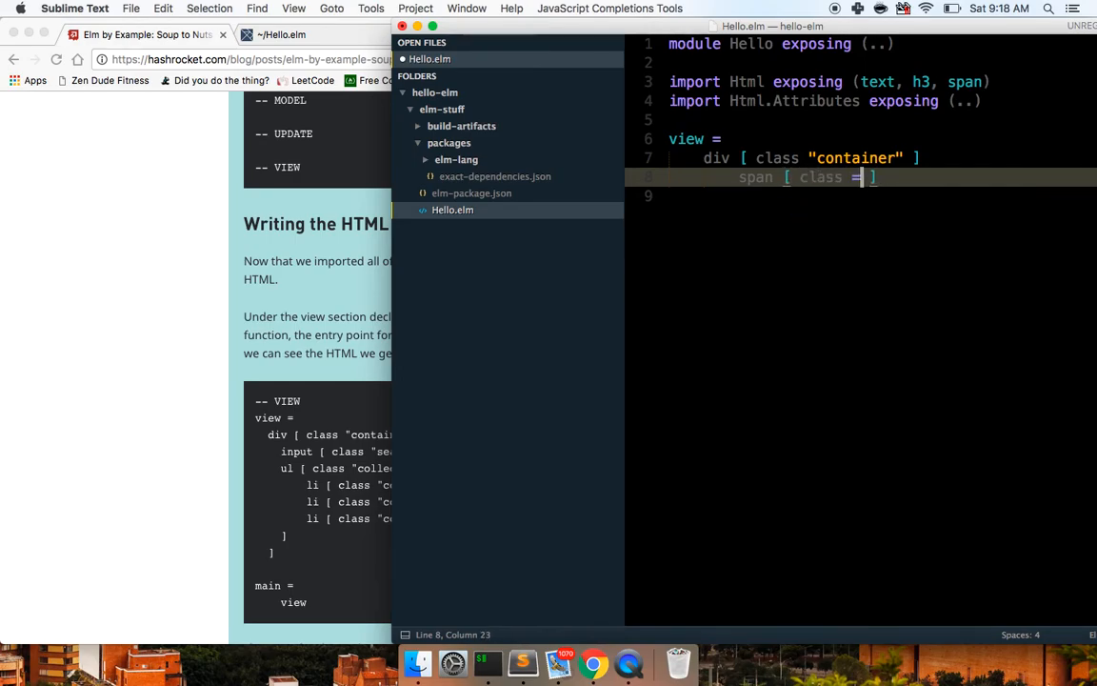
{"action": "type", "text": "\"spa"}
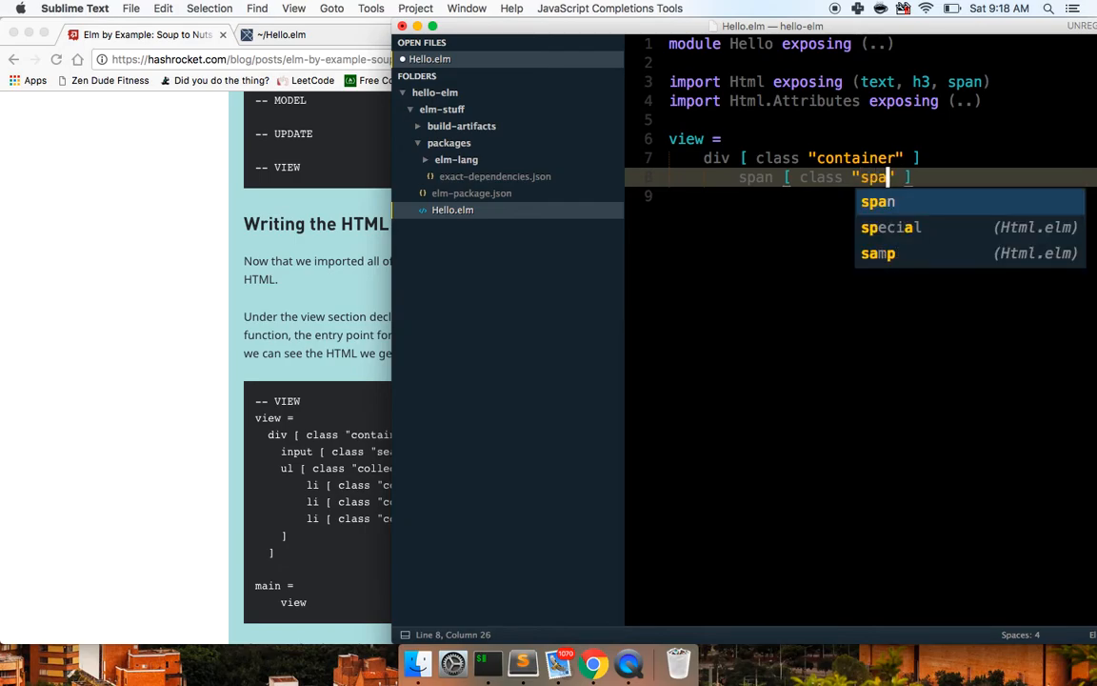
{"action": "type", "text": "in"}
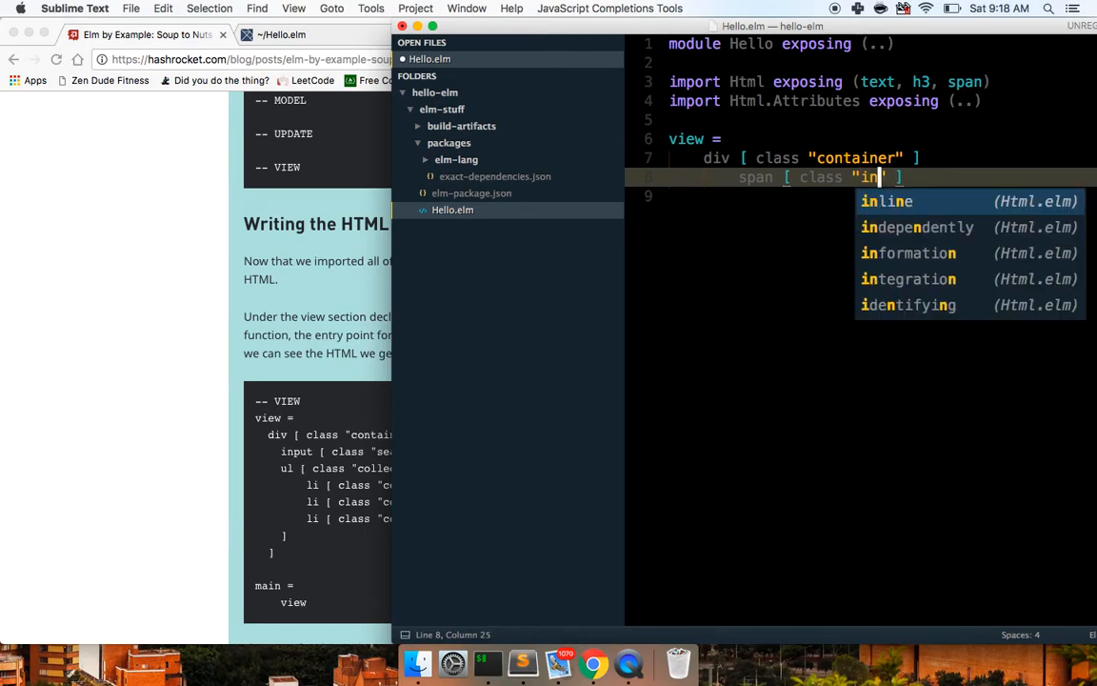
{"action": "type", "text": "ner"}
{"action": "type", "text": "main ="}
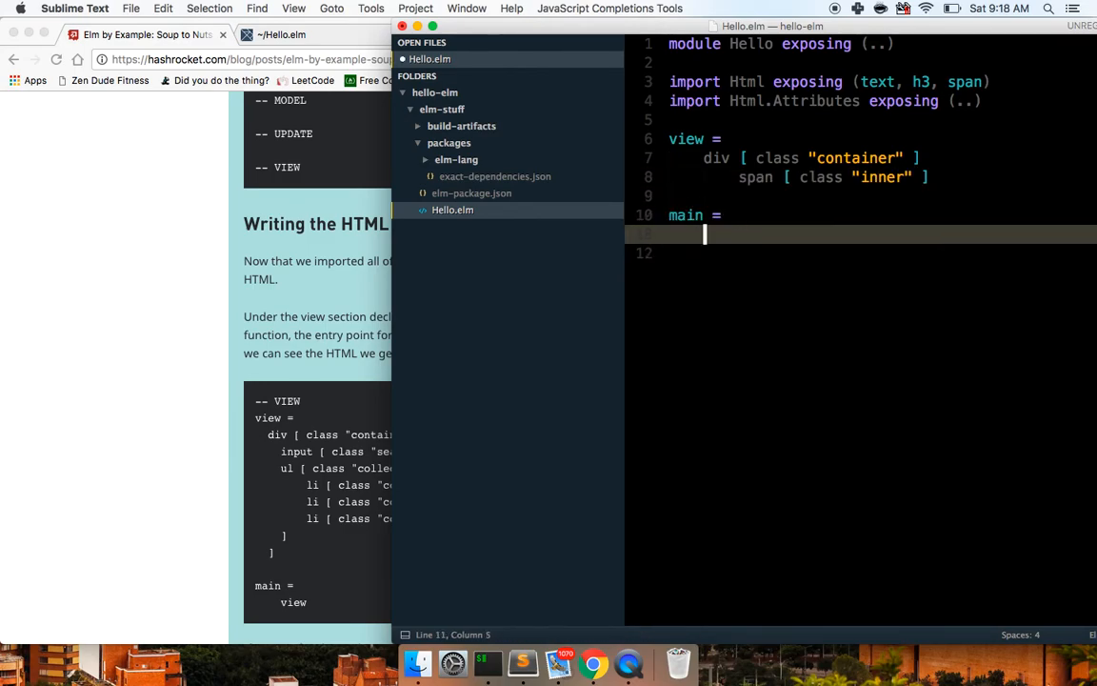
{"action": "type", "text": "view"}
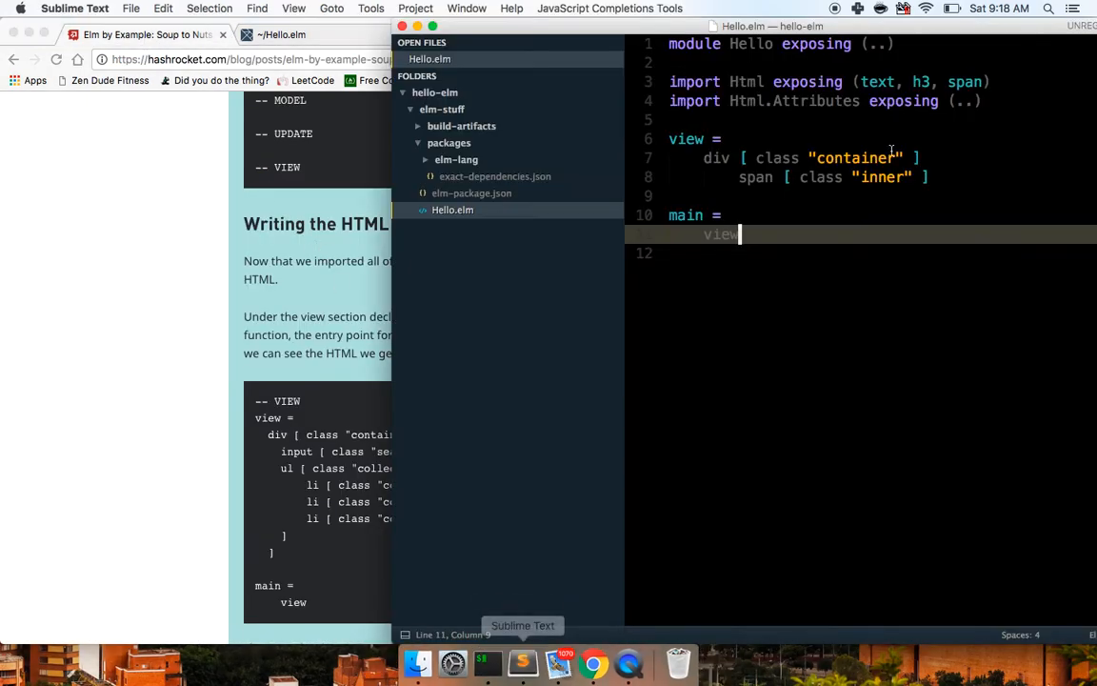
{"action": "type", "text": ", div"}
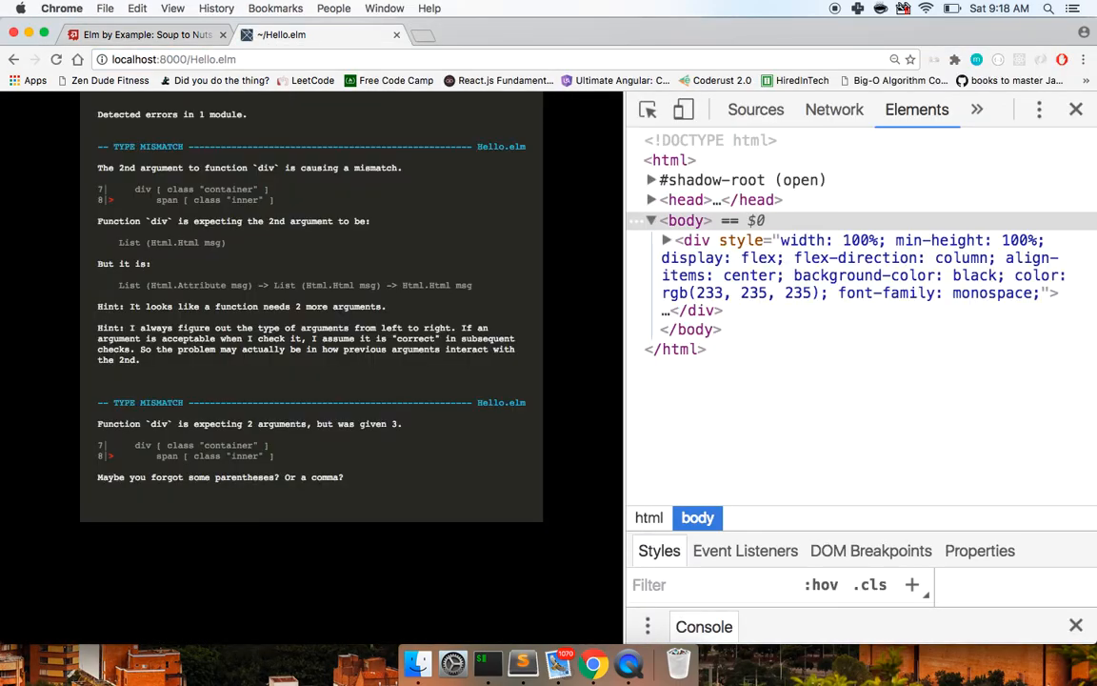
- Check the tutorial, then add a missing bracket to the view in Hello.elm
{"action": "left_click", "coordinate": [143, 35]}
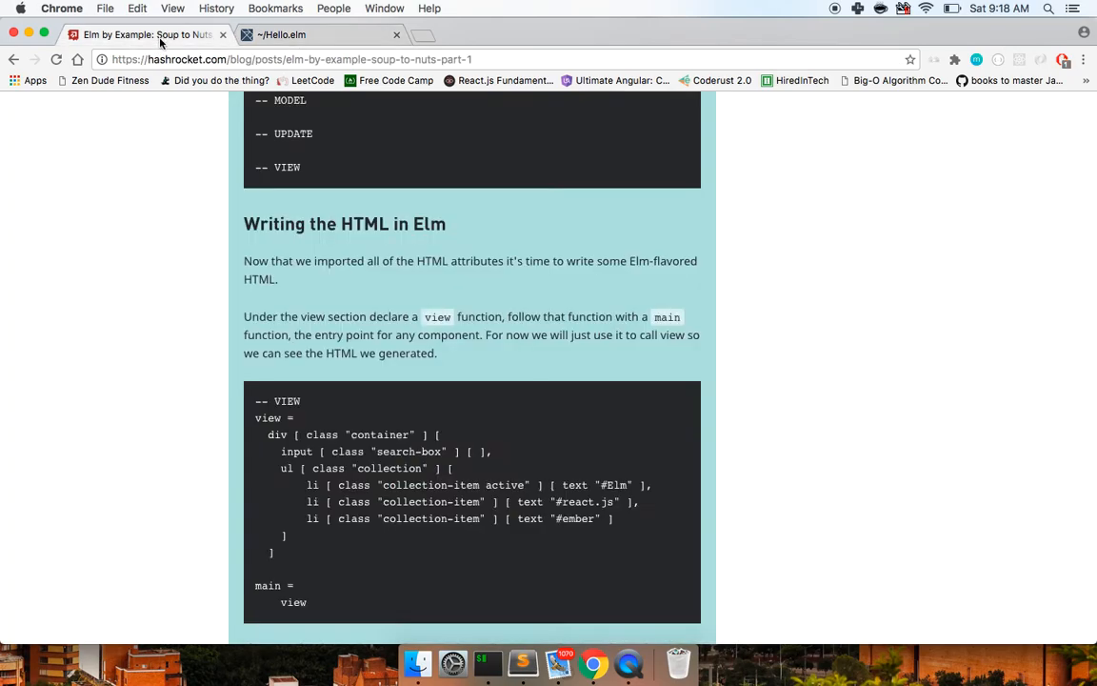
{"action": "mouse_move", "coordinate": [282, 383]}
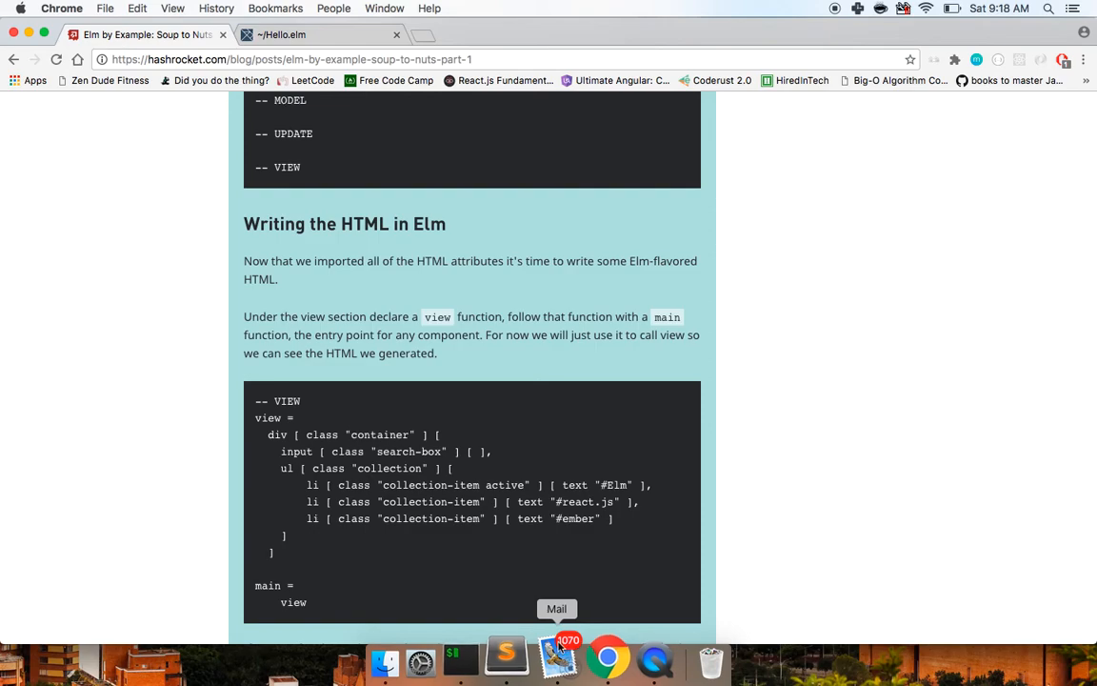
{"action": "left_click", "coordinate": [522, 663]}
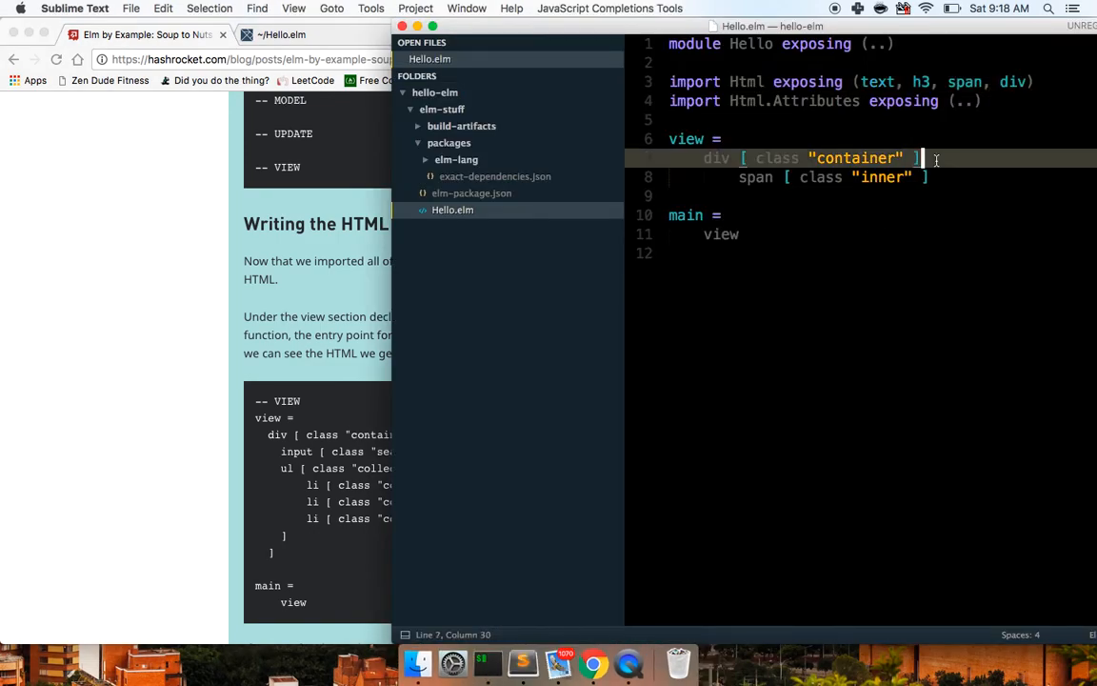
{"action": "type", "text": "["}
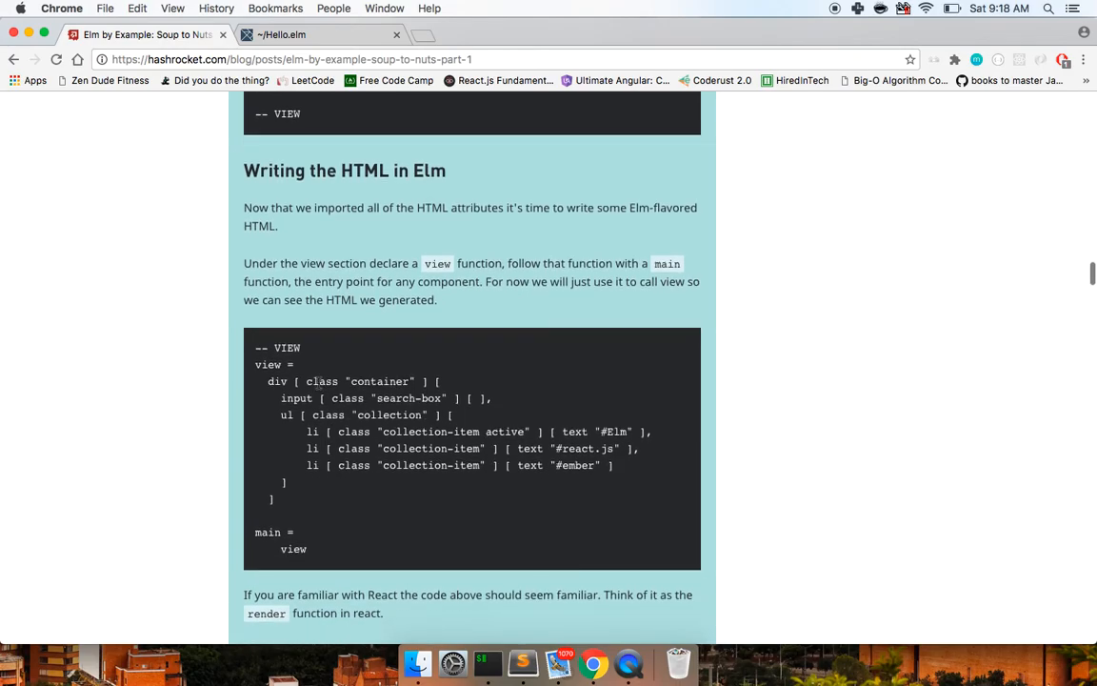
- Scroll the tutorial down past its view example to the Defining the Model section
{"action": "scroll", "scroll_direction": "down", "scroll_amount": 3}
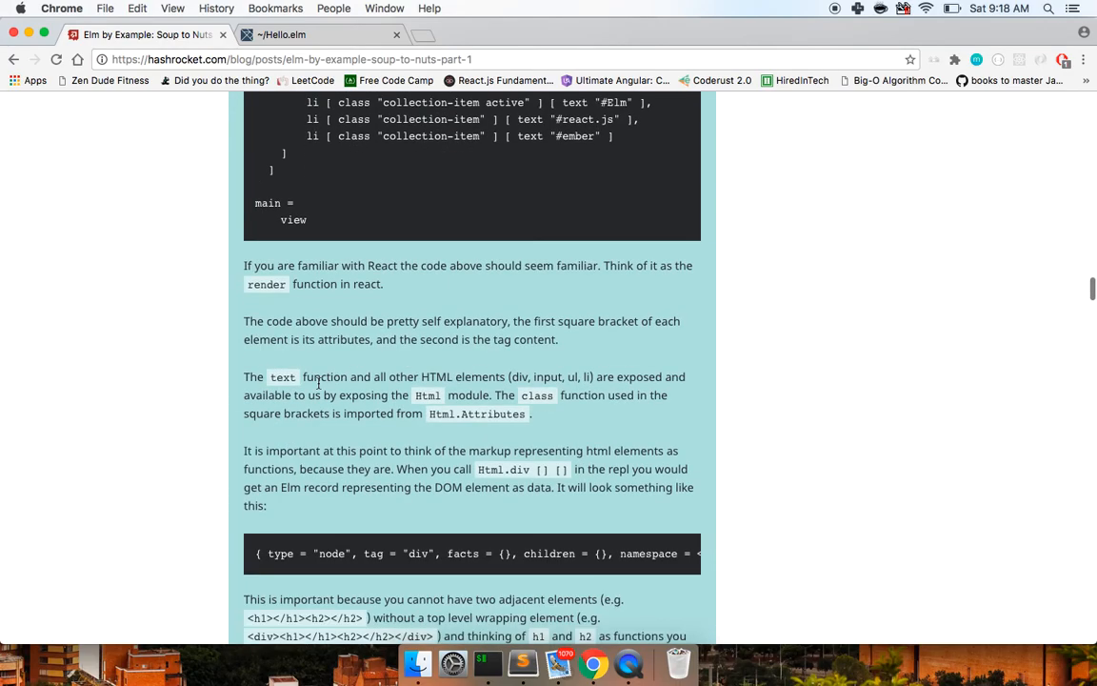
{"action": "scroll", "scroll_direction": "down", "scroll_amount": 3}
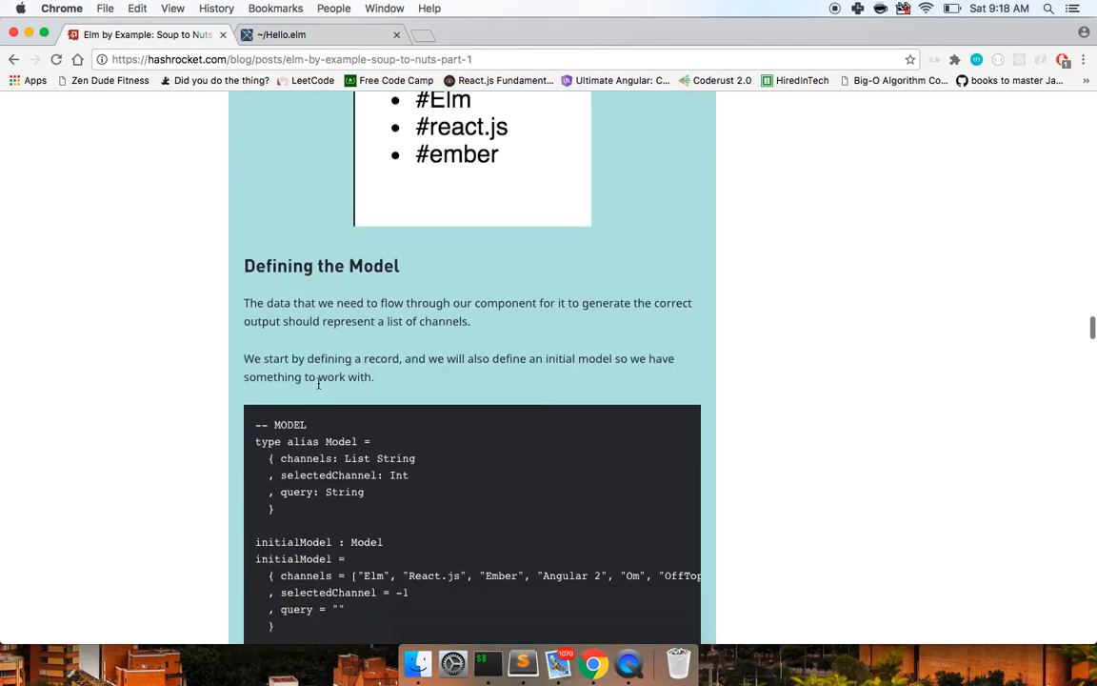
{"action": "scroll", "scroll_direction": "down", "scroll_amount": 3}
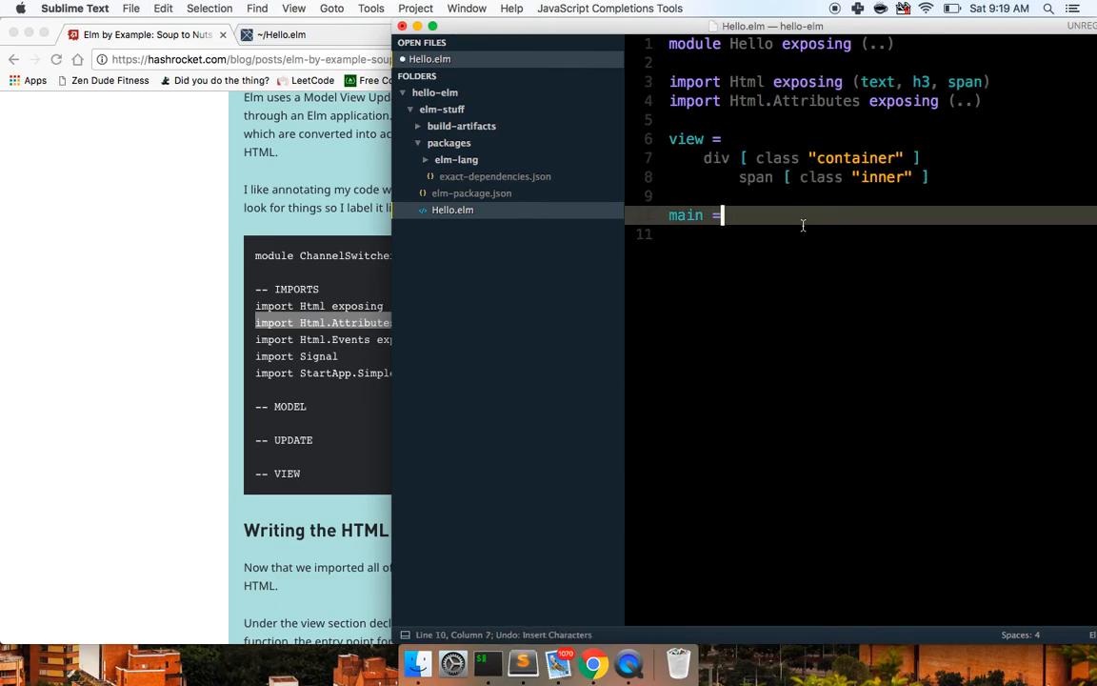
- Revert the div/span view so main is Html.h3 [] [ Html.text ("Hello elm") ] again
{"action": "key", "text": "backspace"}
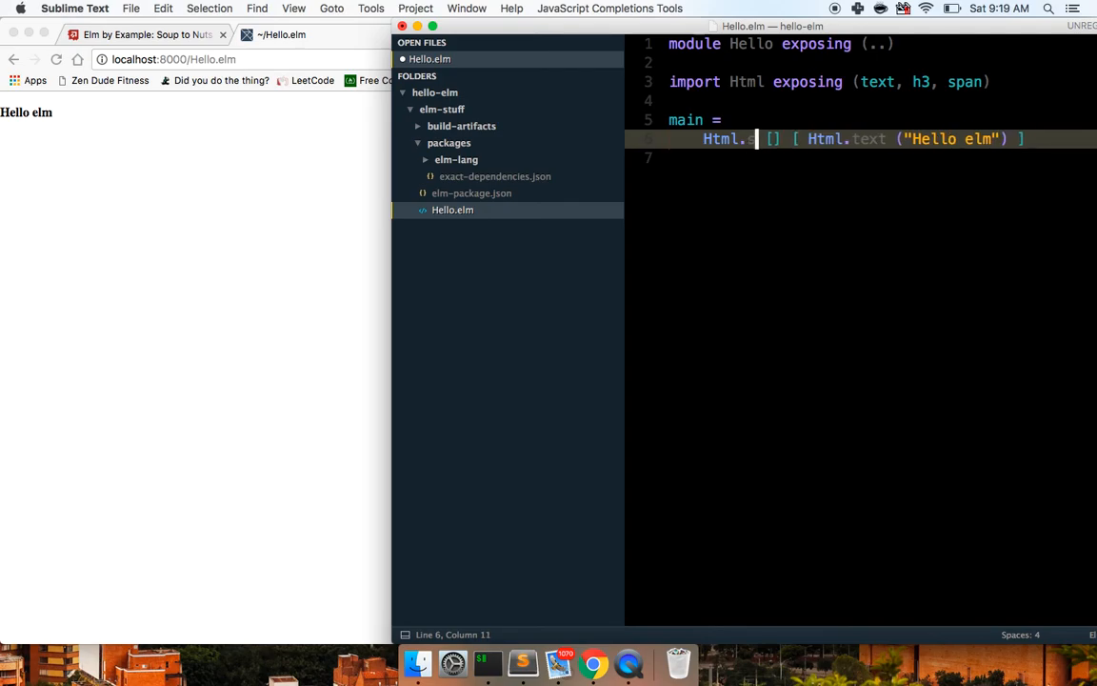
{"action": "left_click", "coordinate": [594, 663]}
{"action": "type", "text": "pa"}
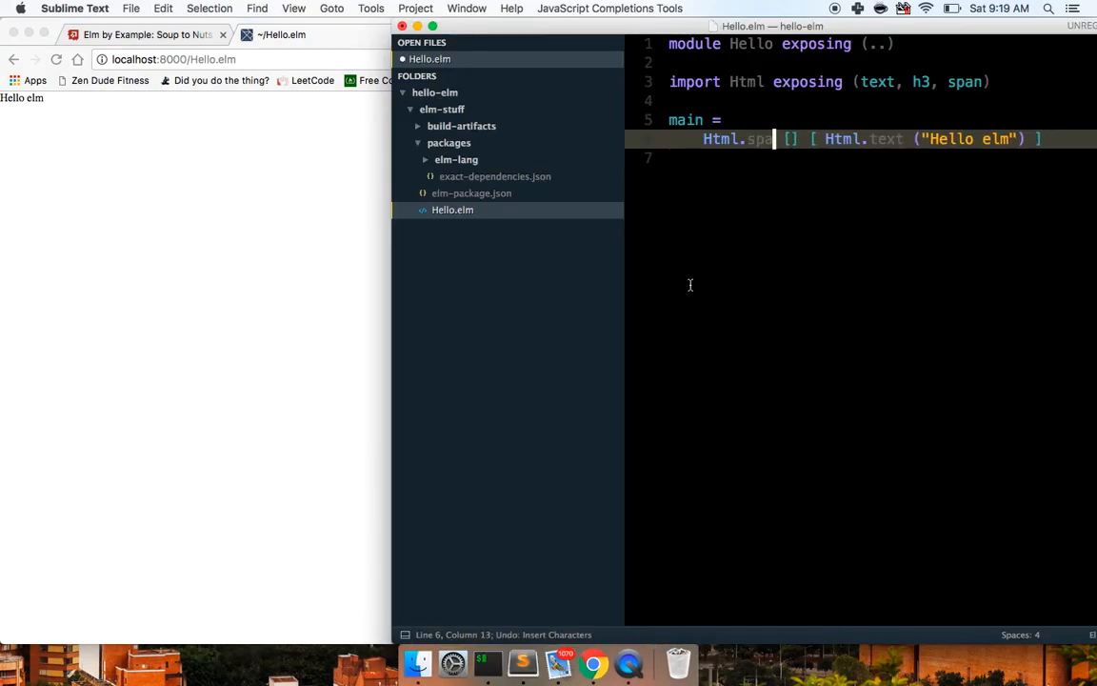
{"action": "key", "text": "backspace"}
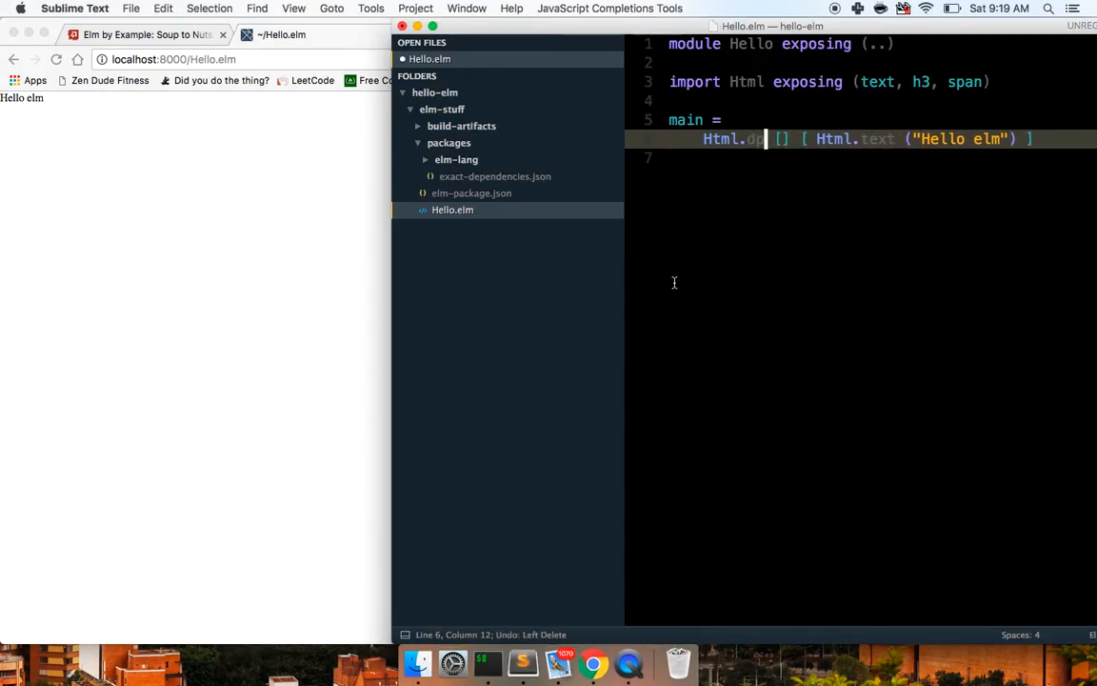
{"action": "key", "text": "BackSpace"}
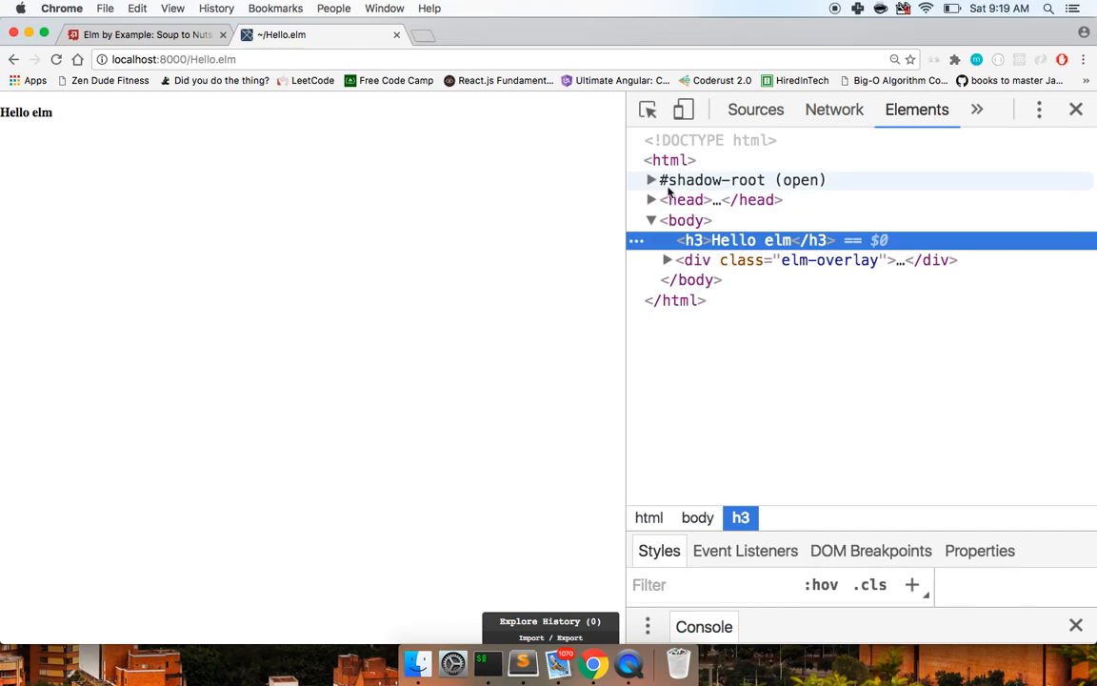
- Expand the #shadow-root node above the Hello elm h3 in the Elements panel
{"action": "left_click", "coordinate": [652, 179]}
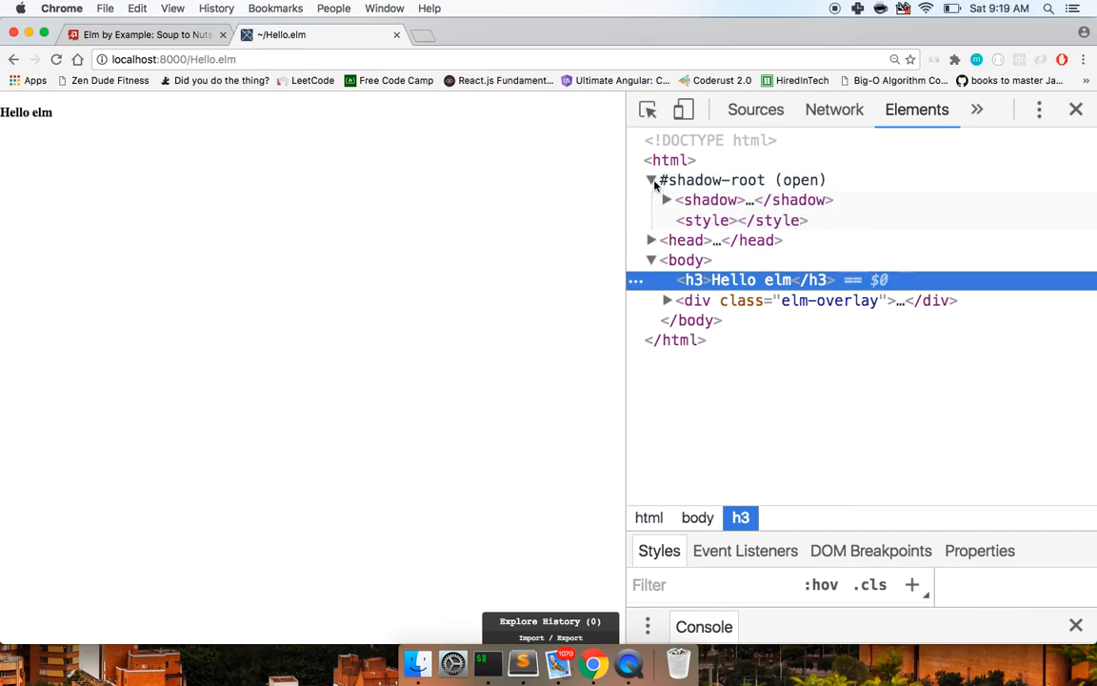